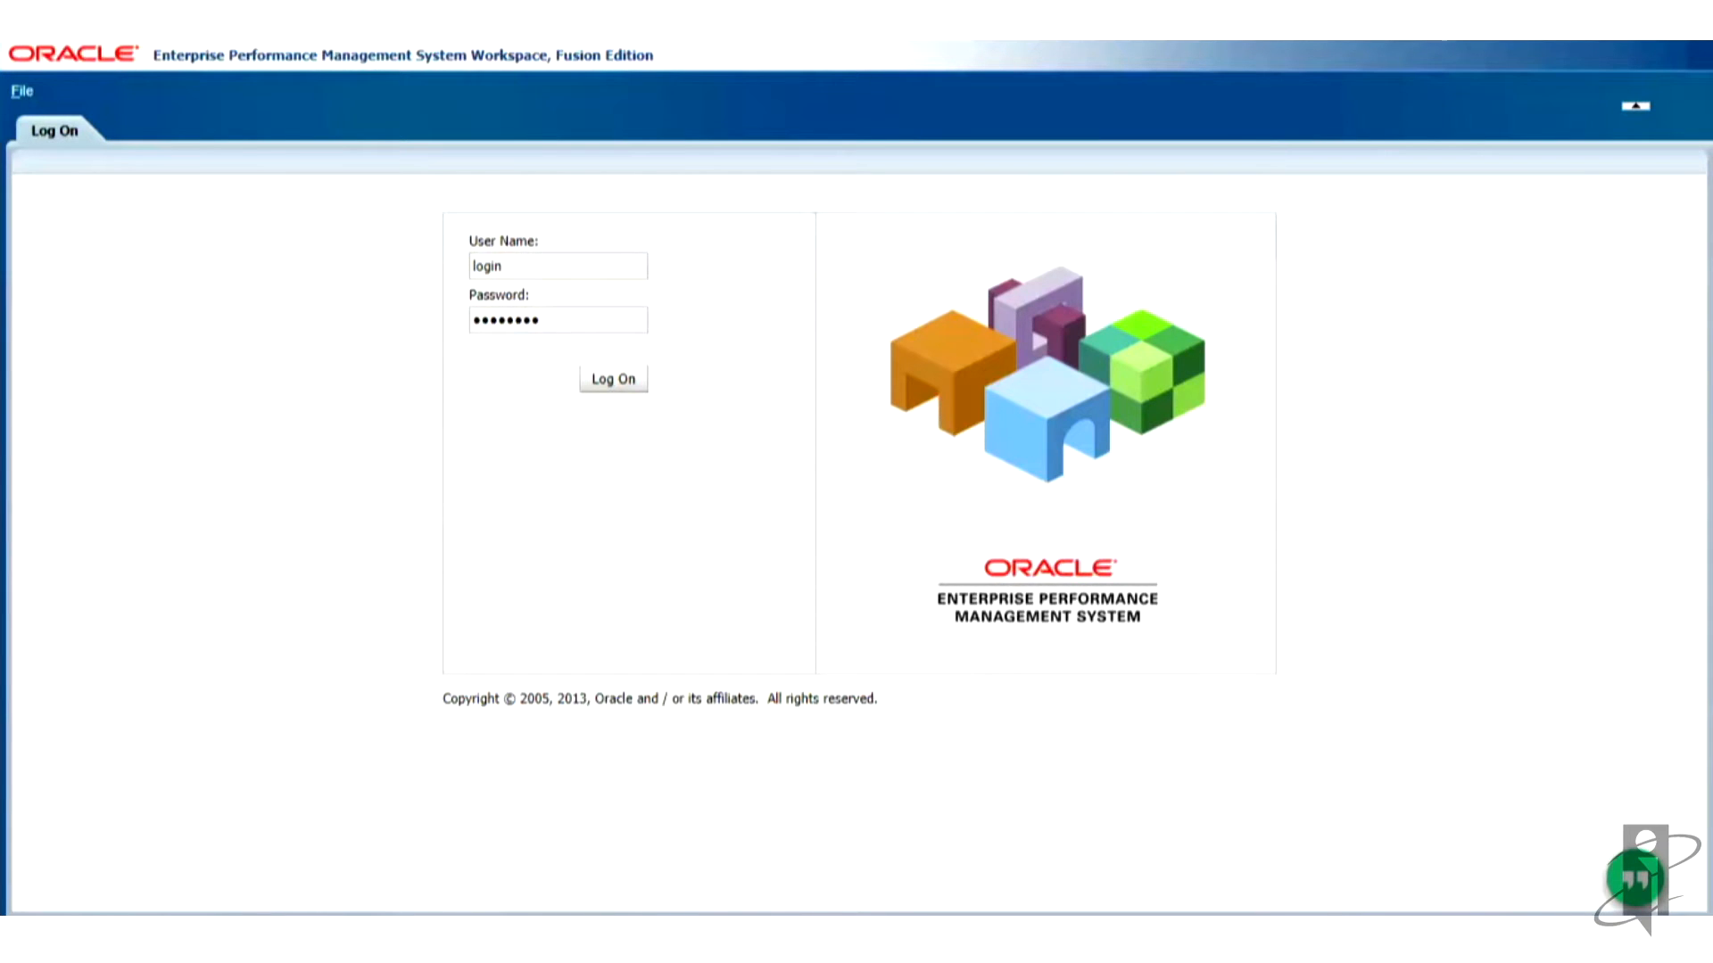
# Step: Sign in to Oracle EPM Workspace and open the Tools menu to reach the Studio installer
pyautogui.click(613, 378)
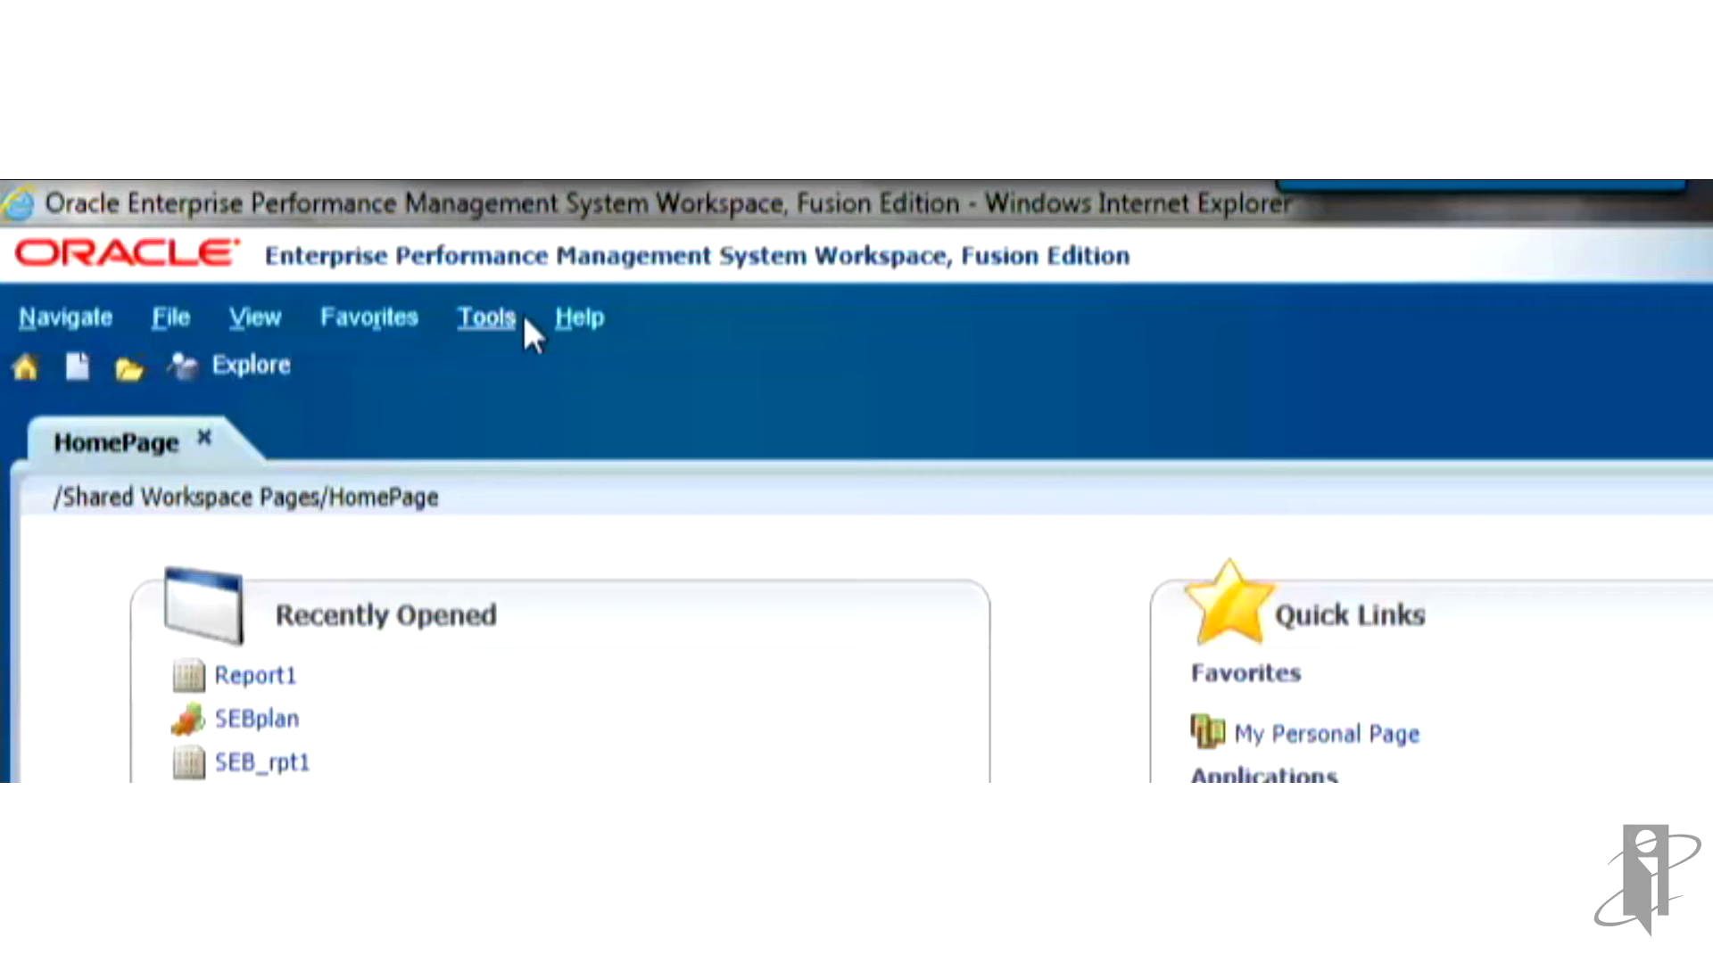
pyautogui.click(485, 316)
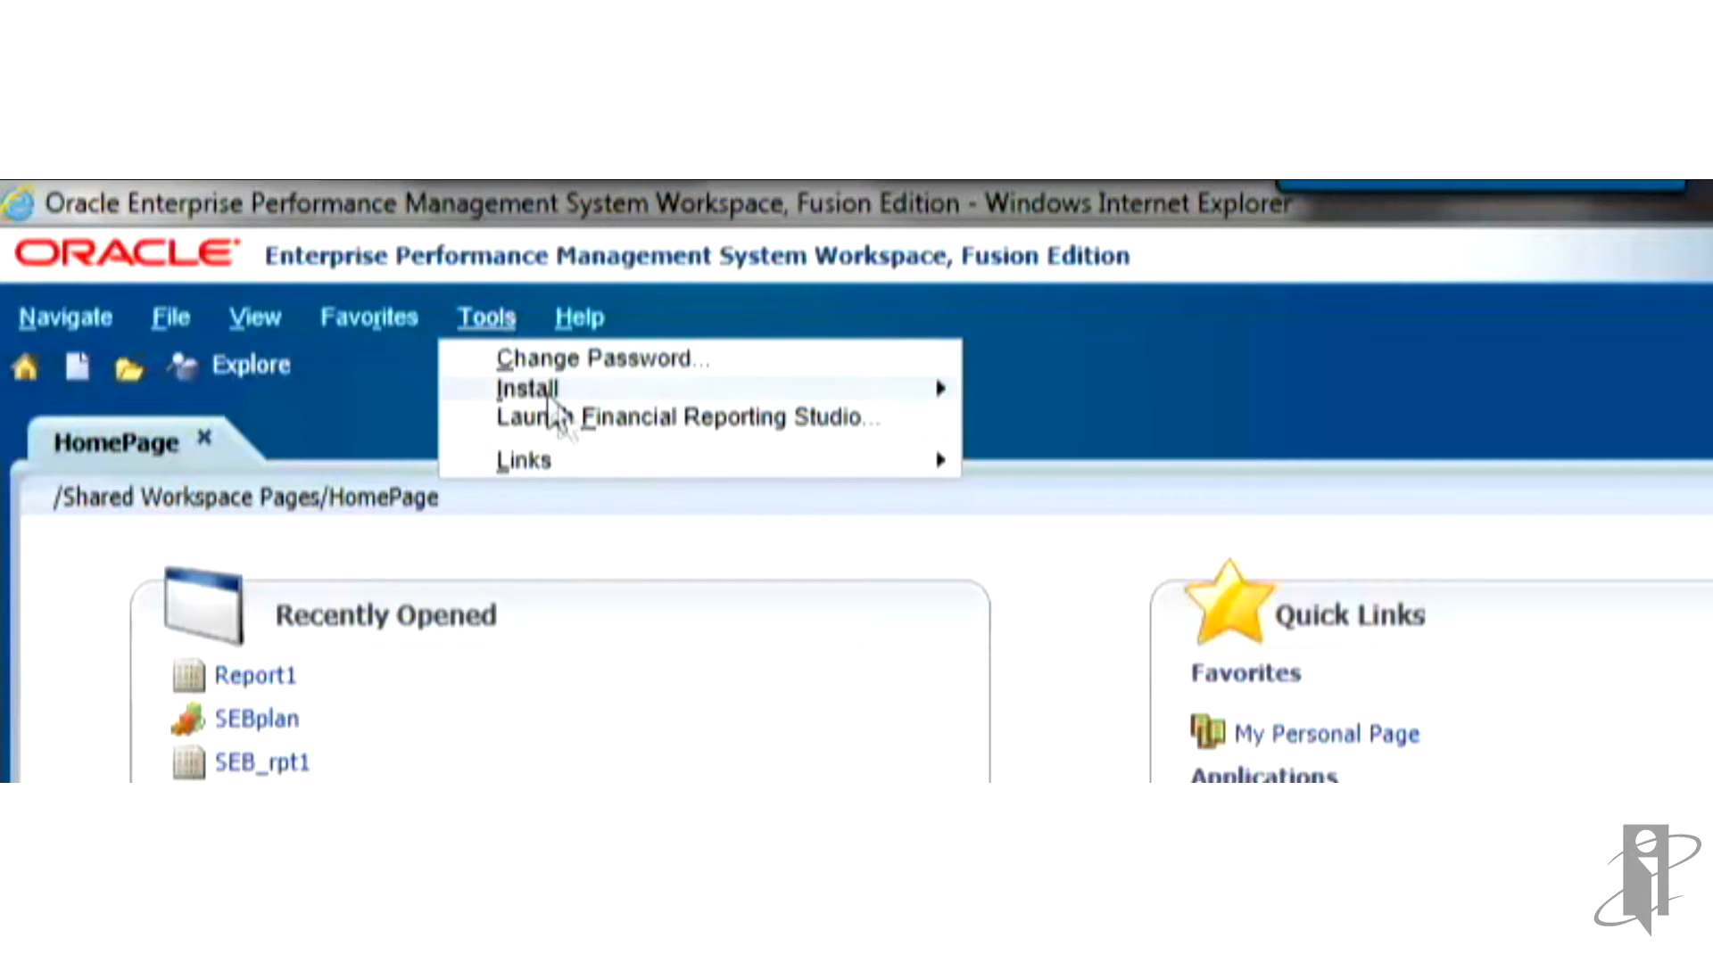
pyautogui.moveTo(527, 389)
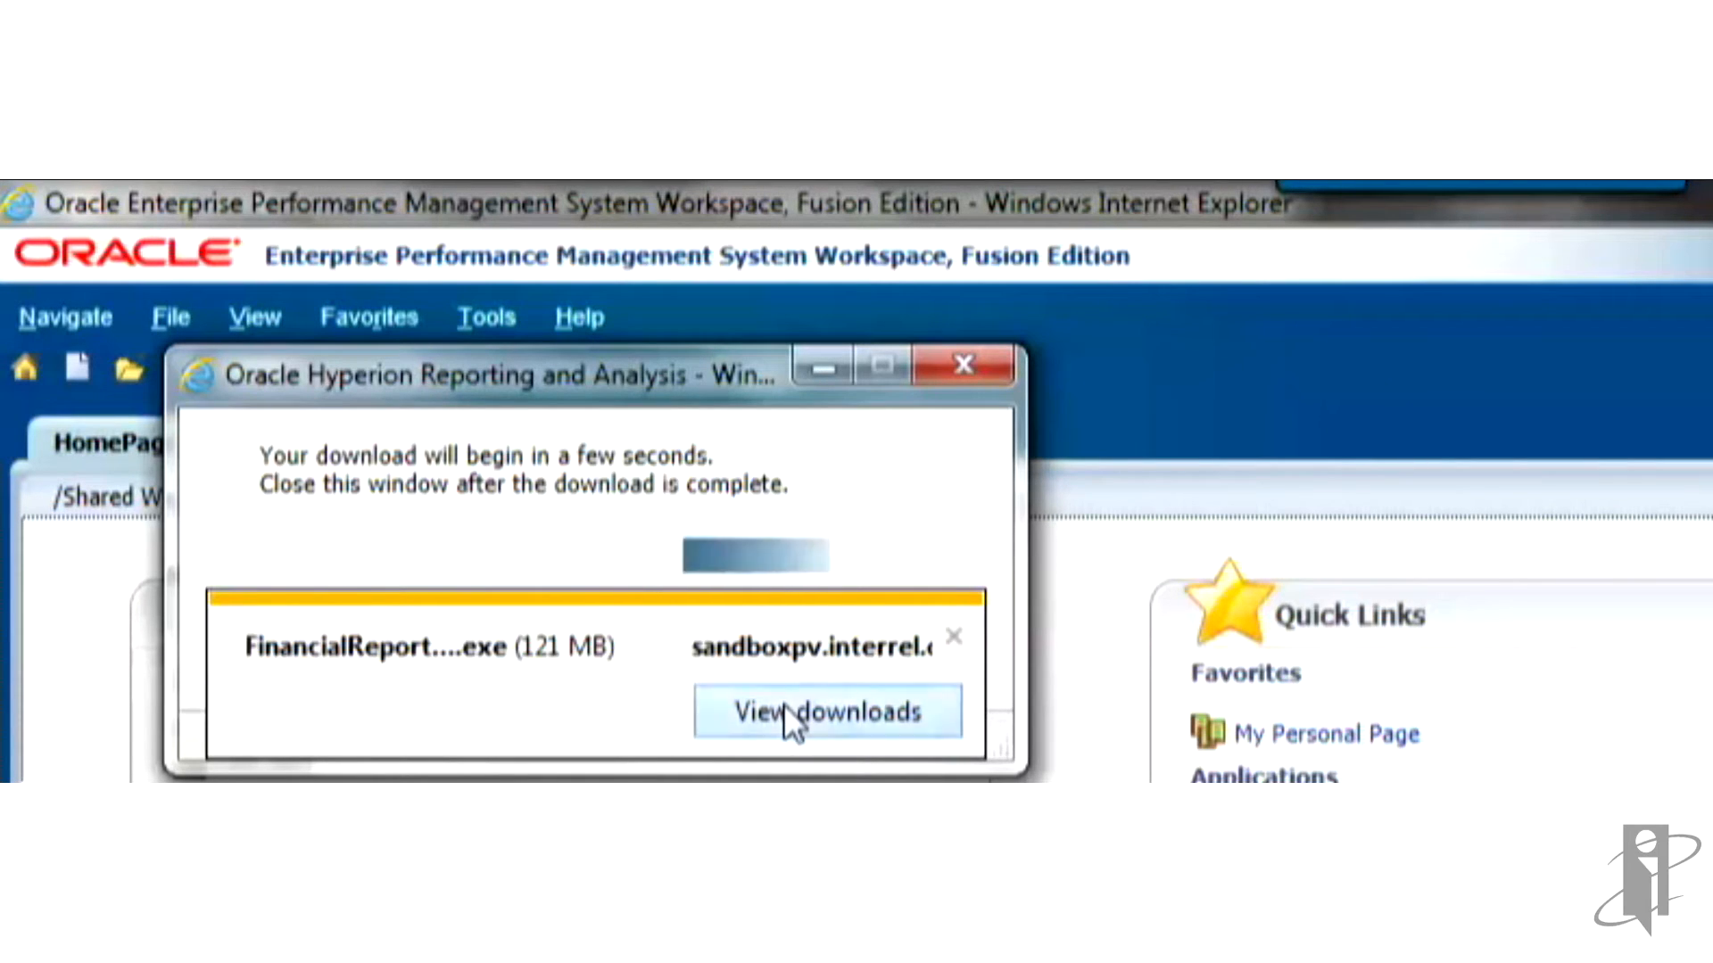
# Step: Save FinancialReportingStudio.exe (about 121 MB) to the Downloads folder
pyautogui.click(827, 711)
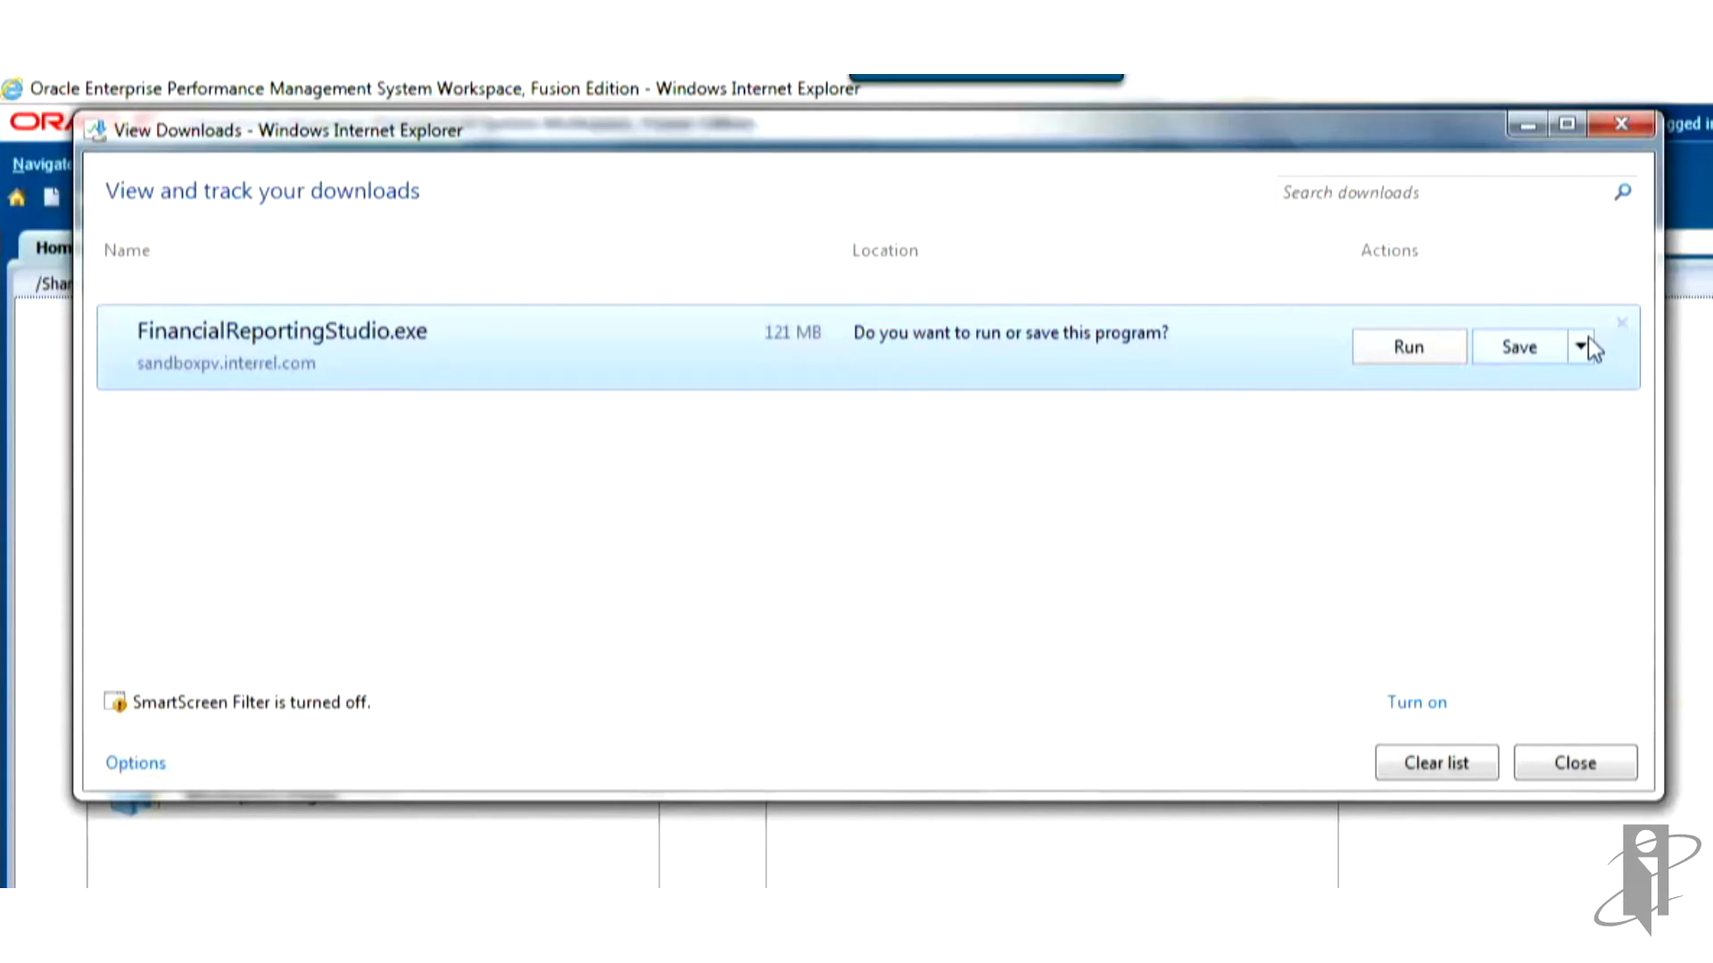
pyautogui.click(1580, 346)
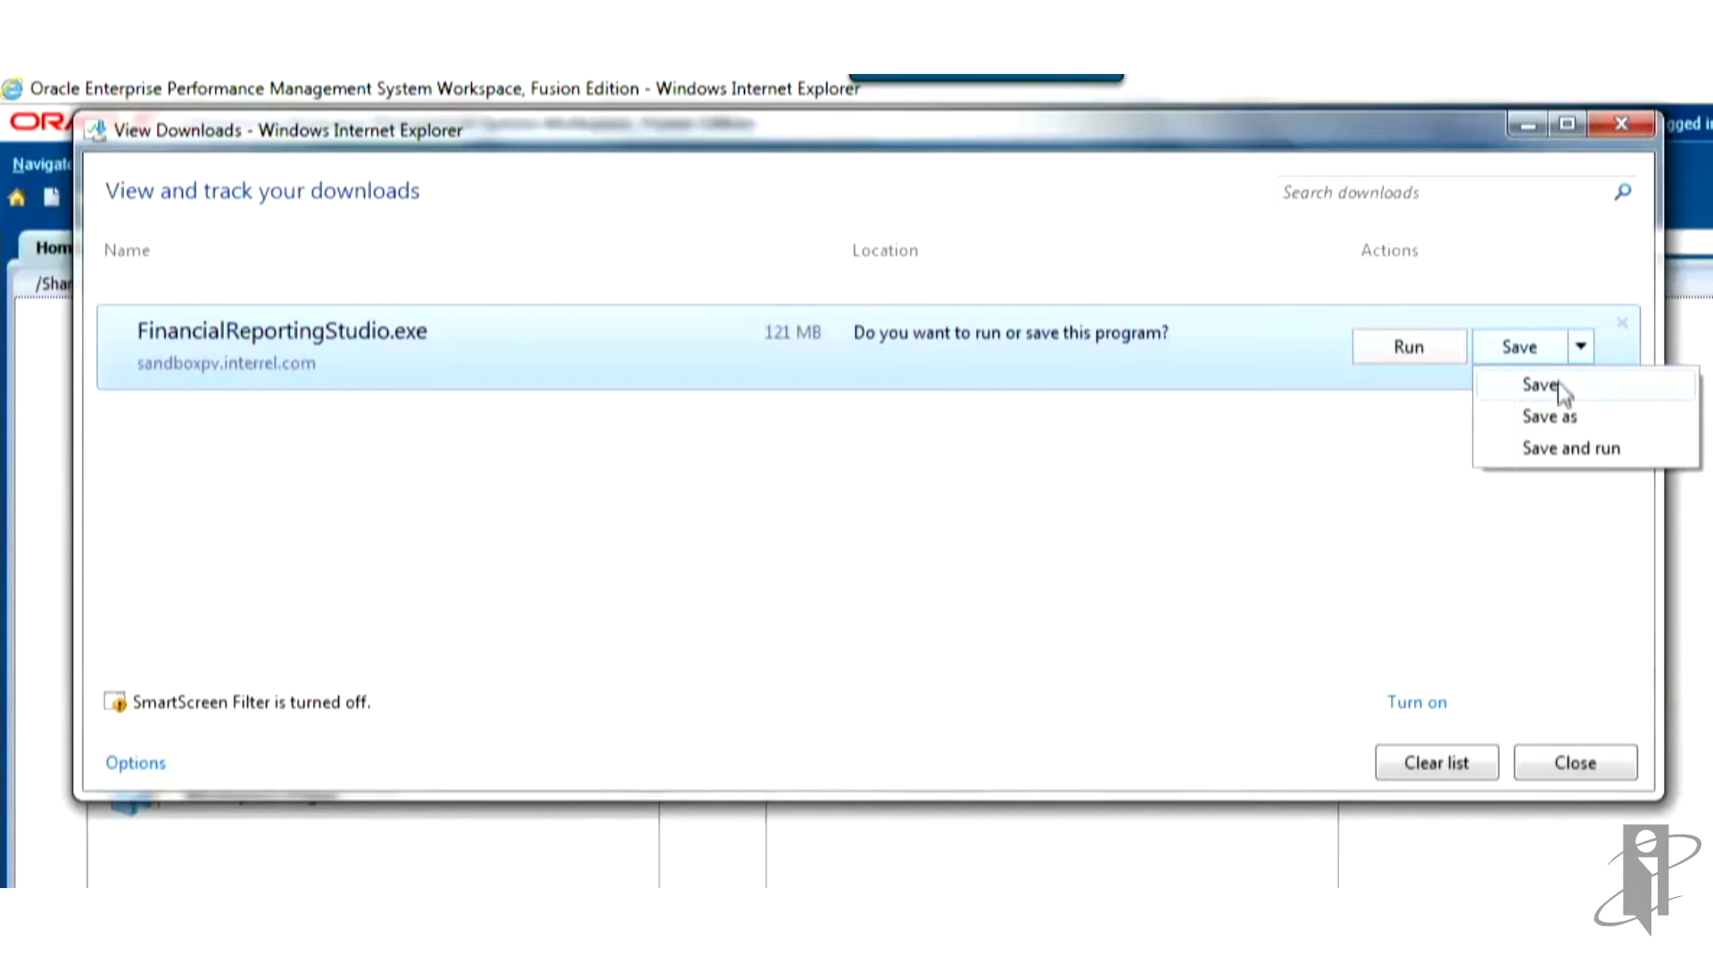
pyautogui.click(1539, 385)
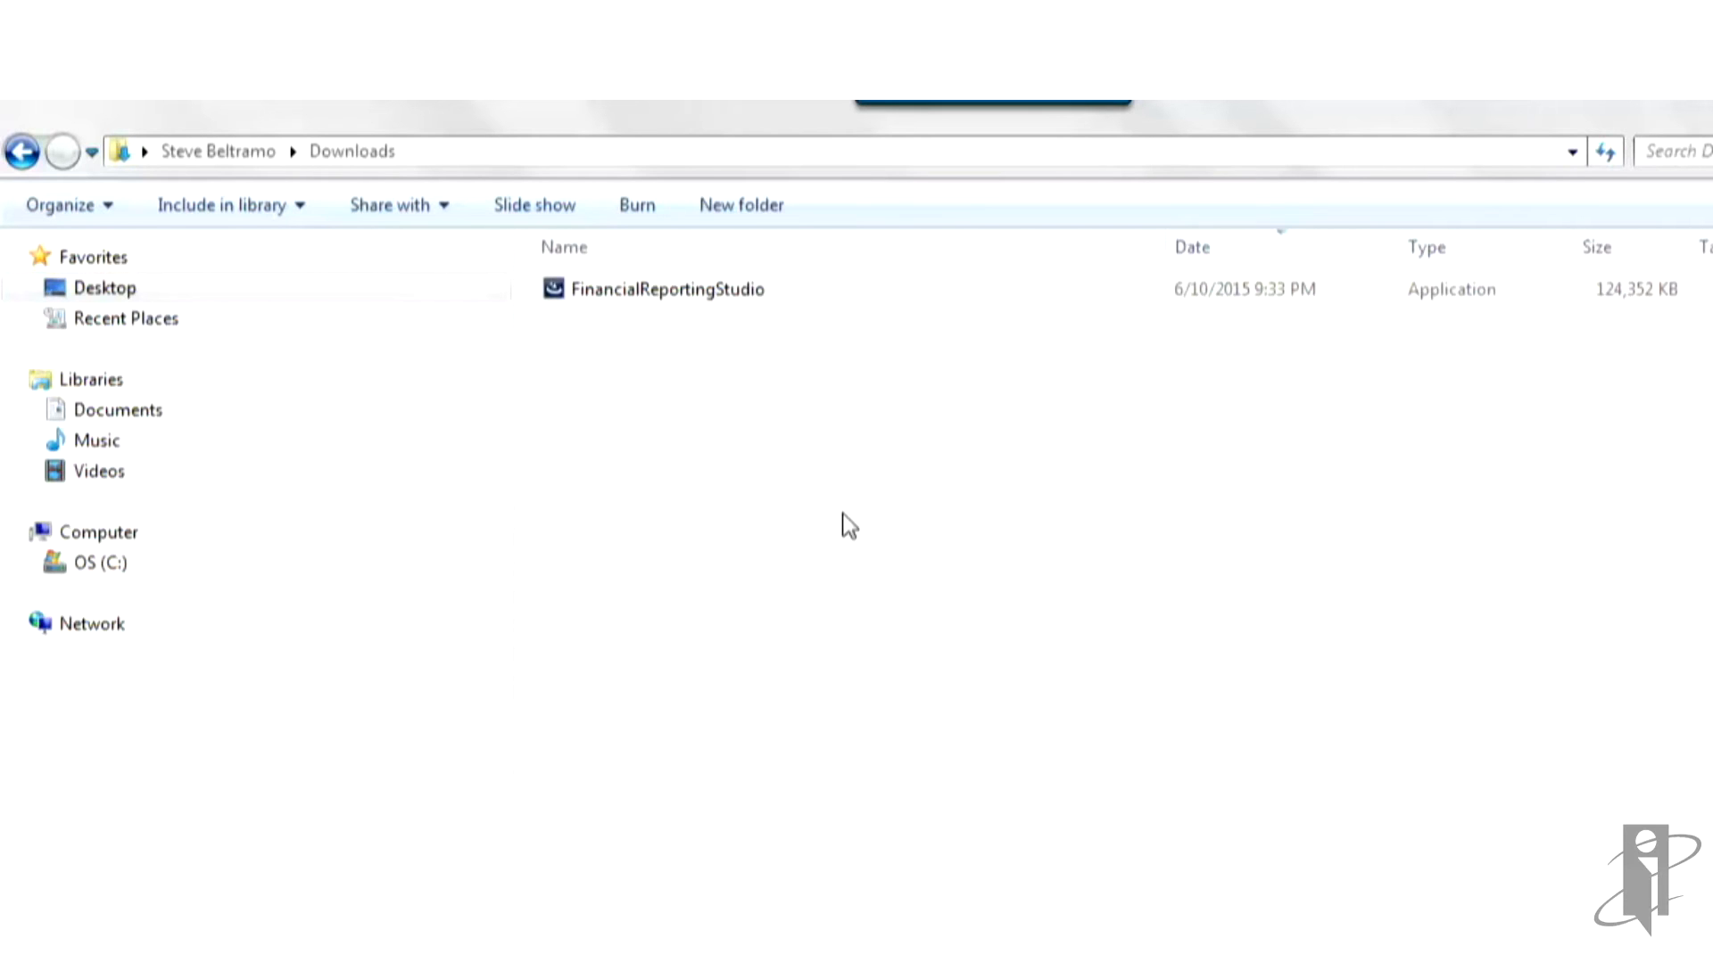
# Step: Run the FinancialReportingStudio installer from Downloads as administrator
pyautogui.click(667, 288)
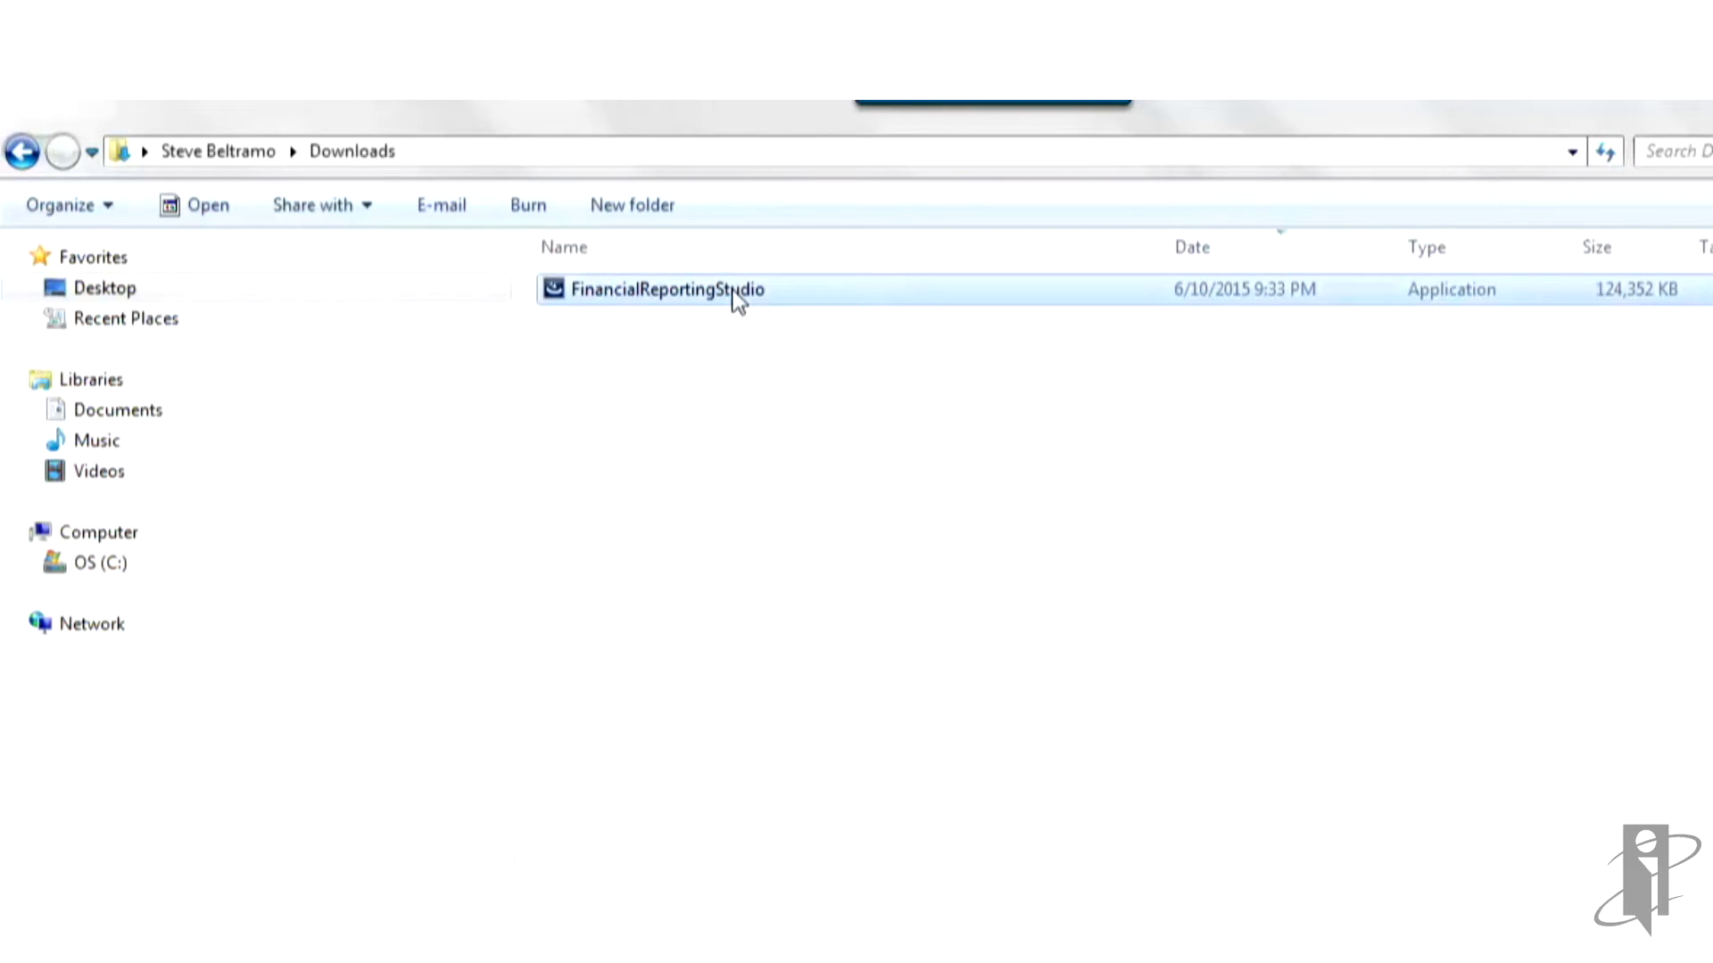
pyautogui.rightClick(667, 288)
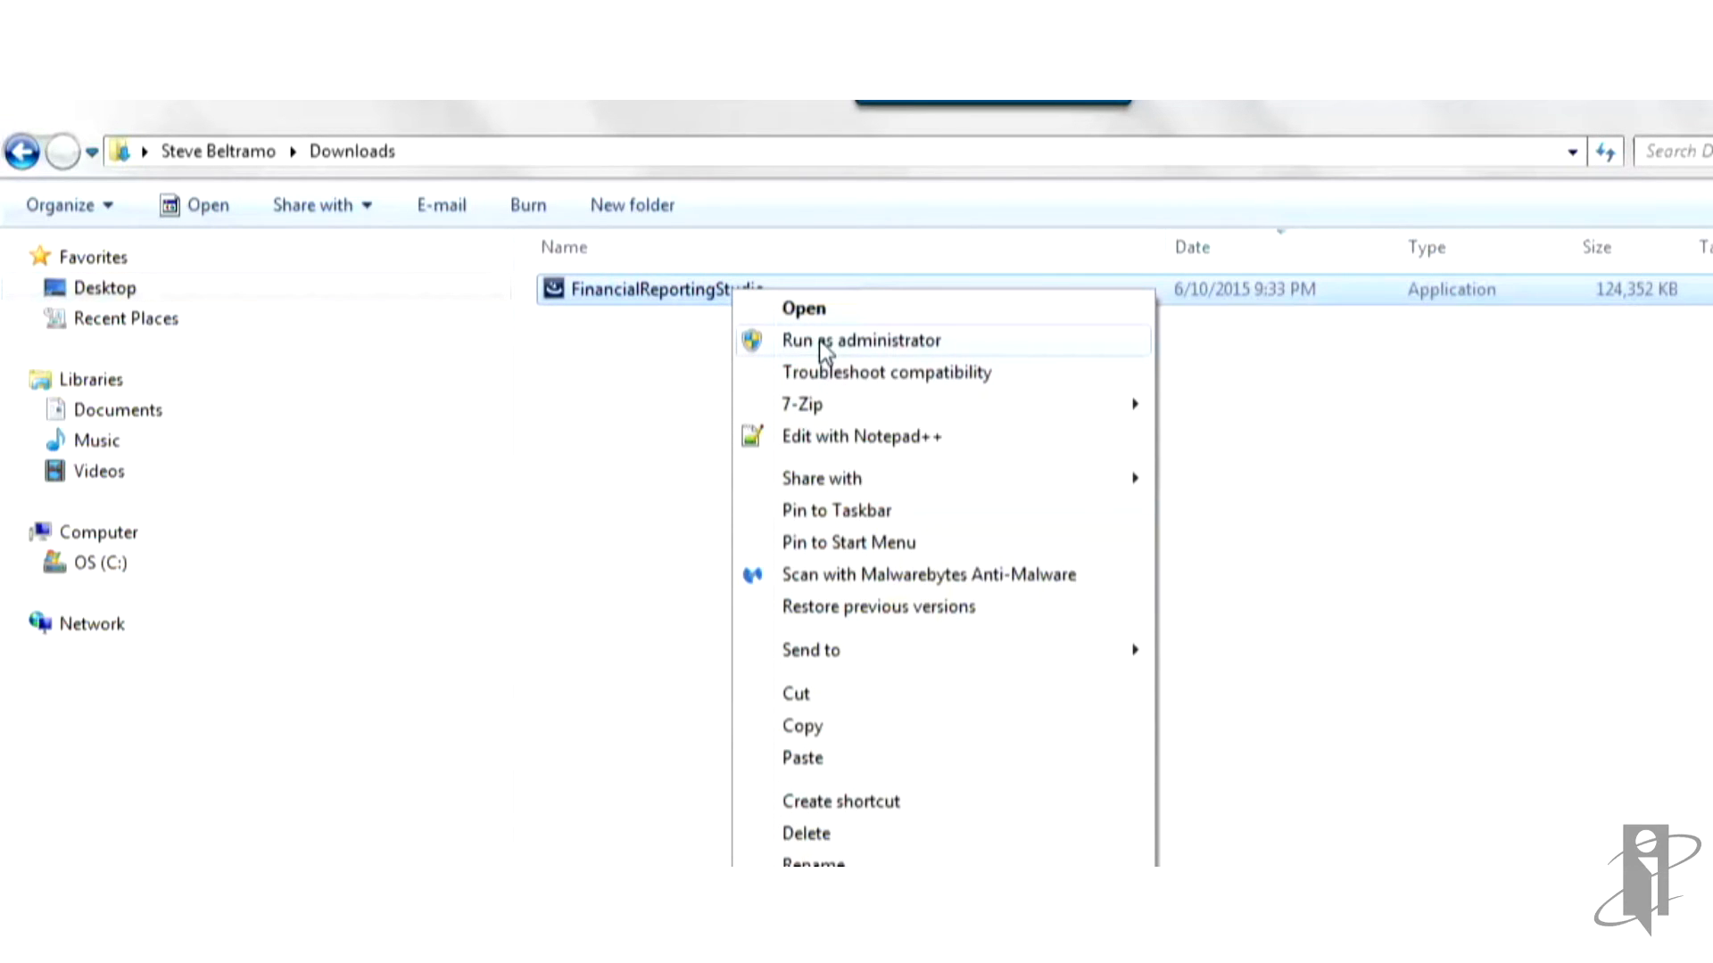
pyautogui.click(861, 340)
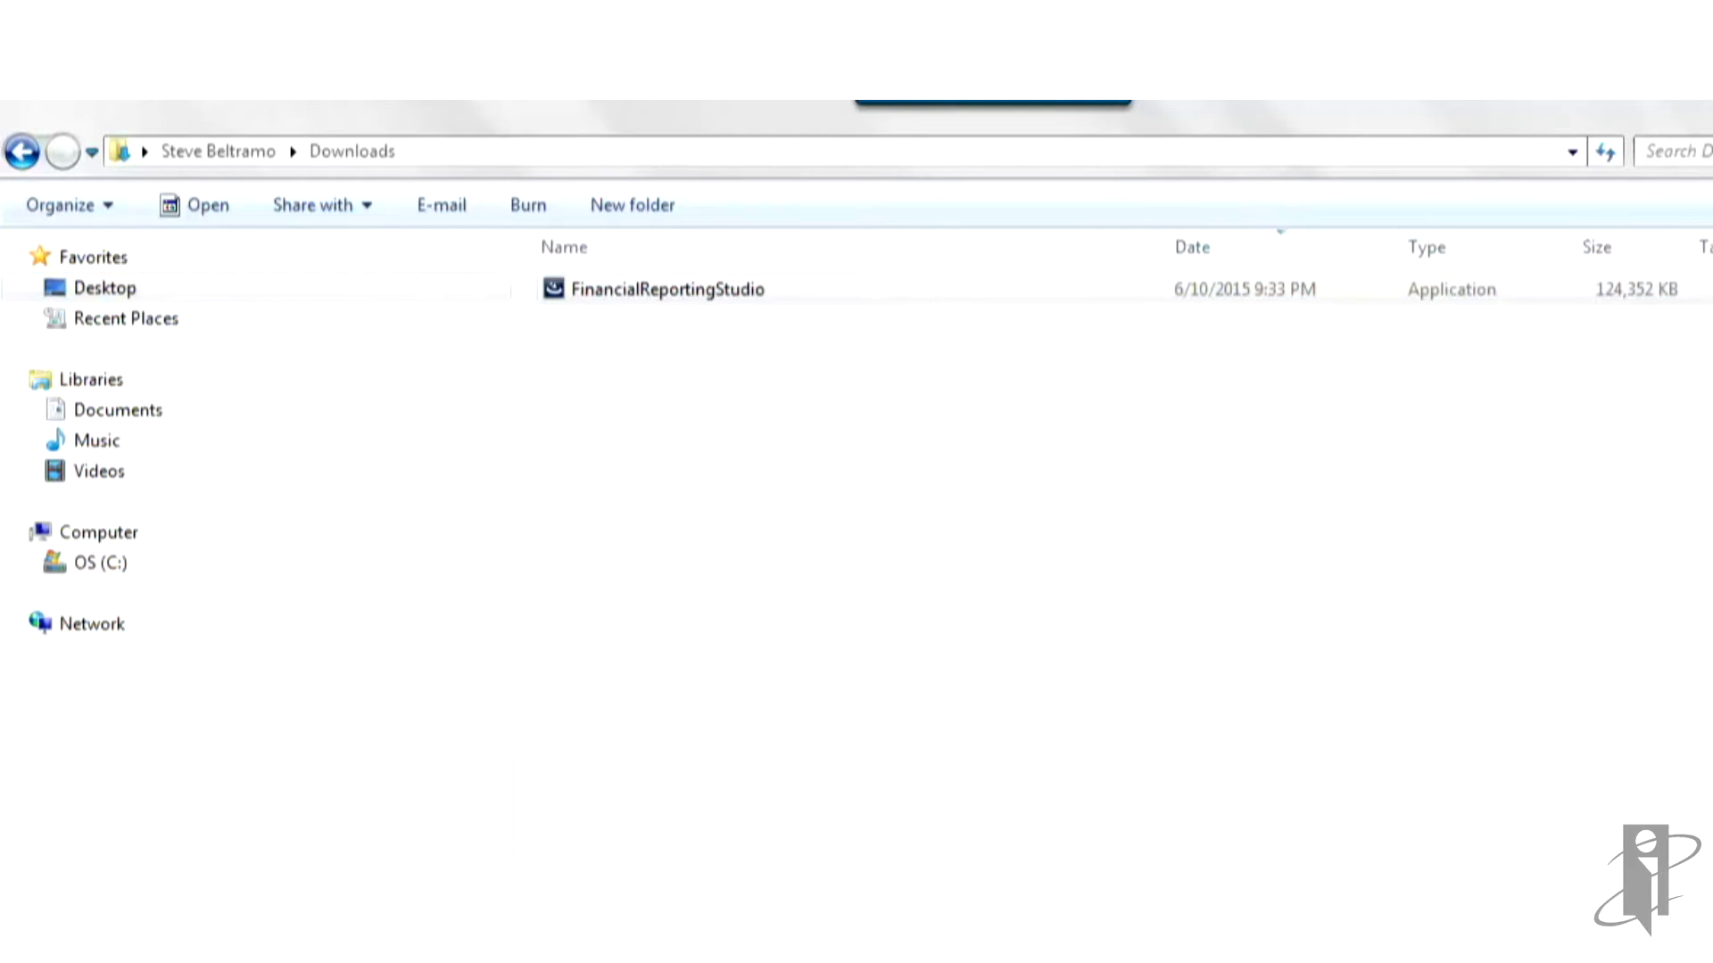
pyautogui.doubleClick(667, 288)
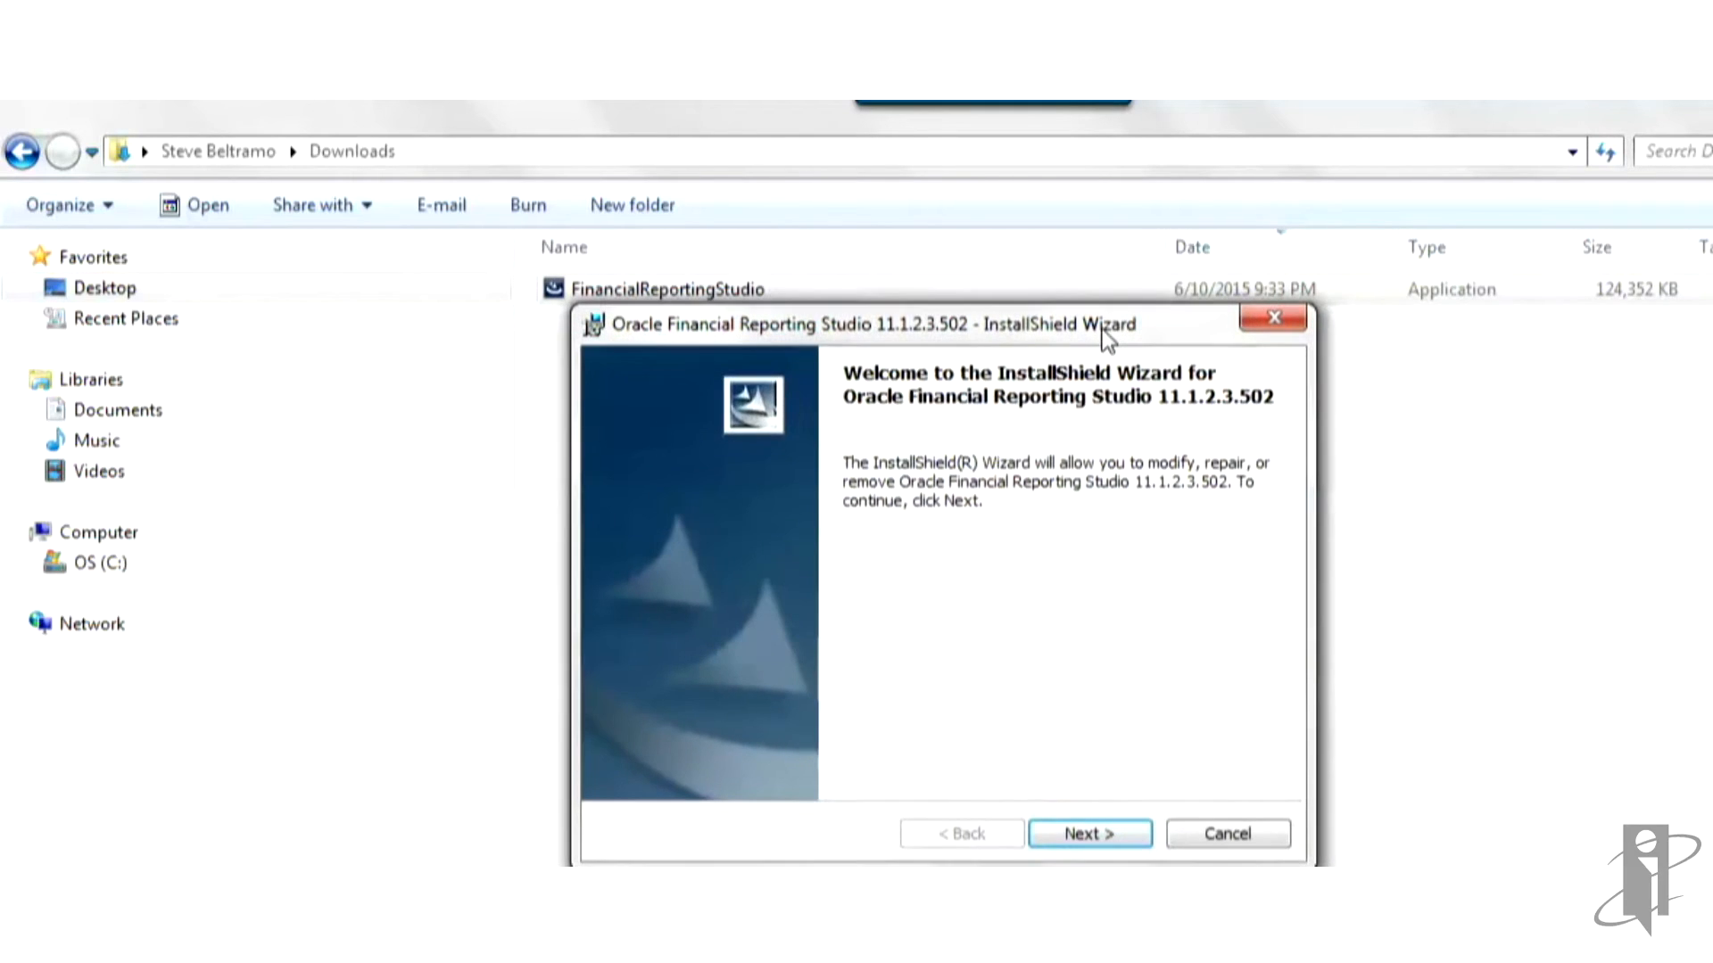
# Step: Repair-install Financial Reporting Studio 11.1.2.3.502 and close the wizard once complete
pyautogui.click(1089, 833)
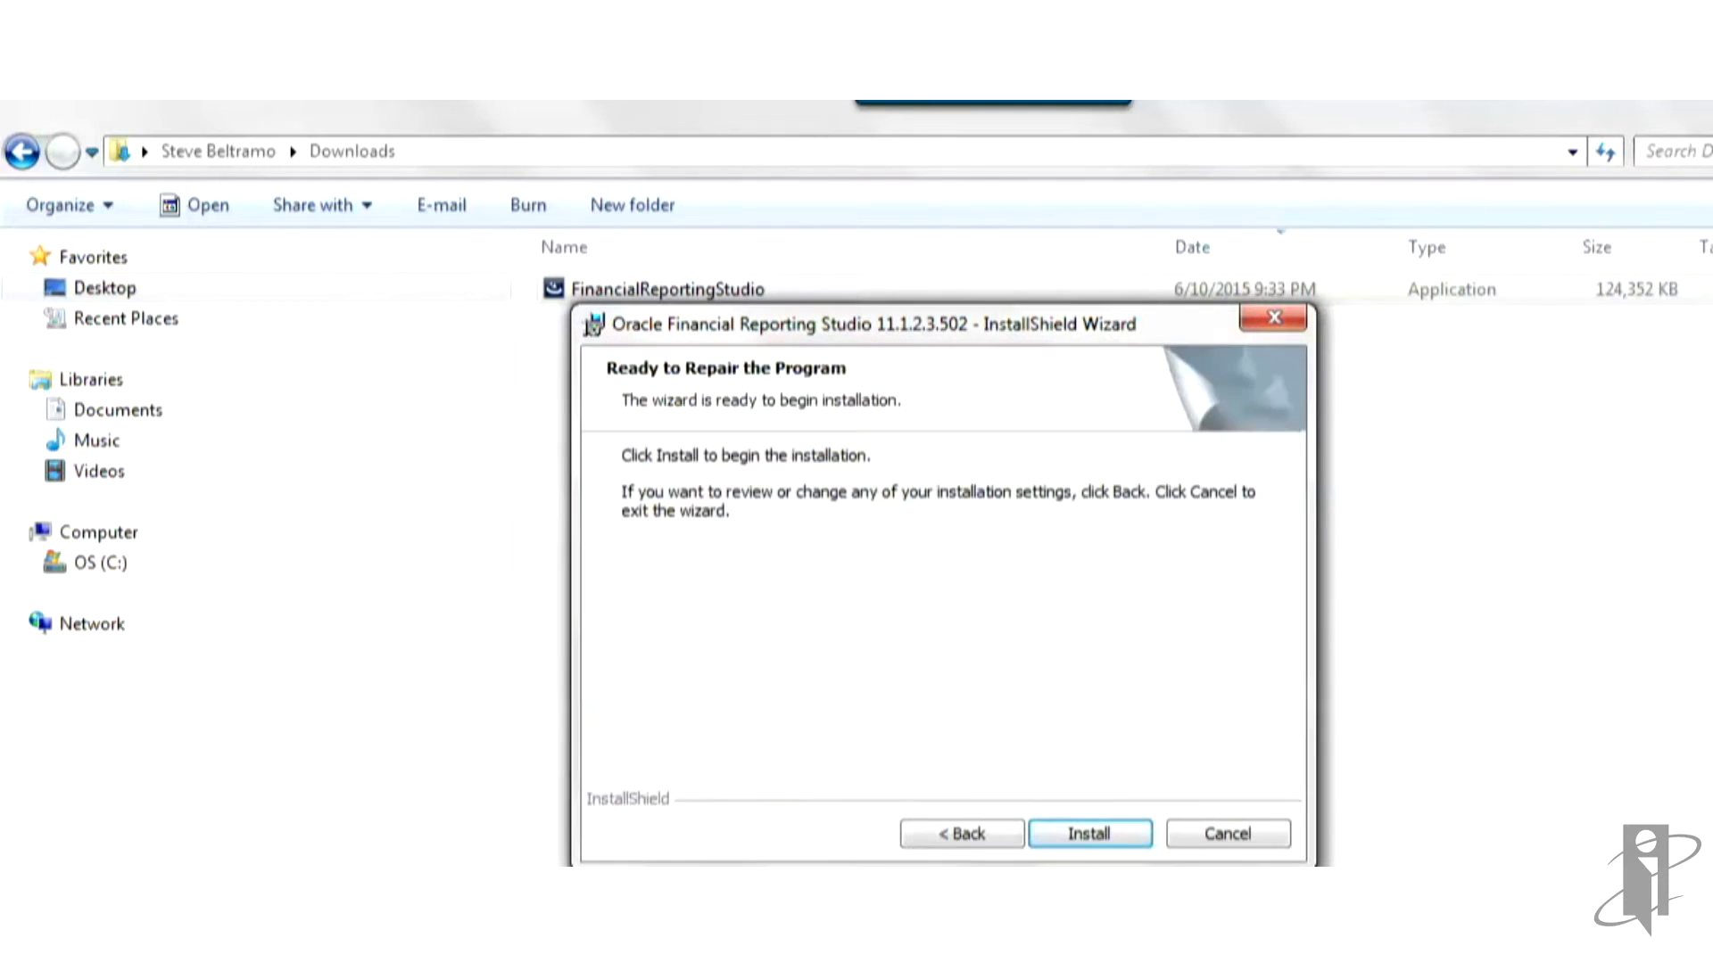
pyautogui.click(1088, 833)
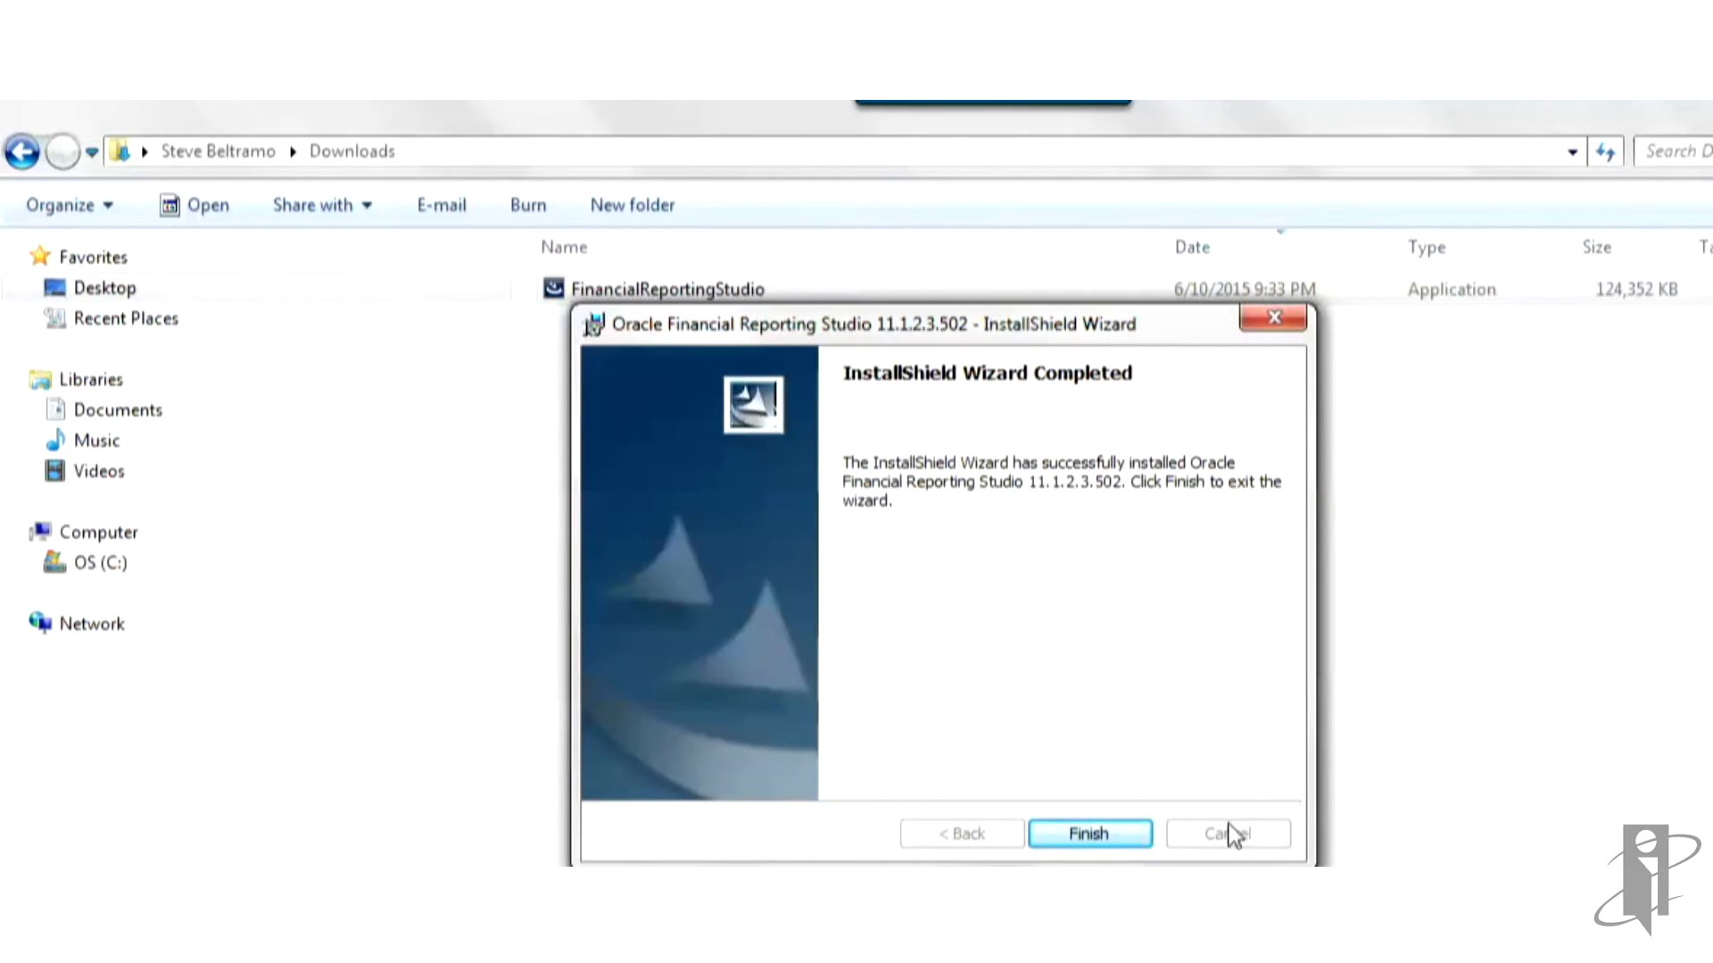
pyautogui.click(1089, 833)
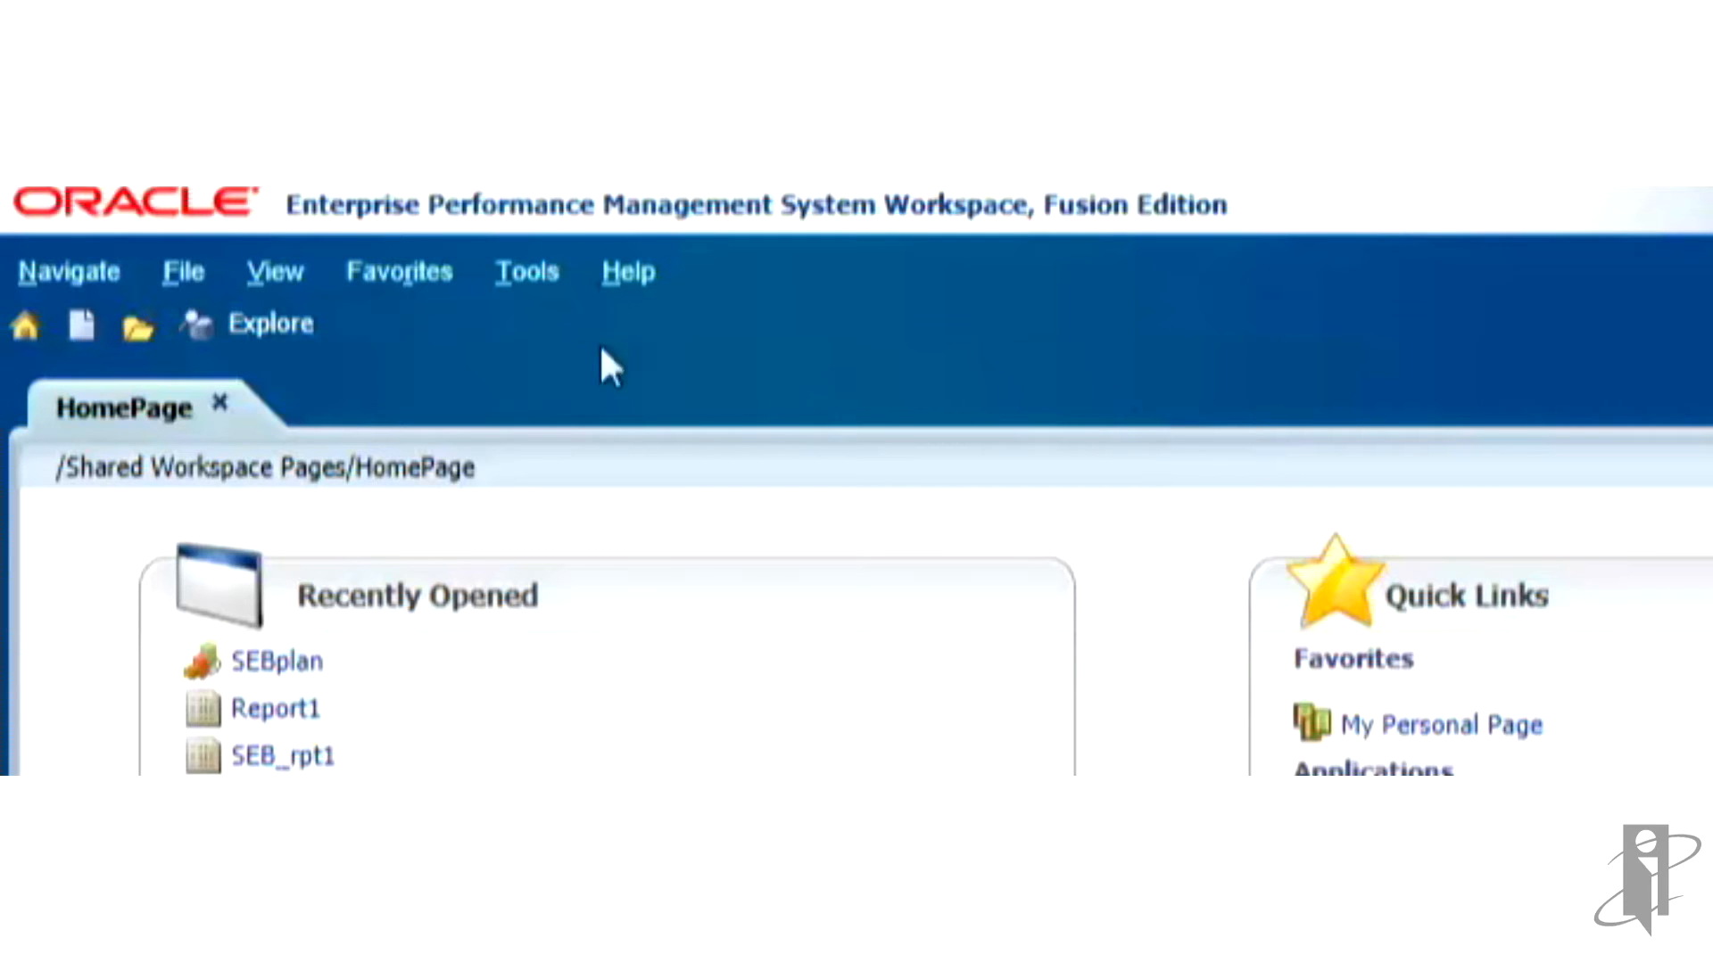
# Step: Show the repository root folders in Explore and open the Database Connection Manager
pyautogui.click(269, 322)
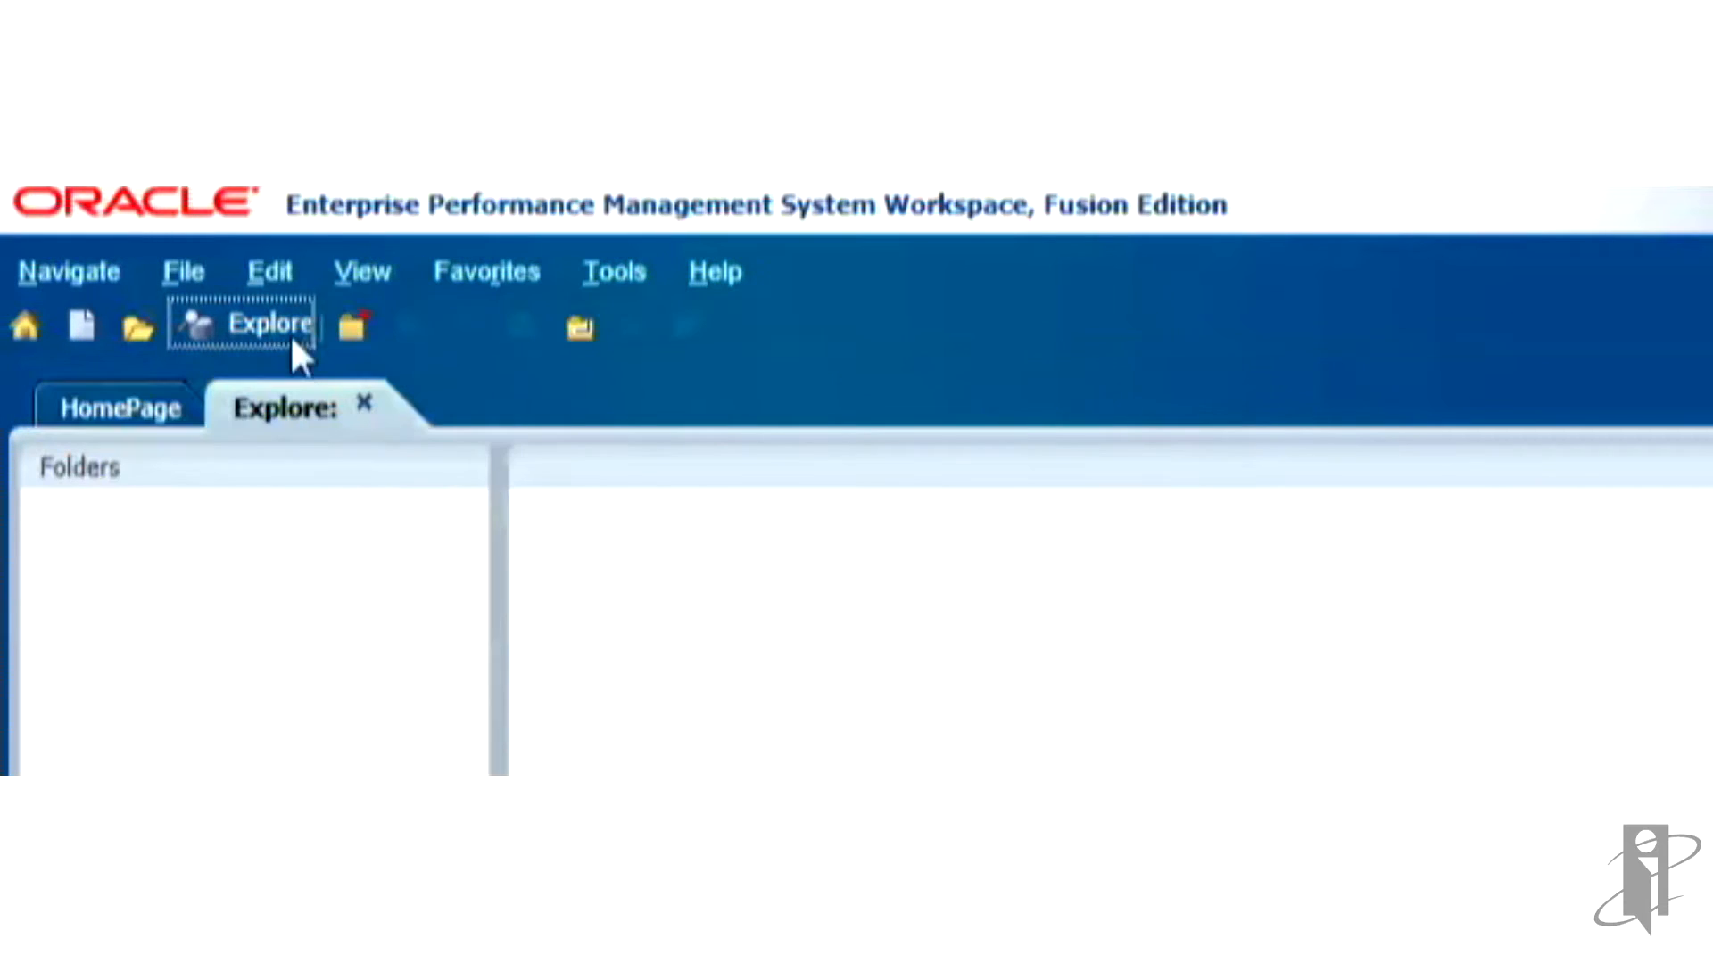
pyautogui.click(269, 322)
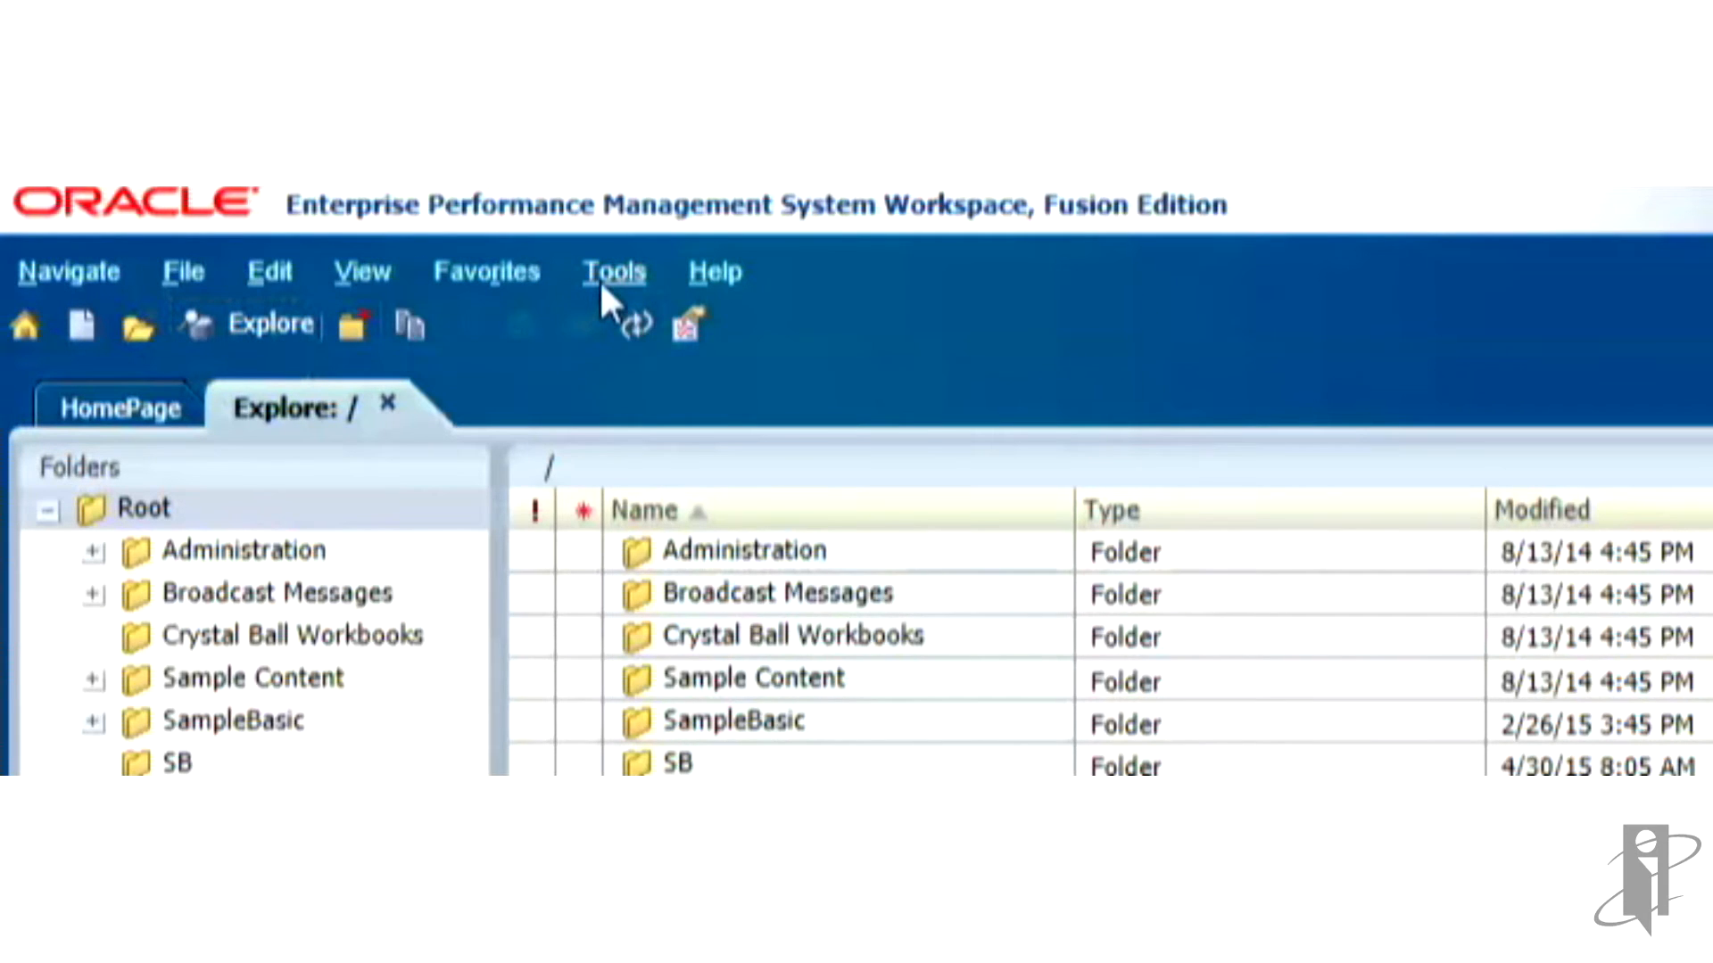
pyautogui.click(613, 271)
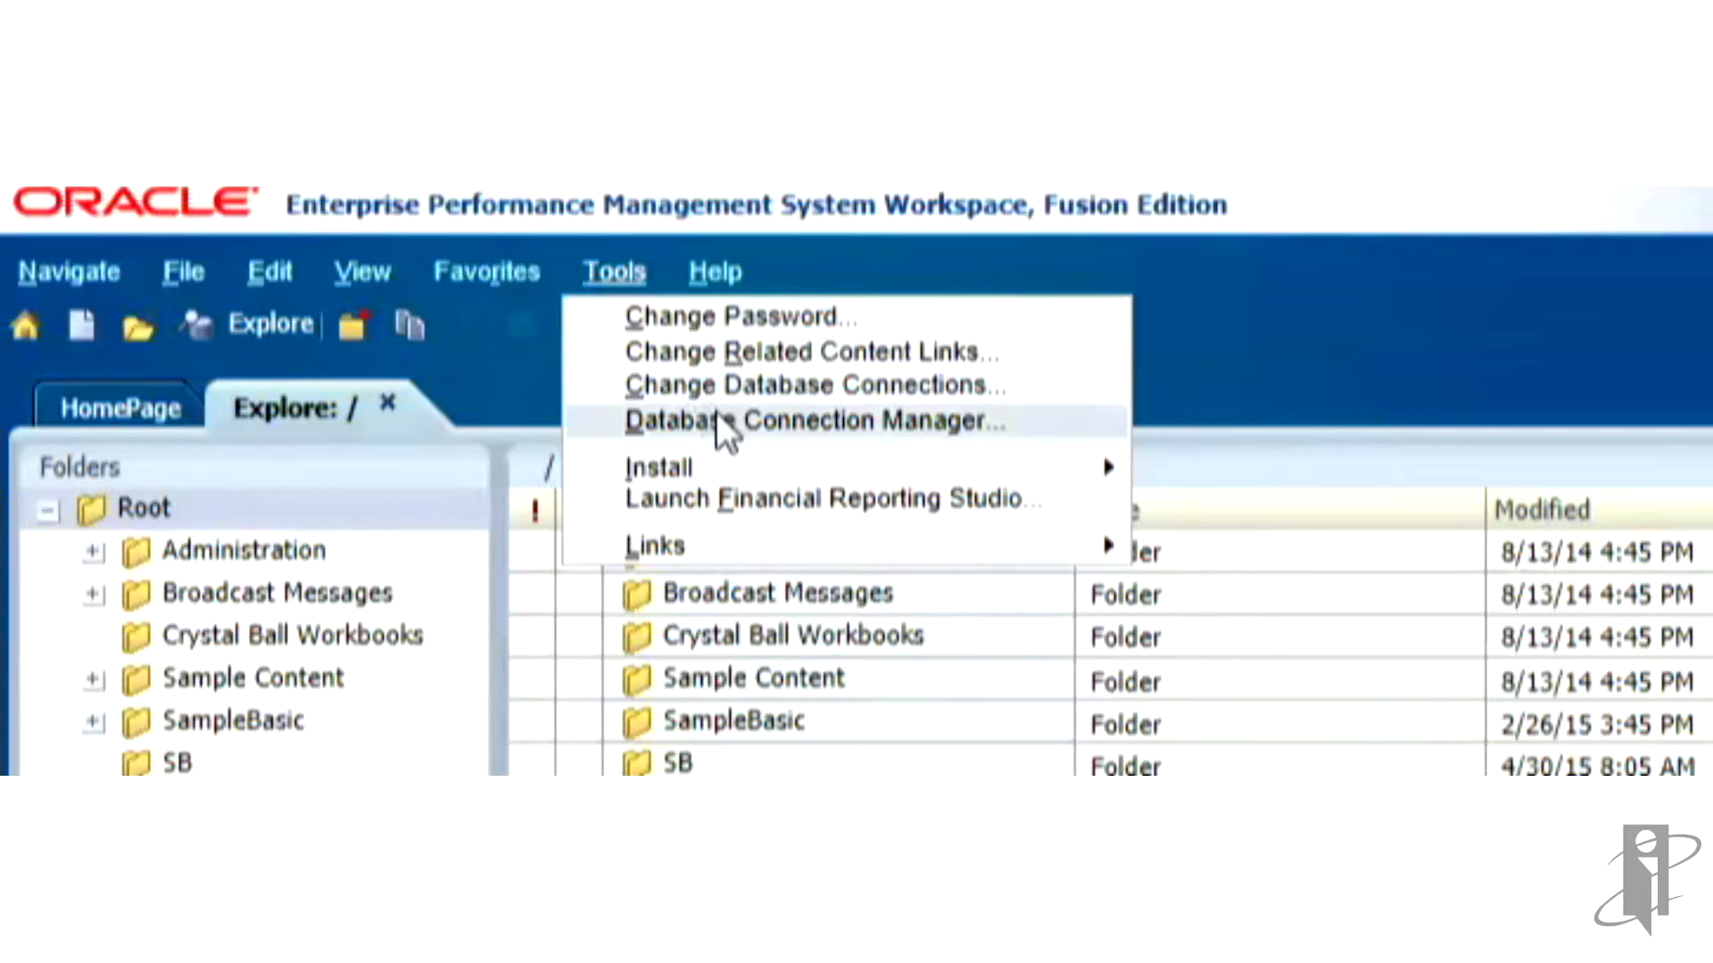
pyautogui.click(811, 422)
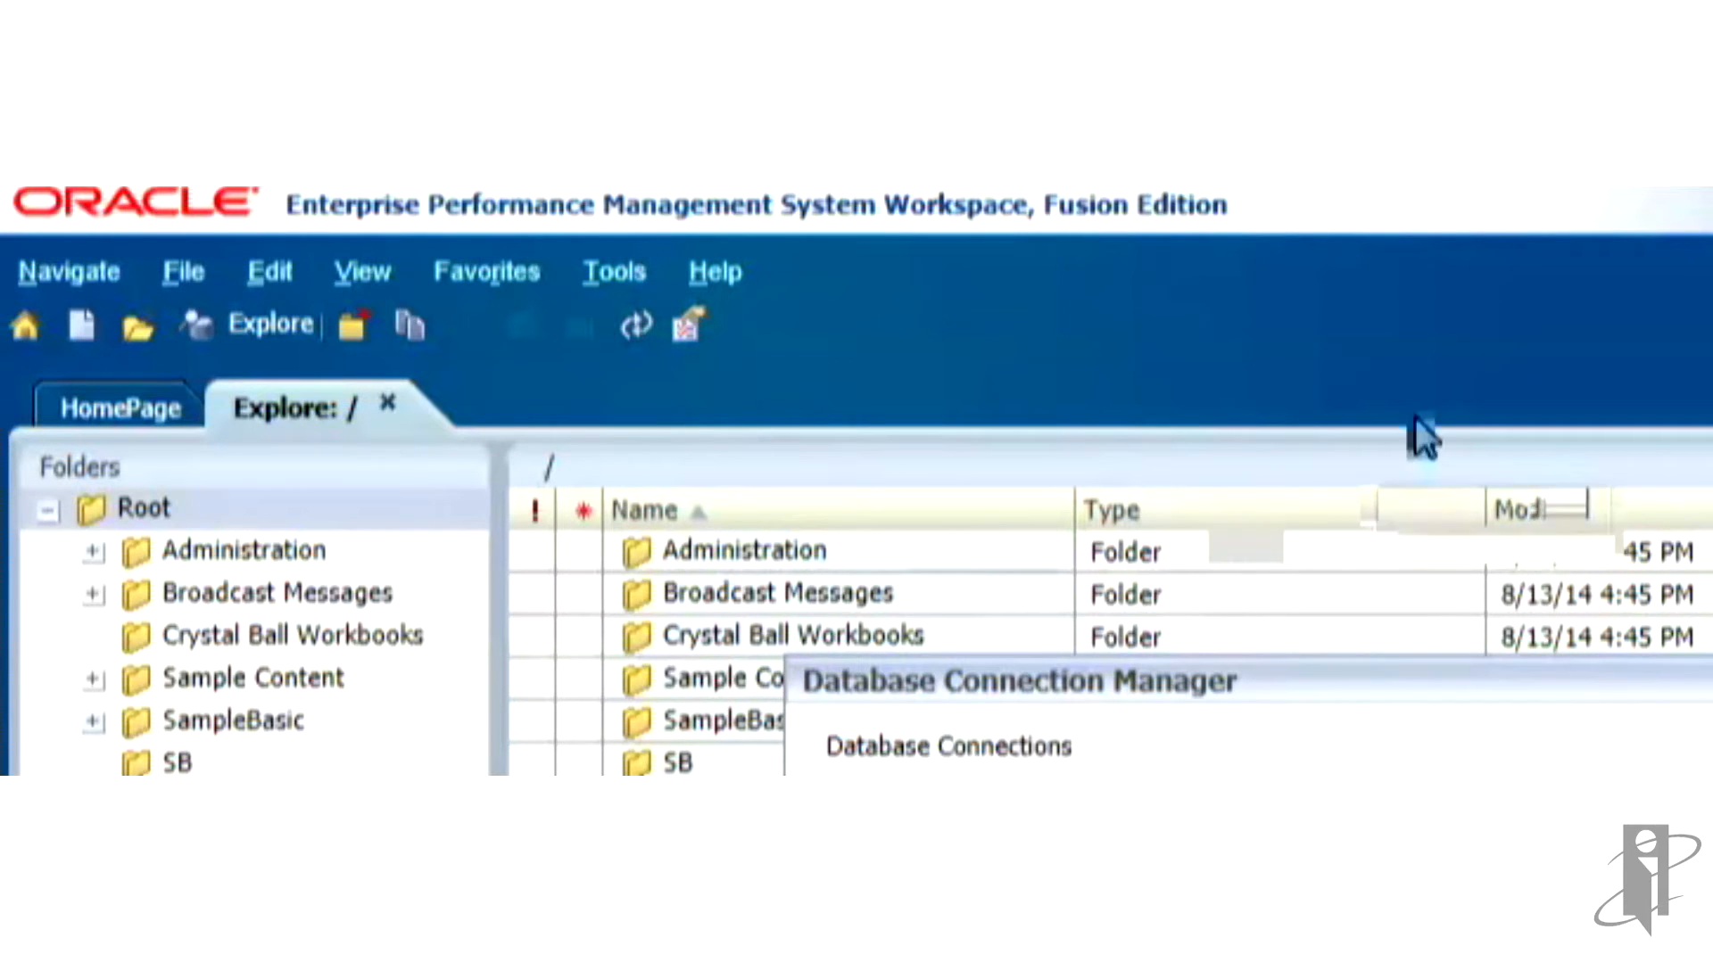
# Step: Create and save Essbase connection SEB_PT1 to EssbaseCluster-1 SEBplan Plan1
pyautogui.click(945, 746)
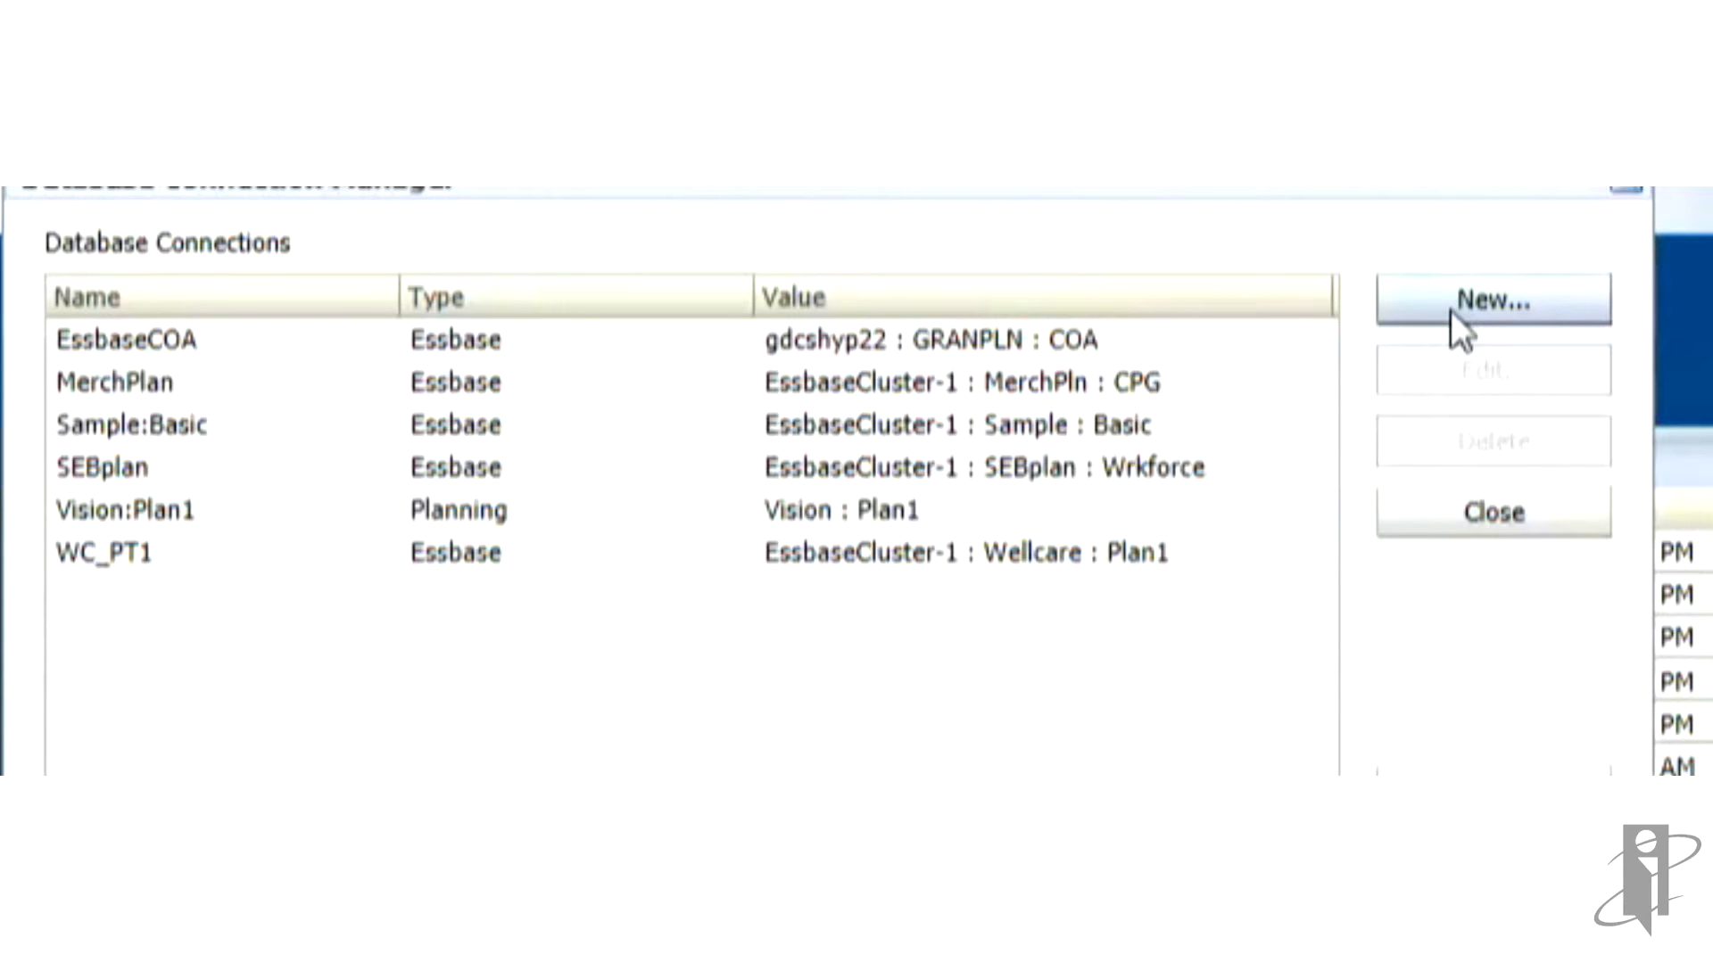
pyautogui.click(1493, 298)
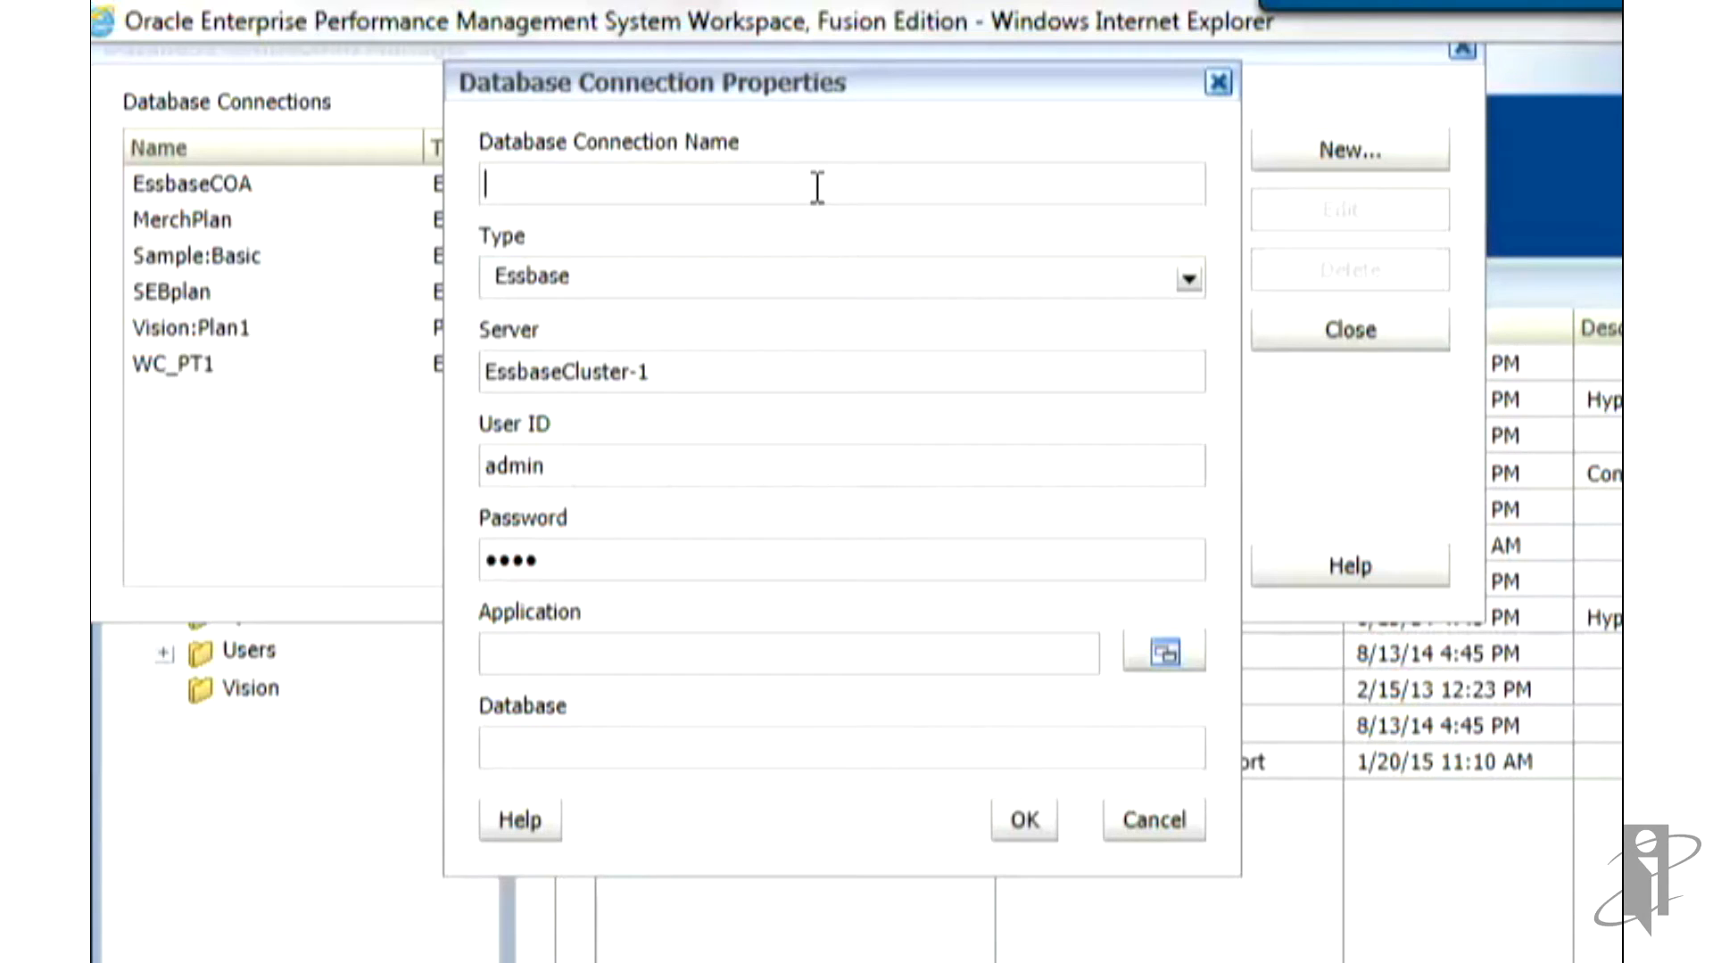
pyautogui.write('SEB_PT')
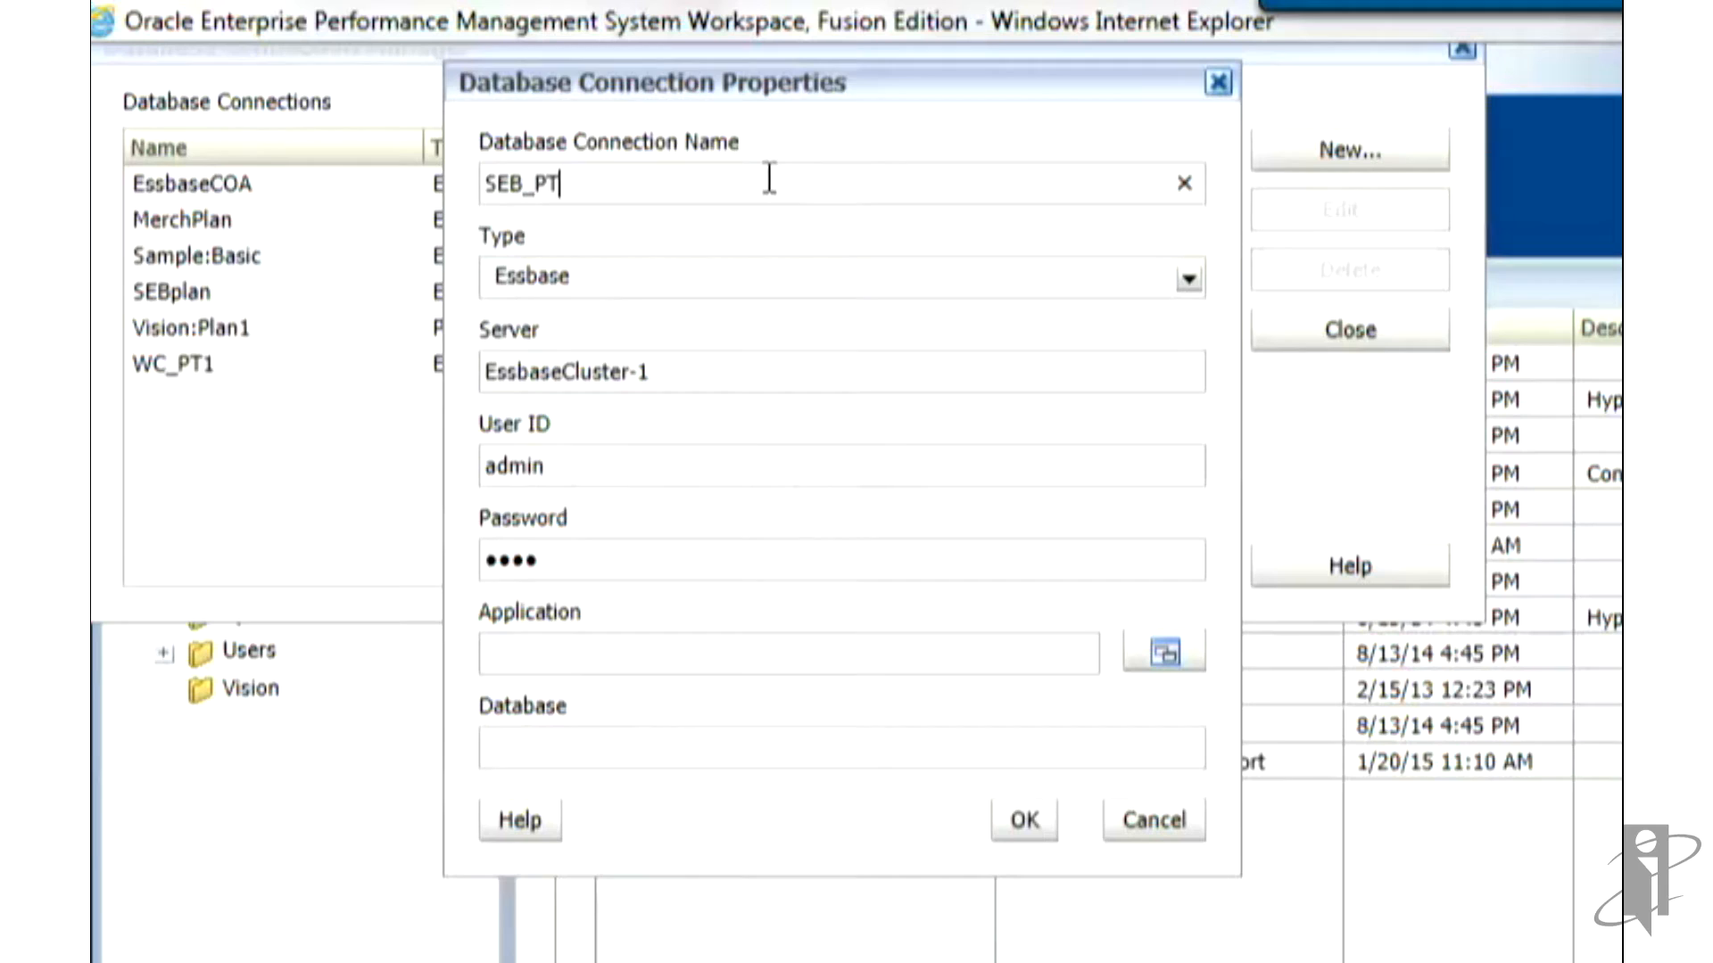
pyautogui.write('1')
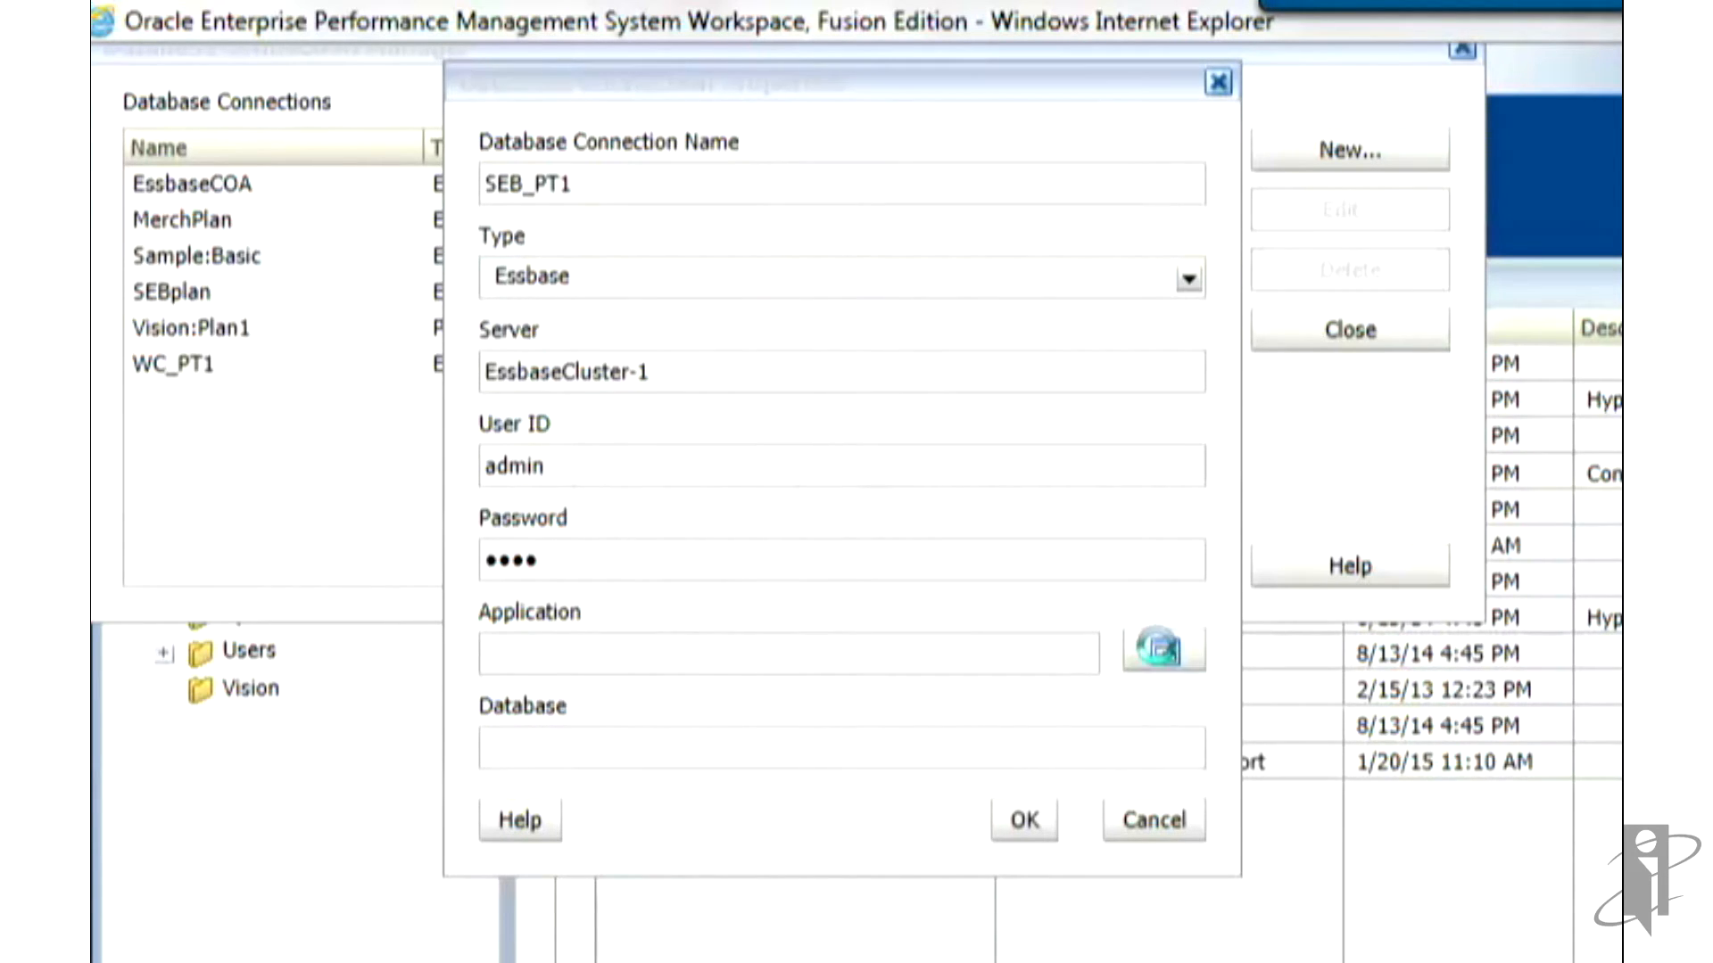
pyautogui.click(1162, 651)
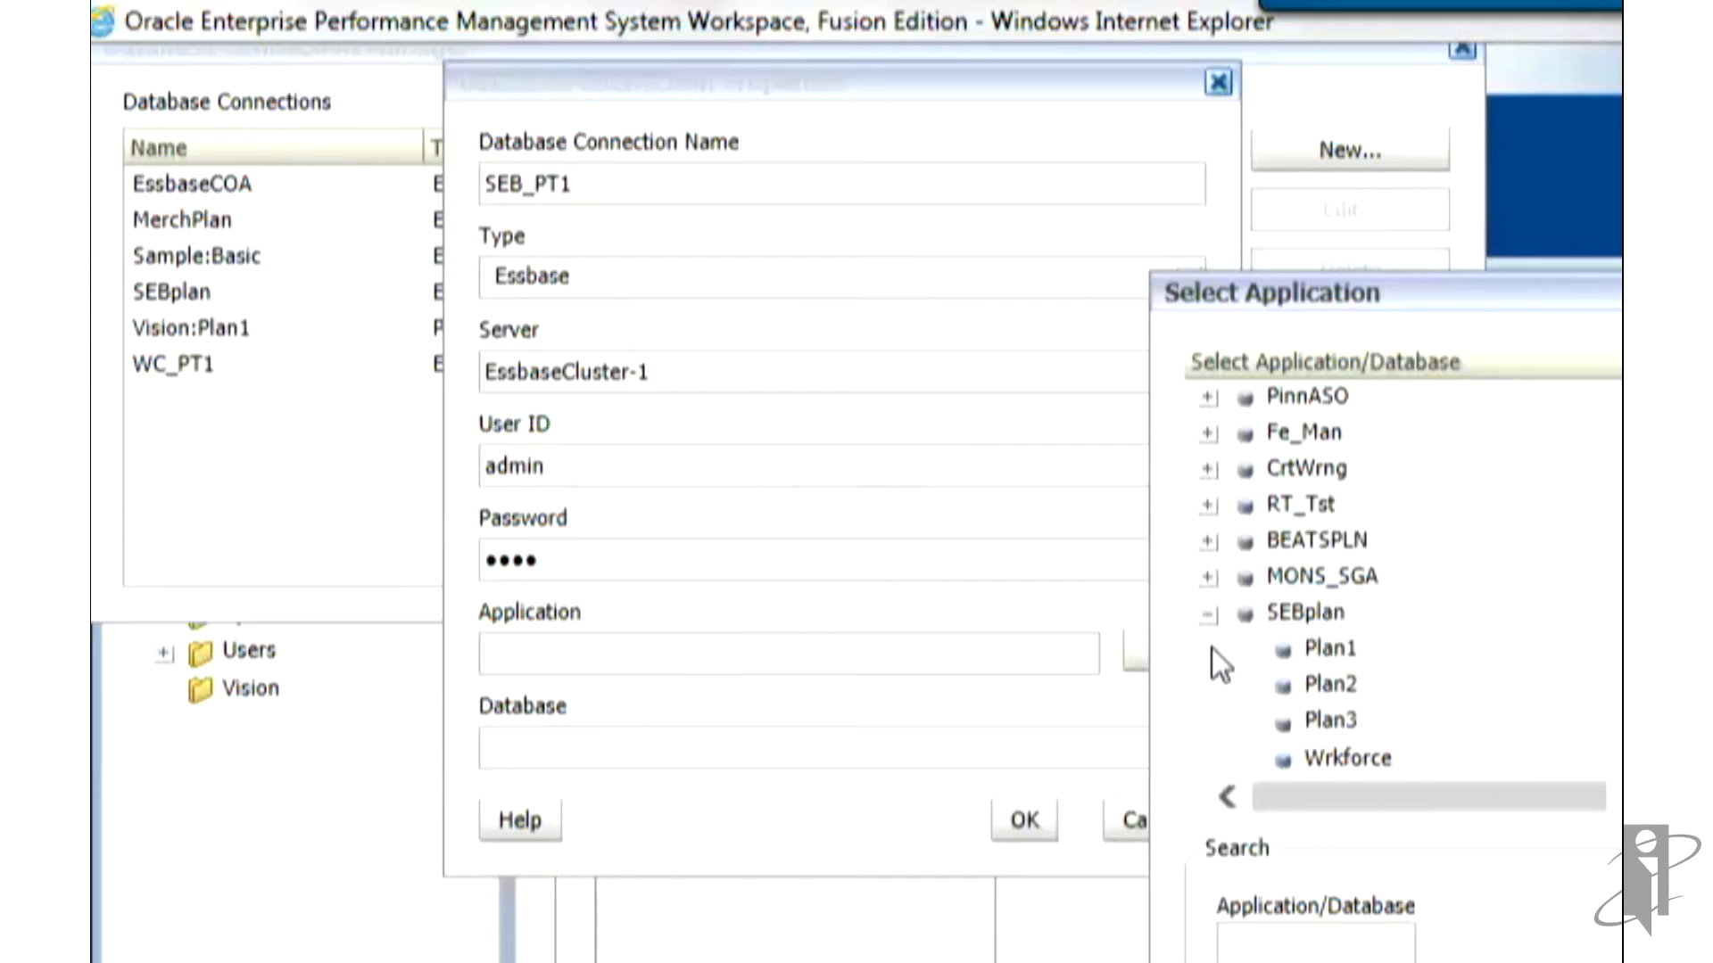
pyautogui.click(1329, 648)
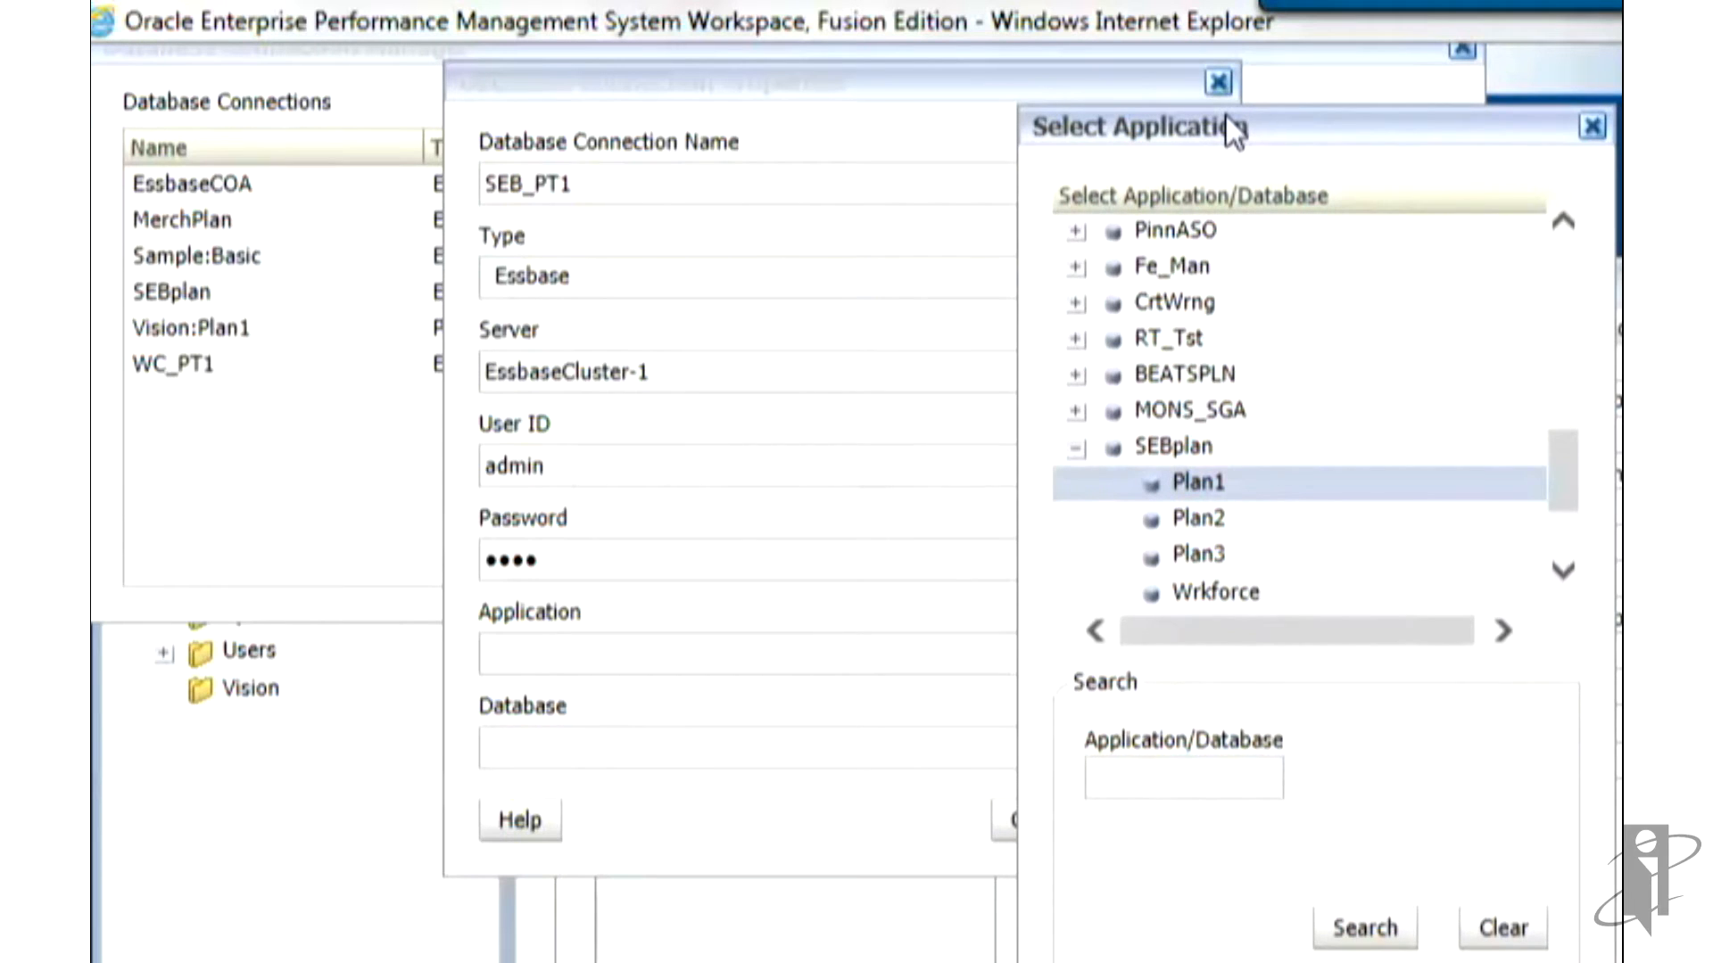
pyautogui.moveTo(1475, 912)
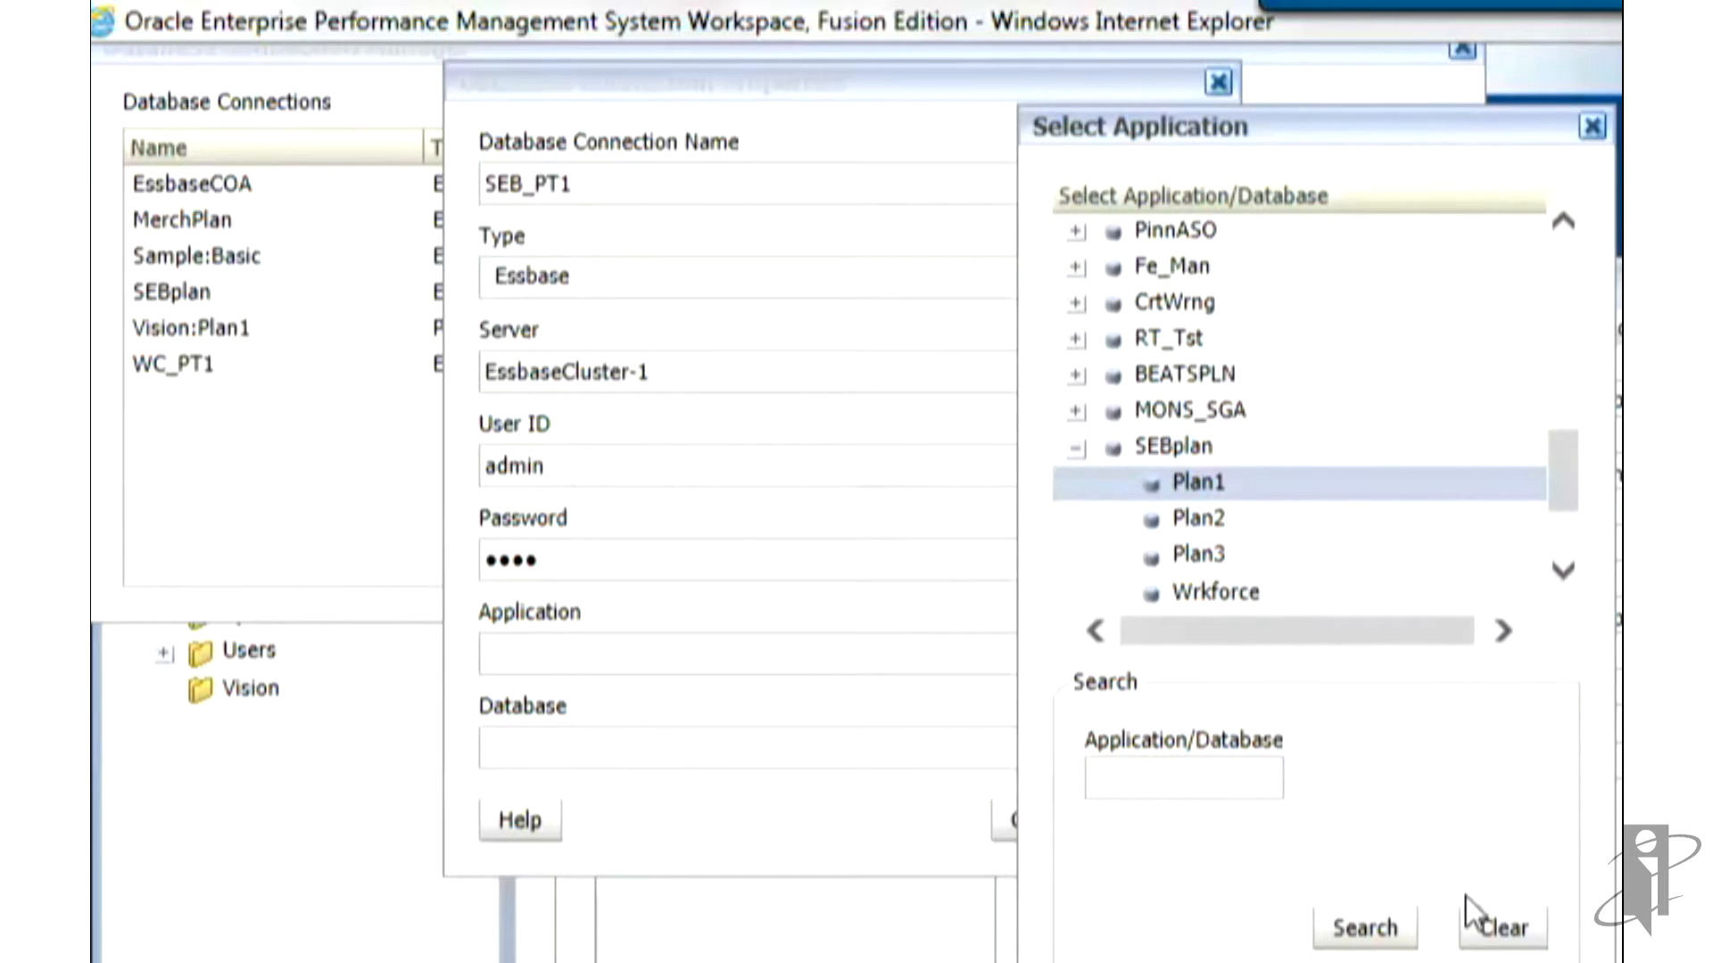
pyautogui.moveTo(1314, 507)
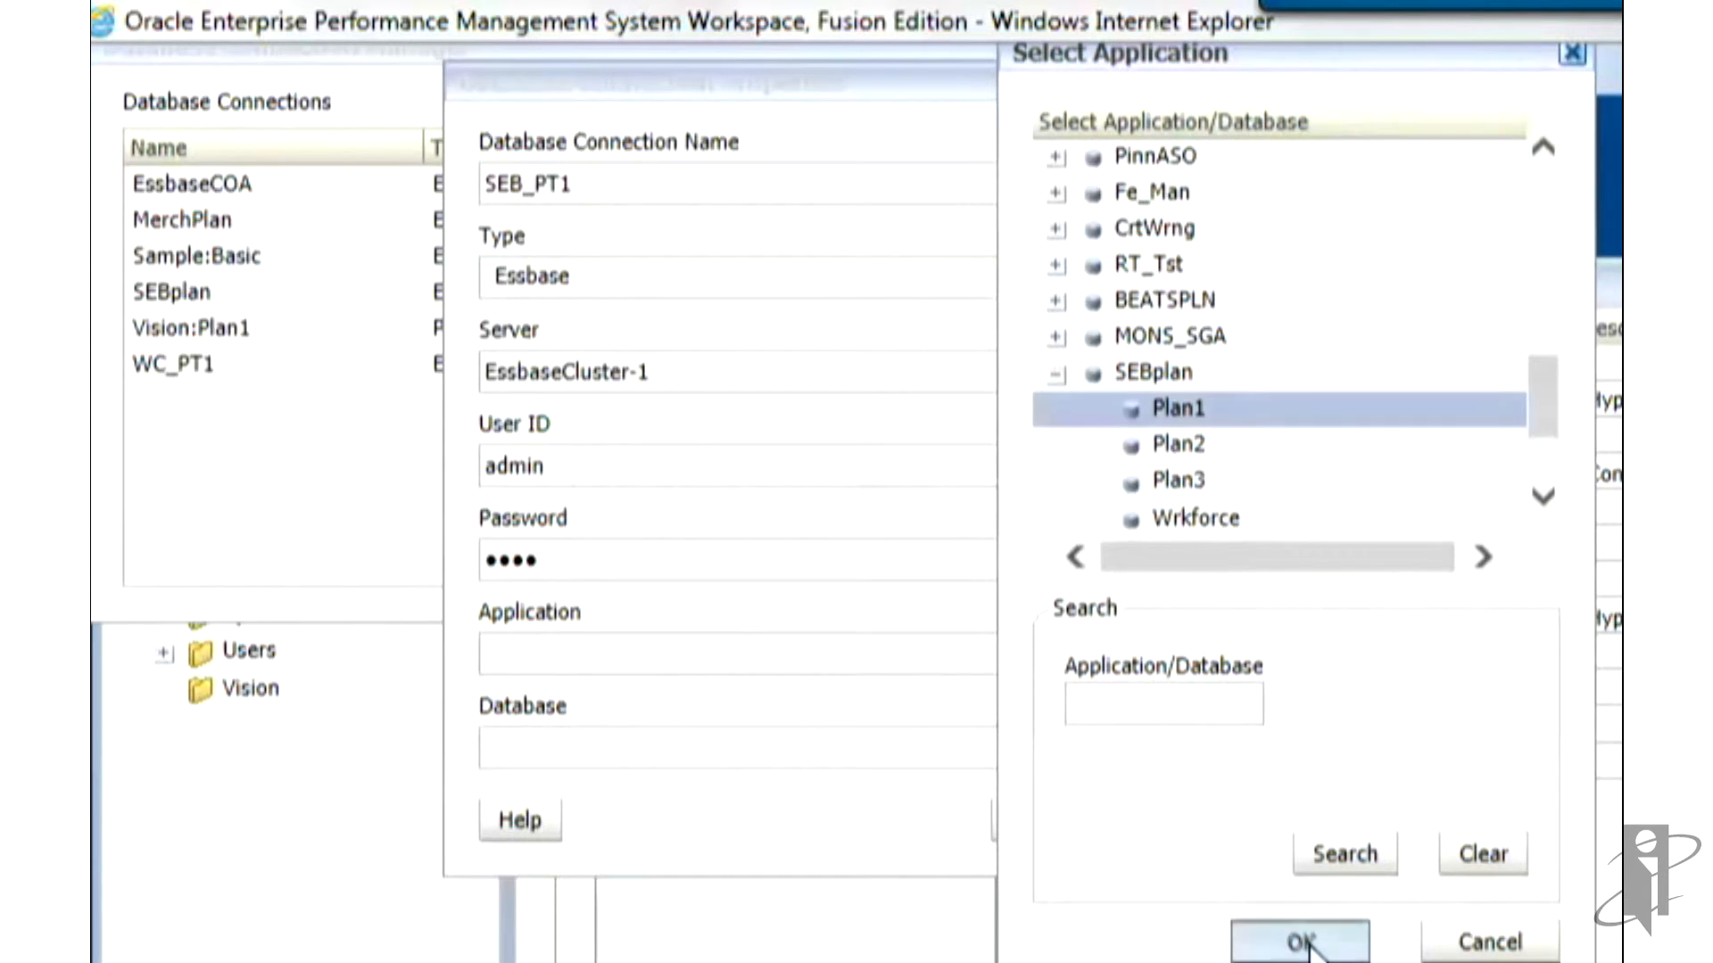
pyautogui.click(1298, 942)
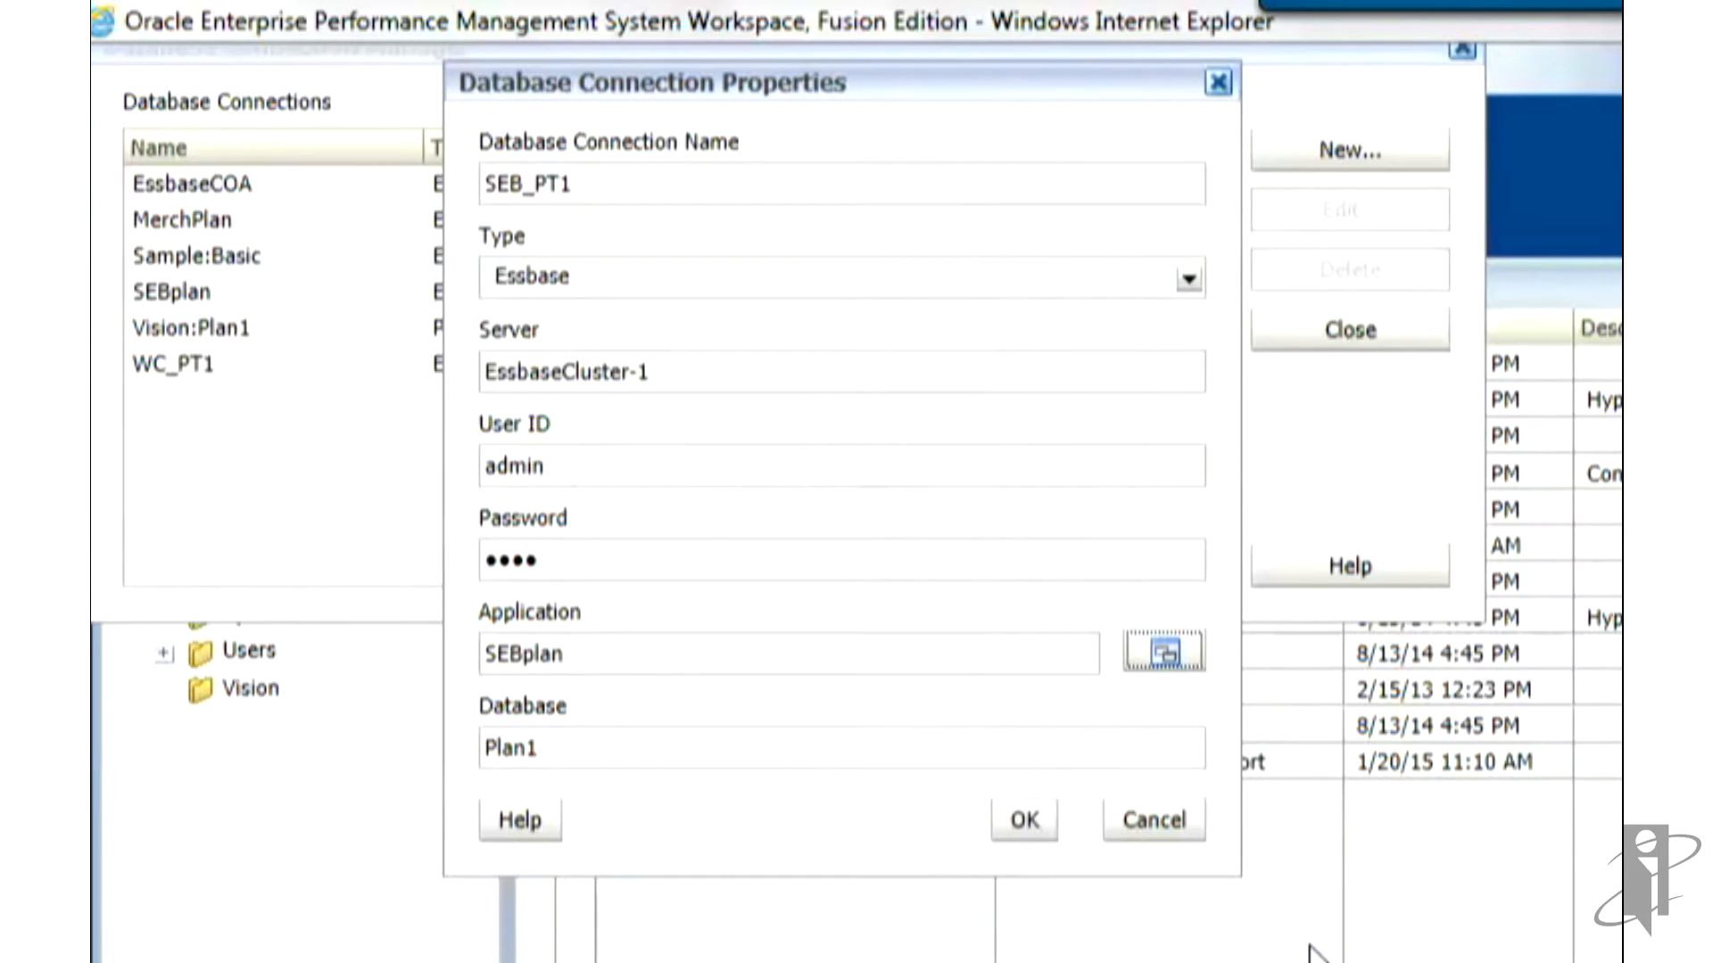
pyautogui.moveTo(1005, 806)
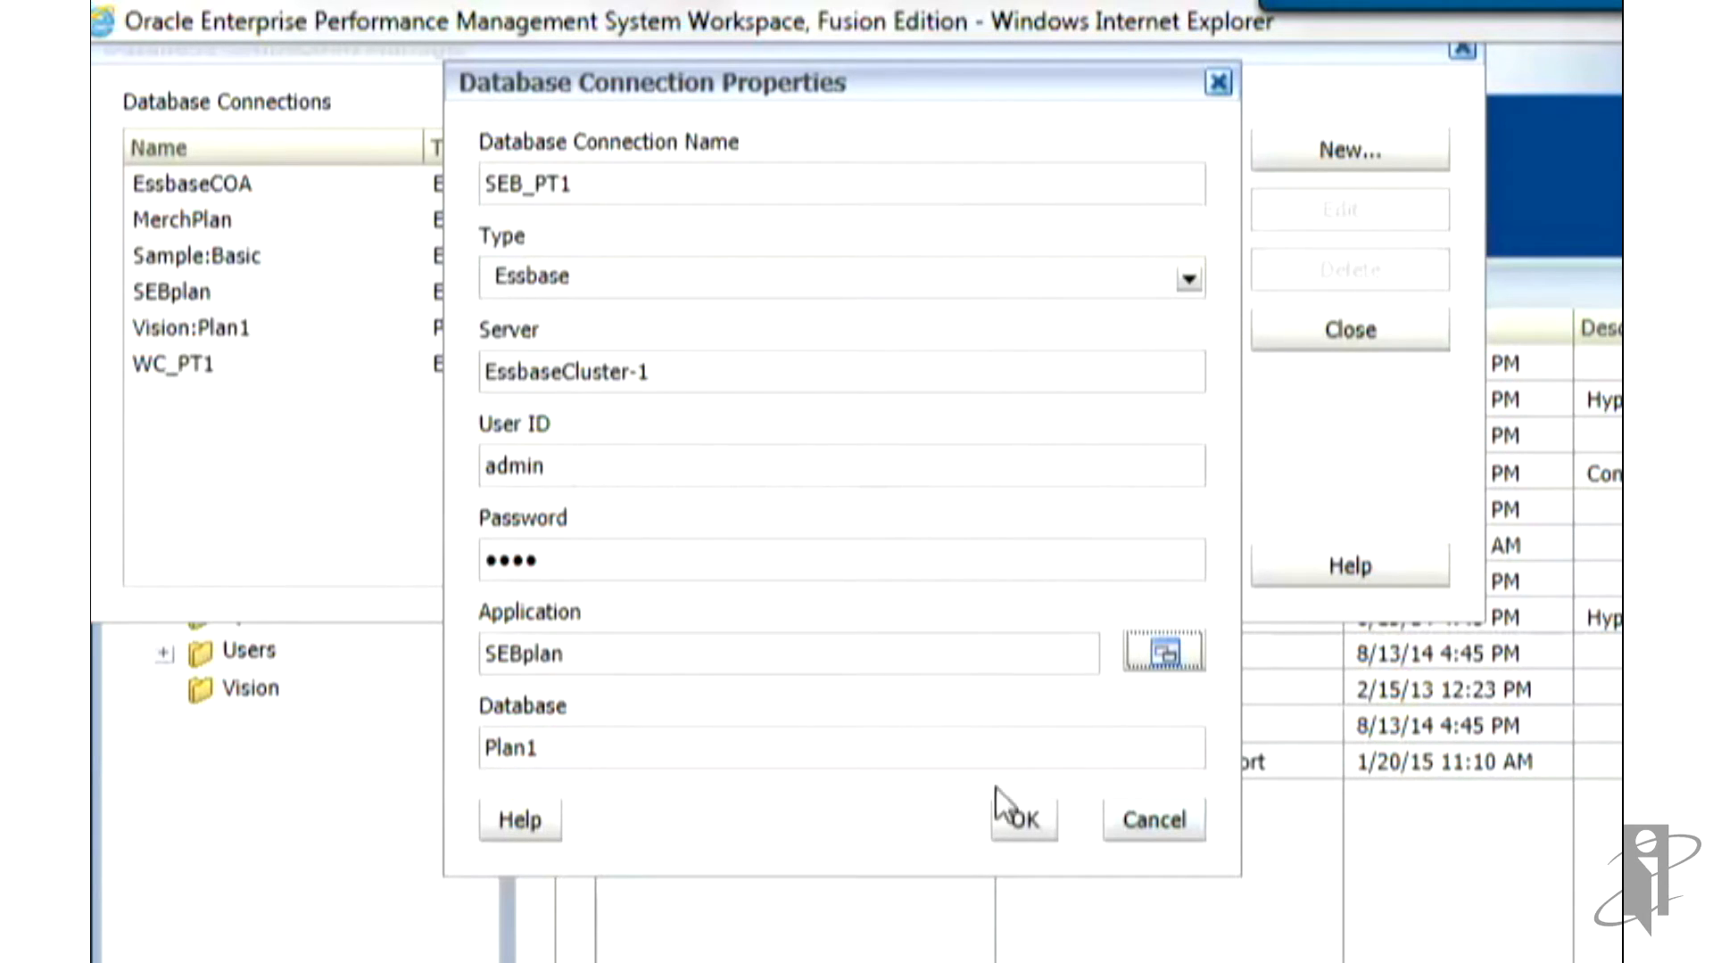
pyautogui.click(1021, 821)
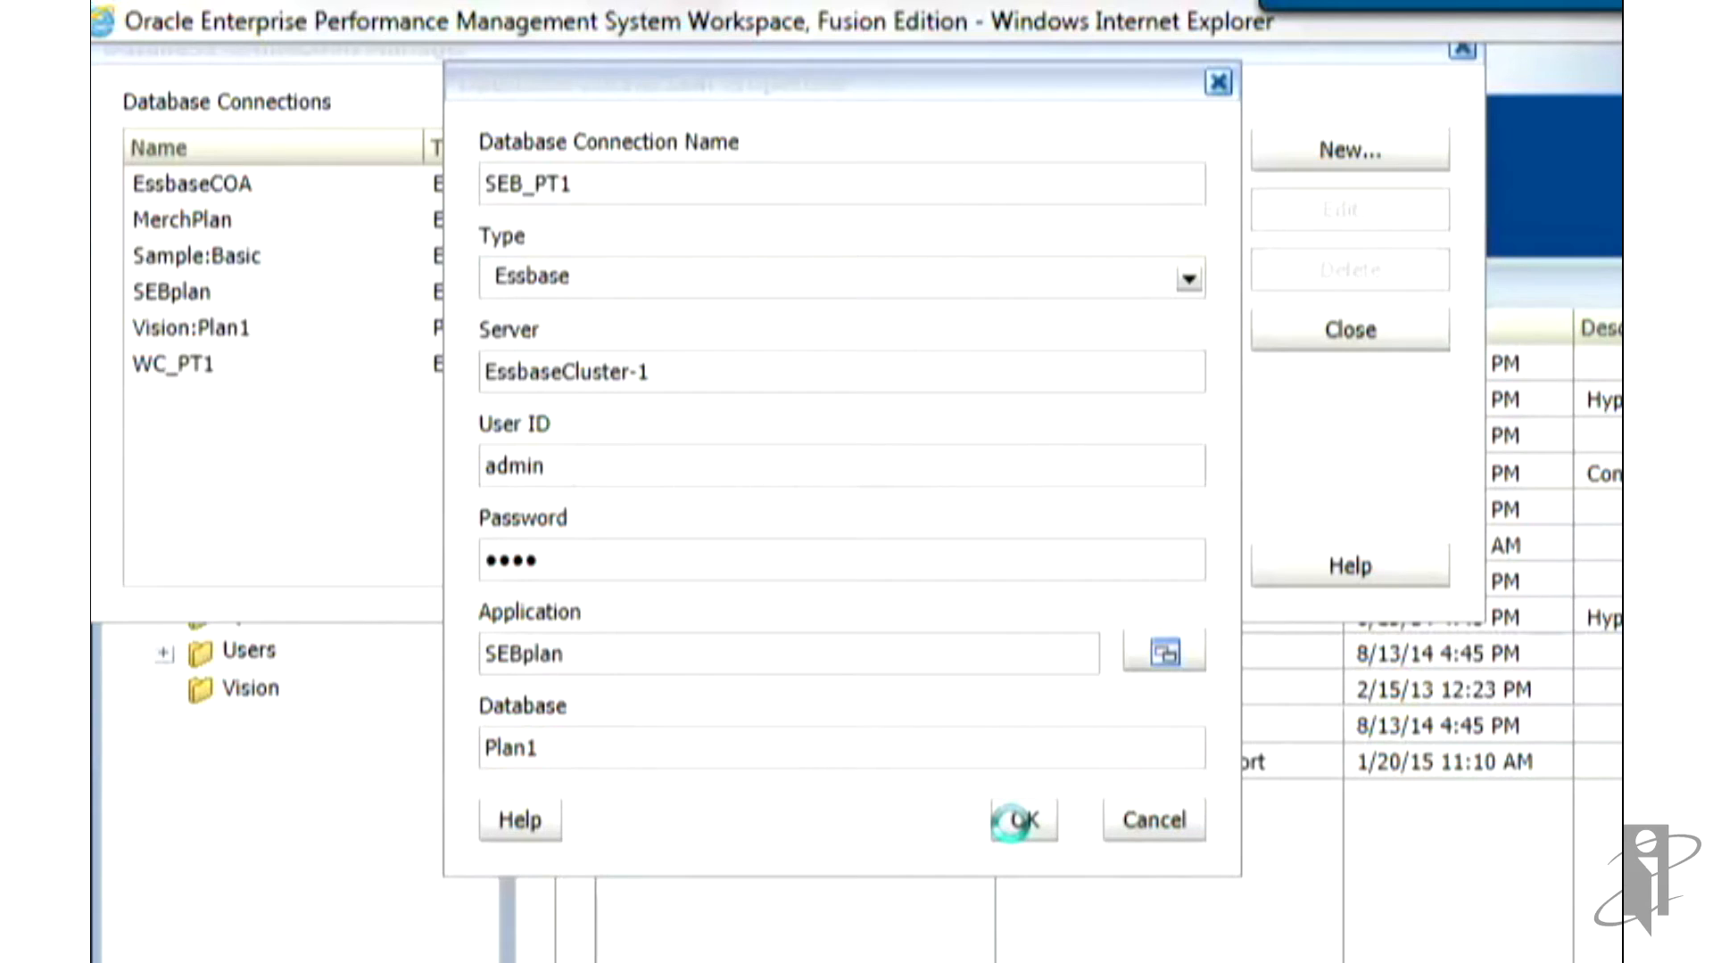
pyautogui.click(1021, 820)
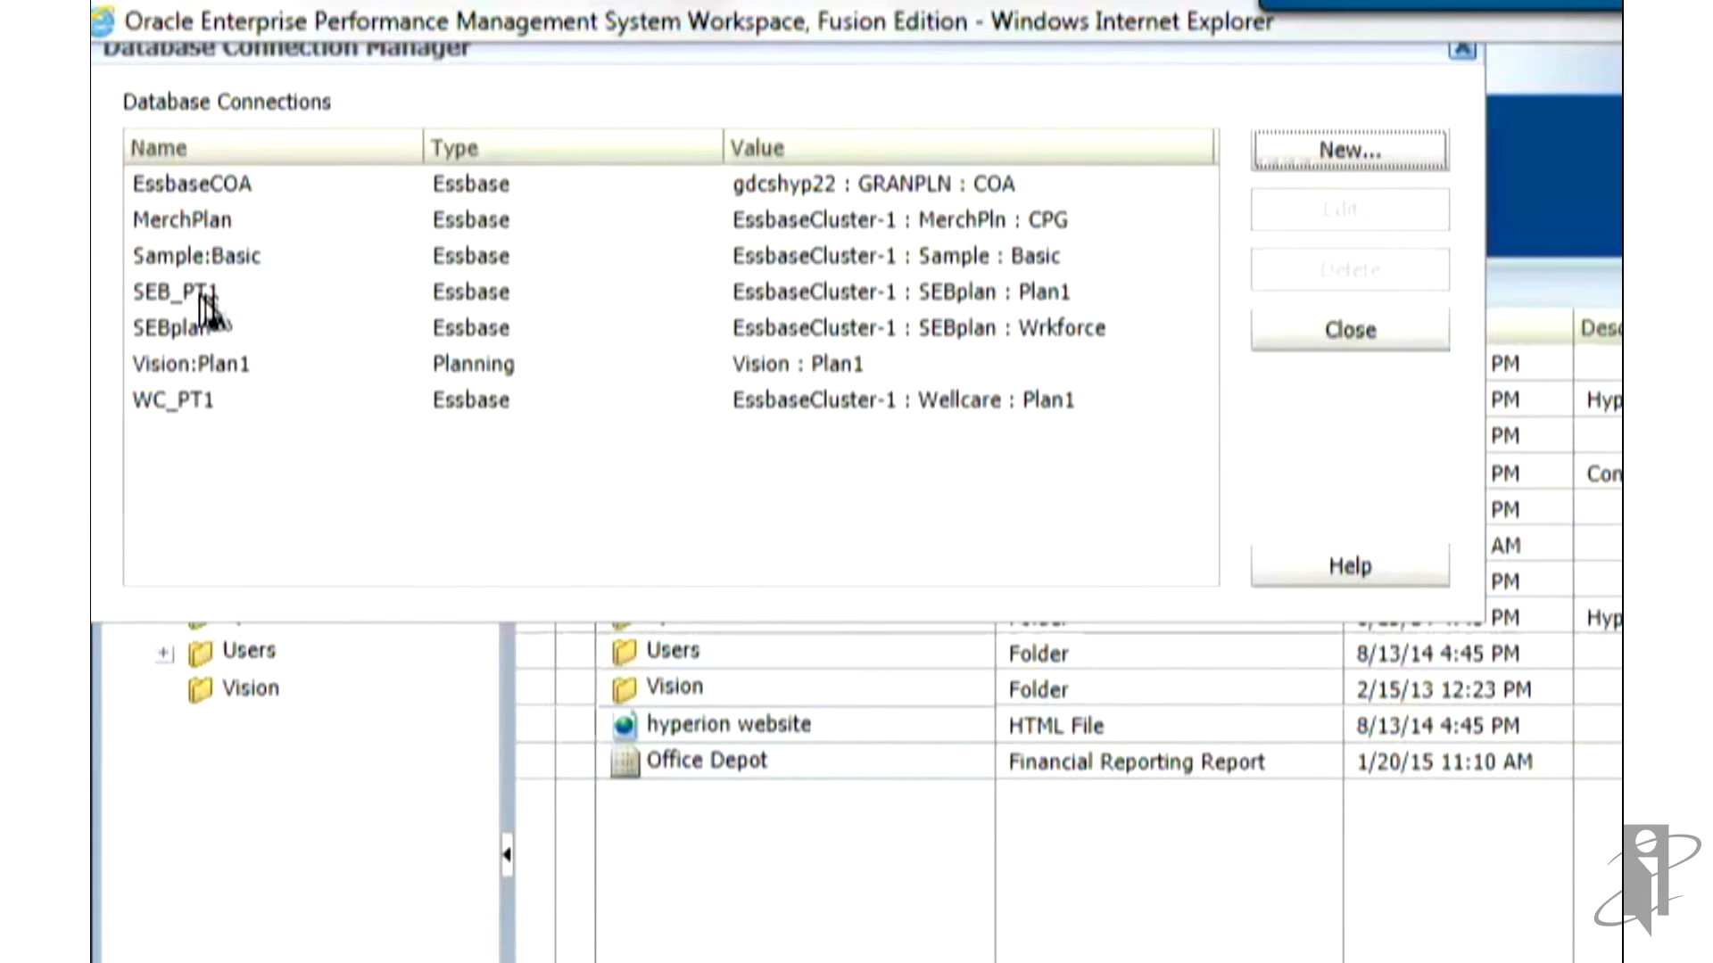
pyautogui.moveTo(710, 312)
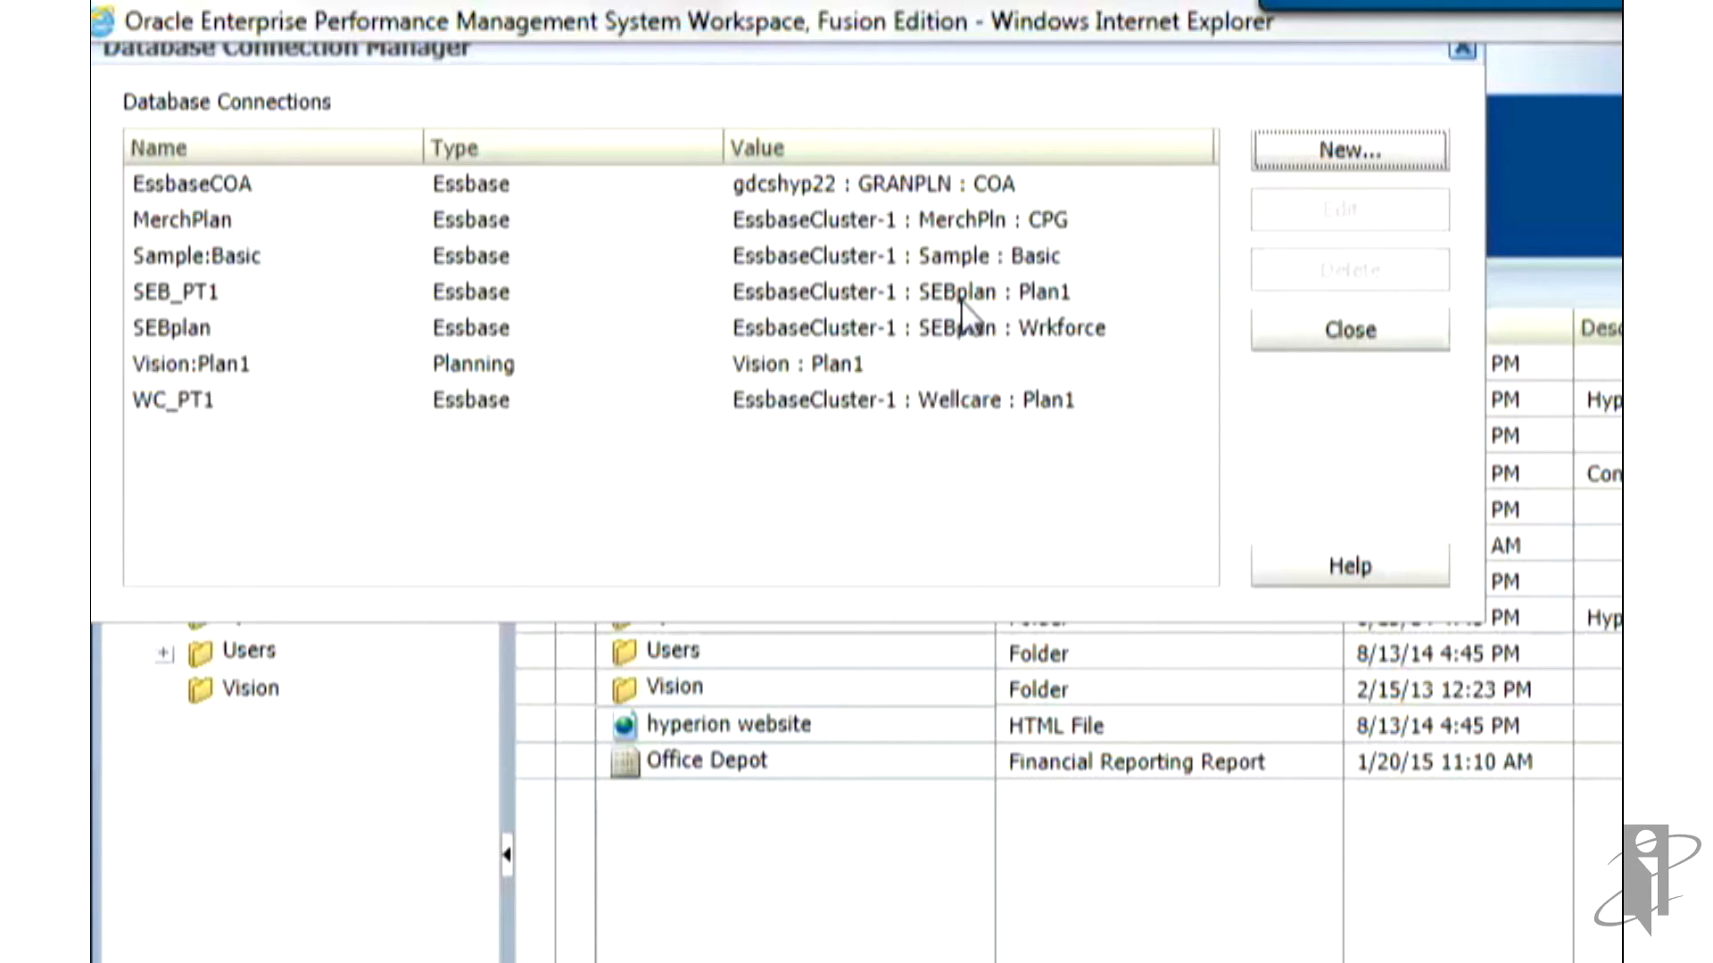
pyautogui.moveTo(1086, 325)
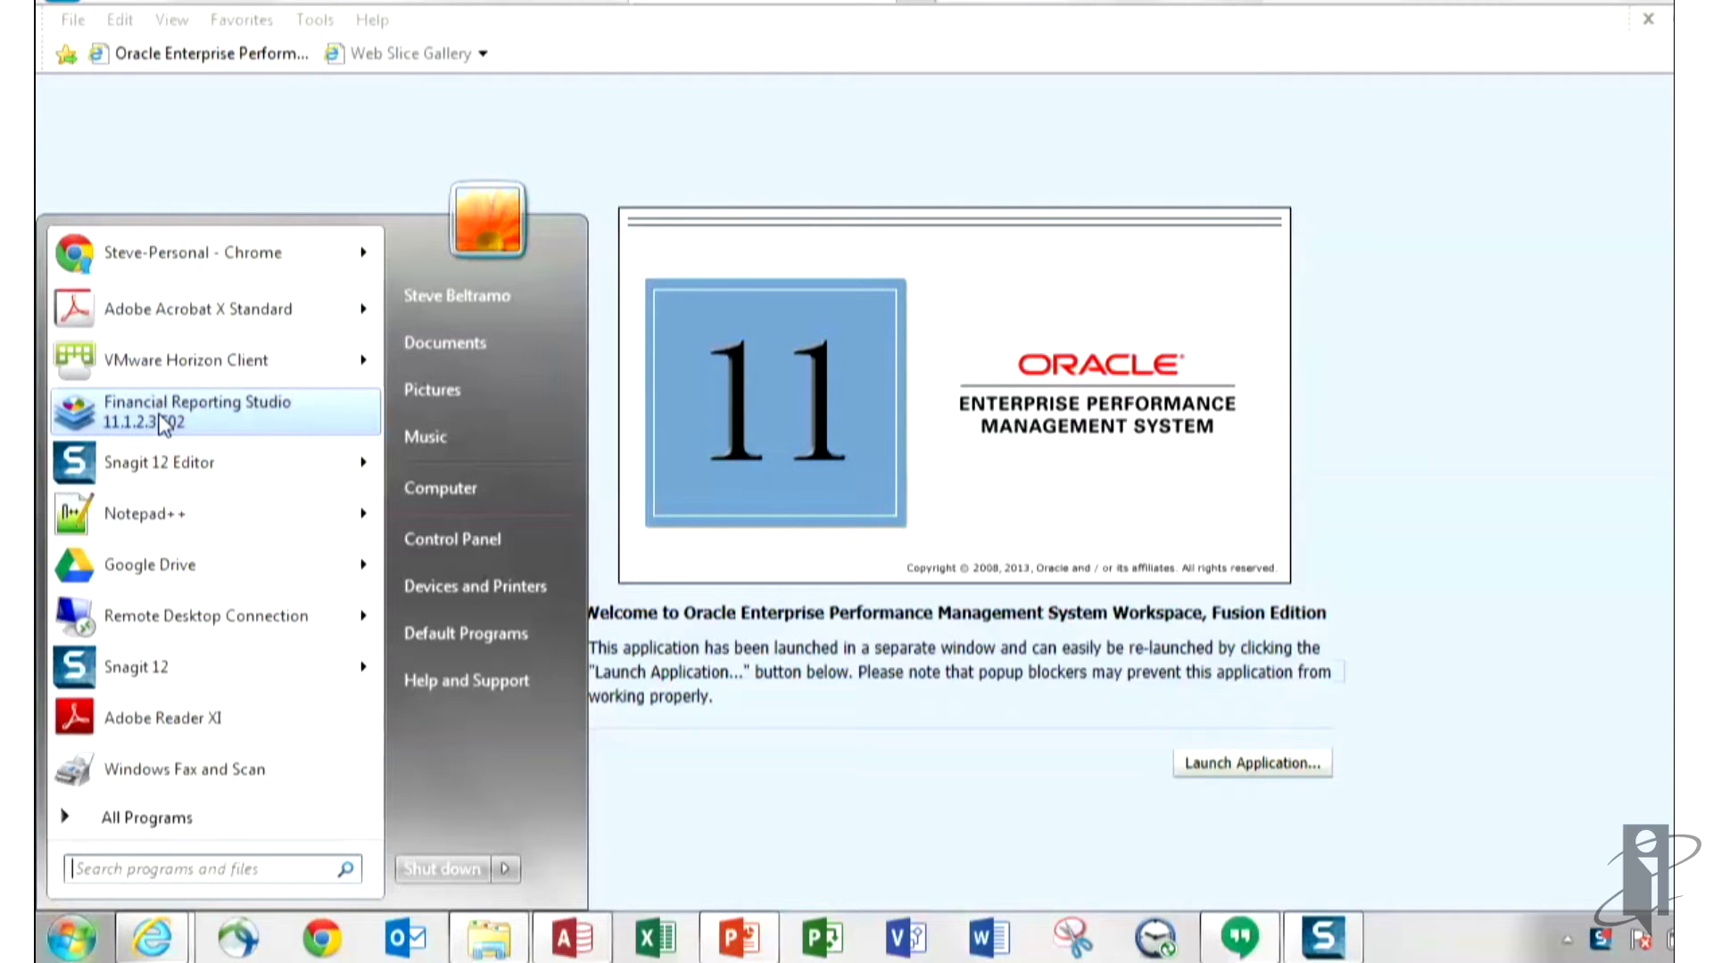
# Step: Launch Financial Reporting Studio and log in with user credentials and the server URL
pyautogui.click(198, 412)
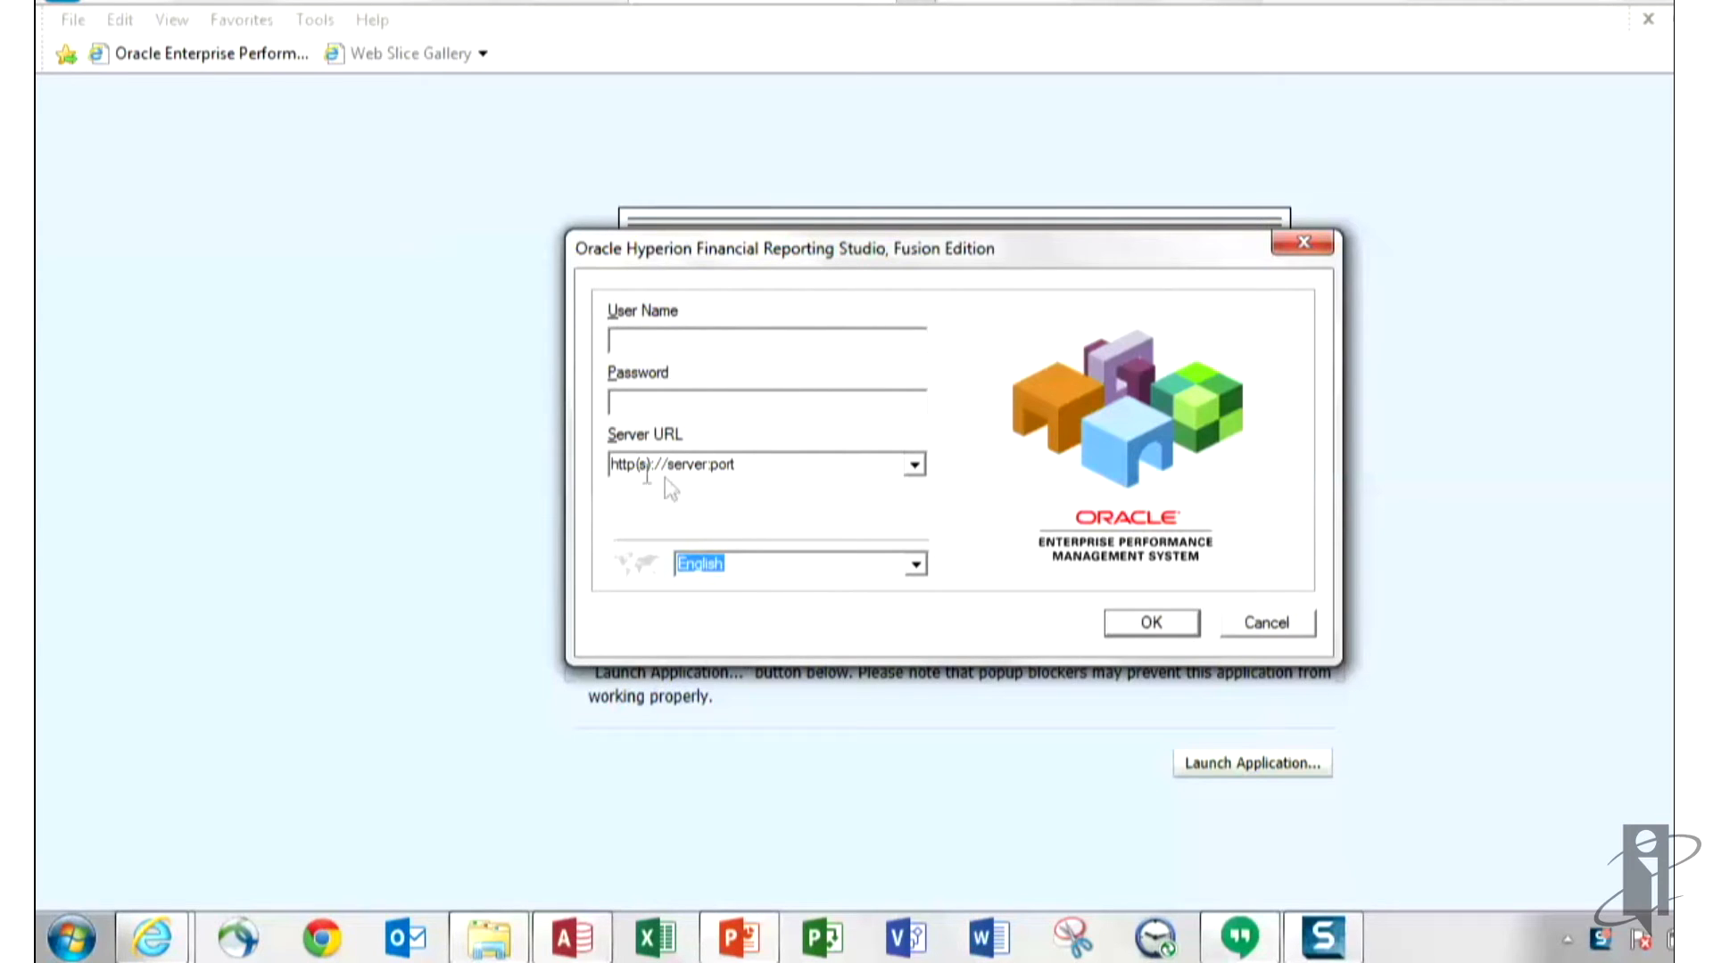
pyautogui.click(764, 339)
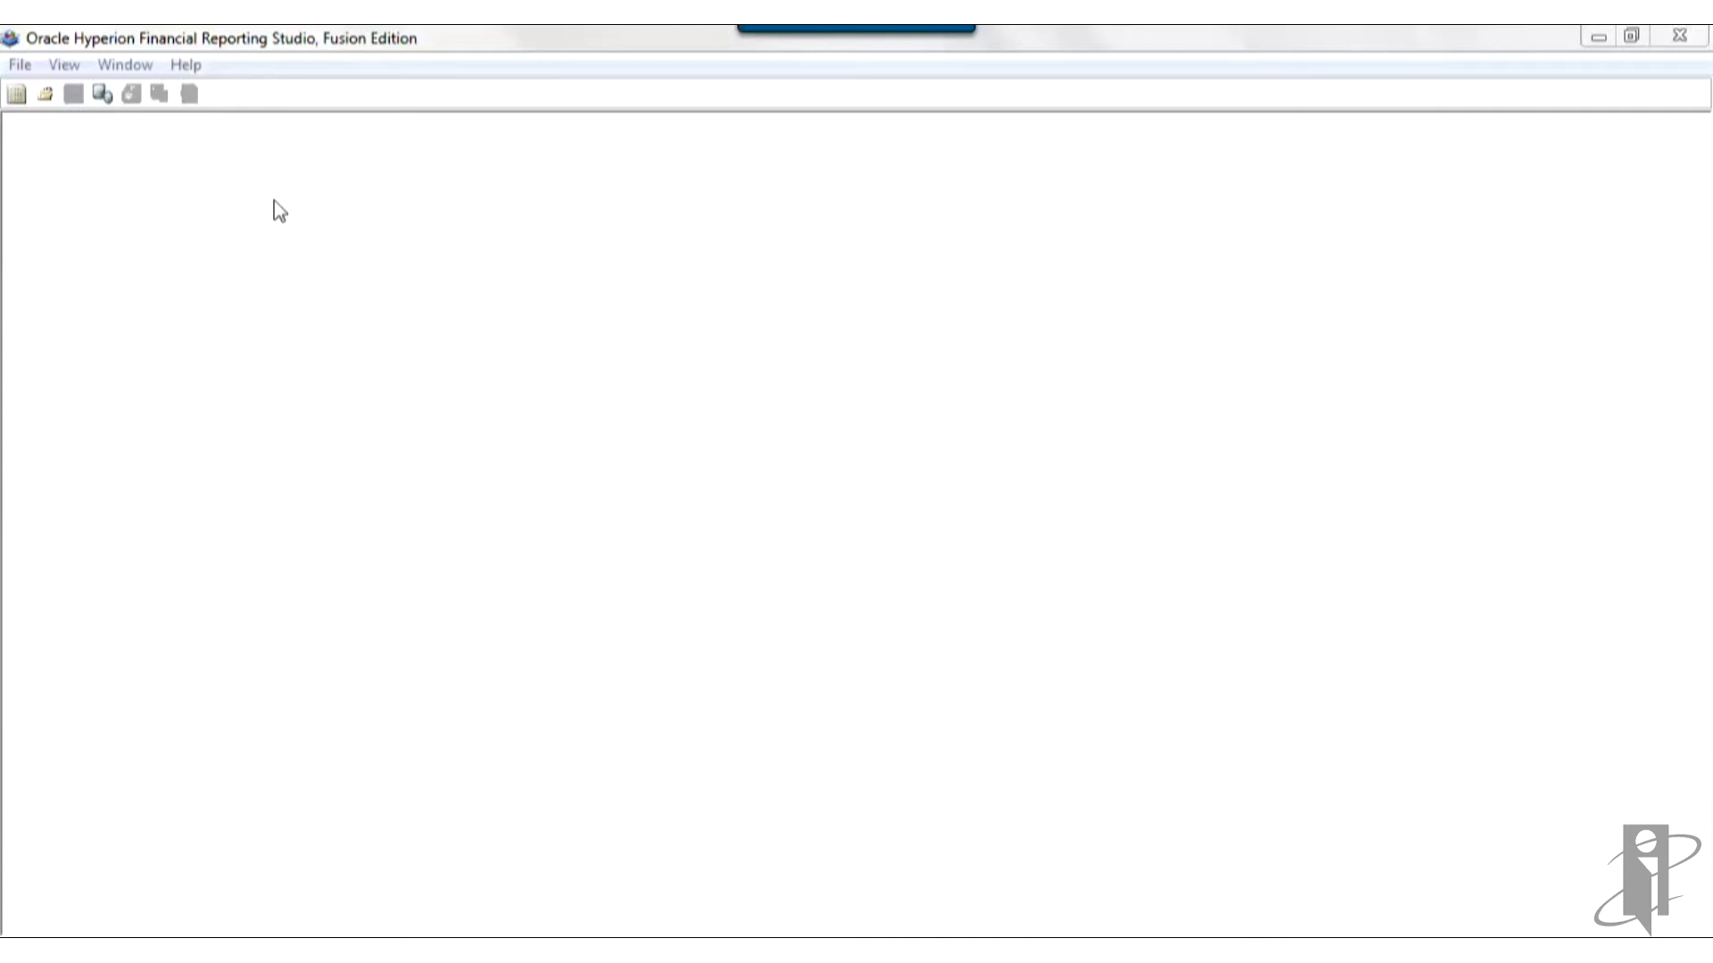
pyautogui.moveTo(185, 157)
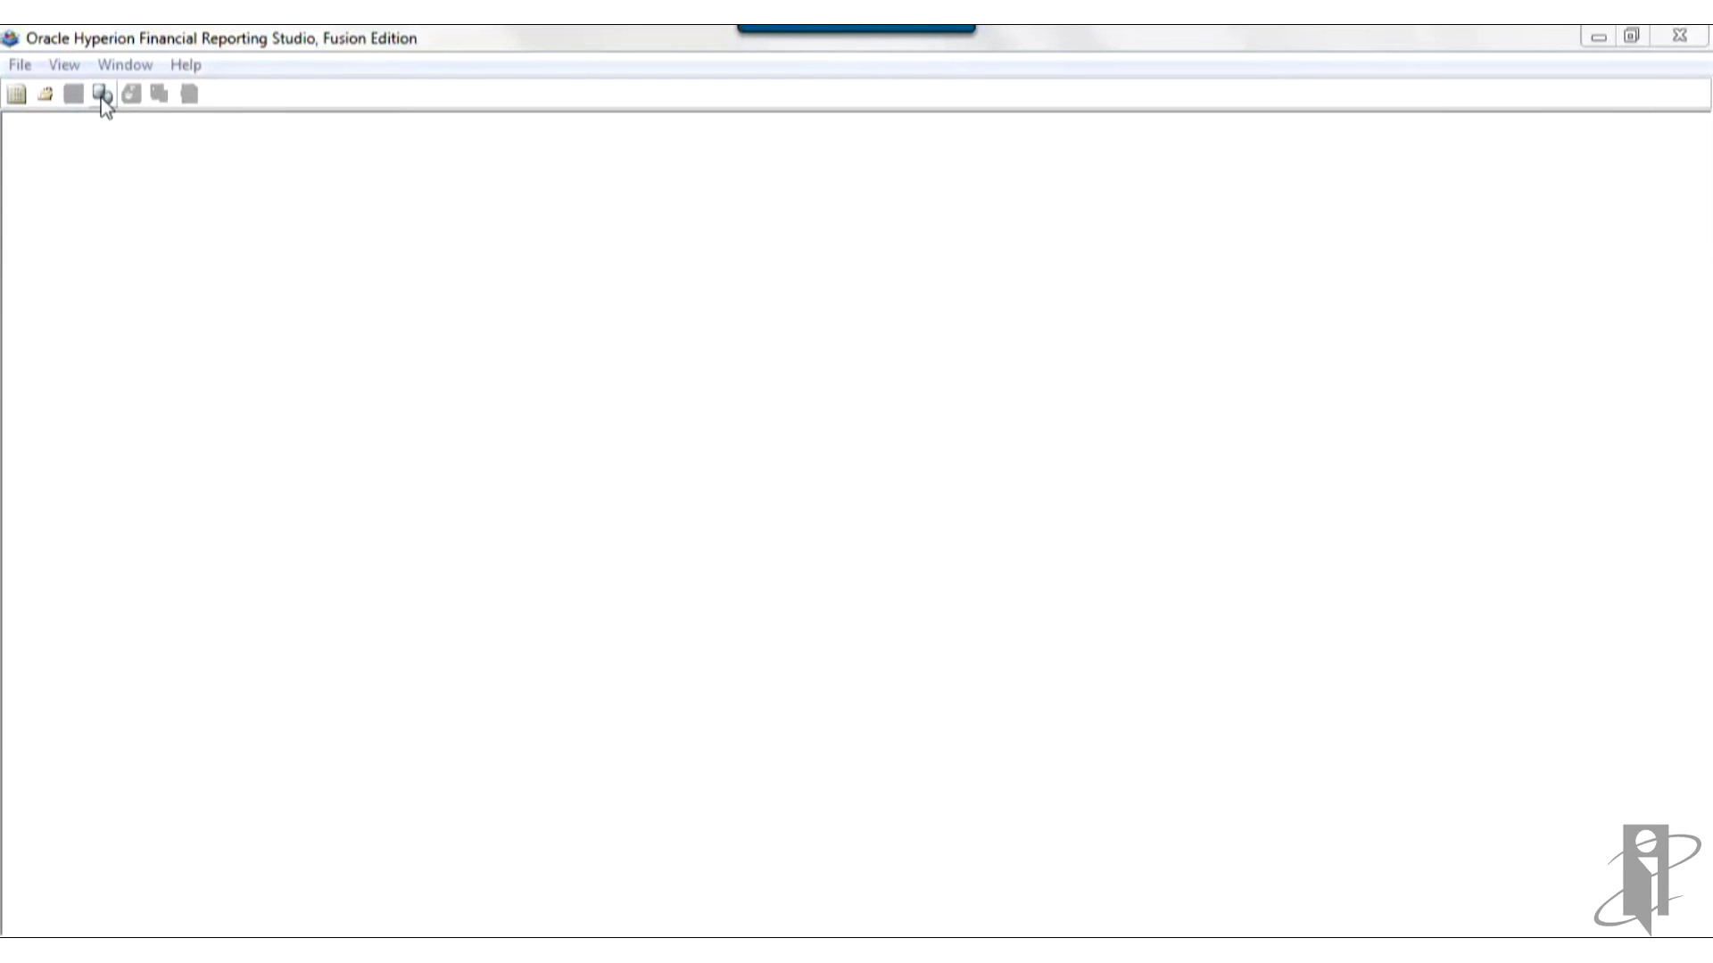
pyautogui.click(100, 93)
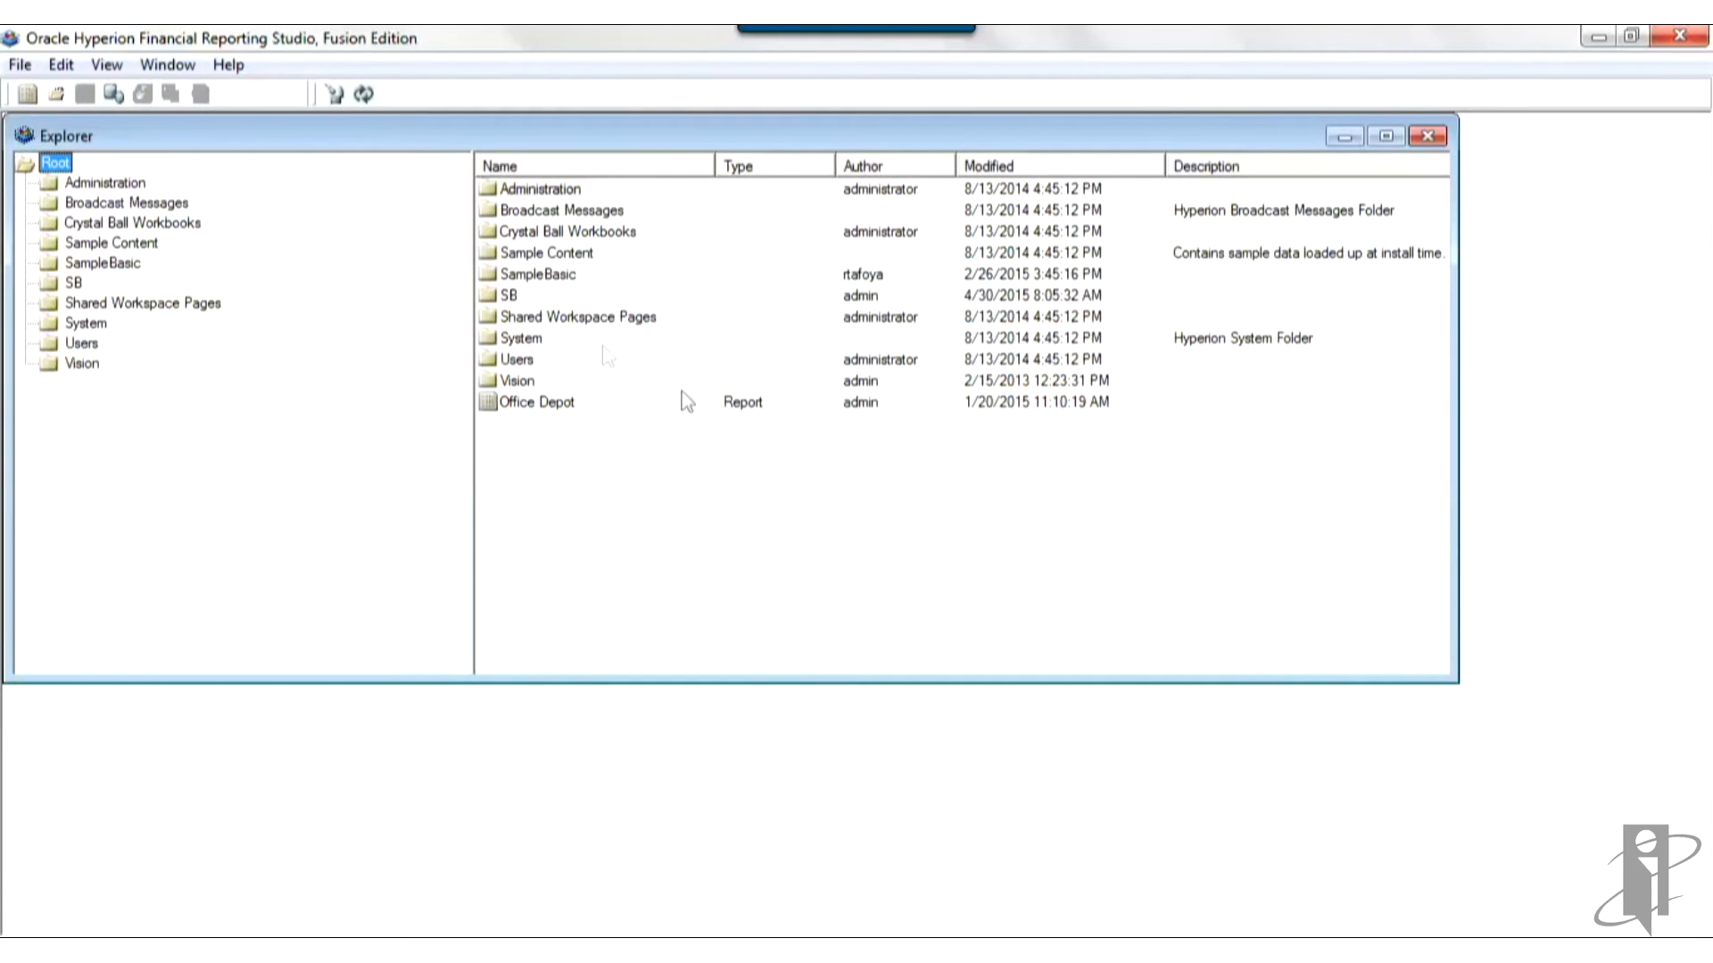
pyautogui.moveTo(1210, 412)
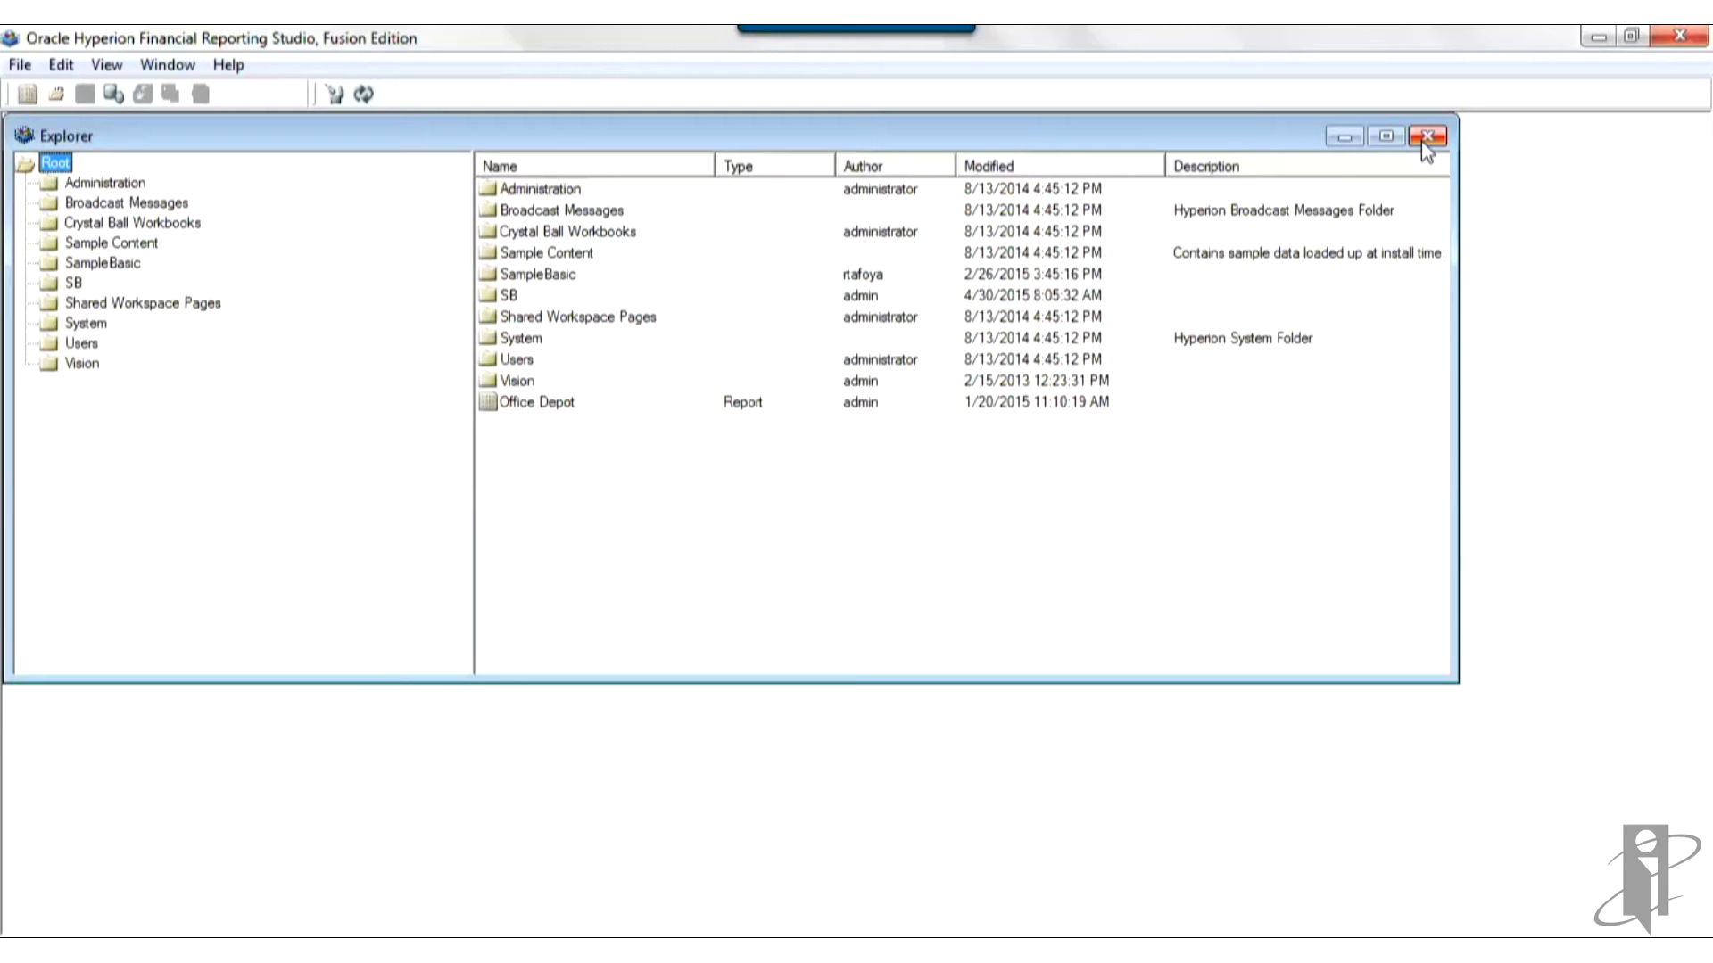
pyautogui.click(1427, 135)
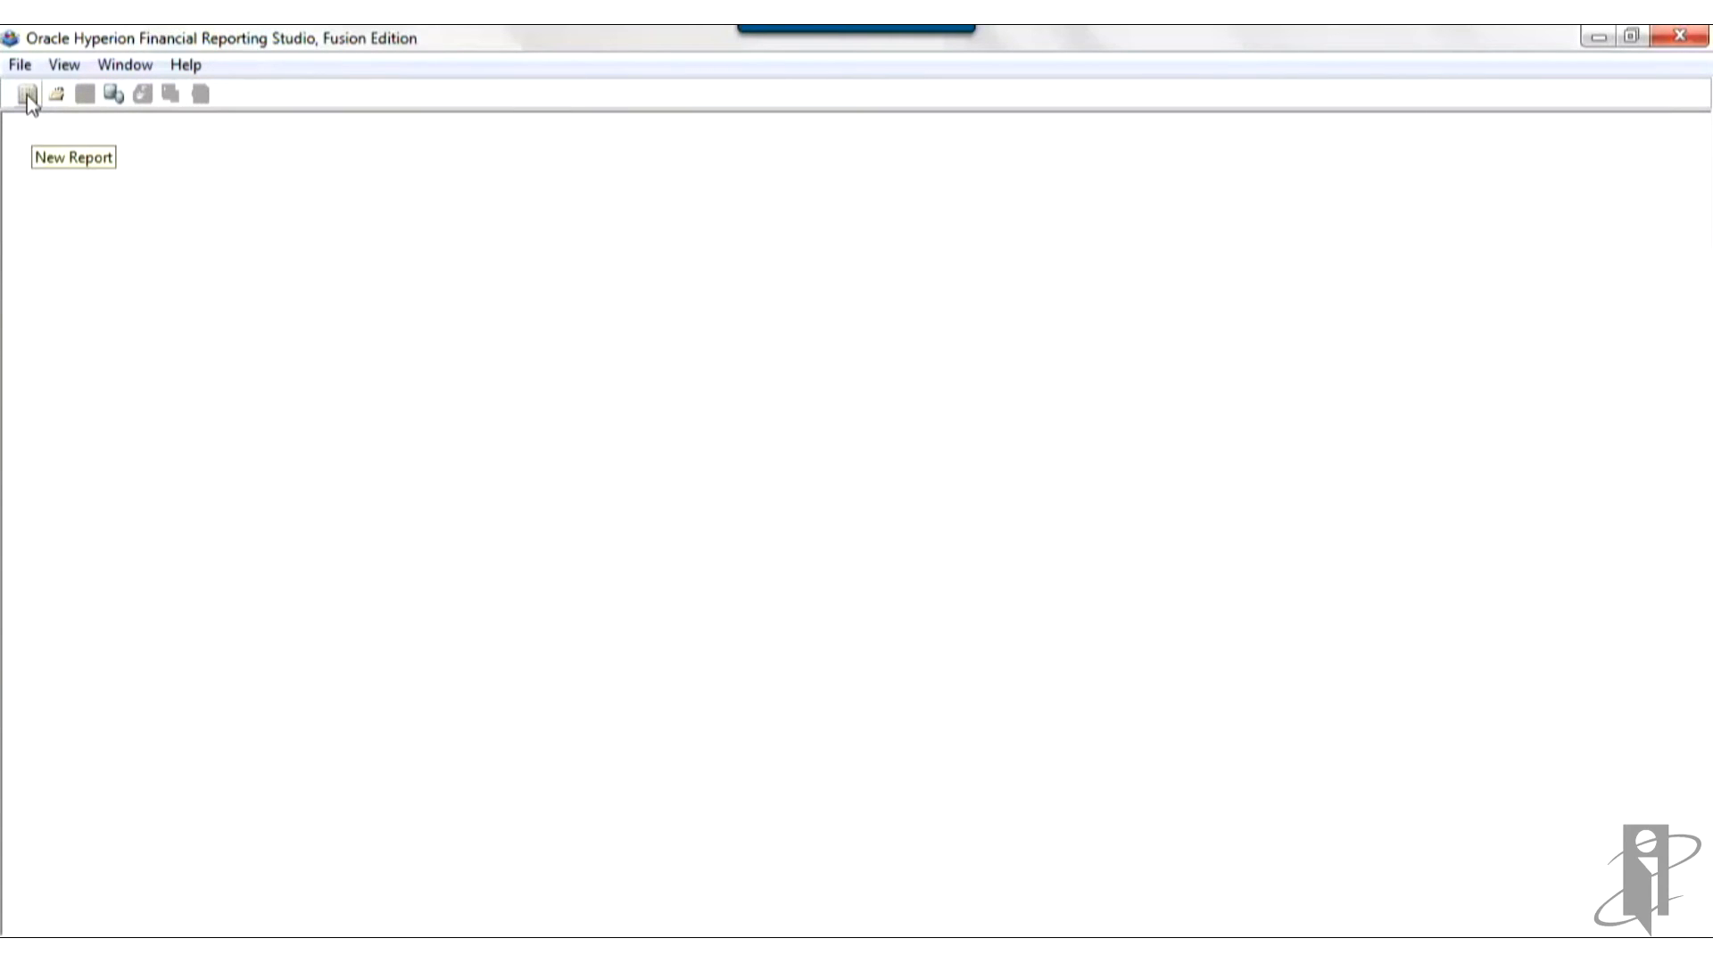
# Step: Create blank Report1 and draw a data grid across most of the page
pyautogui.click(28, 93)
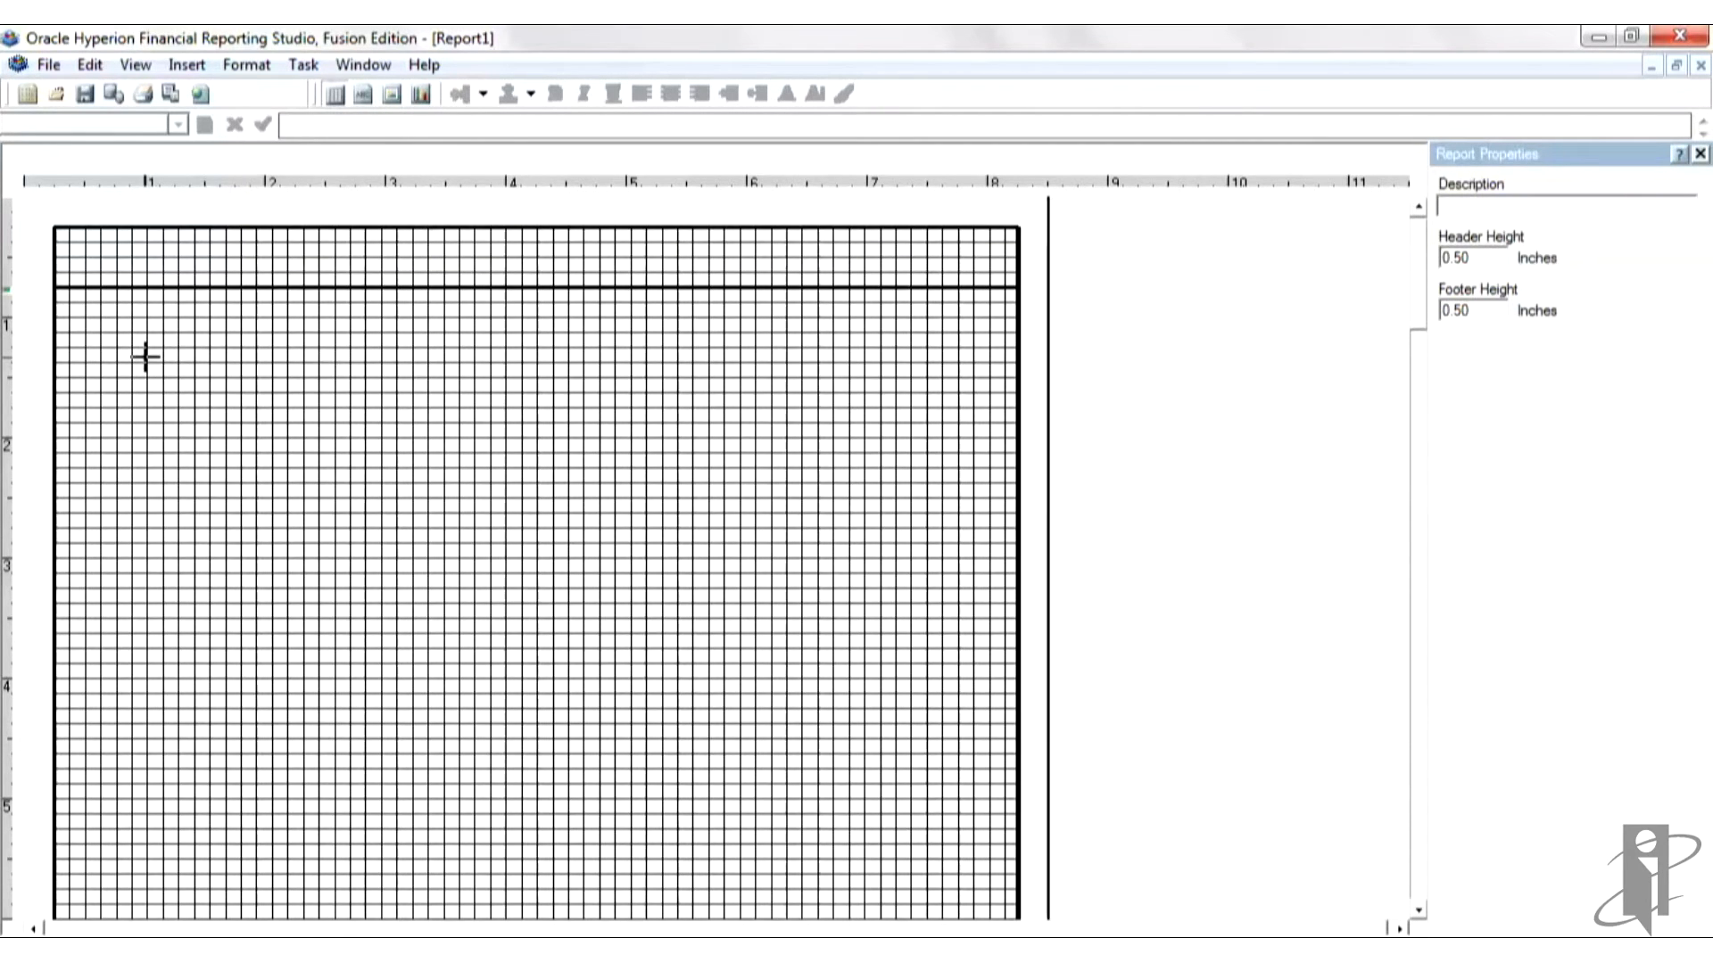
pyautogui.moveTo(112, 339)
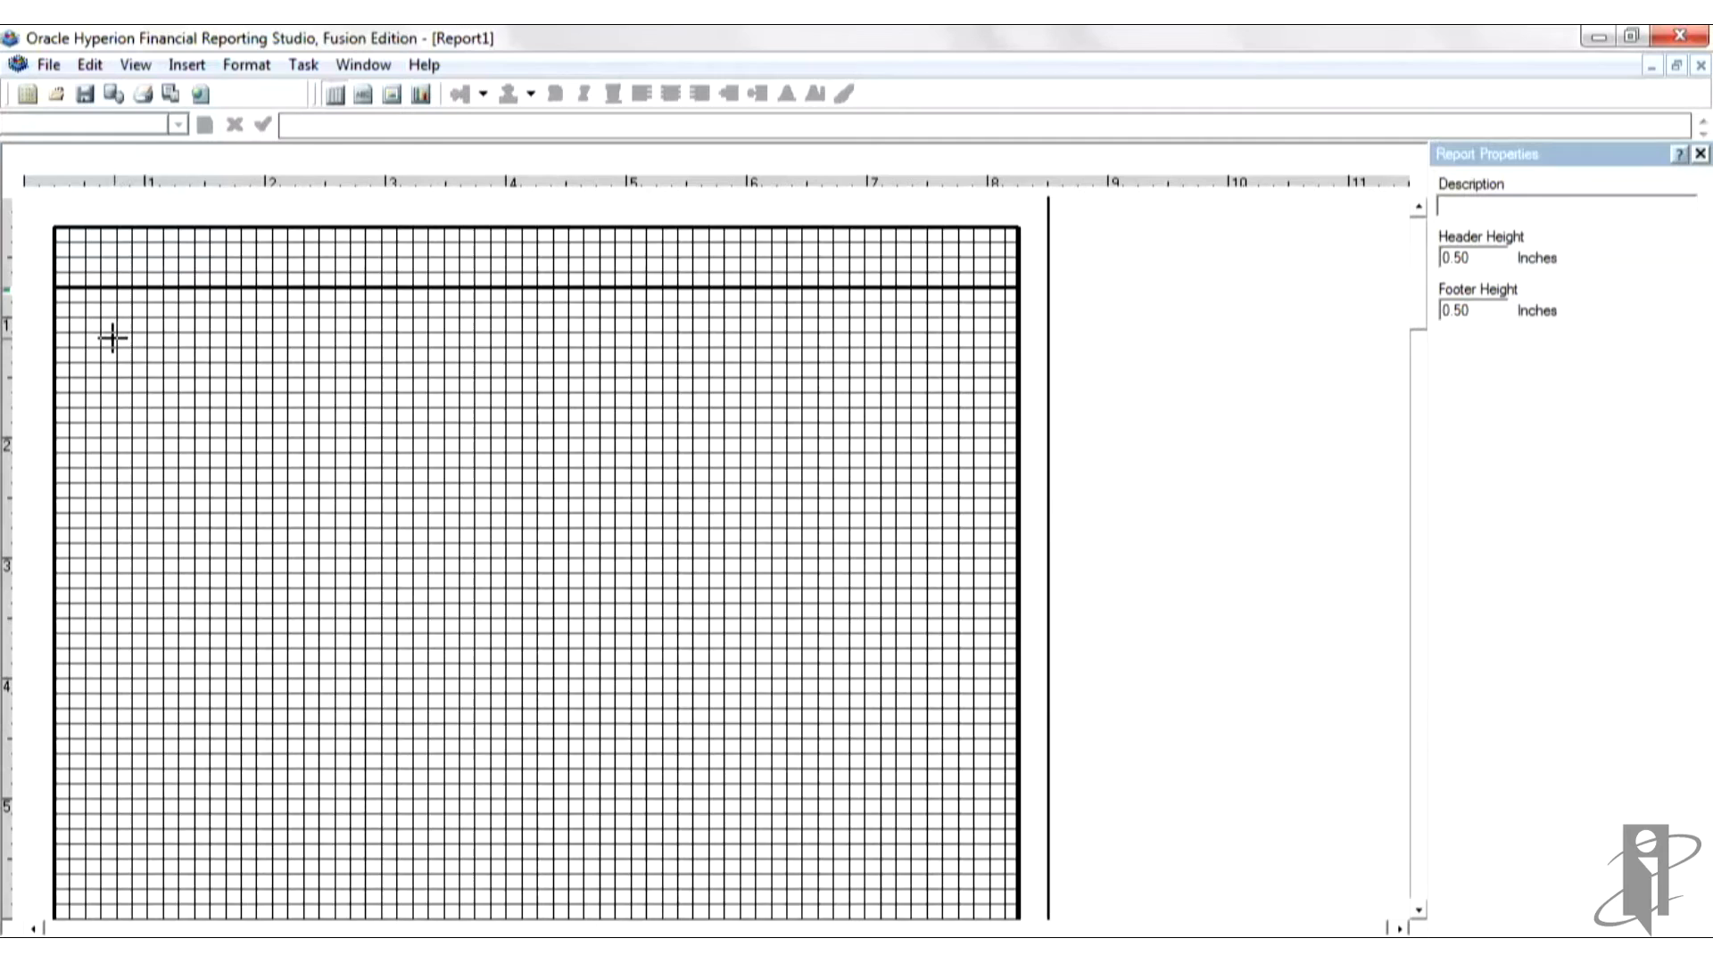
pyautogui.moveTo(109, 335); pyautogui.dragTo(970, 828)
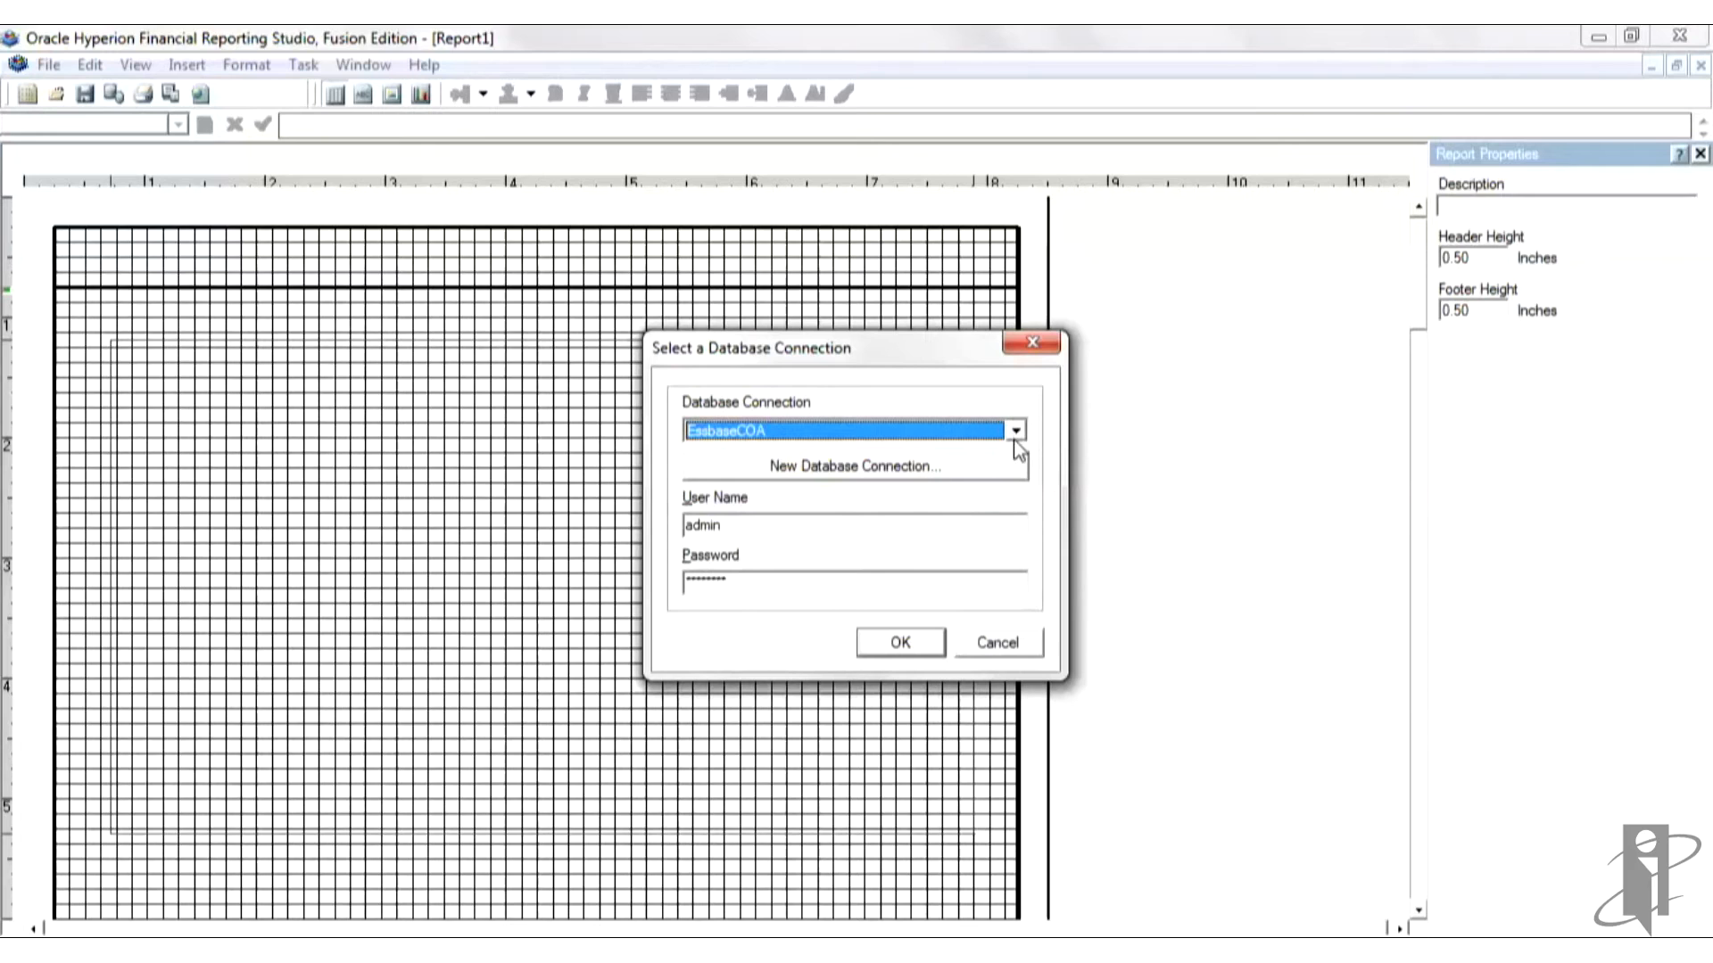
# Step: Attach the grid to the SEB_PT1 connection and reposition the Dimension Layout window
pyautogui.click(1015, 429)
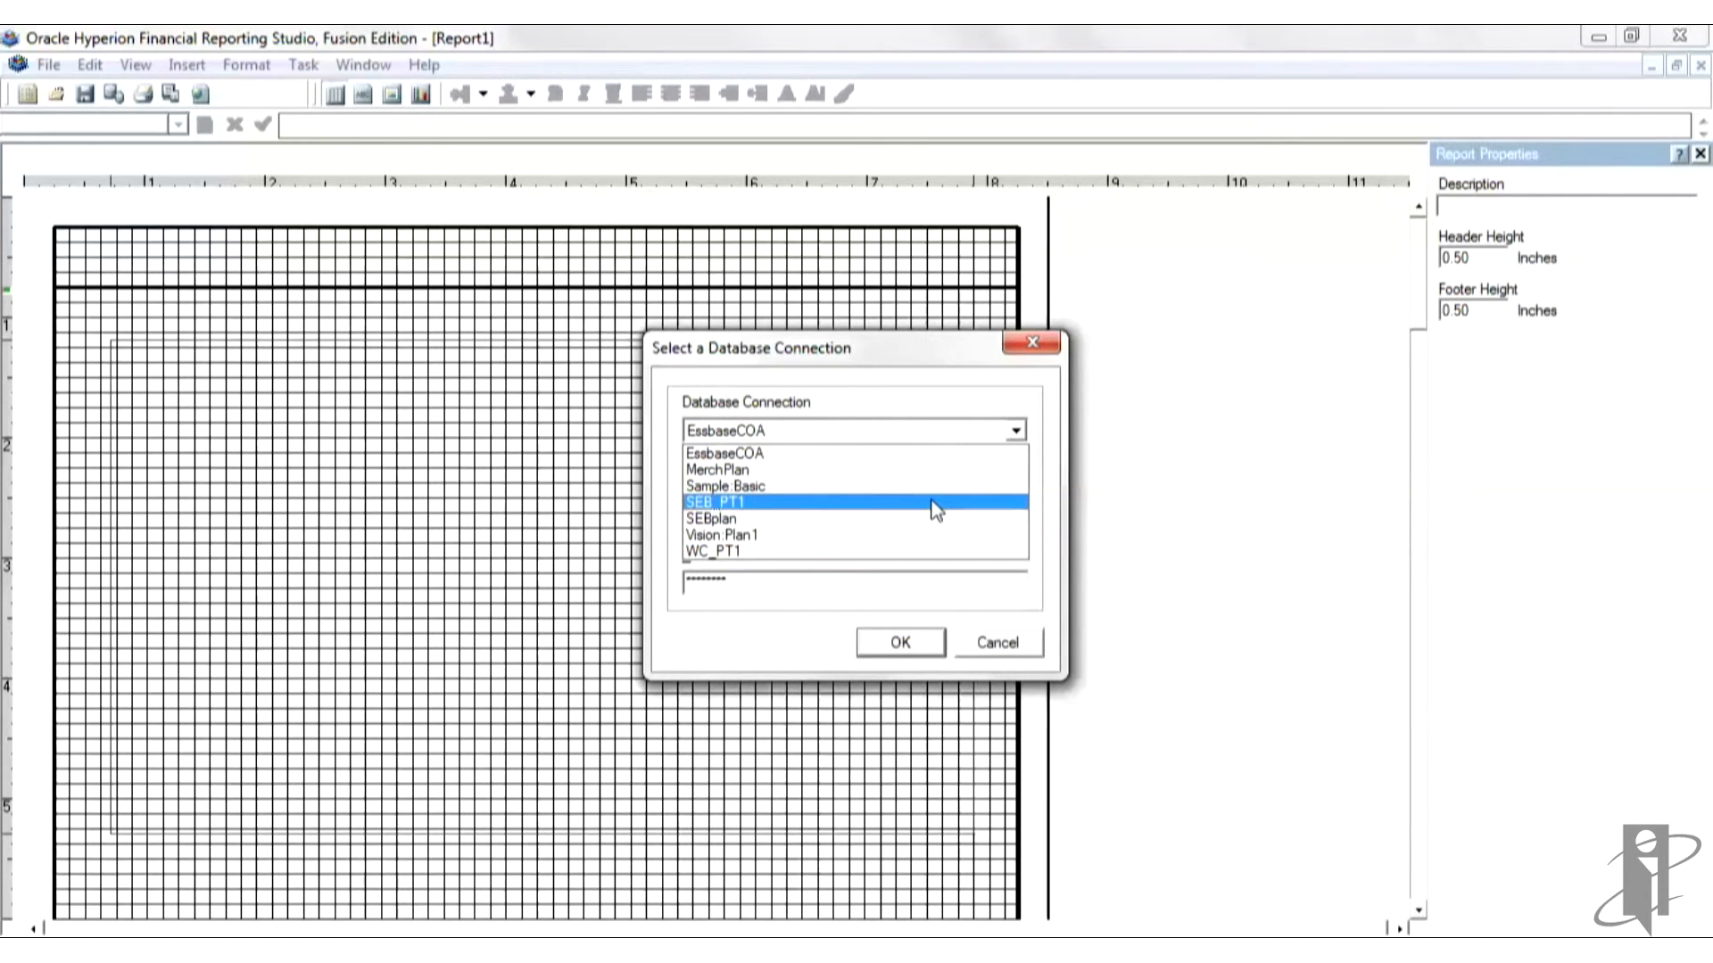
pyautogui.click(712, 501)
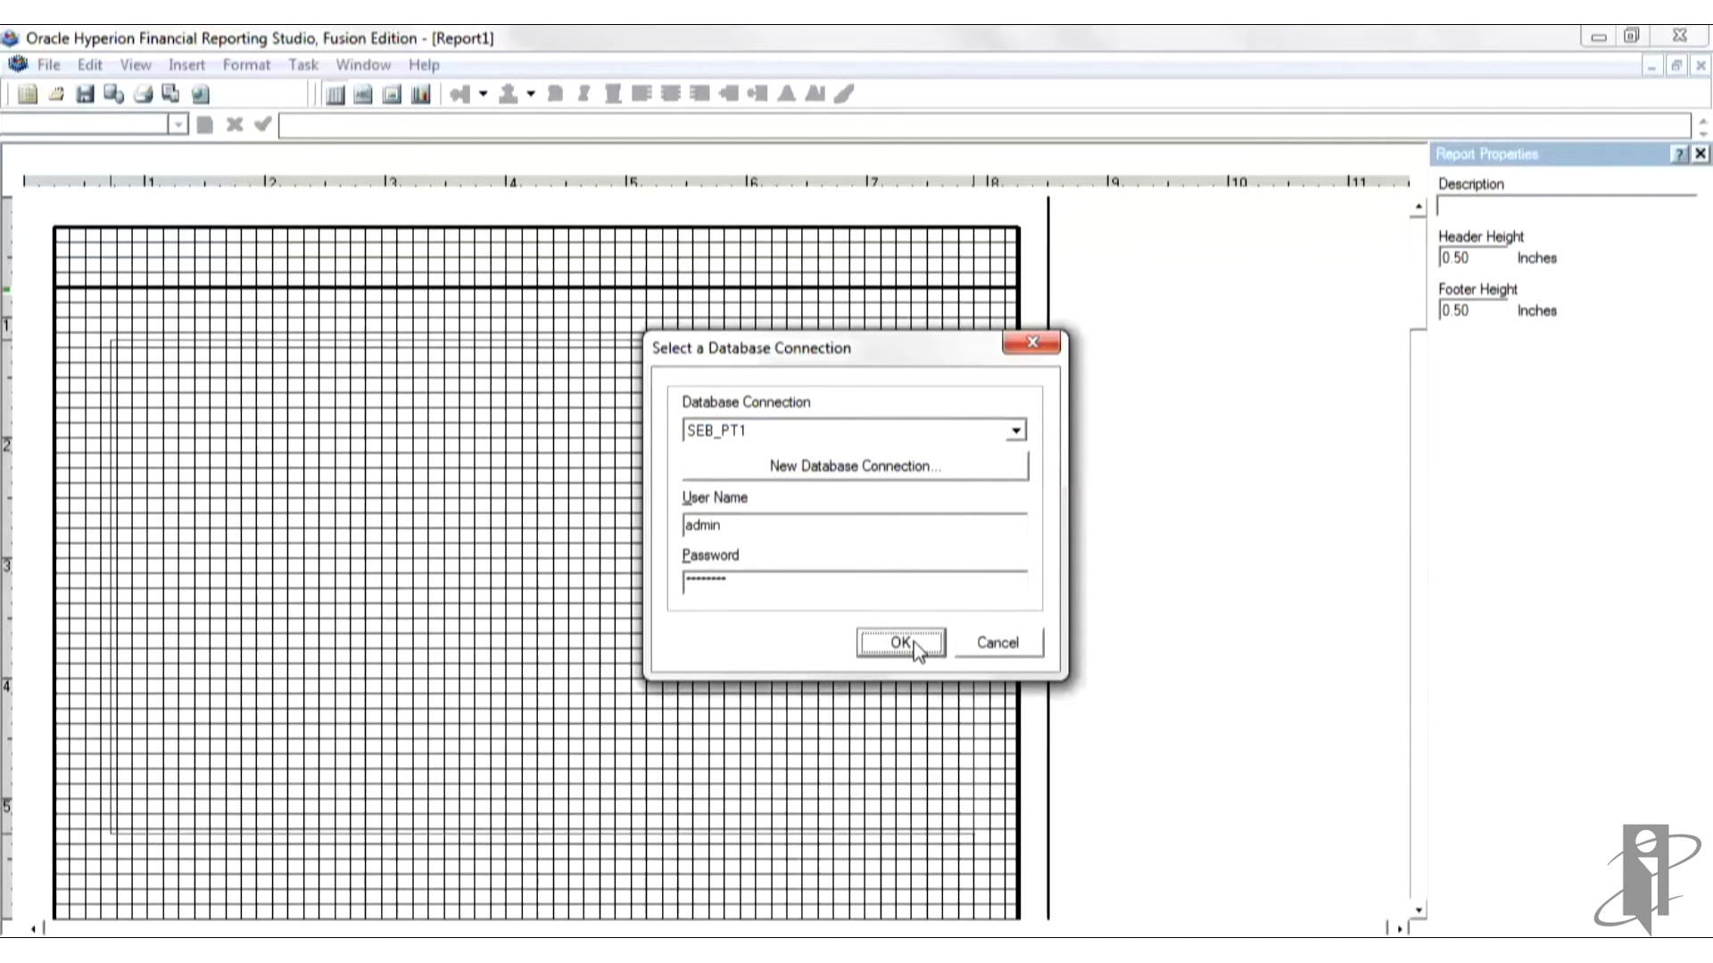
pyautogui.click(898, 643)
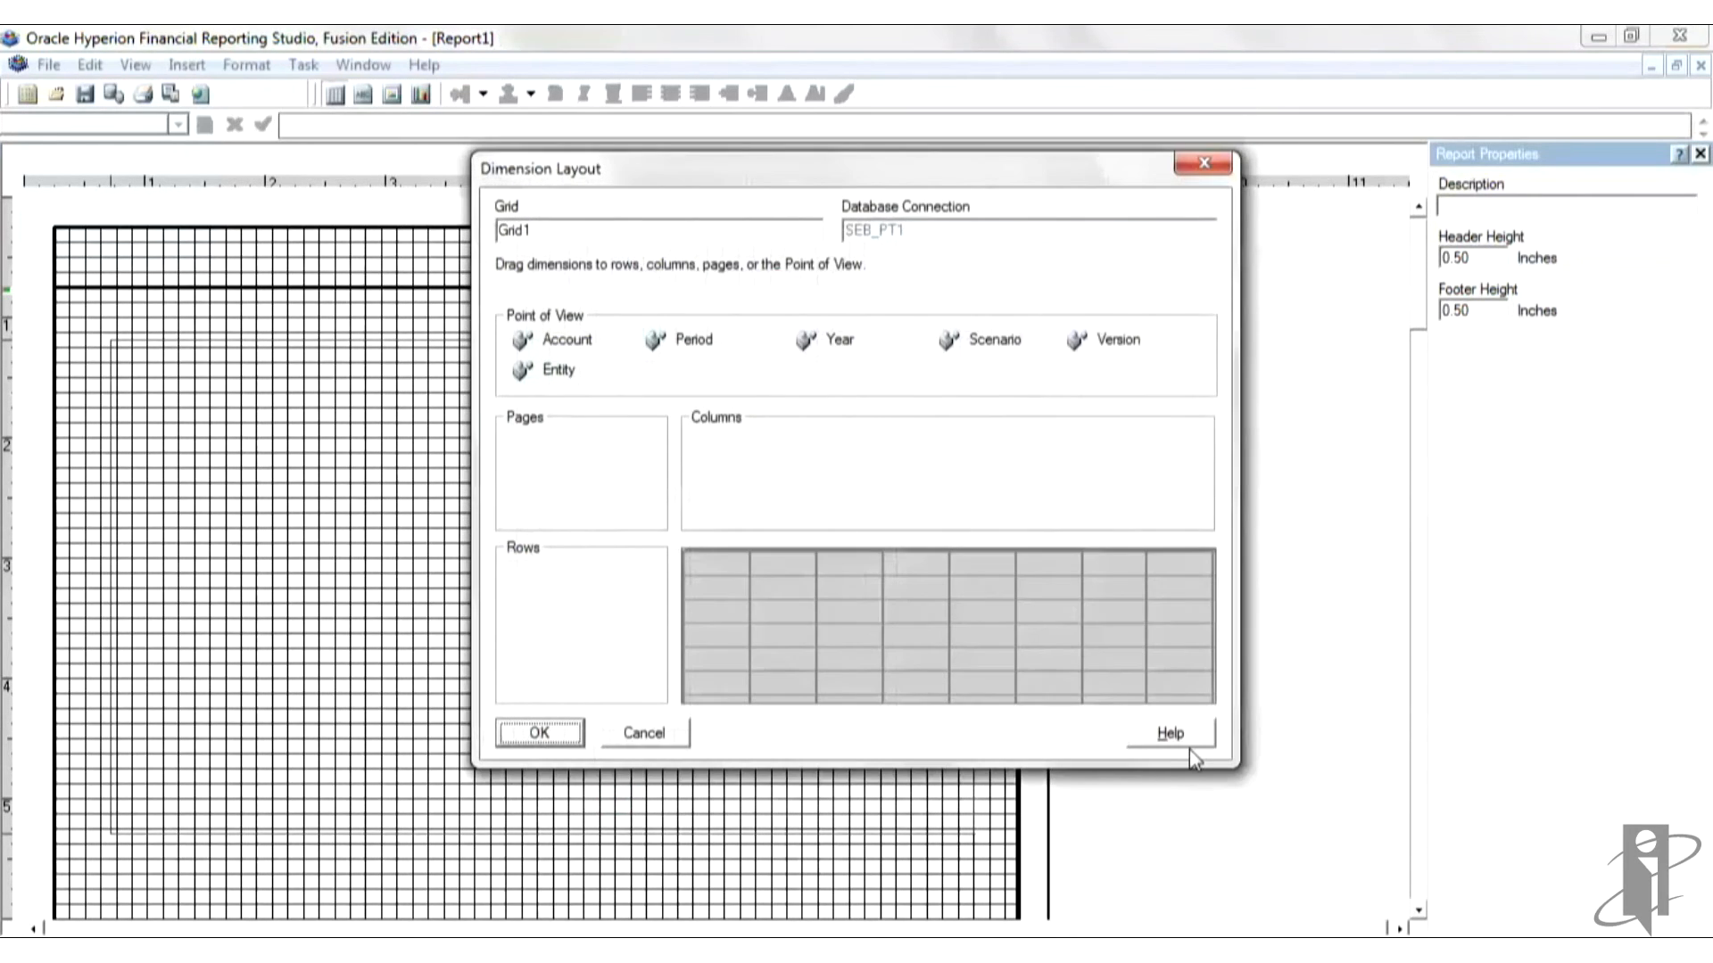
pyautogui.moveTo(819, 164)
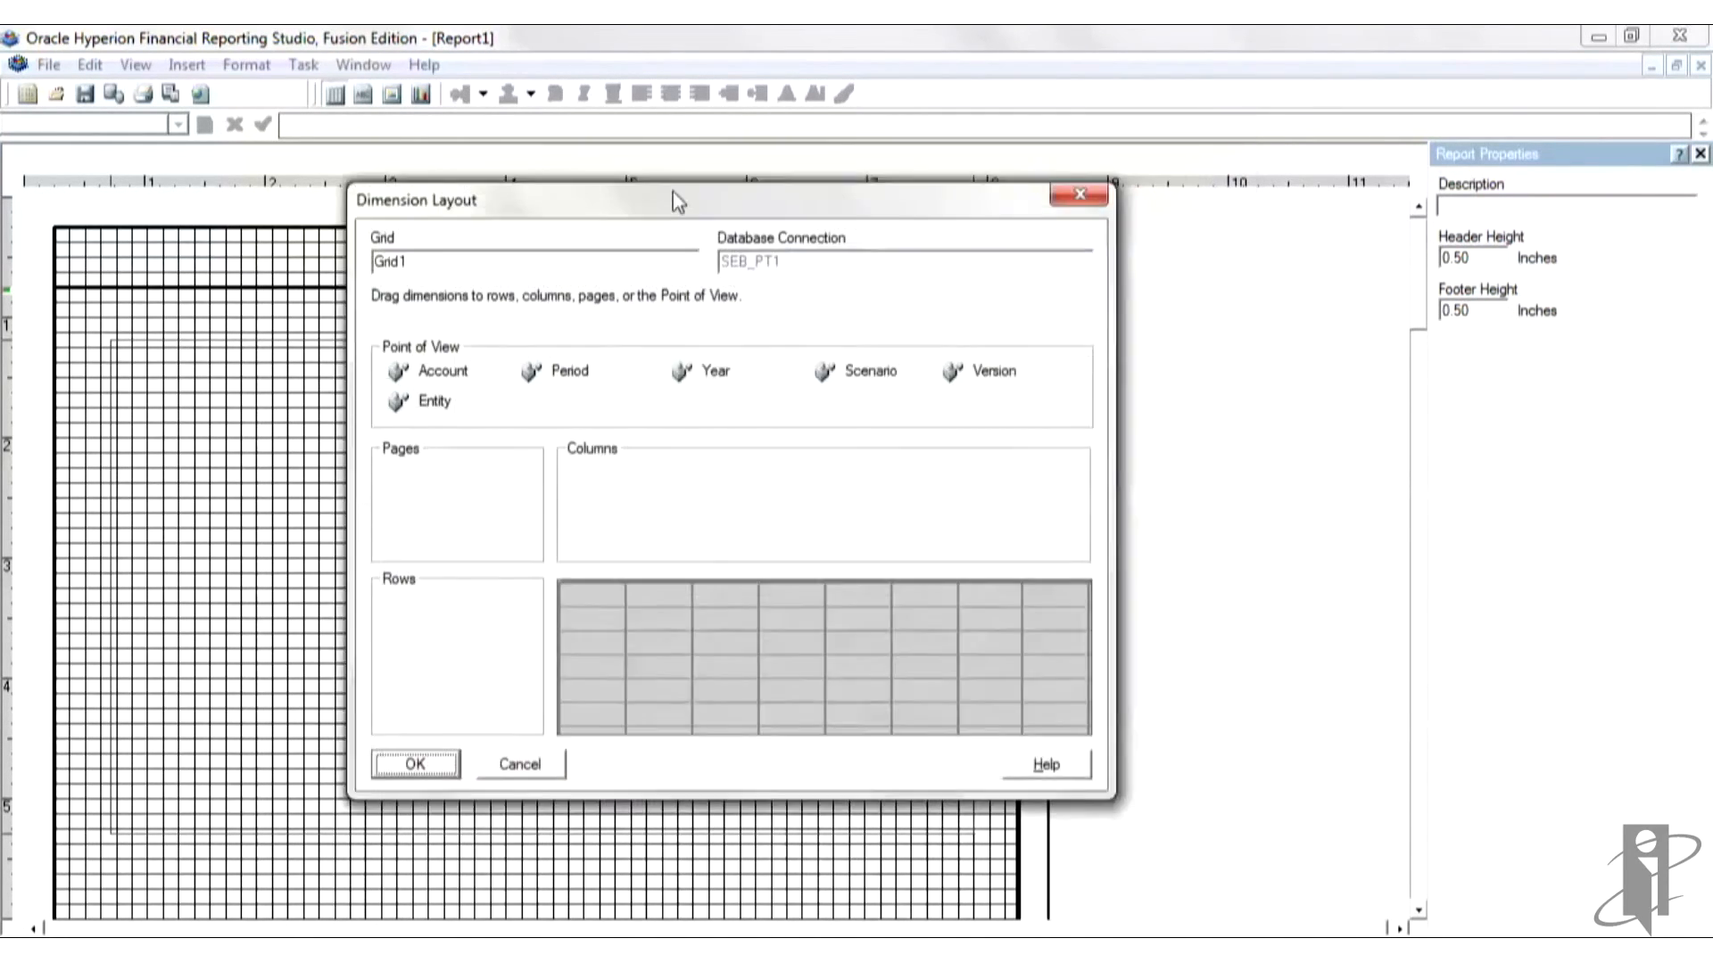
pyautogui.moveTo(677, 200); pyautogui.dragTo(634, 226)
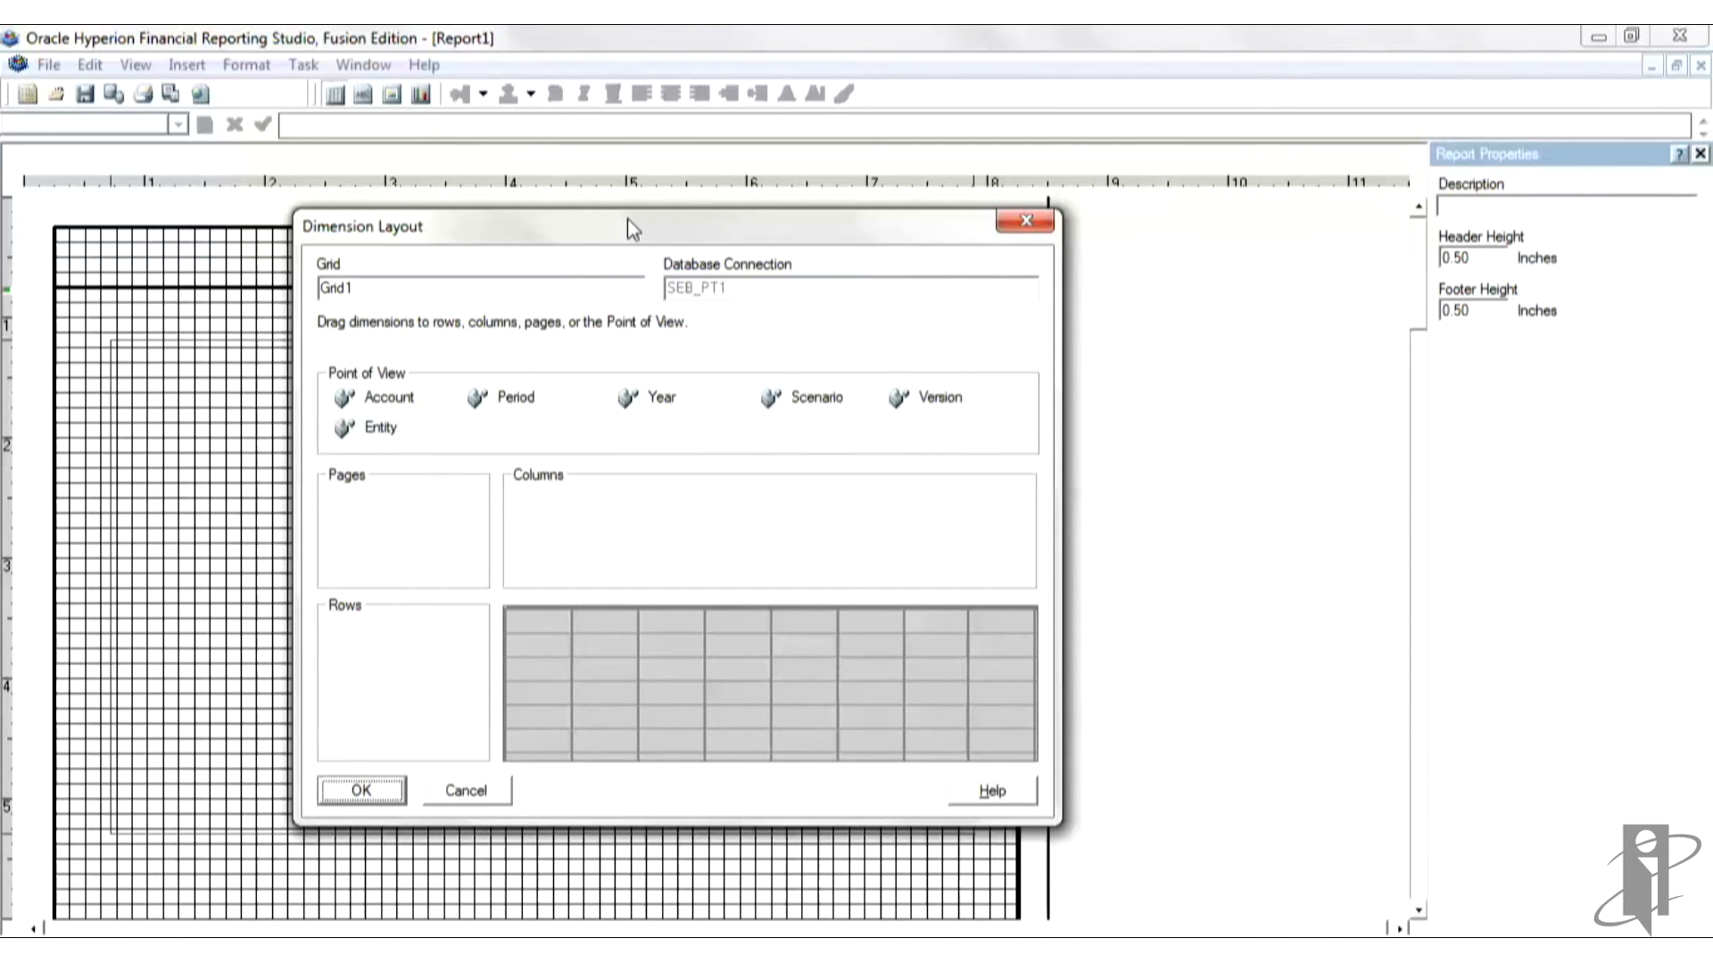
pyautogui.moveTo(597, 395)
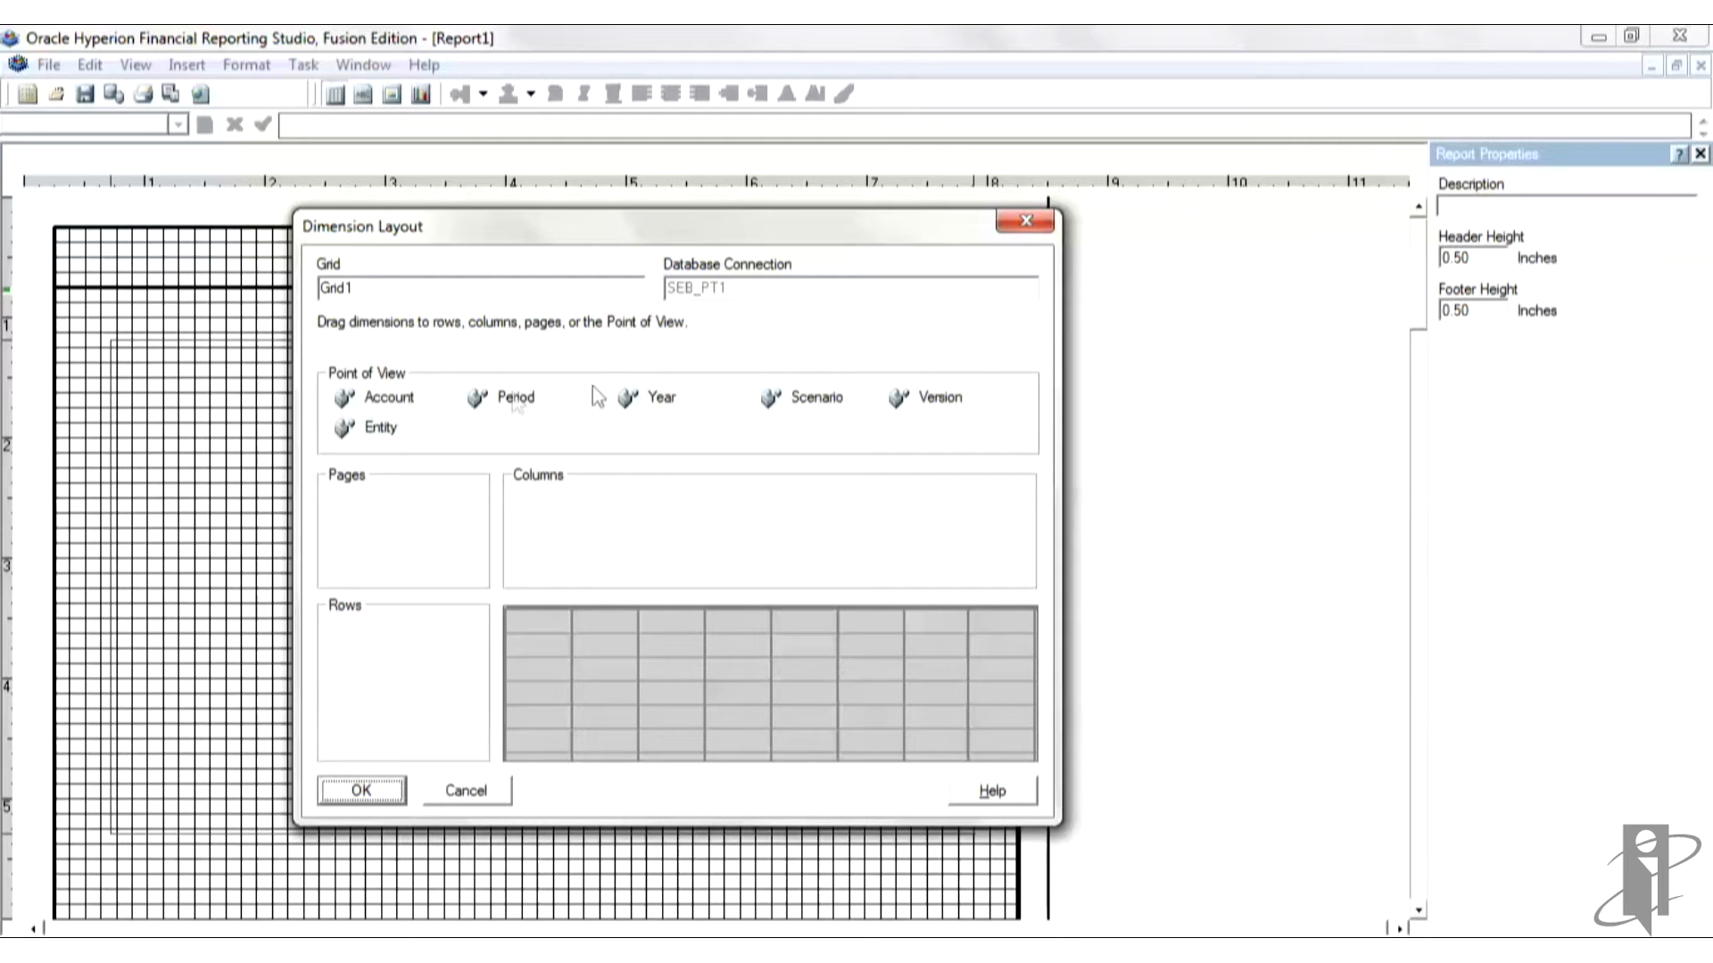
pyautogui.moveTo(928, 427)
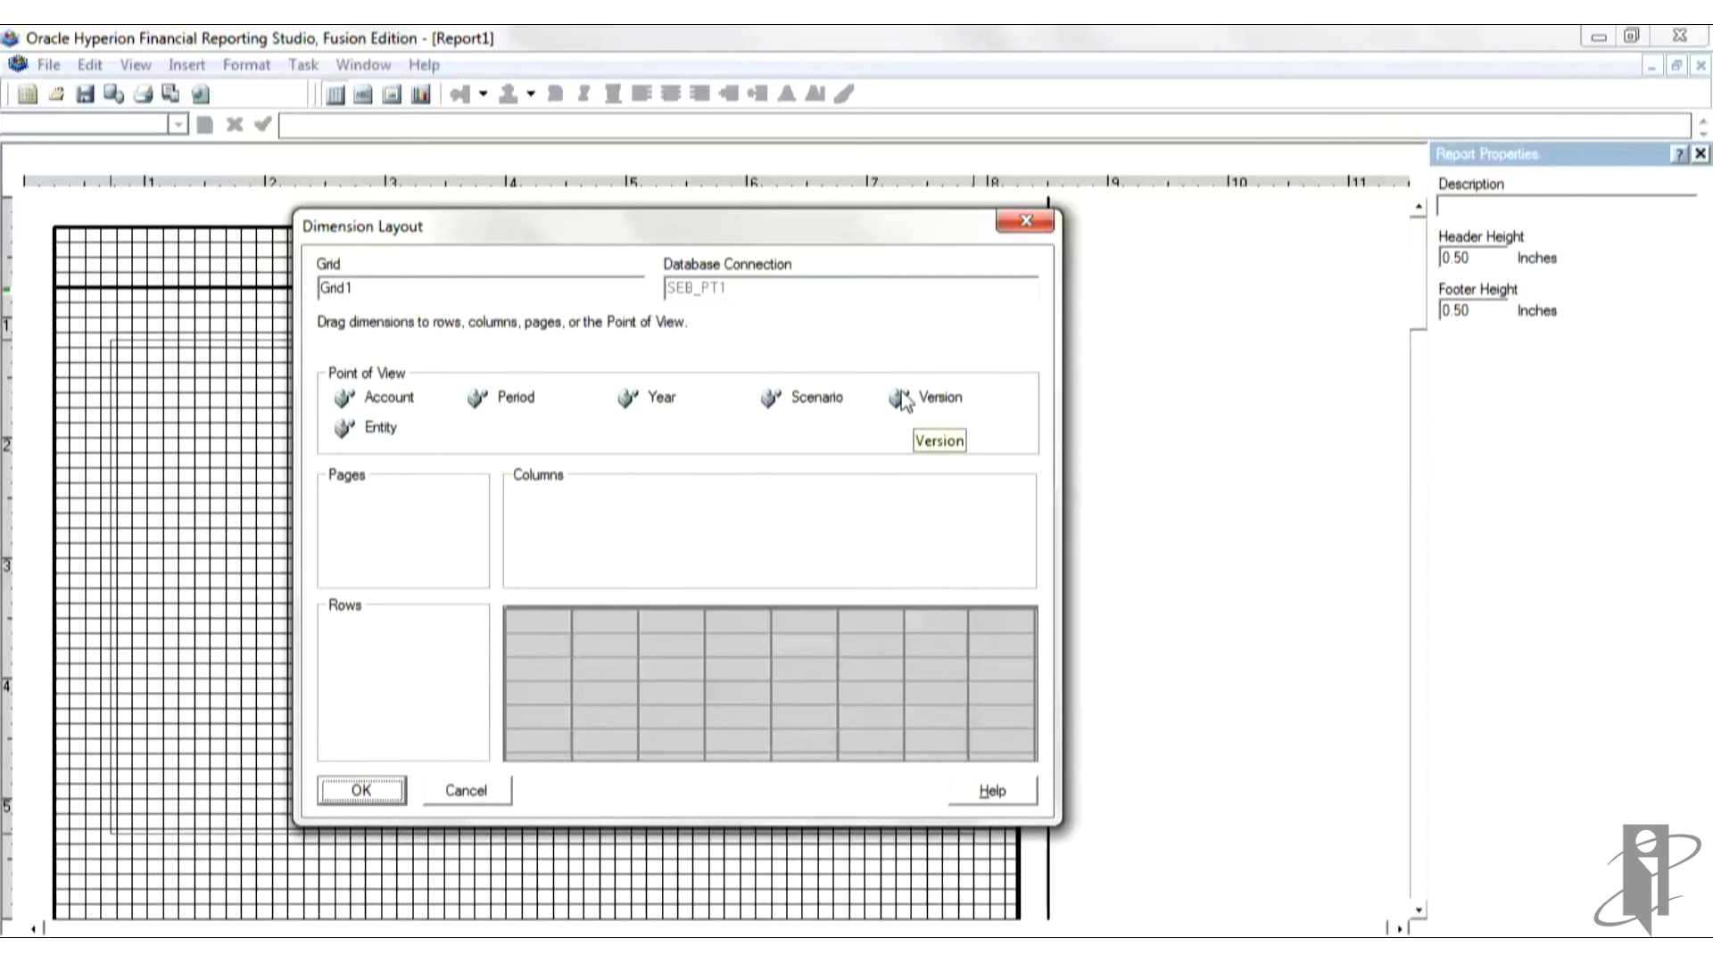
pyautogui.moveTo(970, 399)
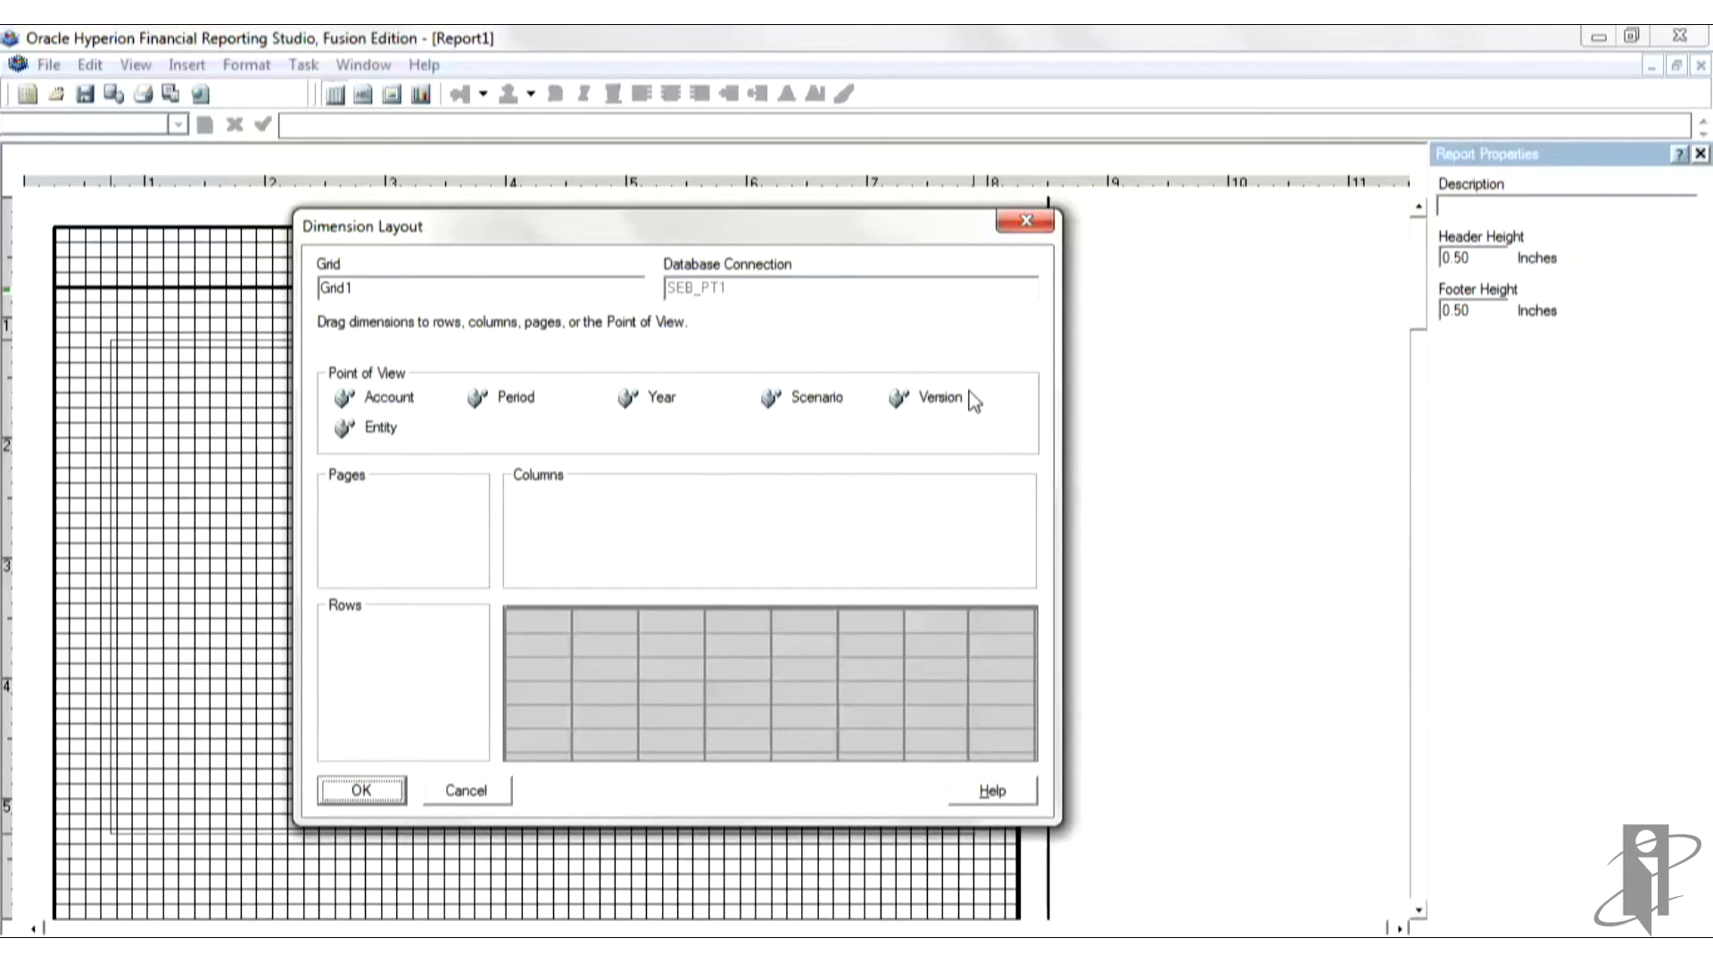
pyautogui.moveTo(939, 396)
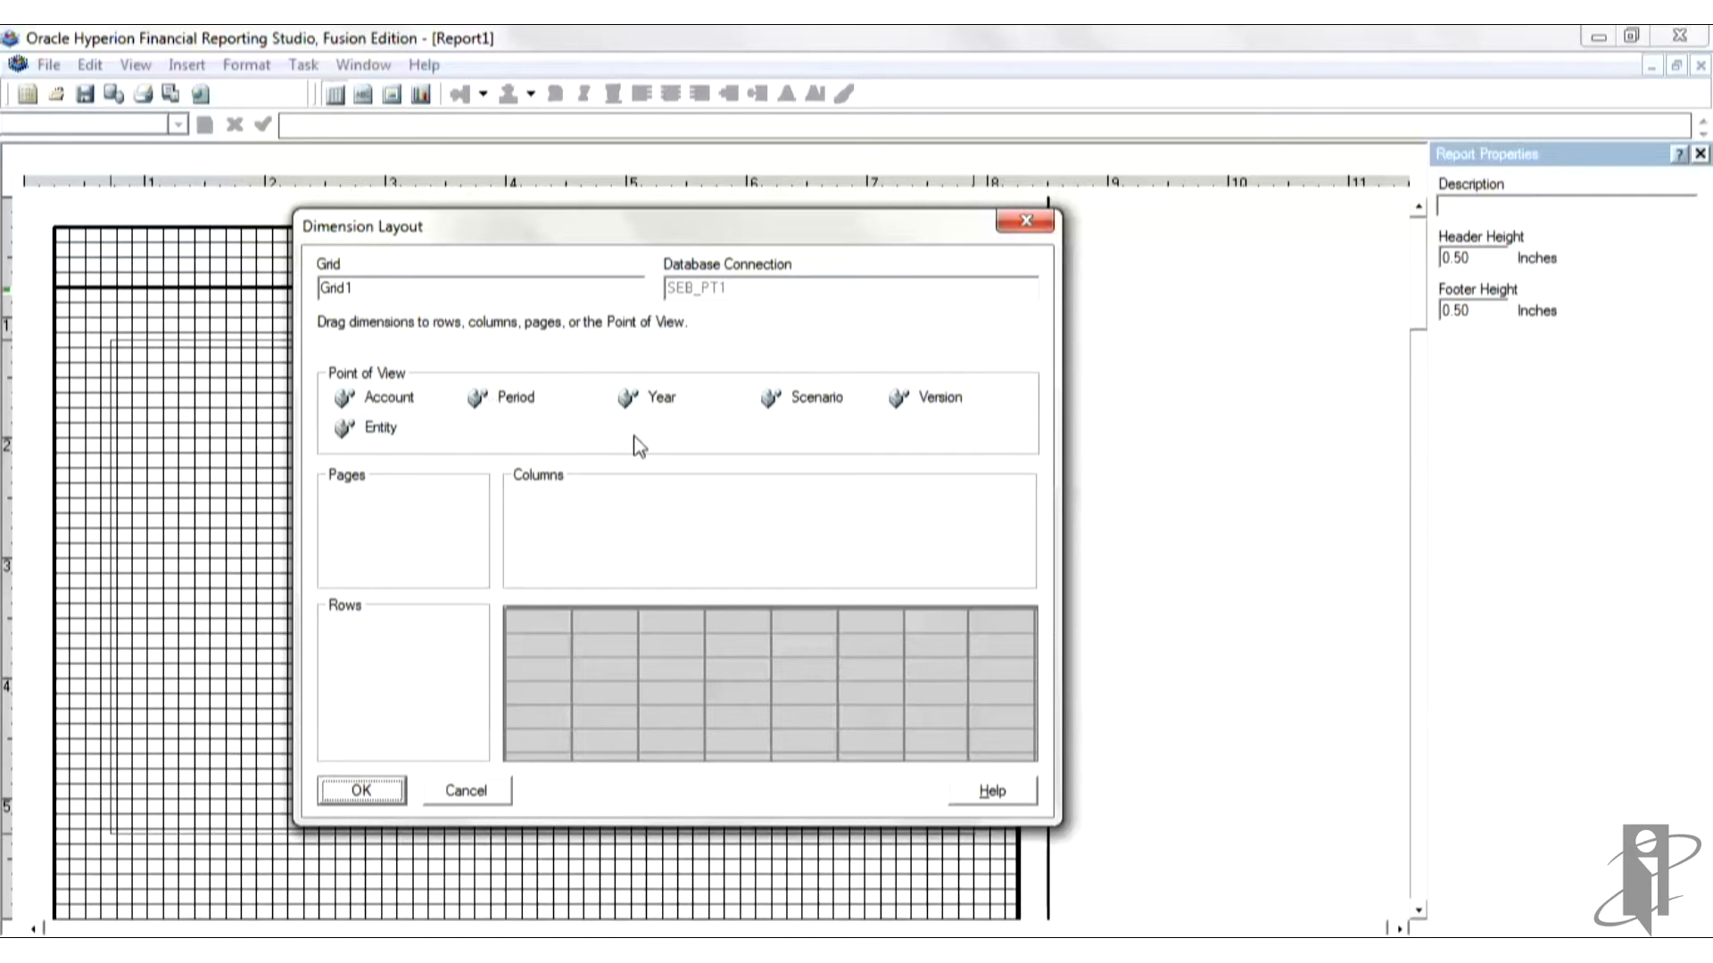
pyautogui.moveTo(598, 498)
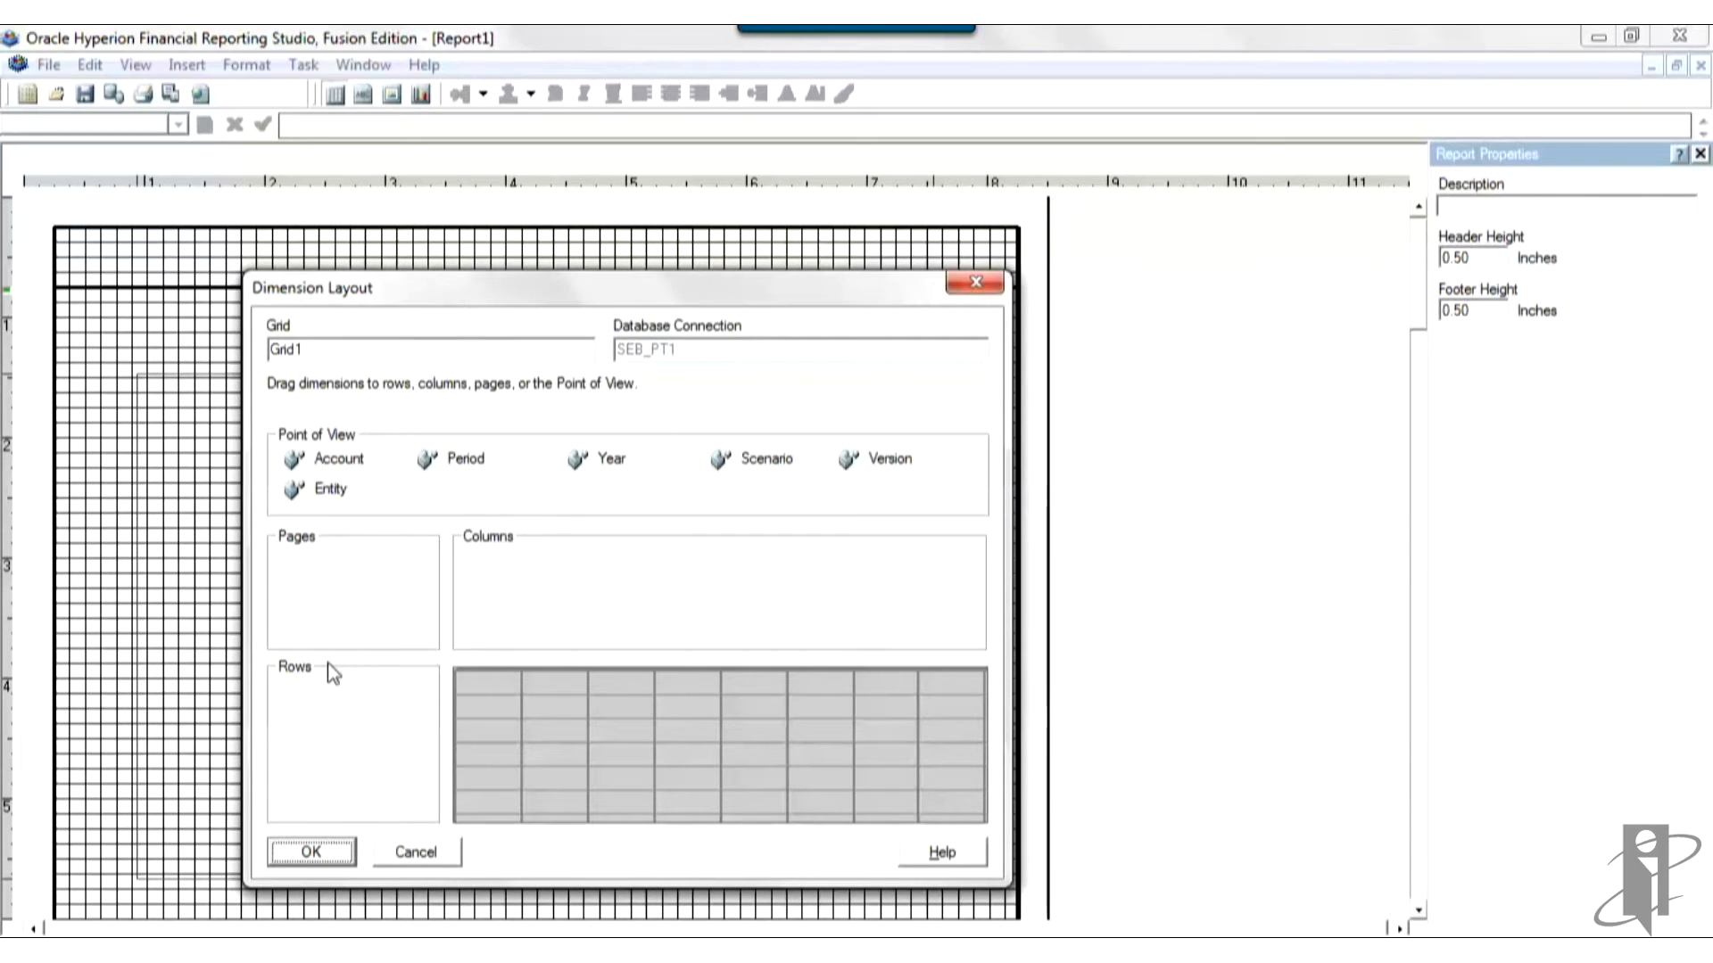
# Step: Put Account in rows and Year, Period, Scenario in columns, then confirm the layout
pyautogui.moveTo(337, 459); pyautogui.dragTo(336, 697)
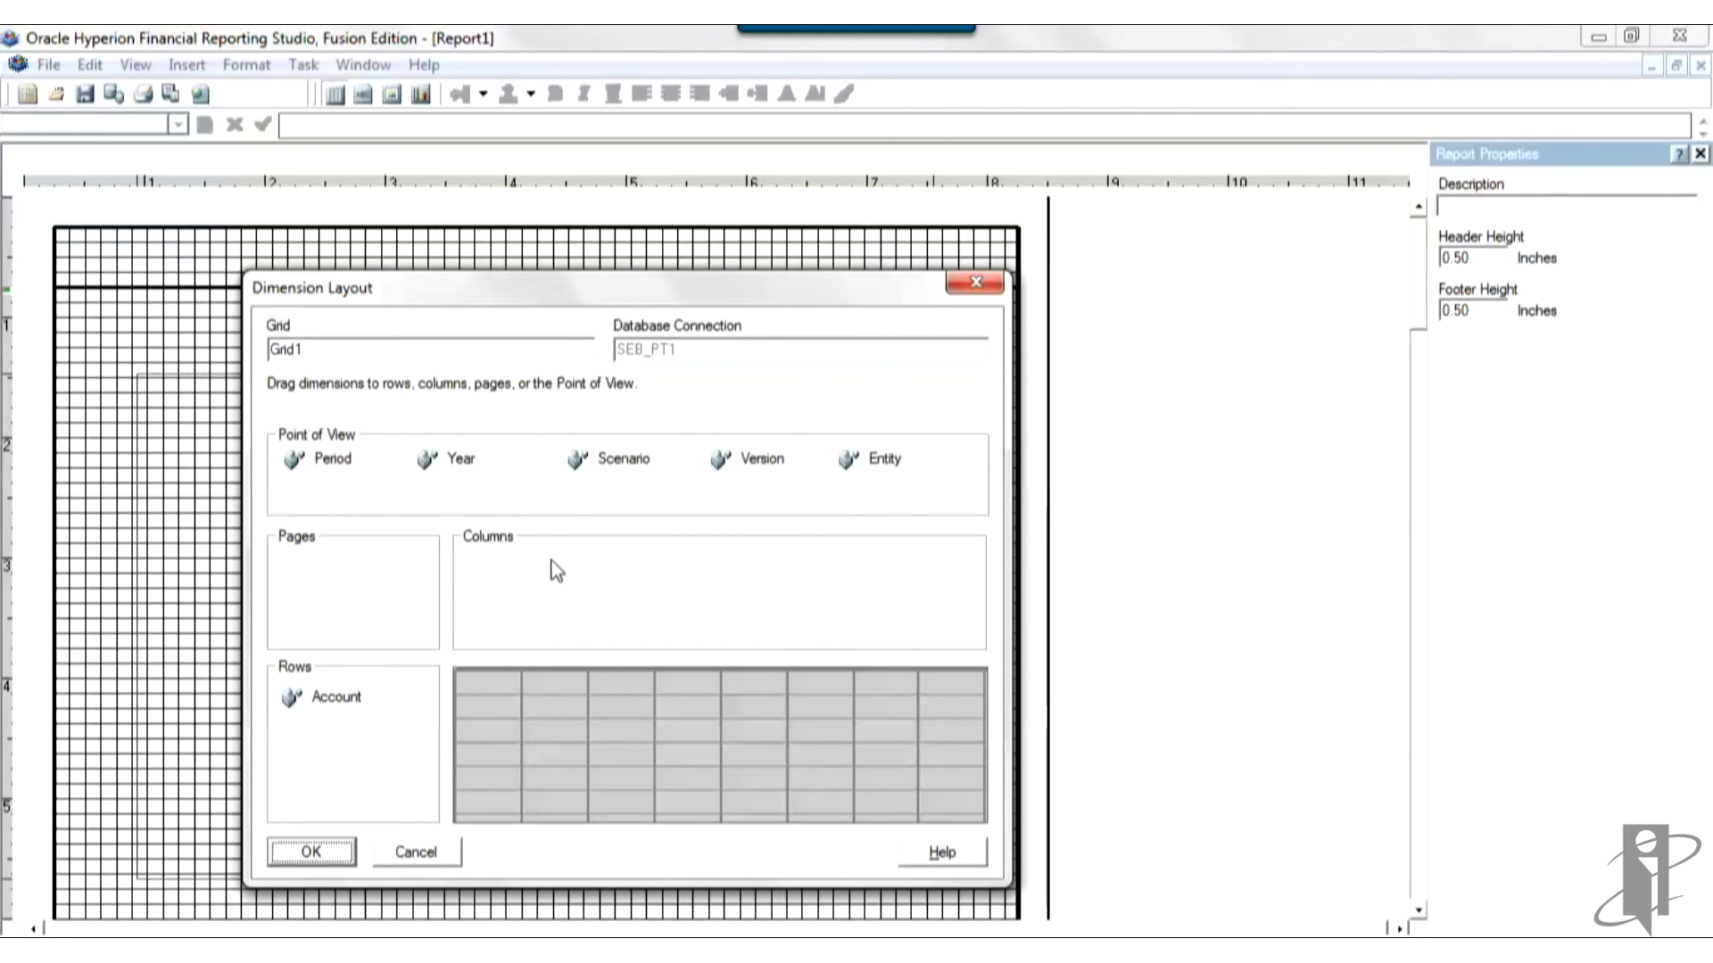
pyautogui.moveTo(459, 457); pyautogui.dragTo(510, 561)
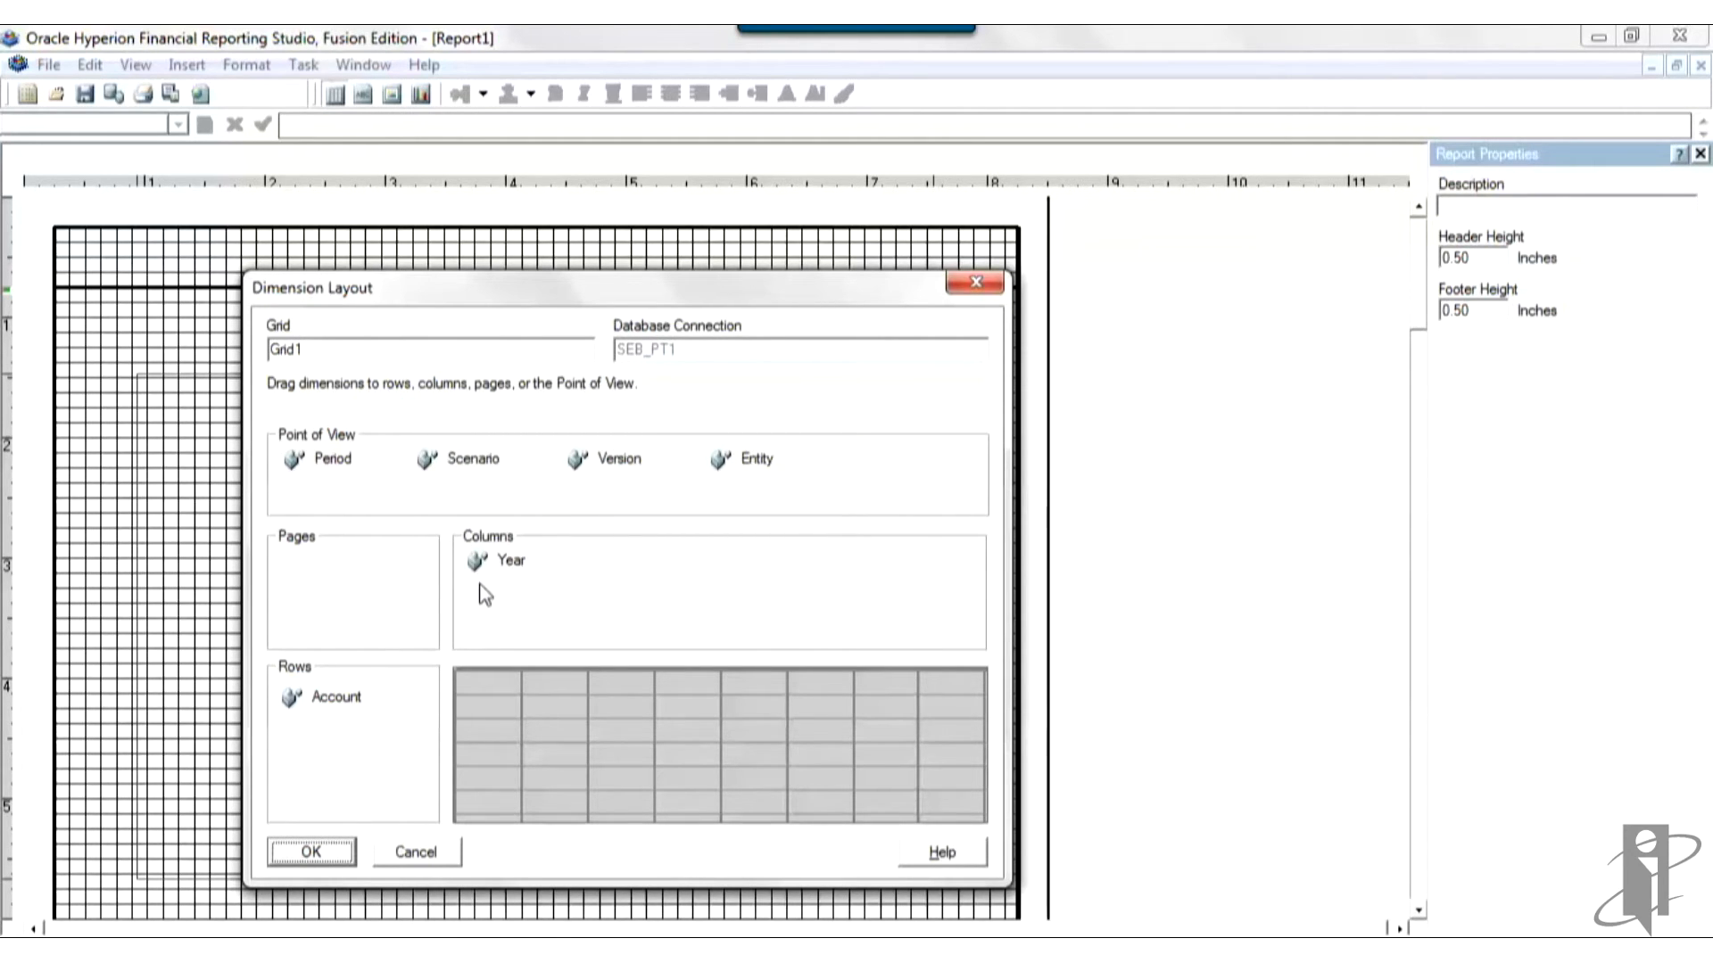
pyautogui.moveTo(333, 458); pyautogui.dragTo(515, 589)
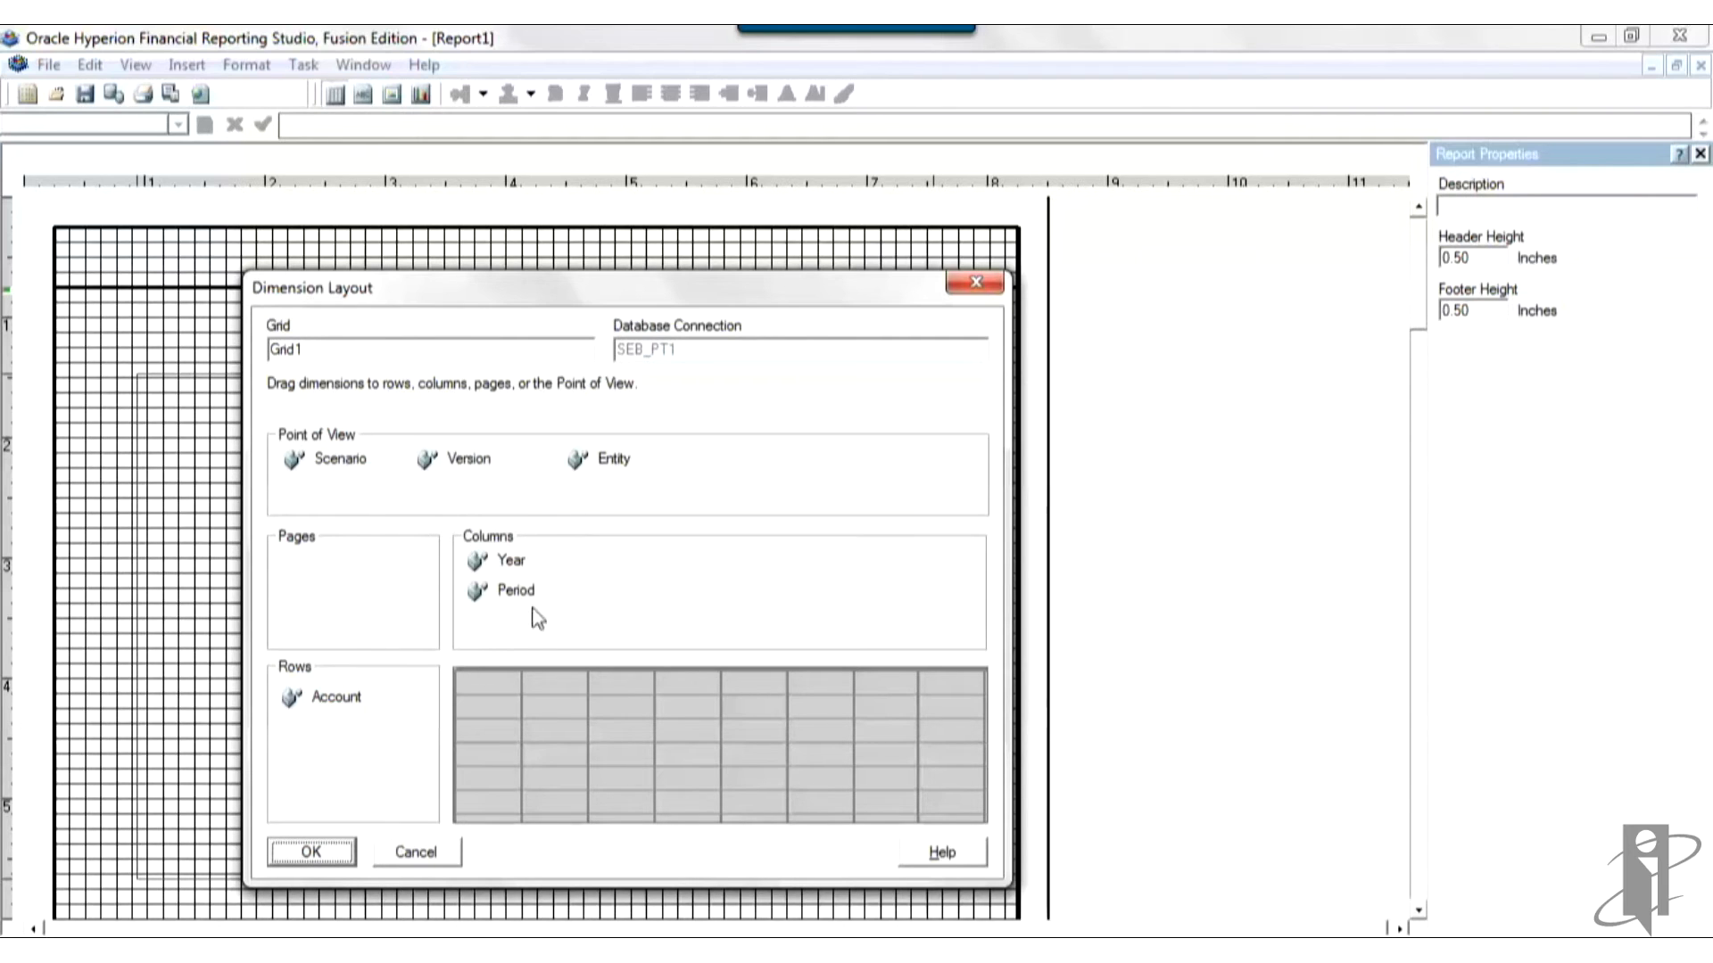
pyautogui.moveTo(340, 459); pyautogui.dragTo(522, 621)
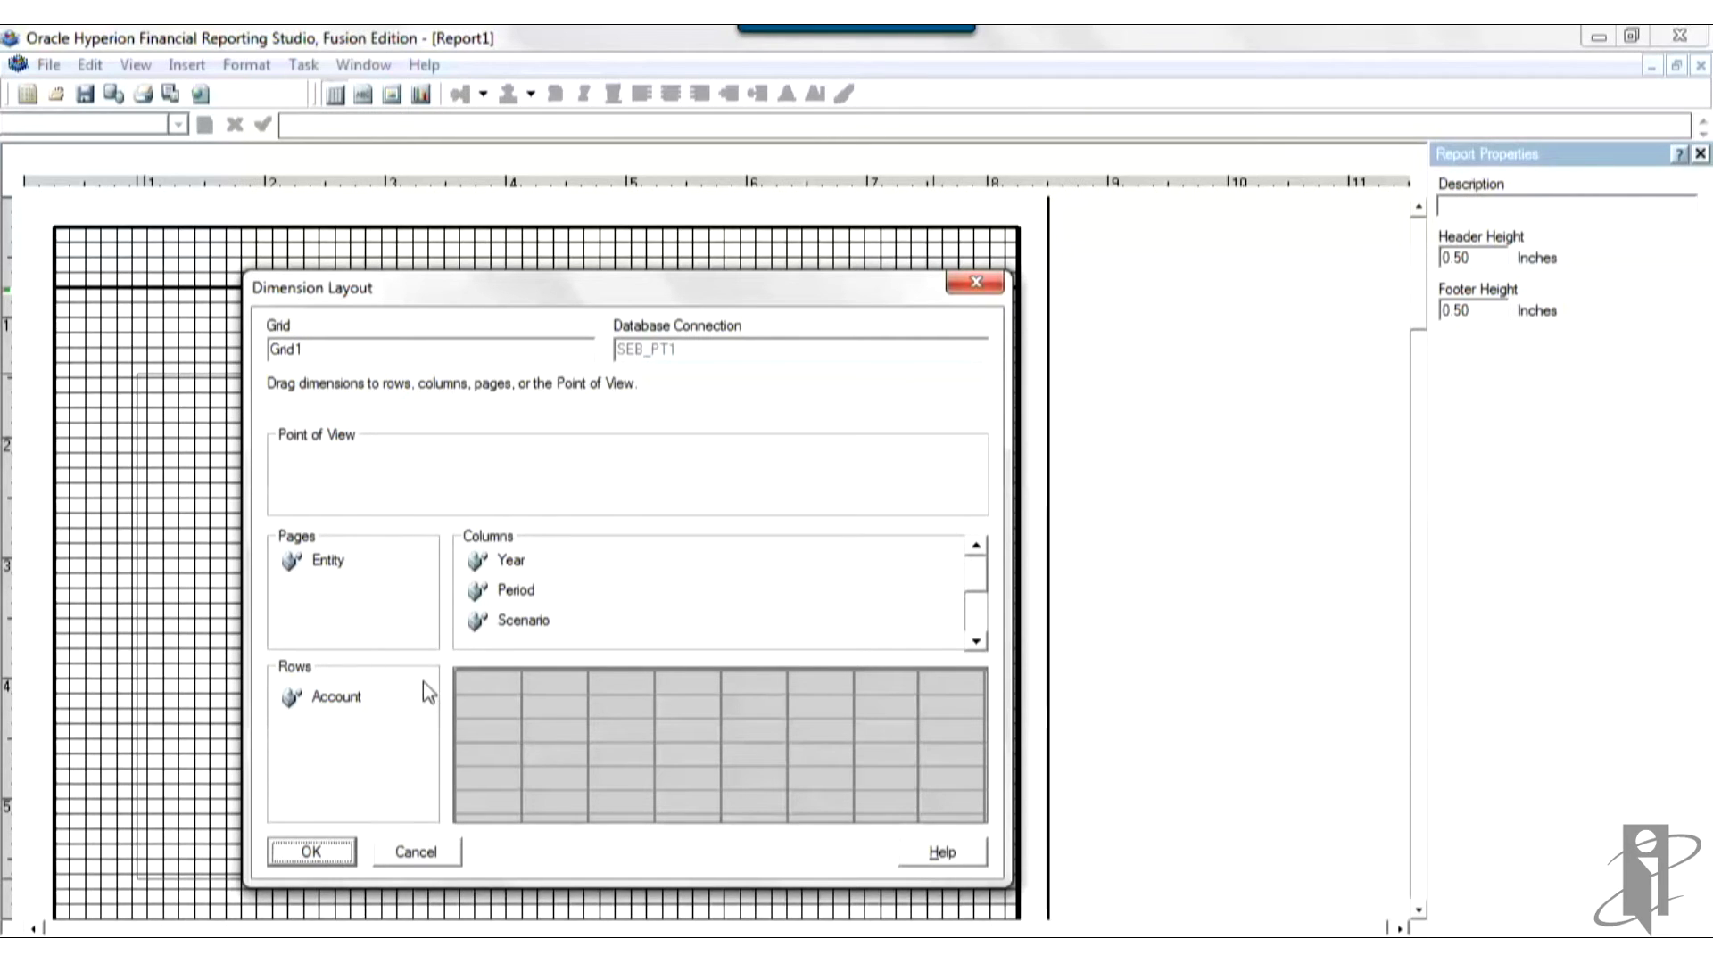
pyautogui.click(311, 852)
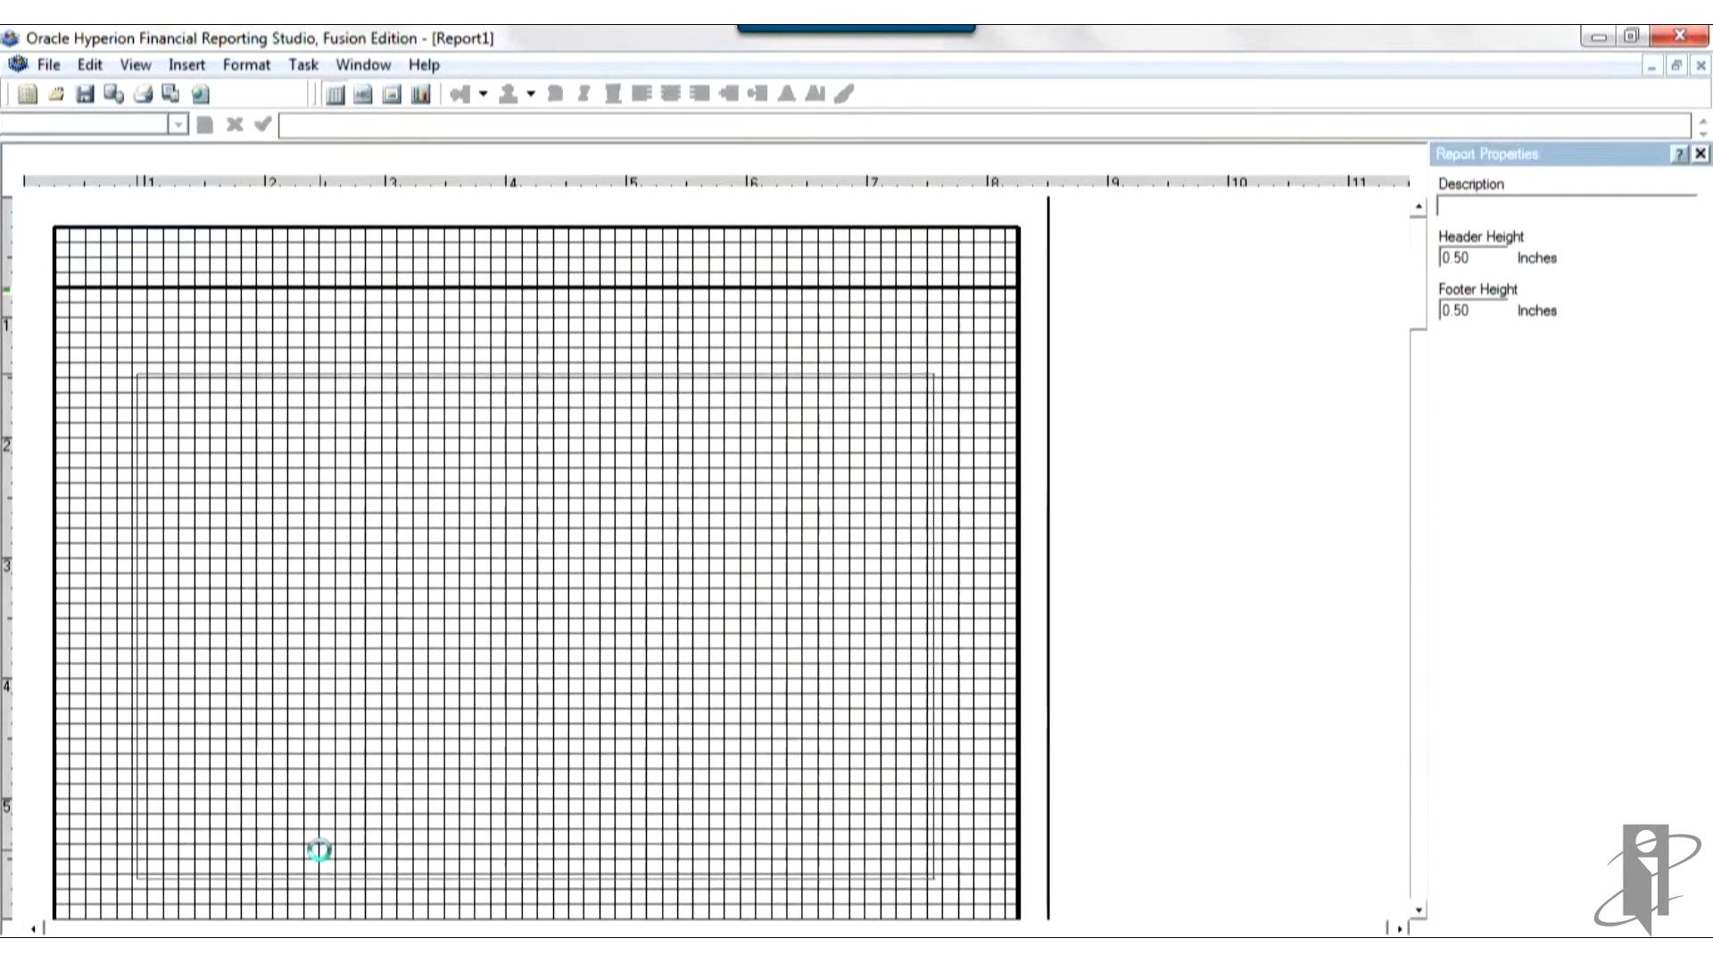
pyautogui.moveTo(500, 598)
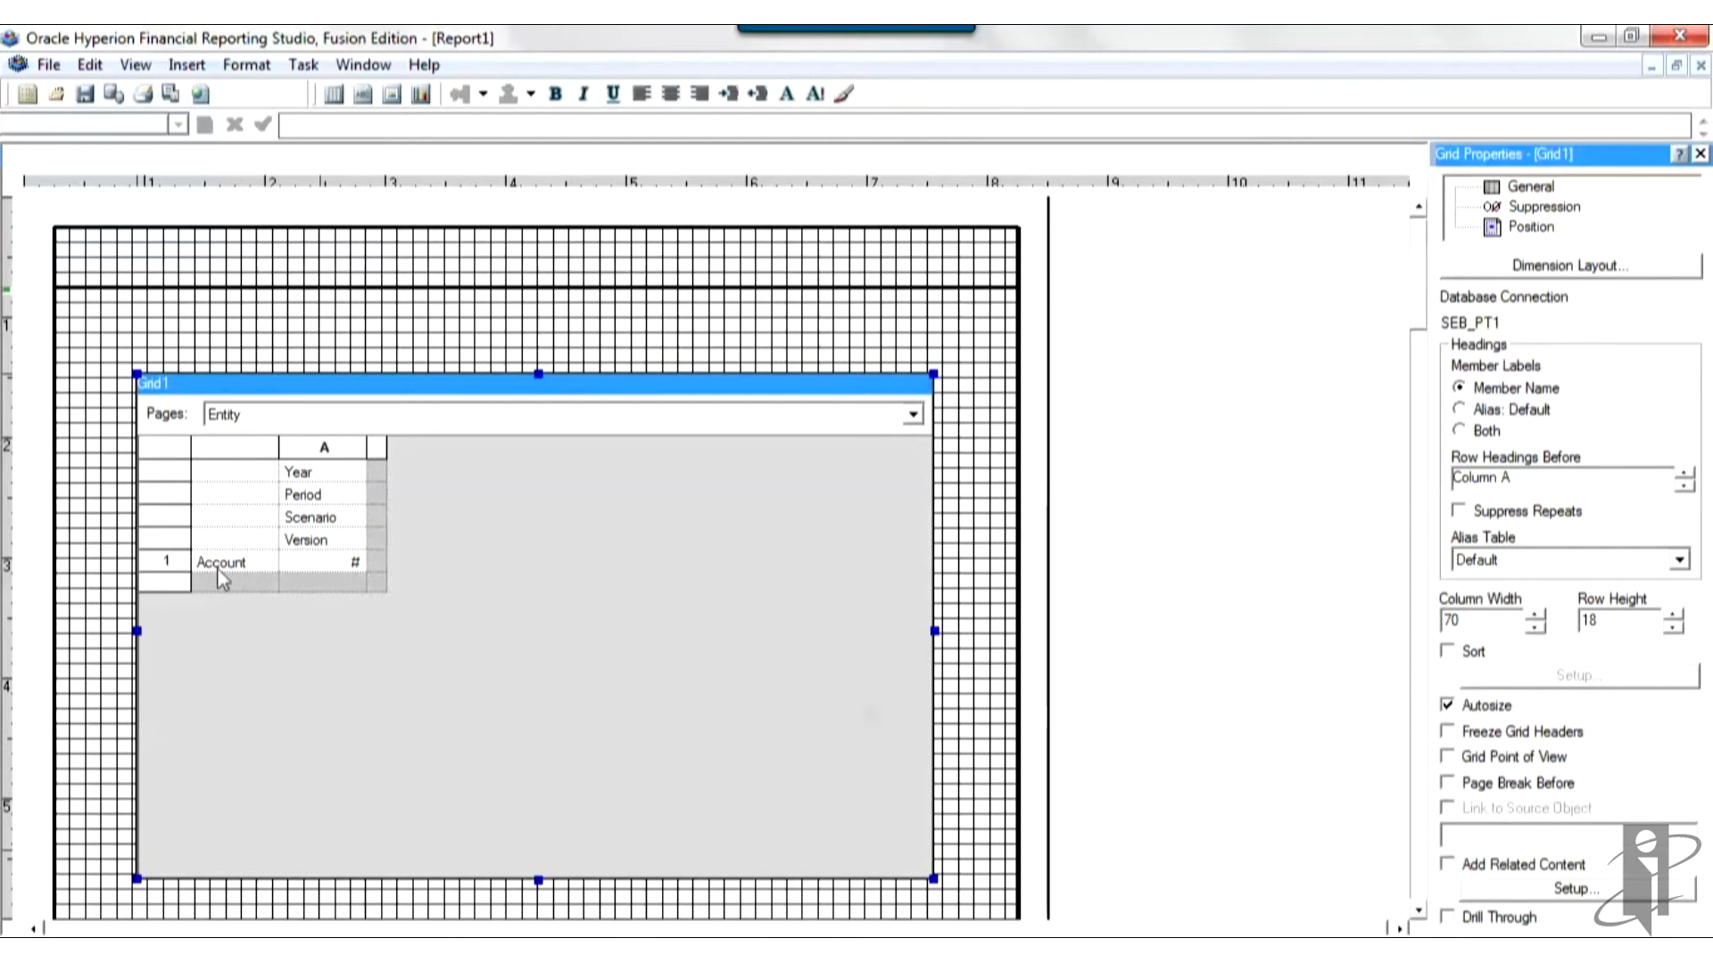
pyautogui.moveTo(344, 497)
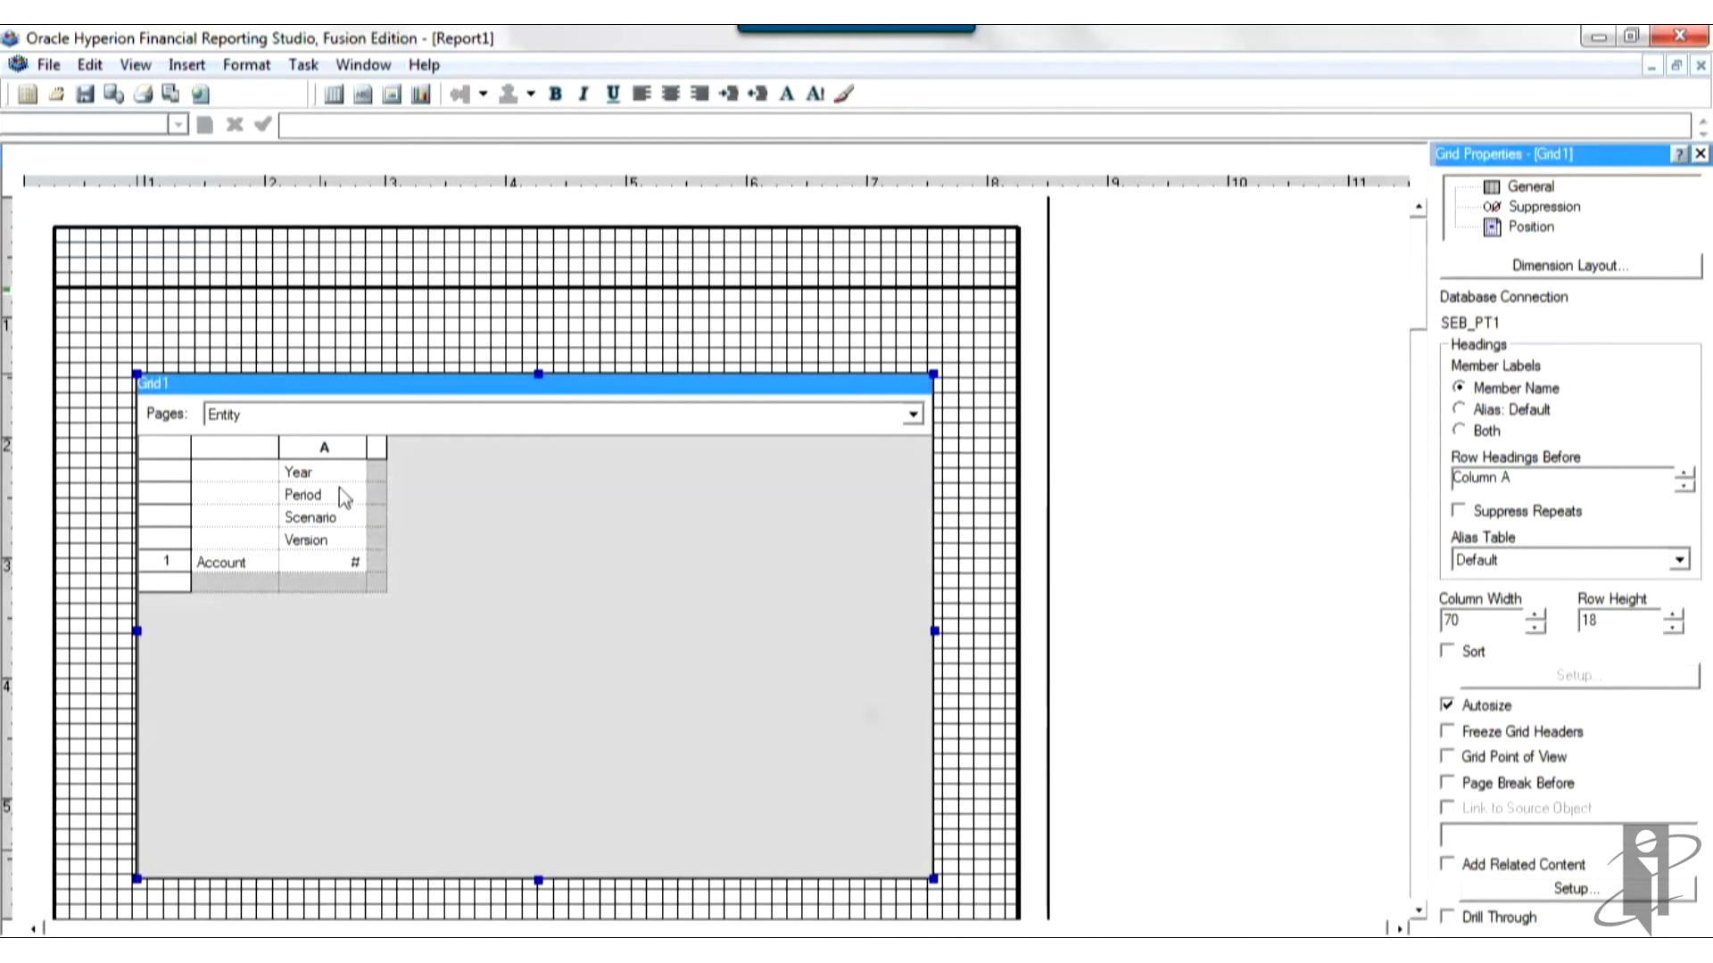
pyautogui.moveTo(342, 525)
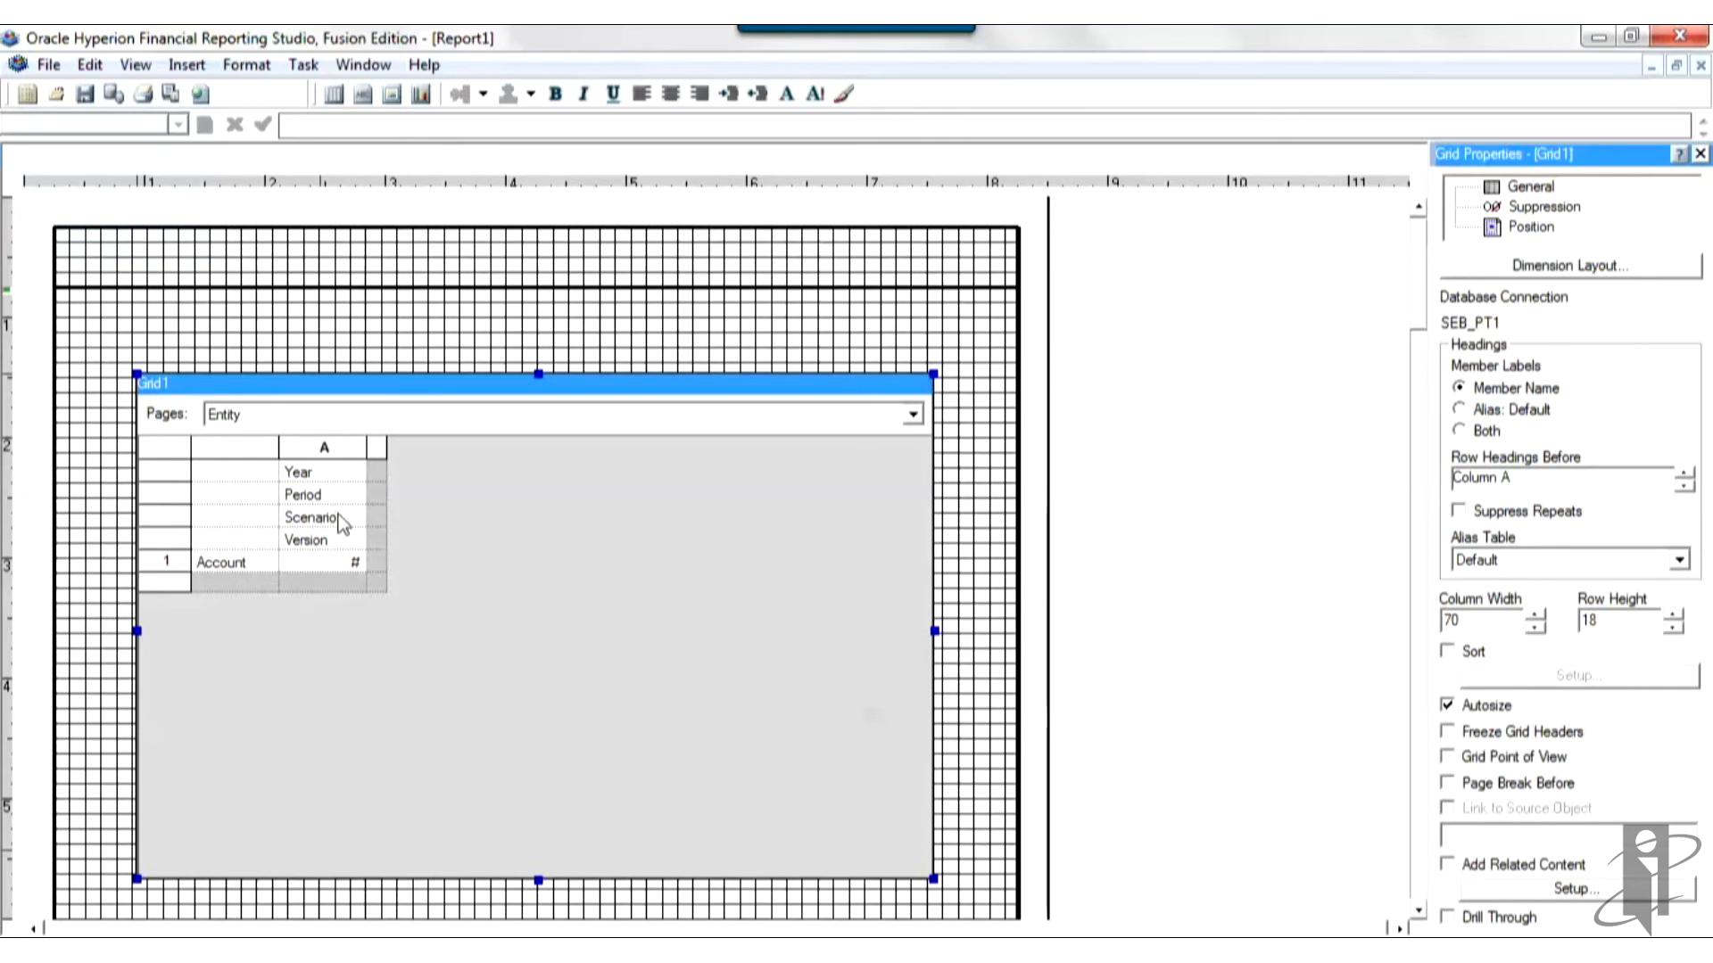
pyautogui.moveTo(347, 437)
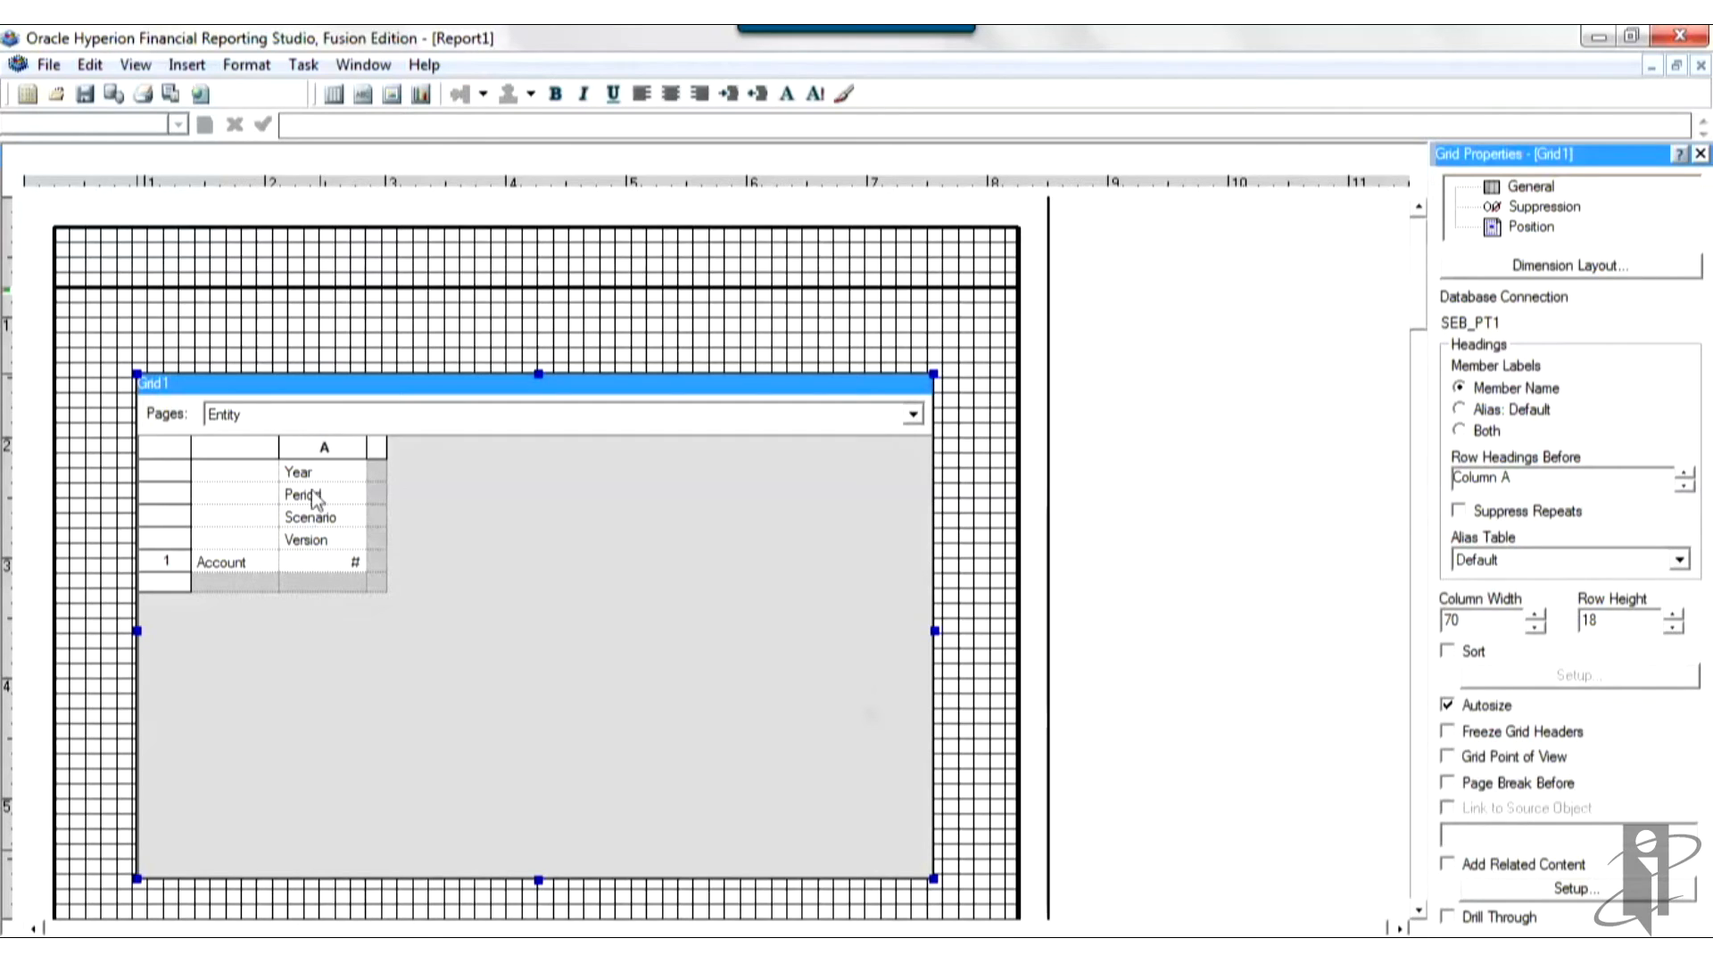
pyautogui.moveTo(324, 577)
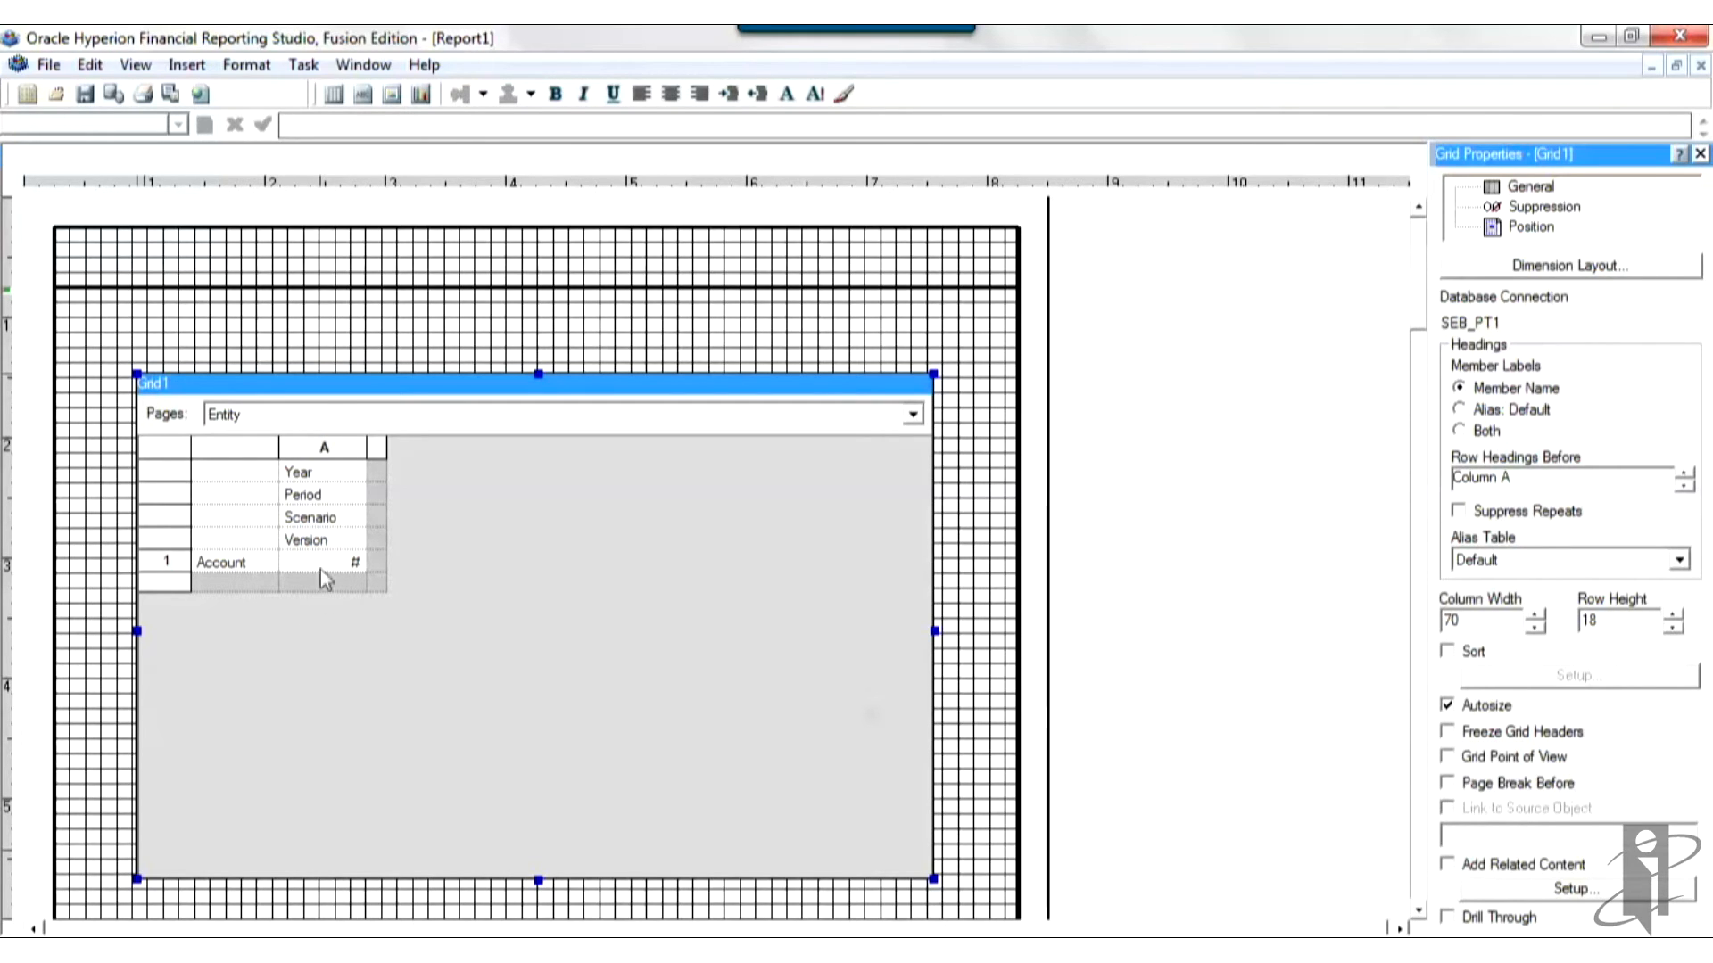
pyautogui.moveTo(326, 652)
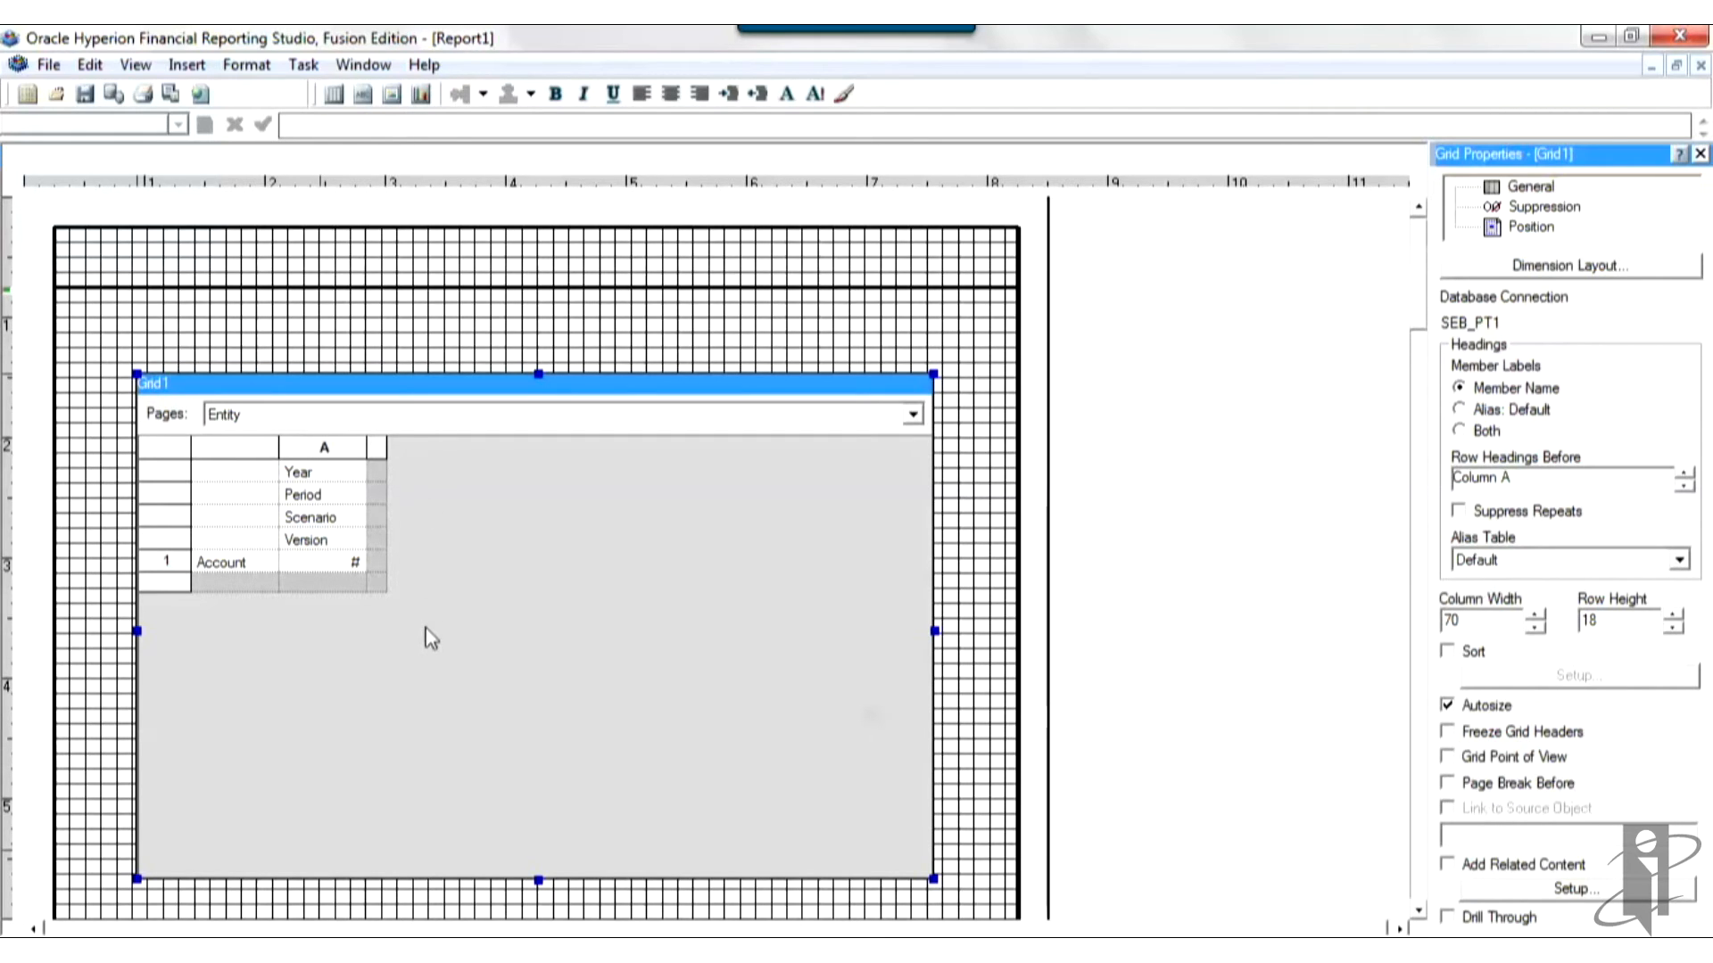
pyautogui.moveTo(546, 443)
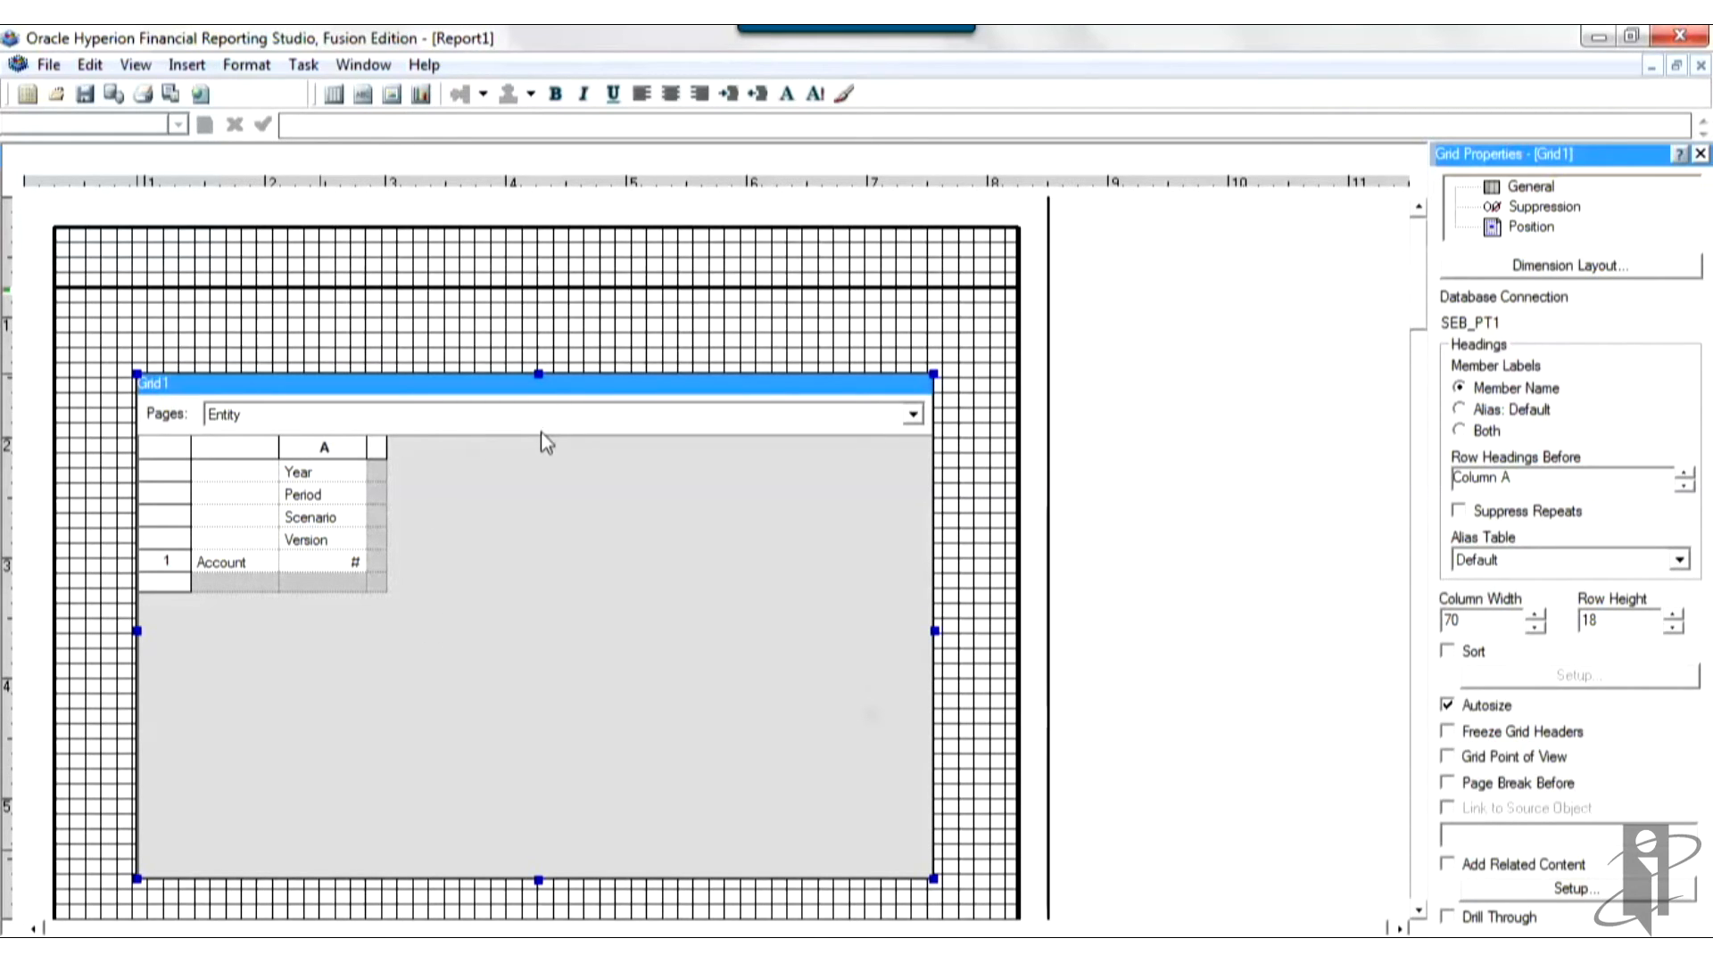
pyautogui.moveTo(424, 467)
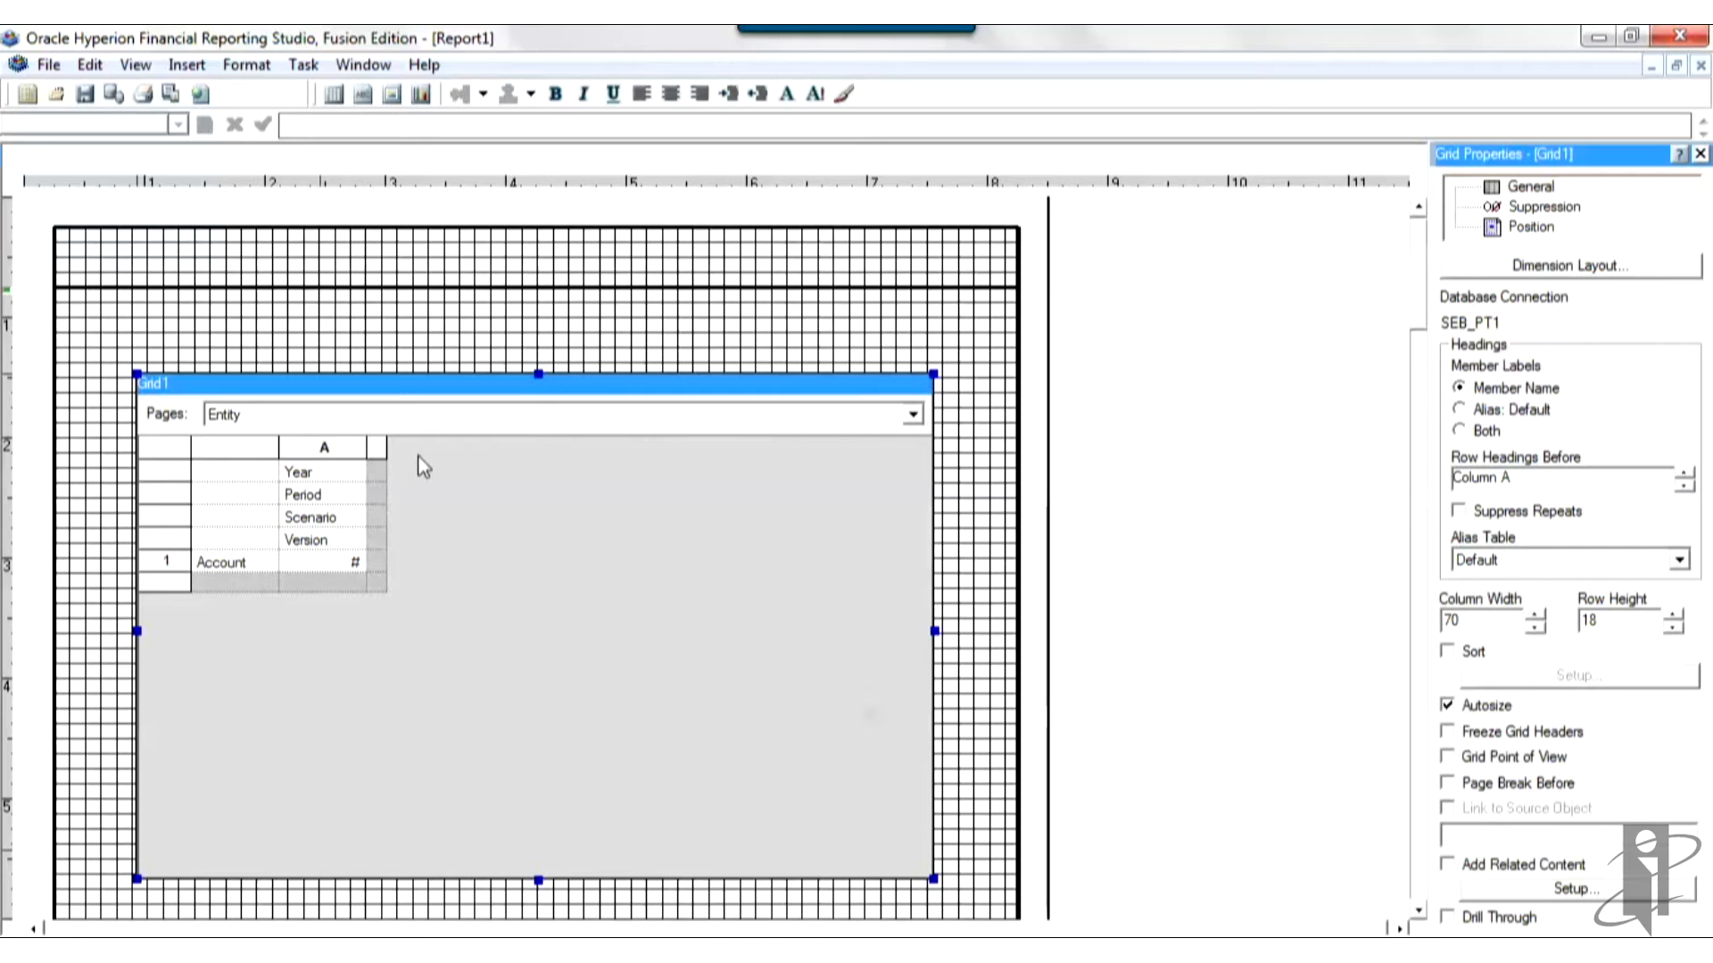
pyautogui.moveTo(524, 488)
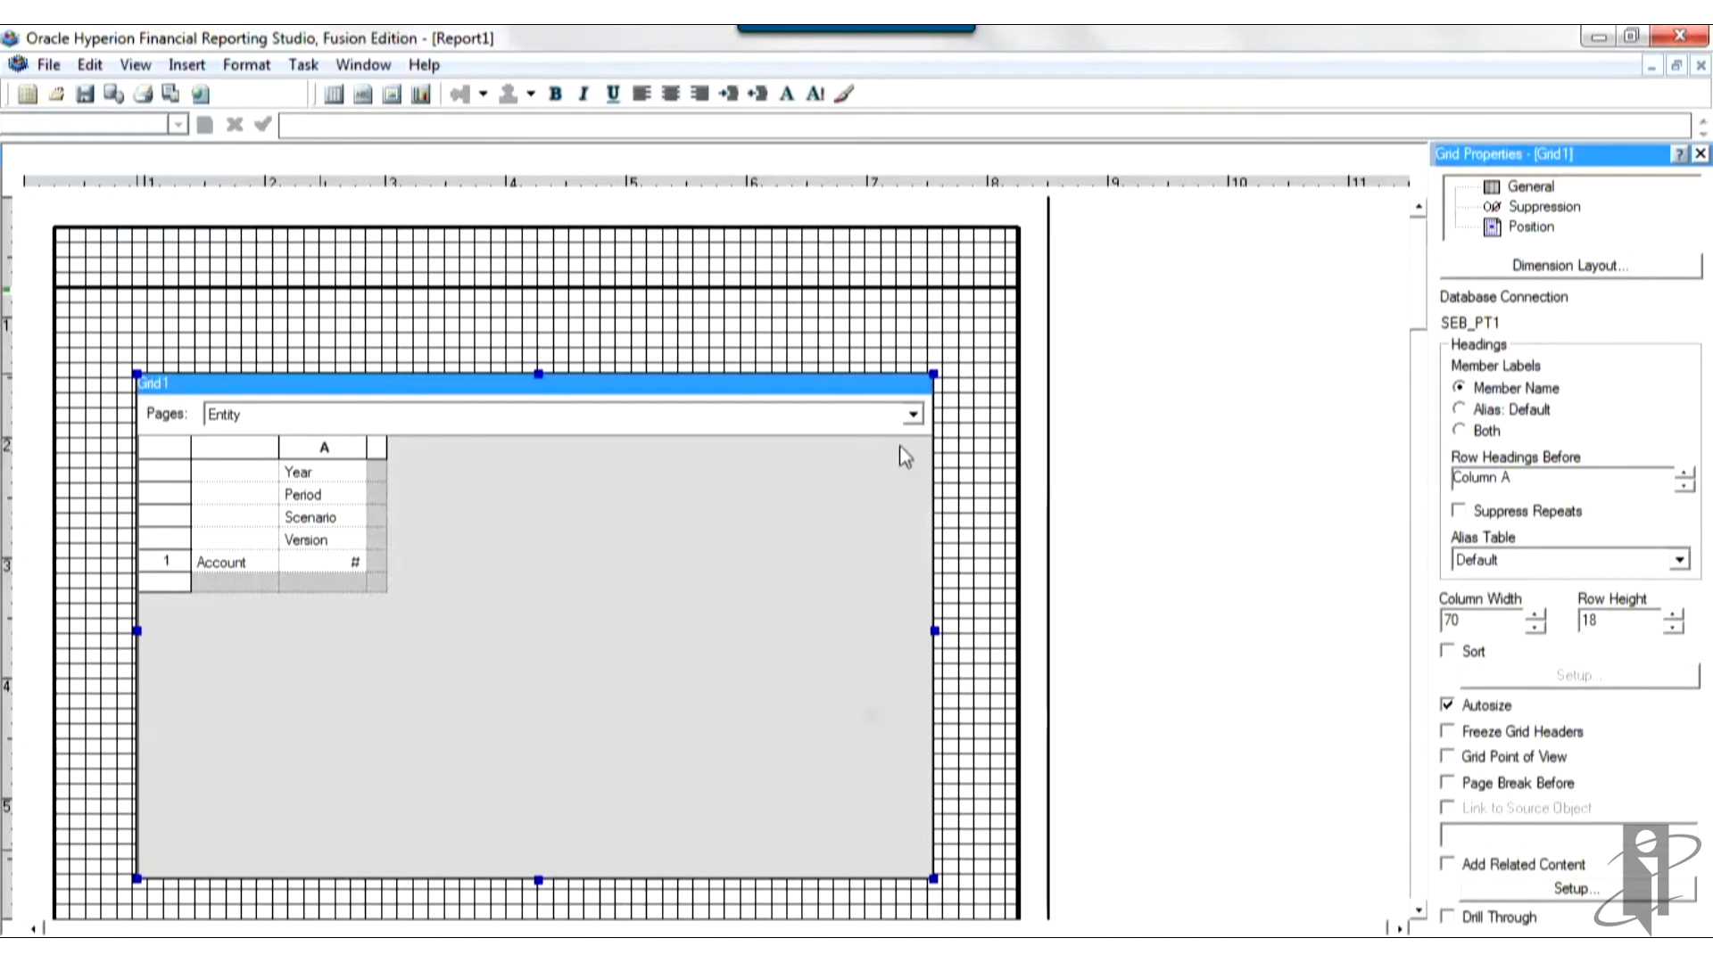
pyautogui.moveTo(883, 423)
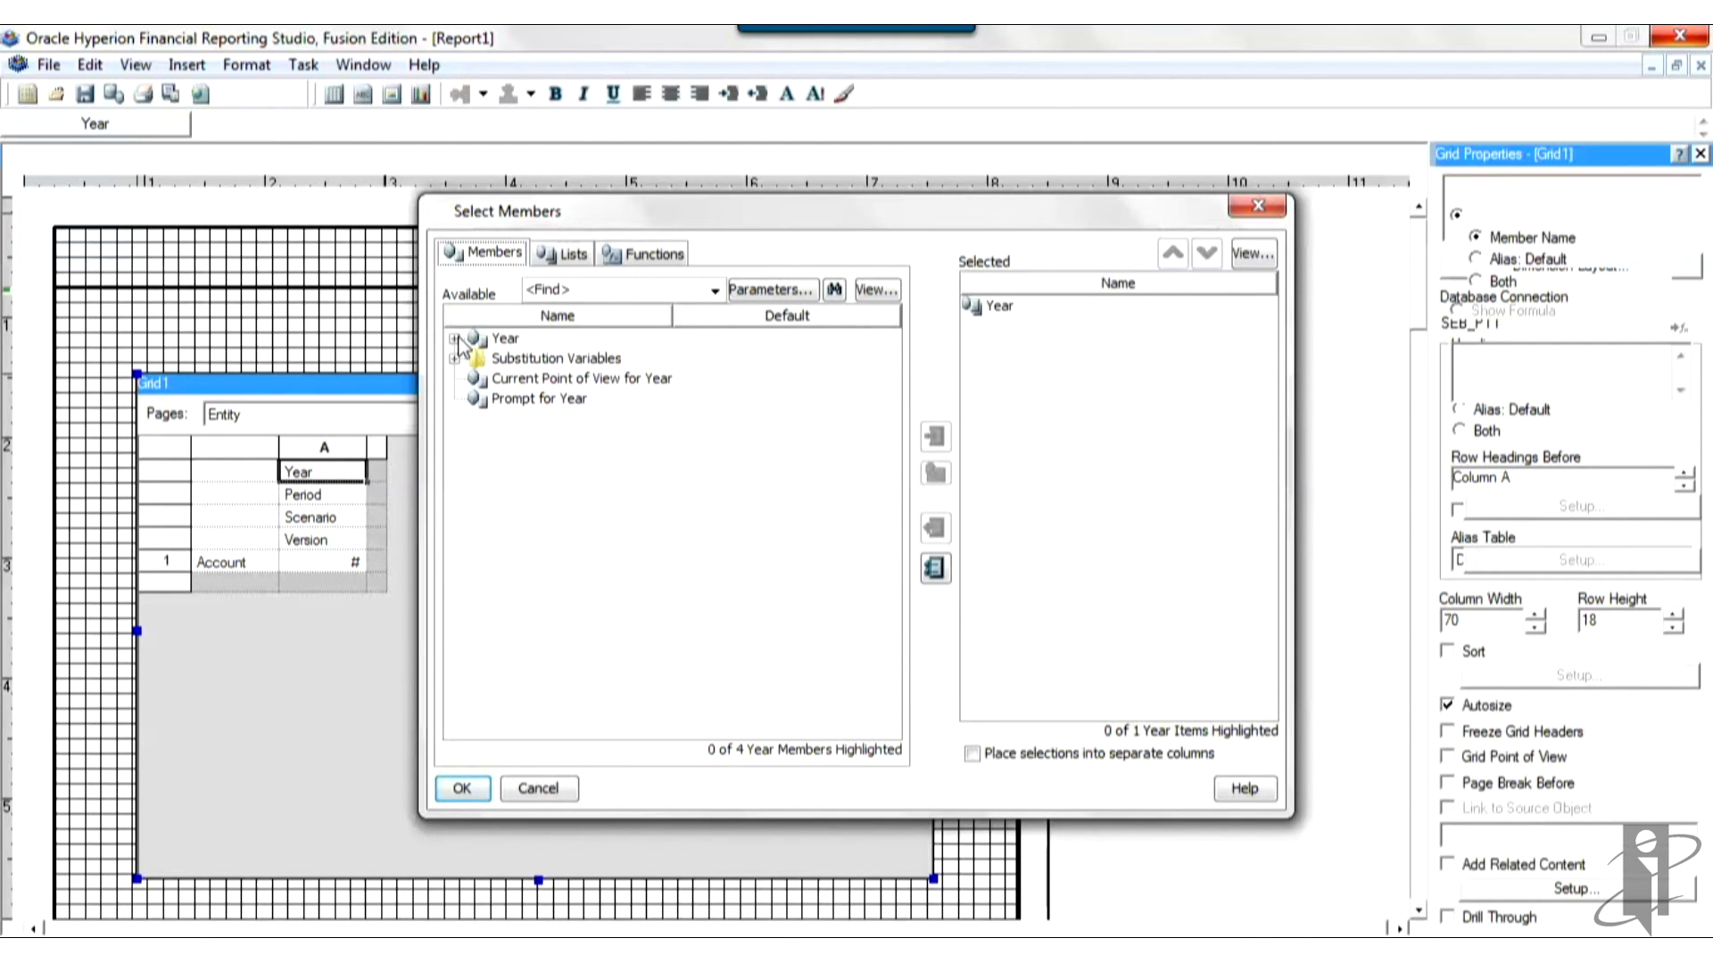
# Step: Replace Year with FY14 in column A's year heading
pyautogui.click(459, 338)
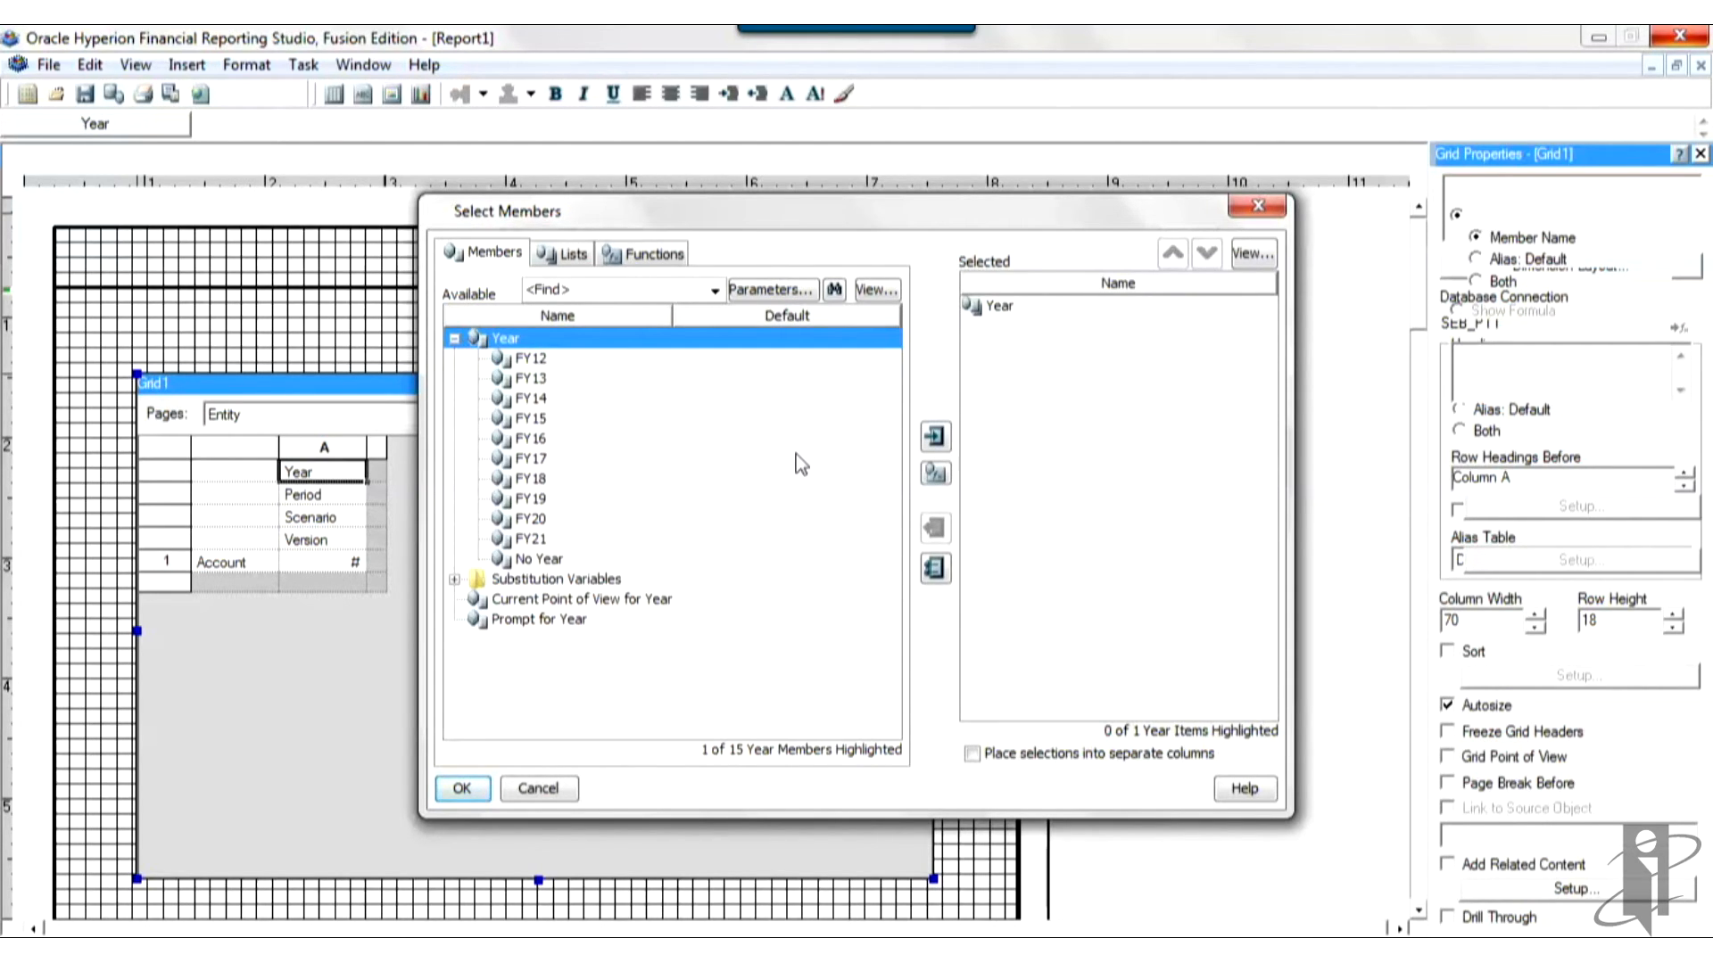
pyautogui.moveTo(535, 404)
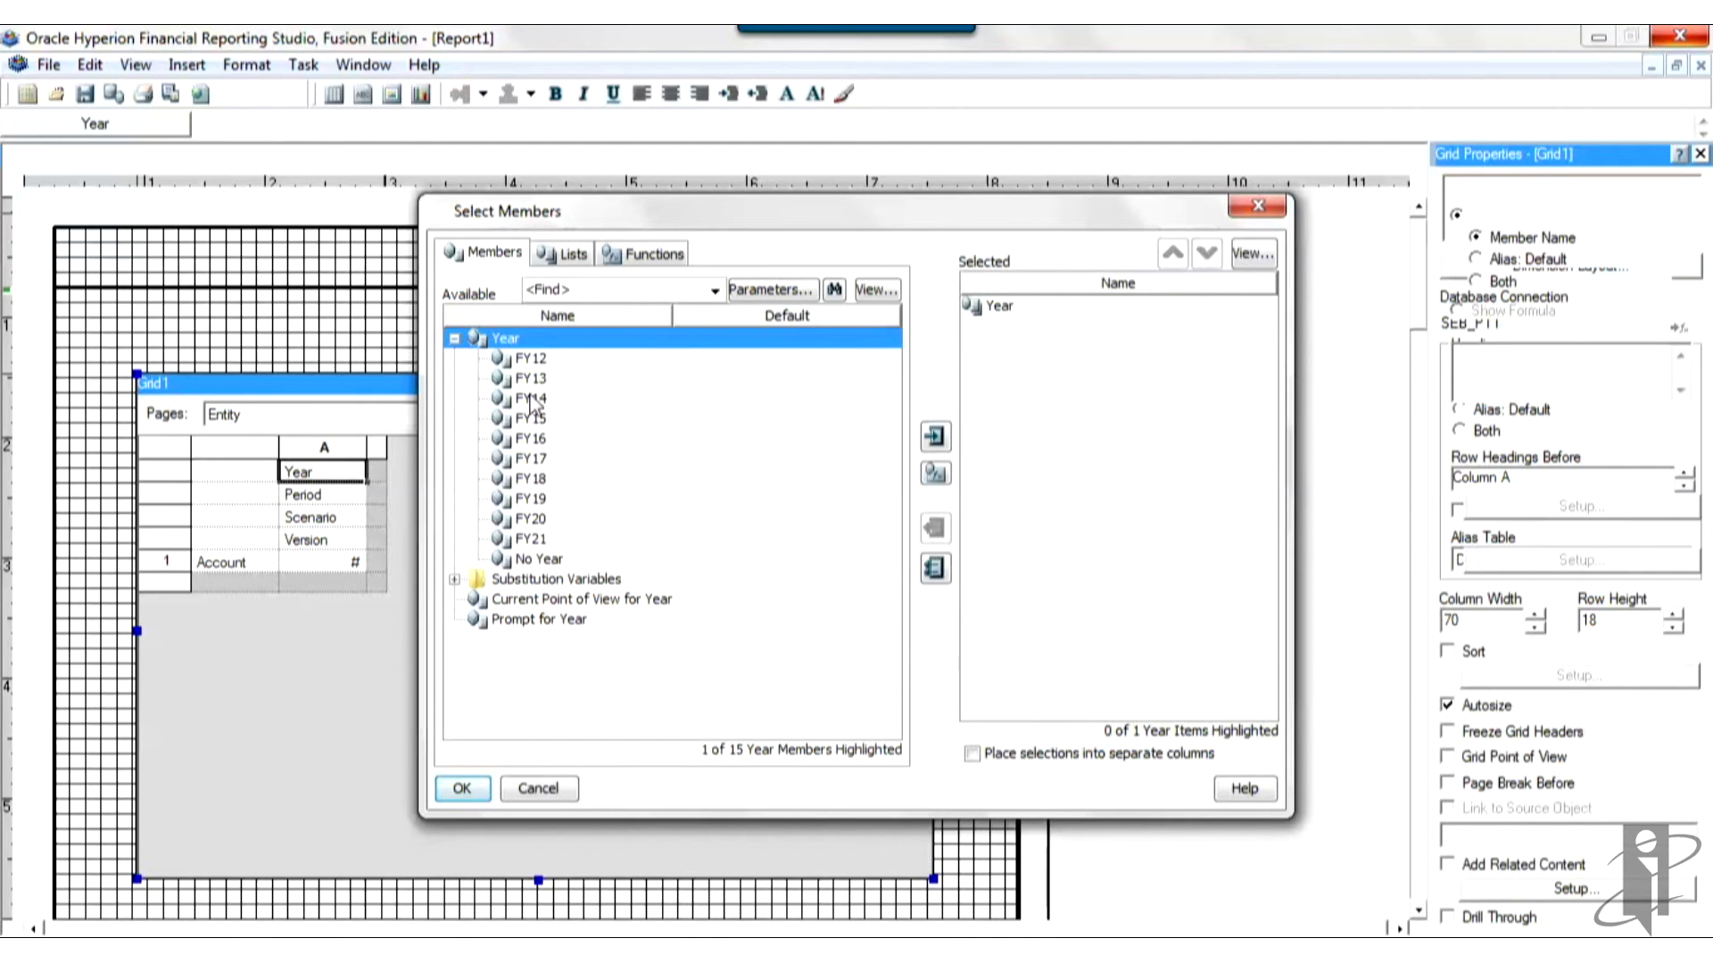
pyautogui.click(530, 396)
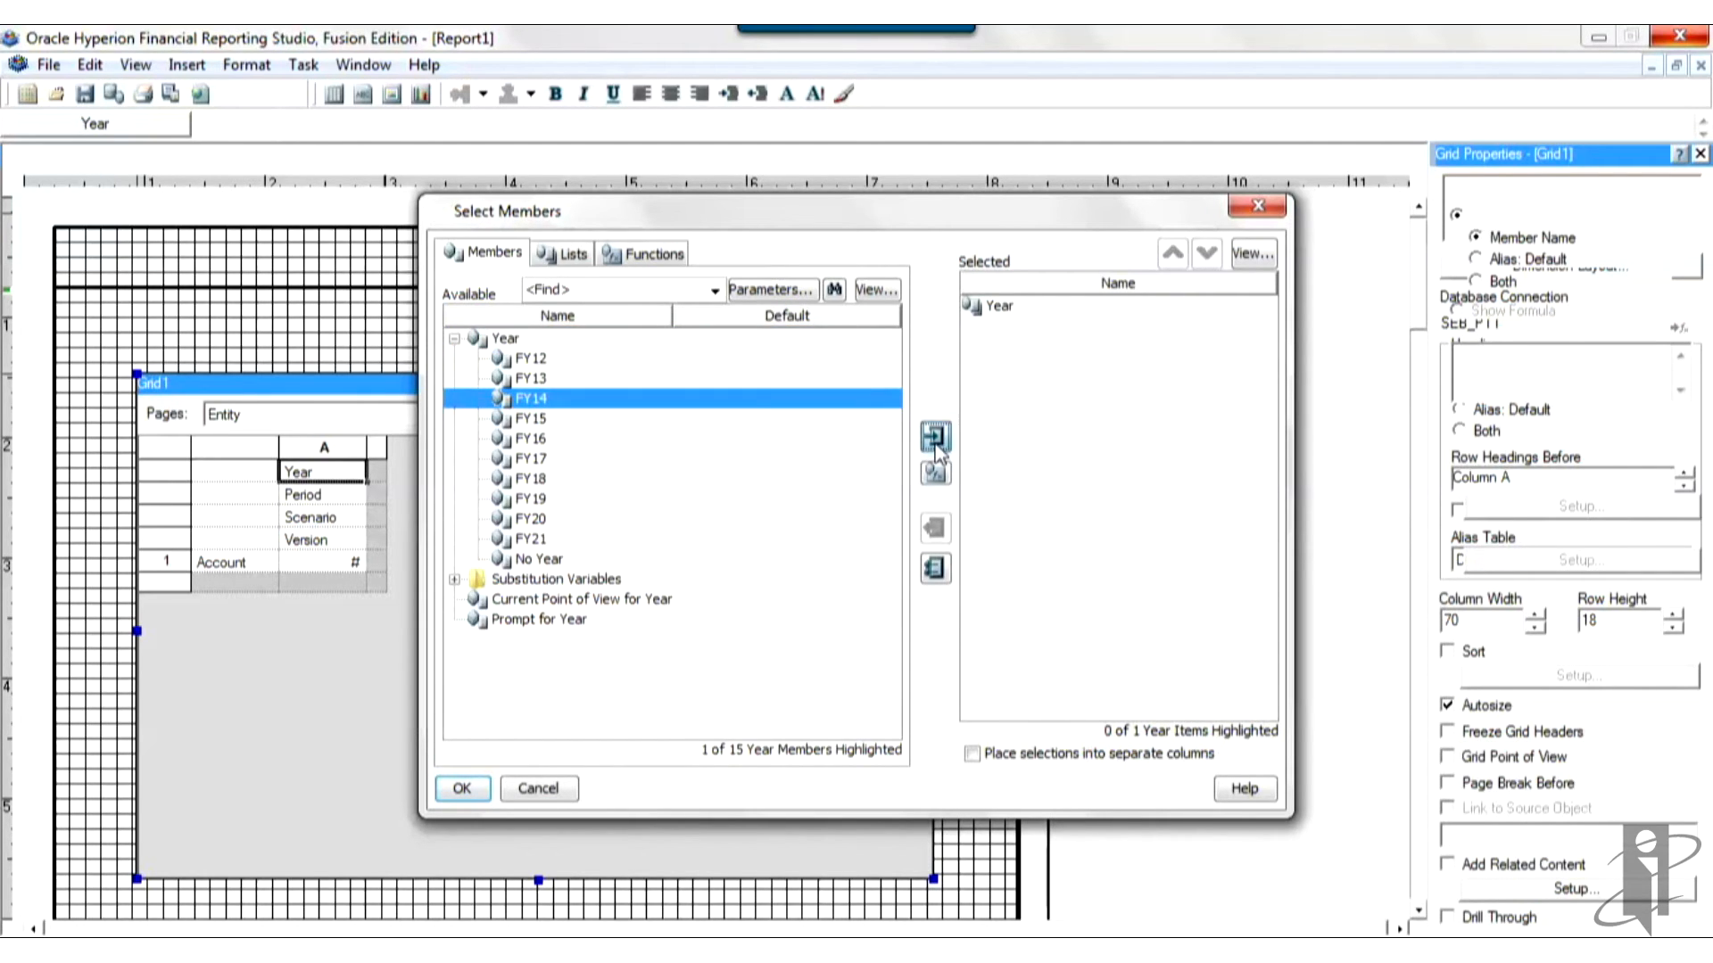
pyautogui.click(934, 436)
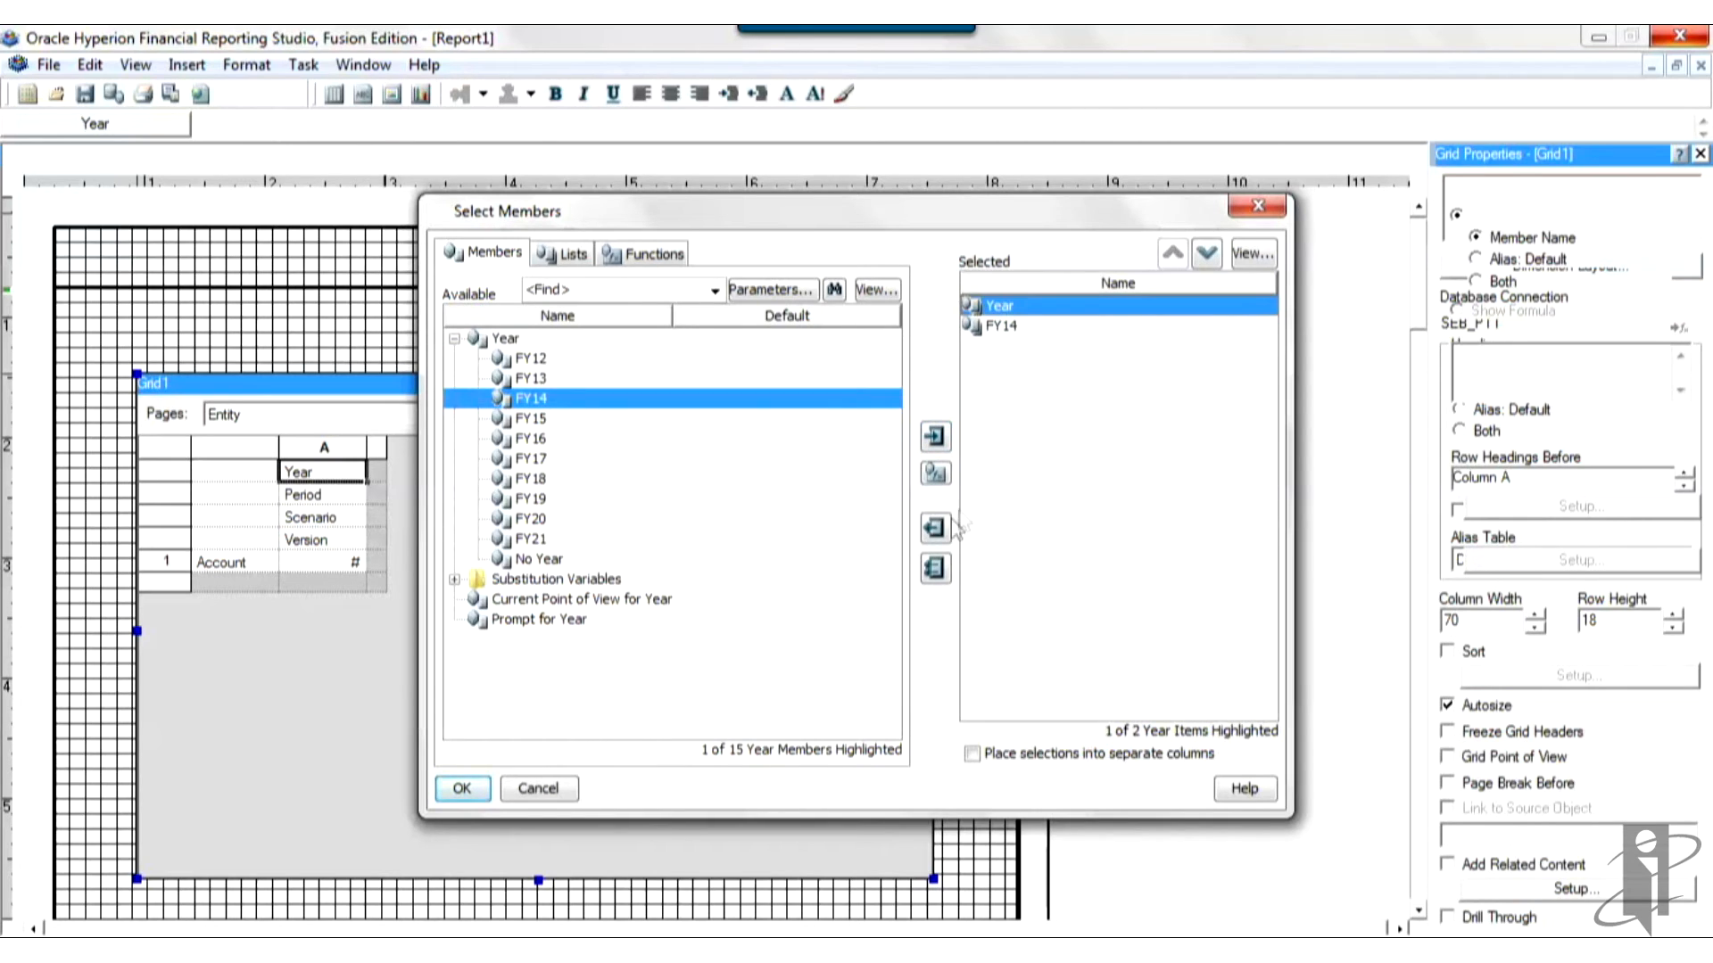
pyautogui.click(934, 526)
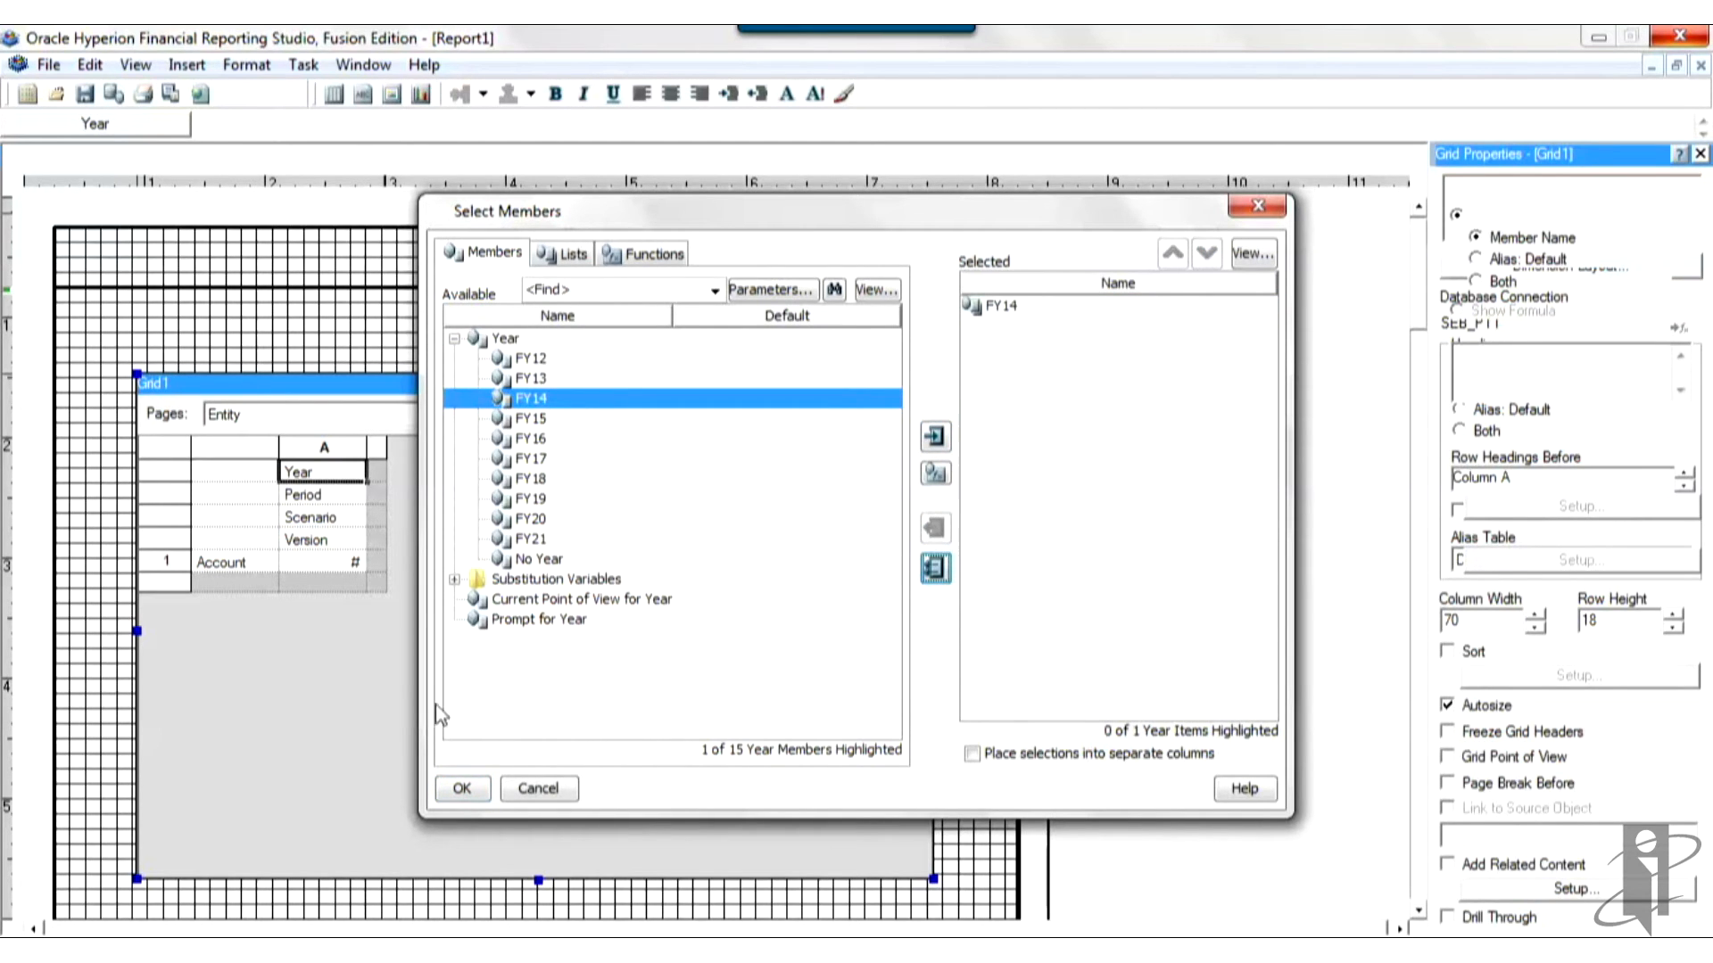
pyautogui.click(460, 789)
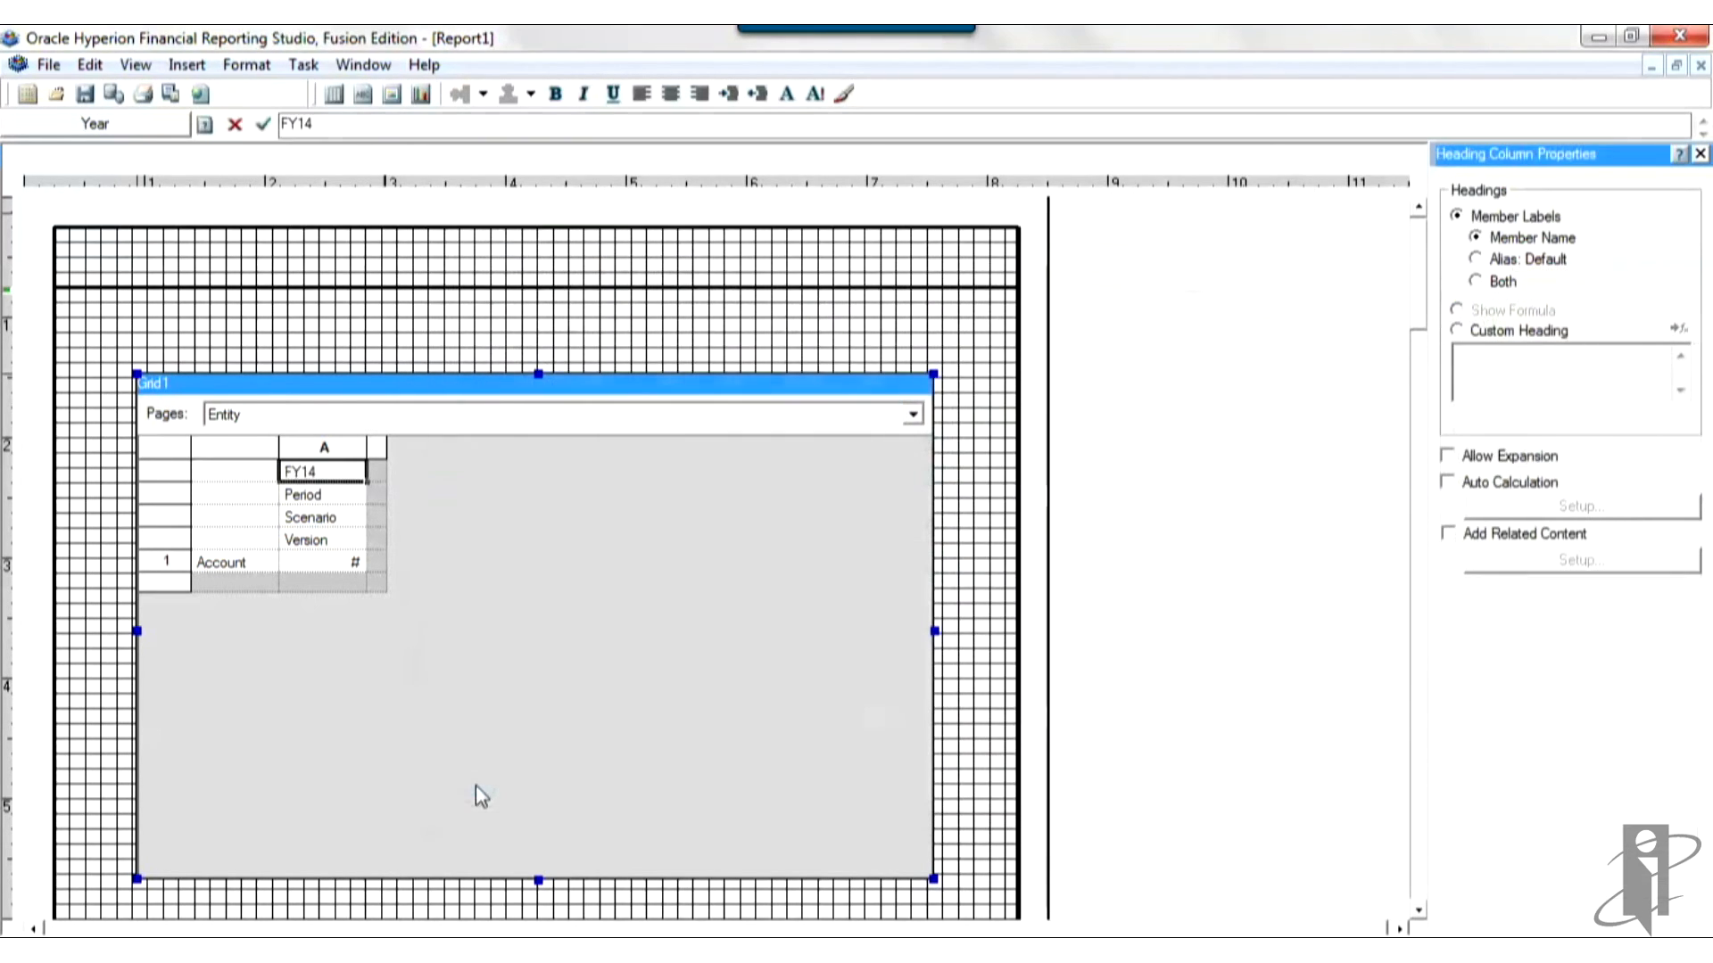
# Step: Replace Period with YearTotal in column A's period heading
pyautogui.click(323, 495)
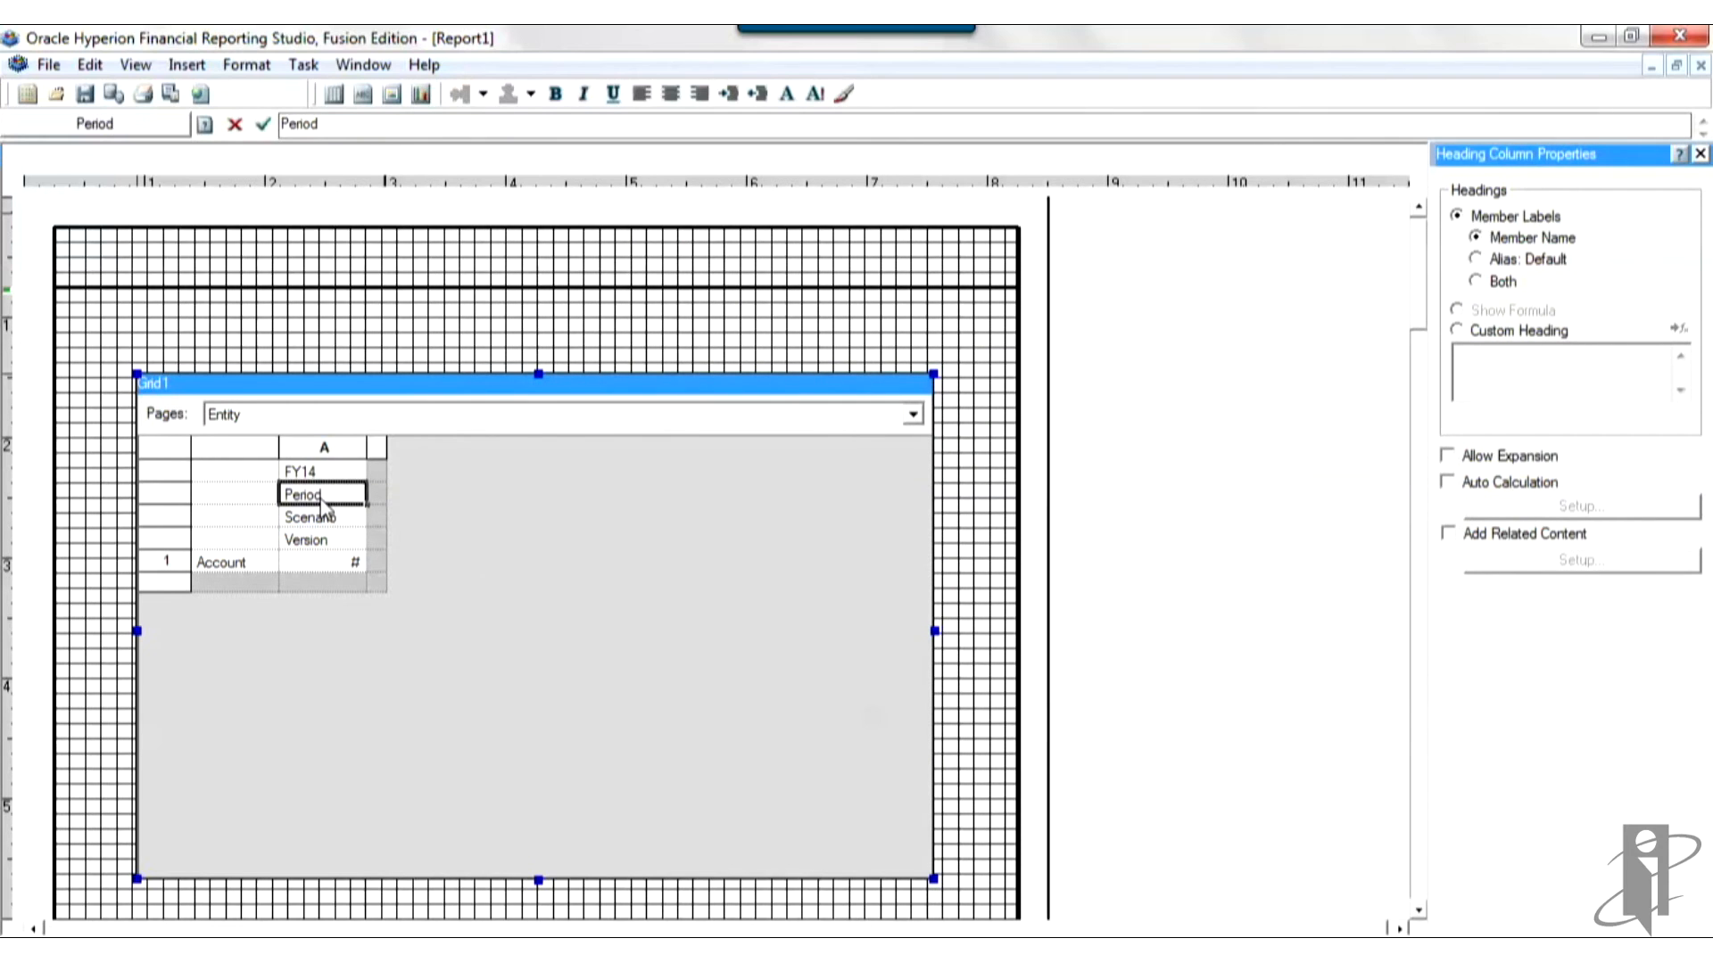
pyautogui.doubleClick(303, 493)
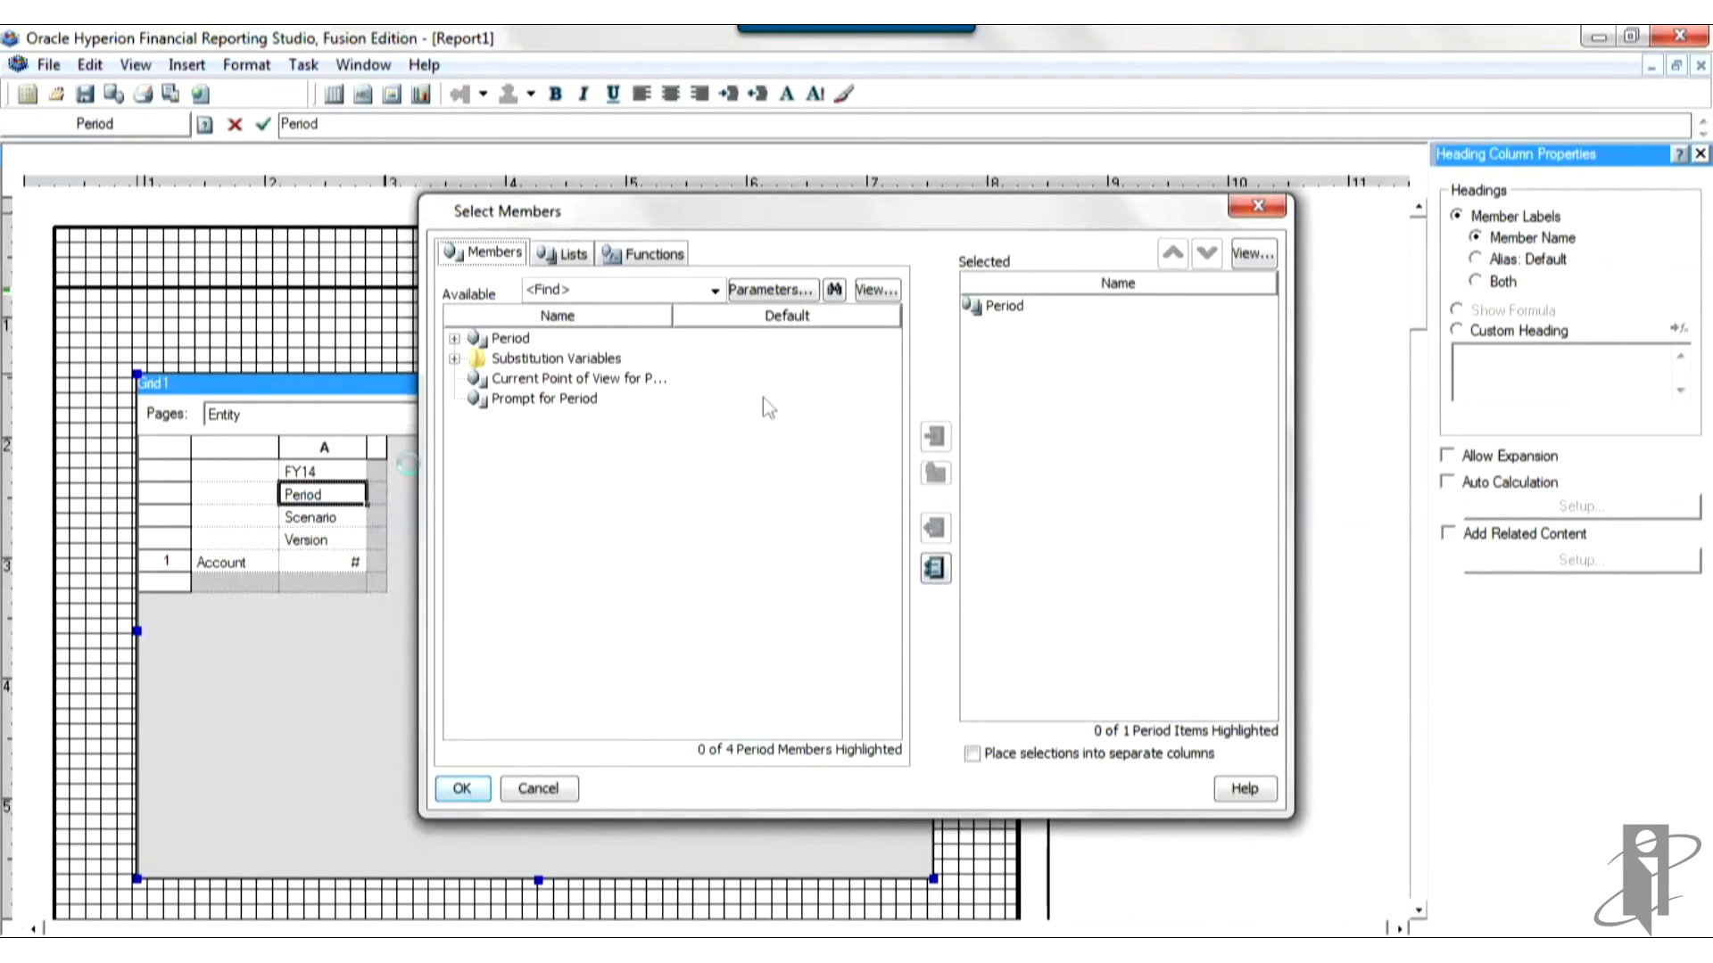
pyautogui.click(454, 337)
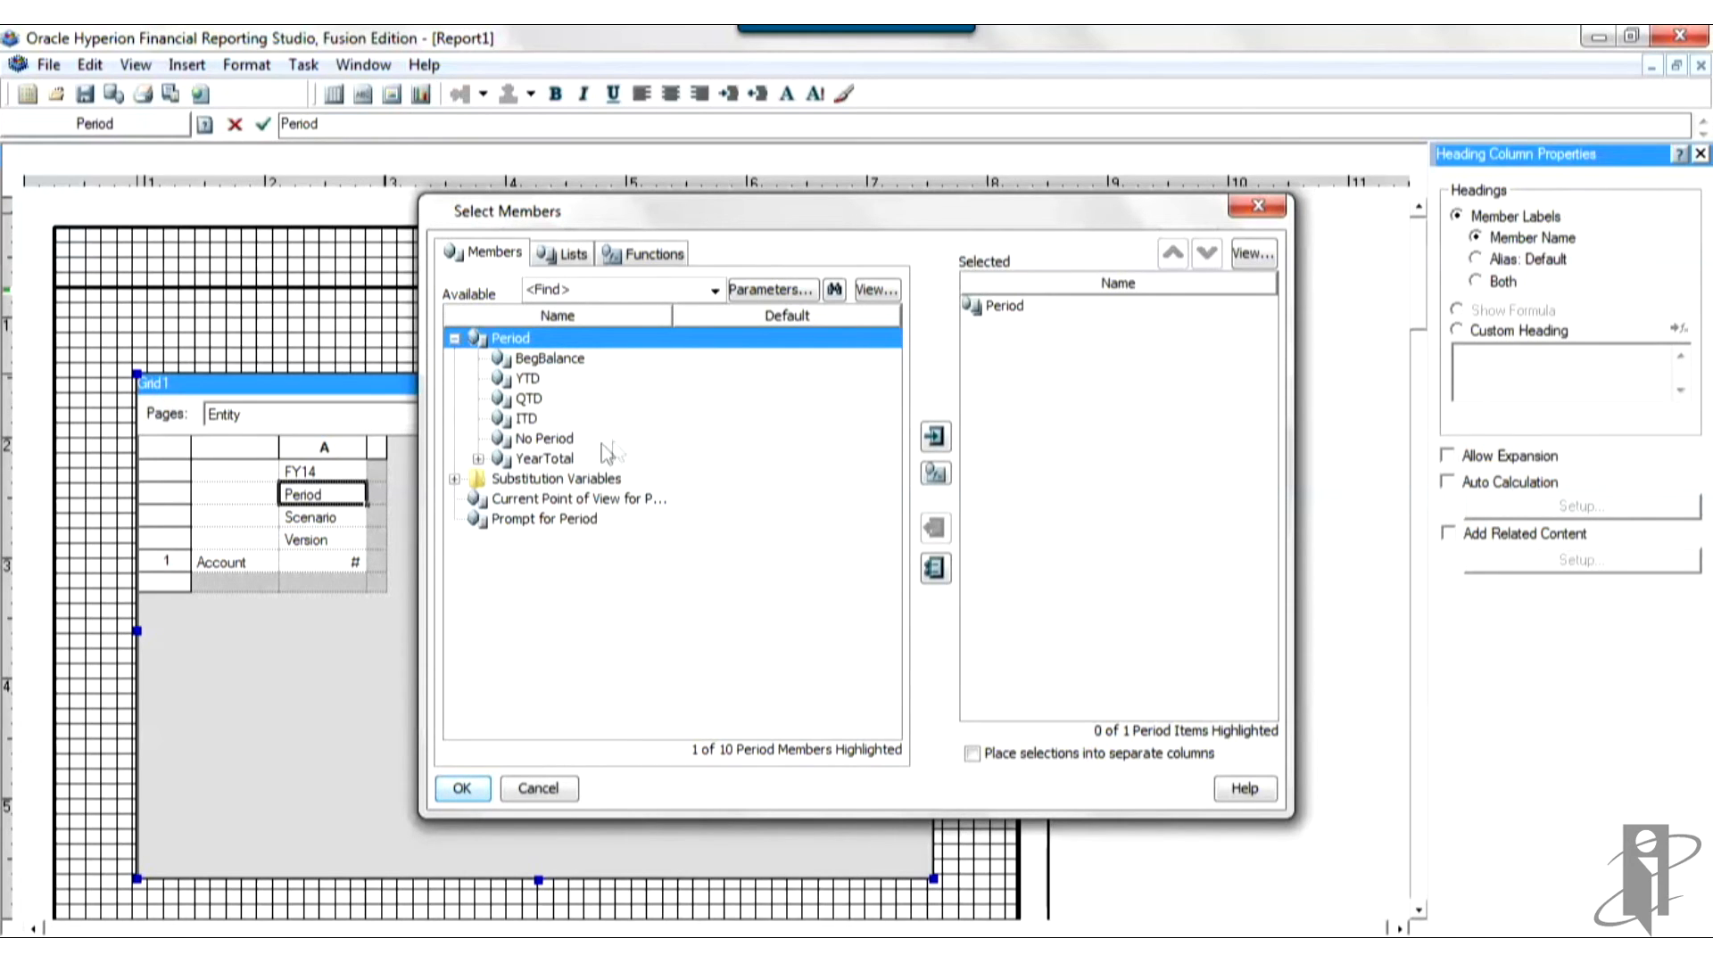
pyautogui.click(543, 457)
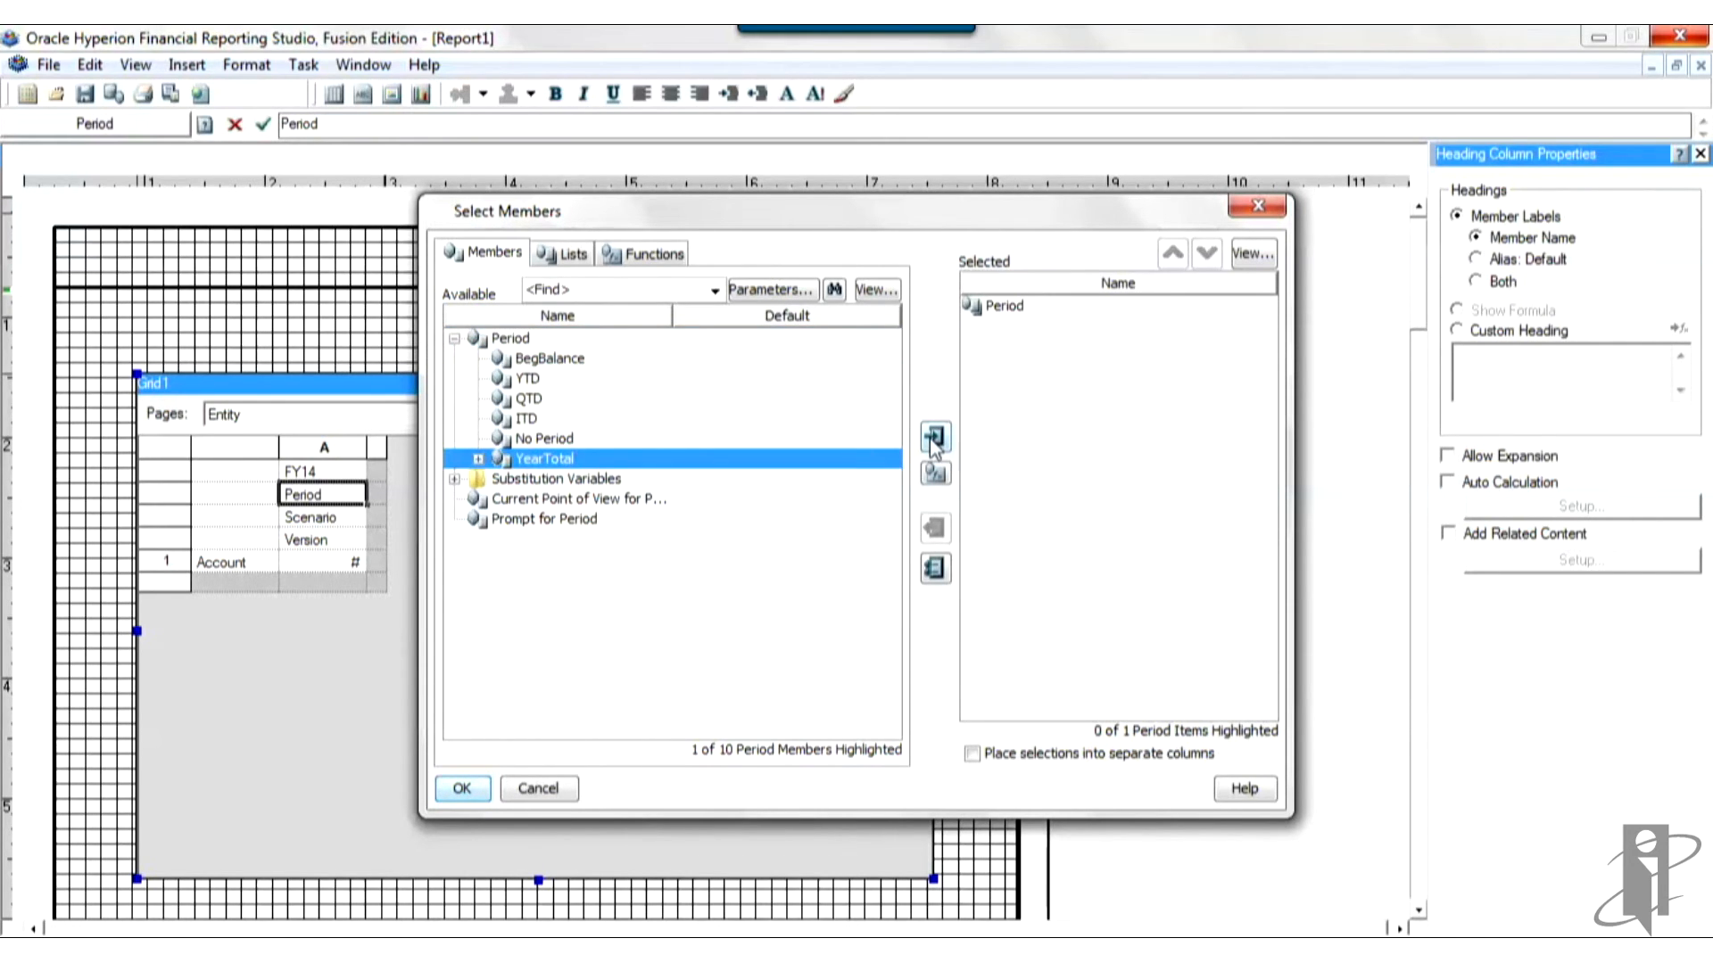
pyautogui.click(935, 436)
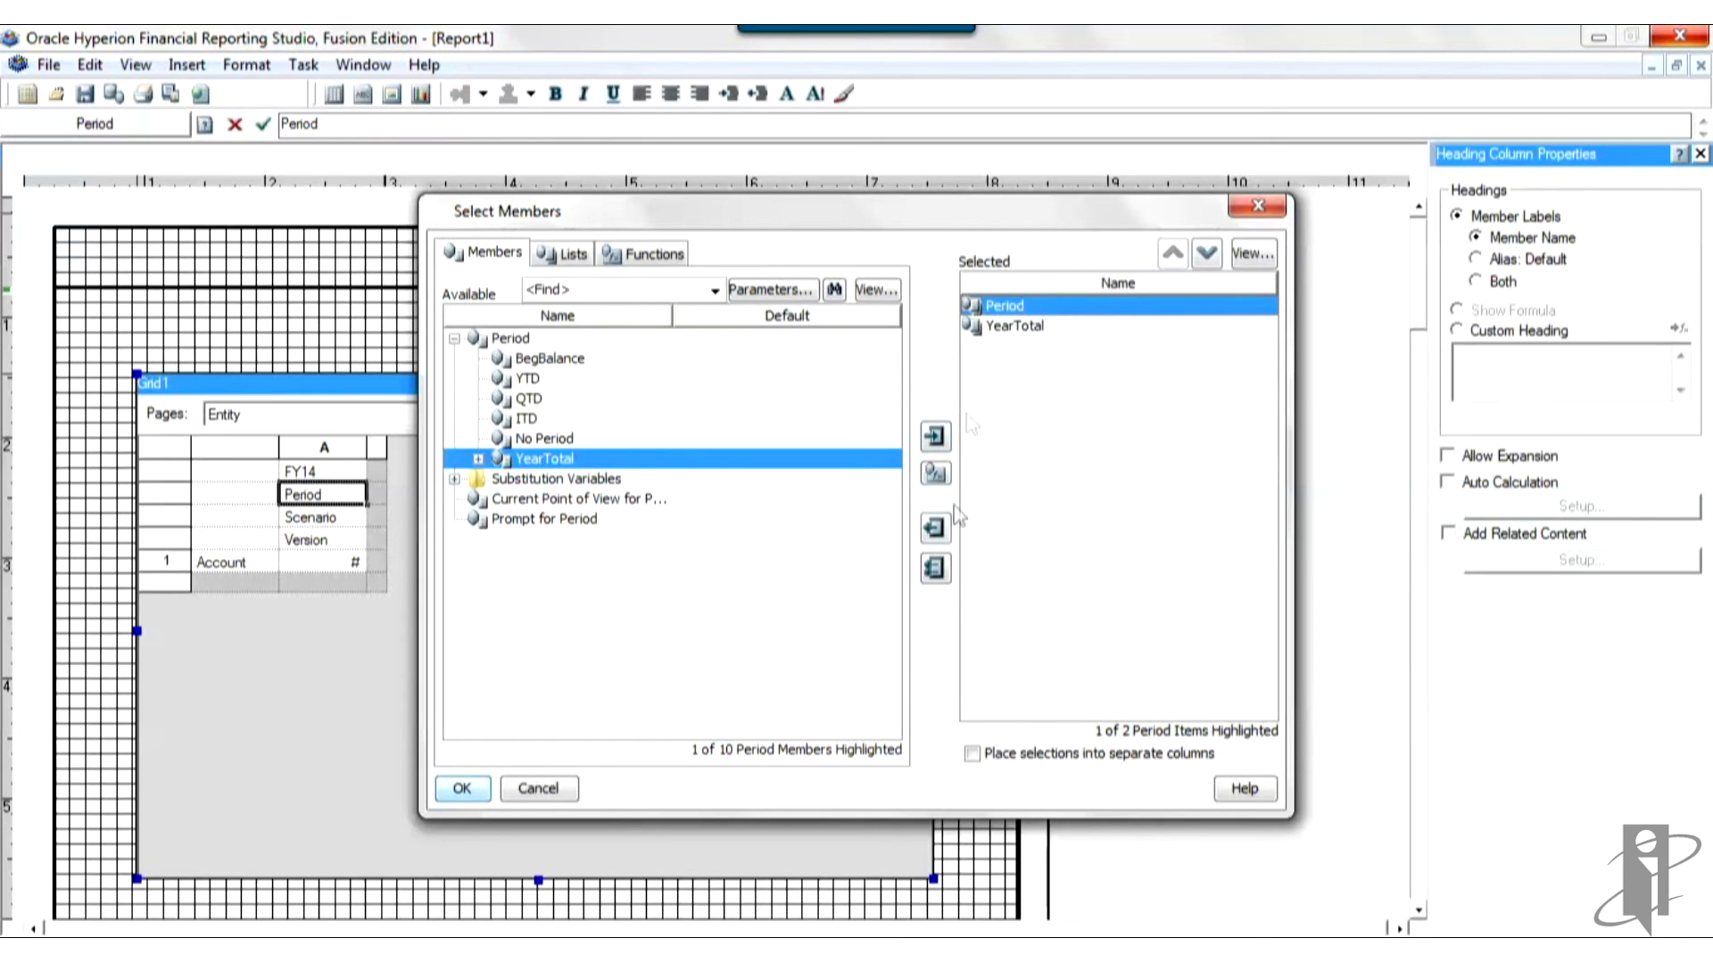
pyautogui.click(935, 527)
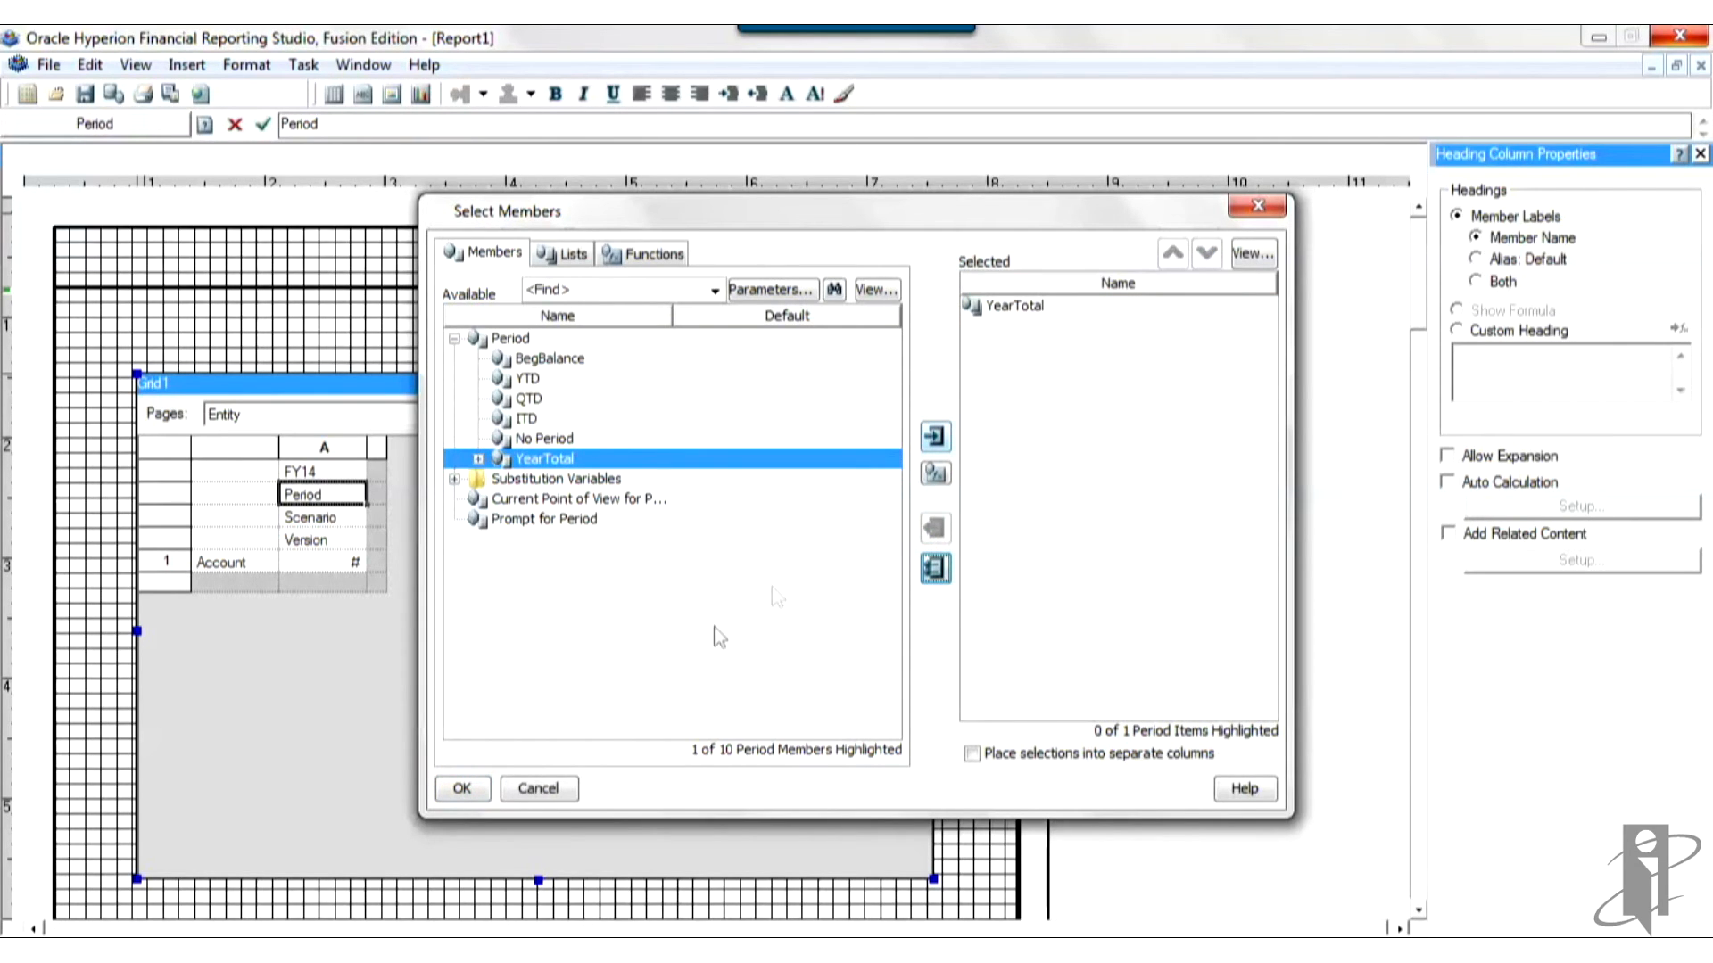
pyautogui.click(462, 788)
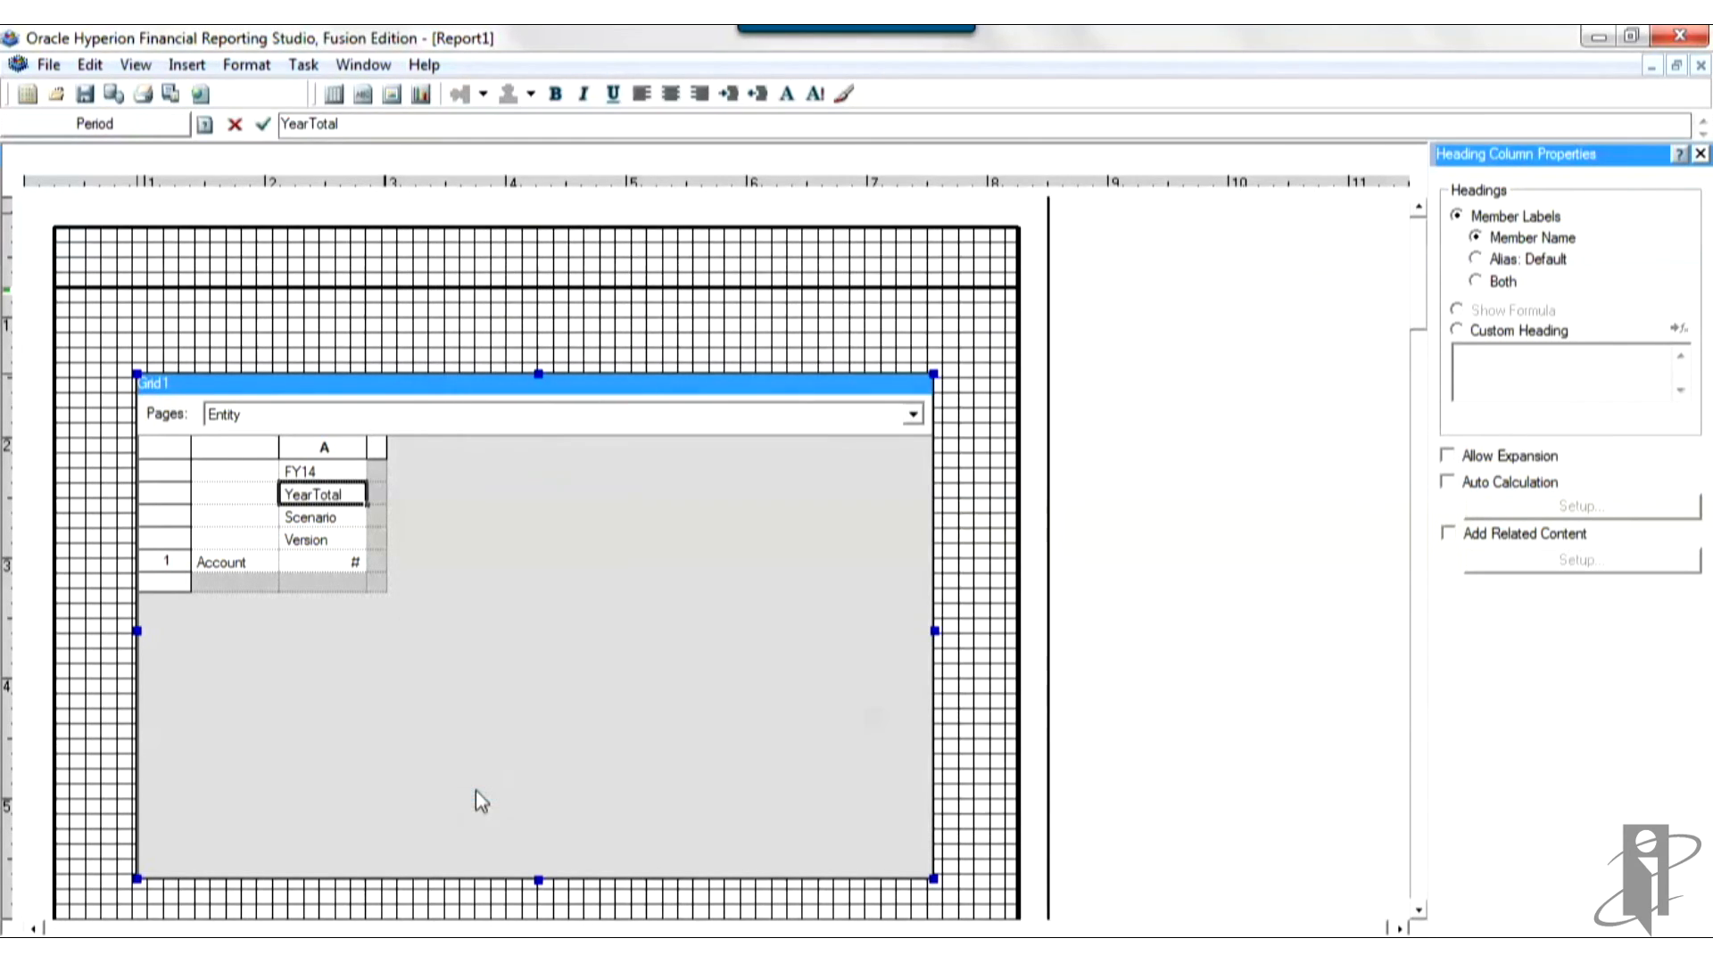
# Step: Set column A's scenario heading to Actual only, removing Scenario
pyautogui.doubleClick(311, 516)
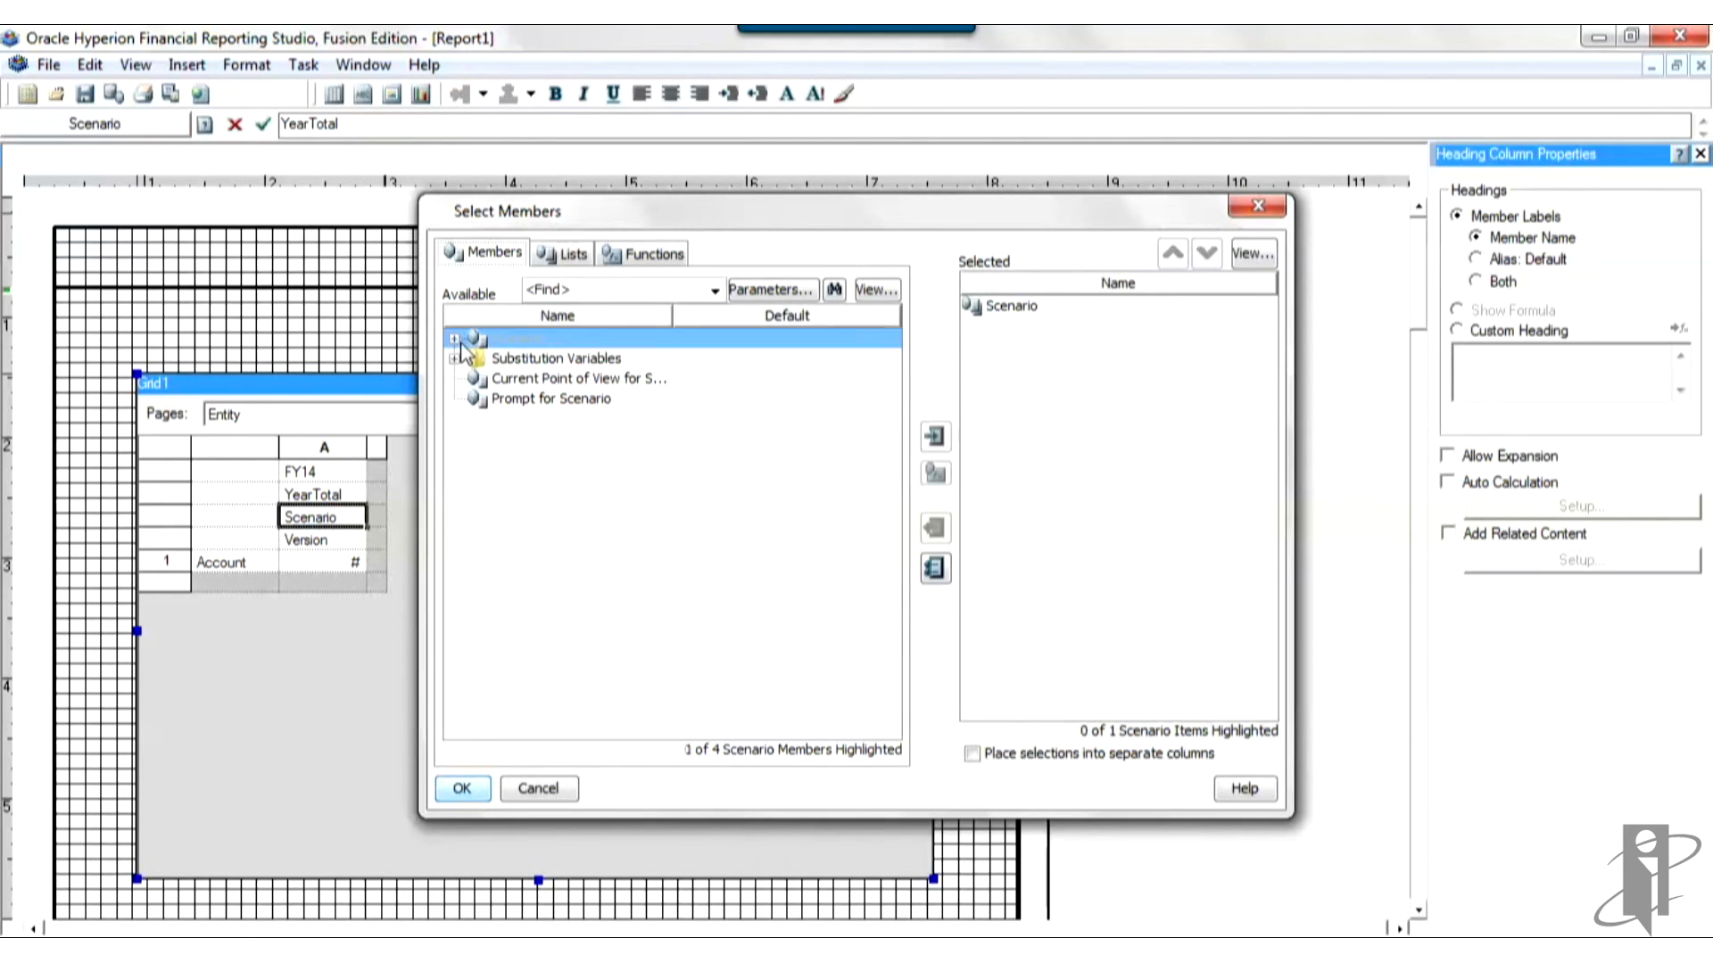
pyautogui.click(456, 337)
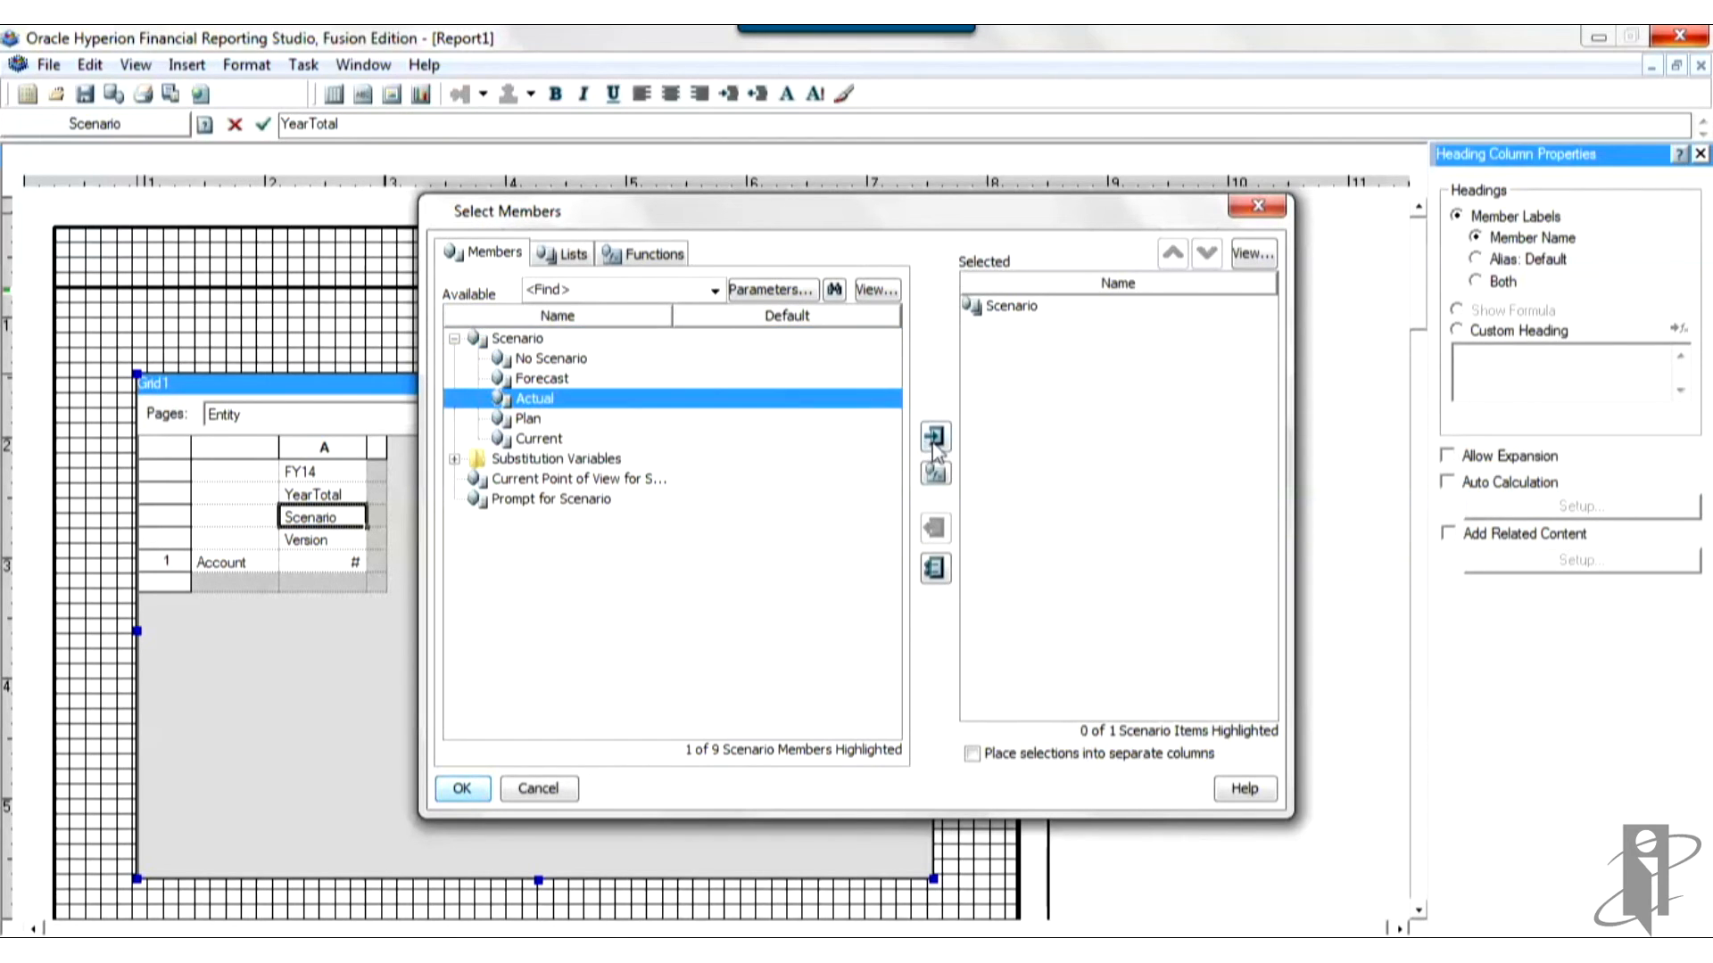
pyautogui.click(934, 433)
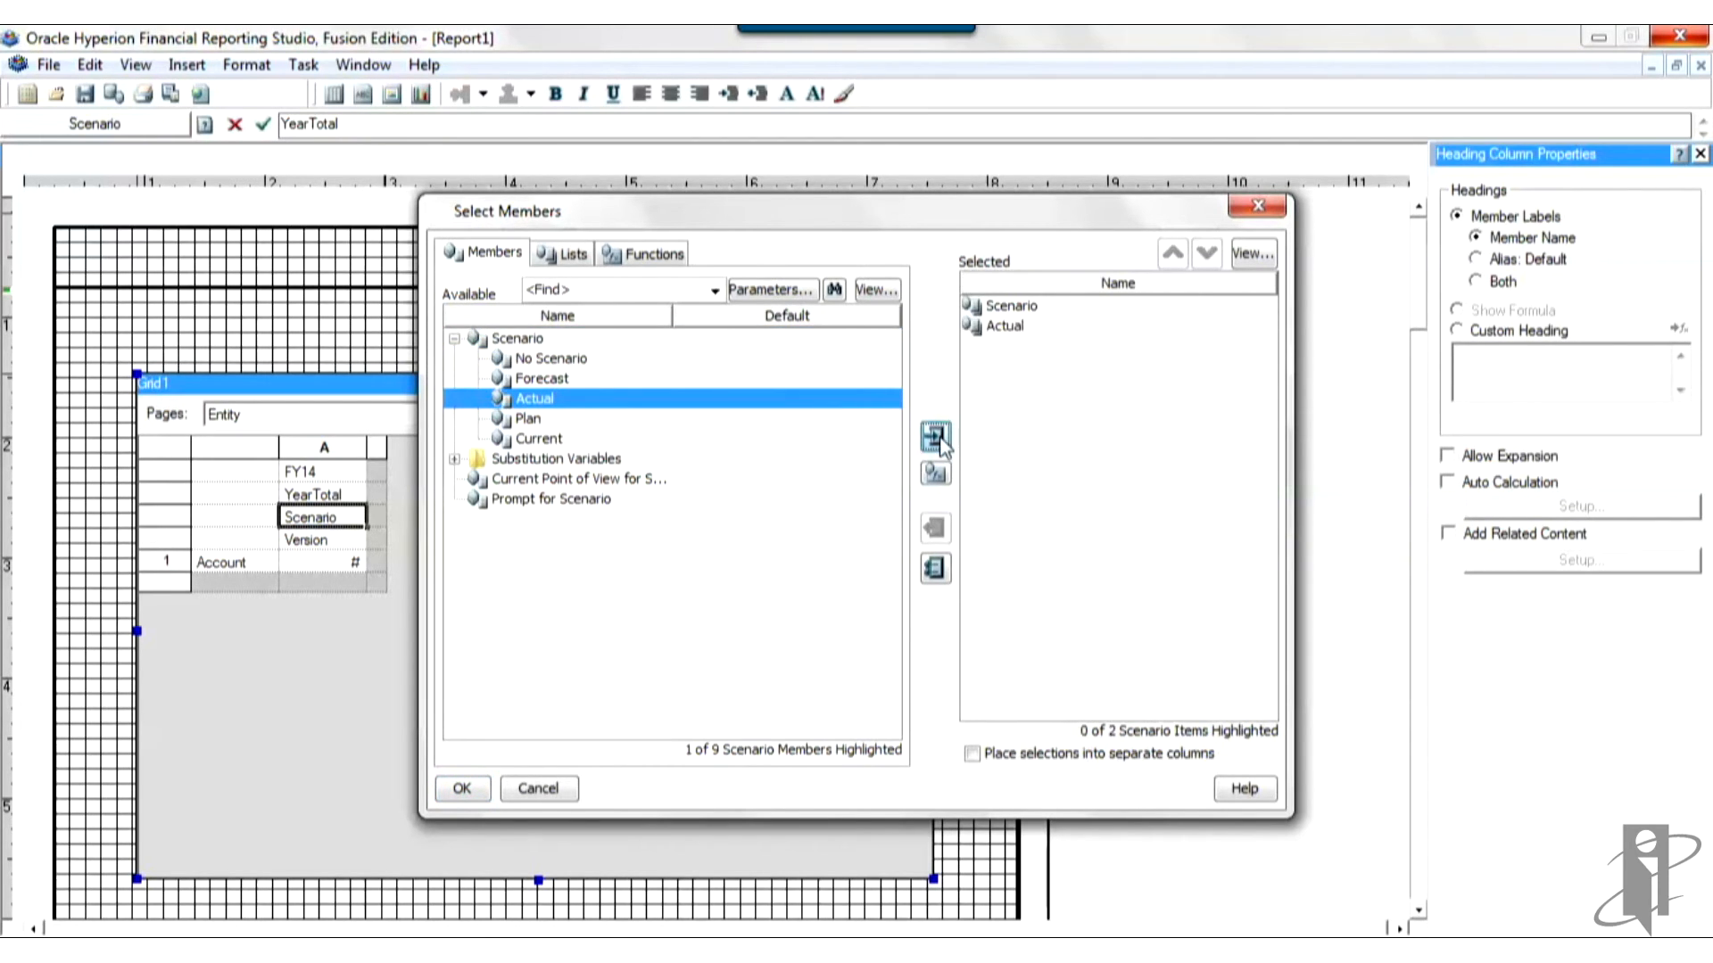
pyautogui.click(935, 437)
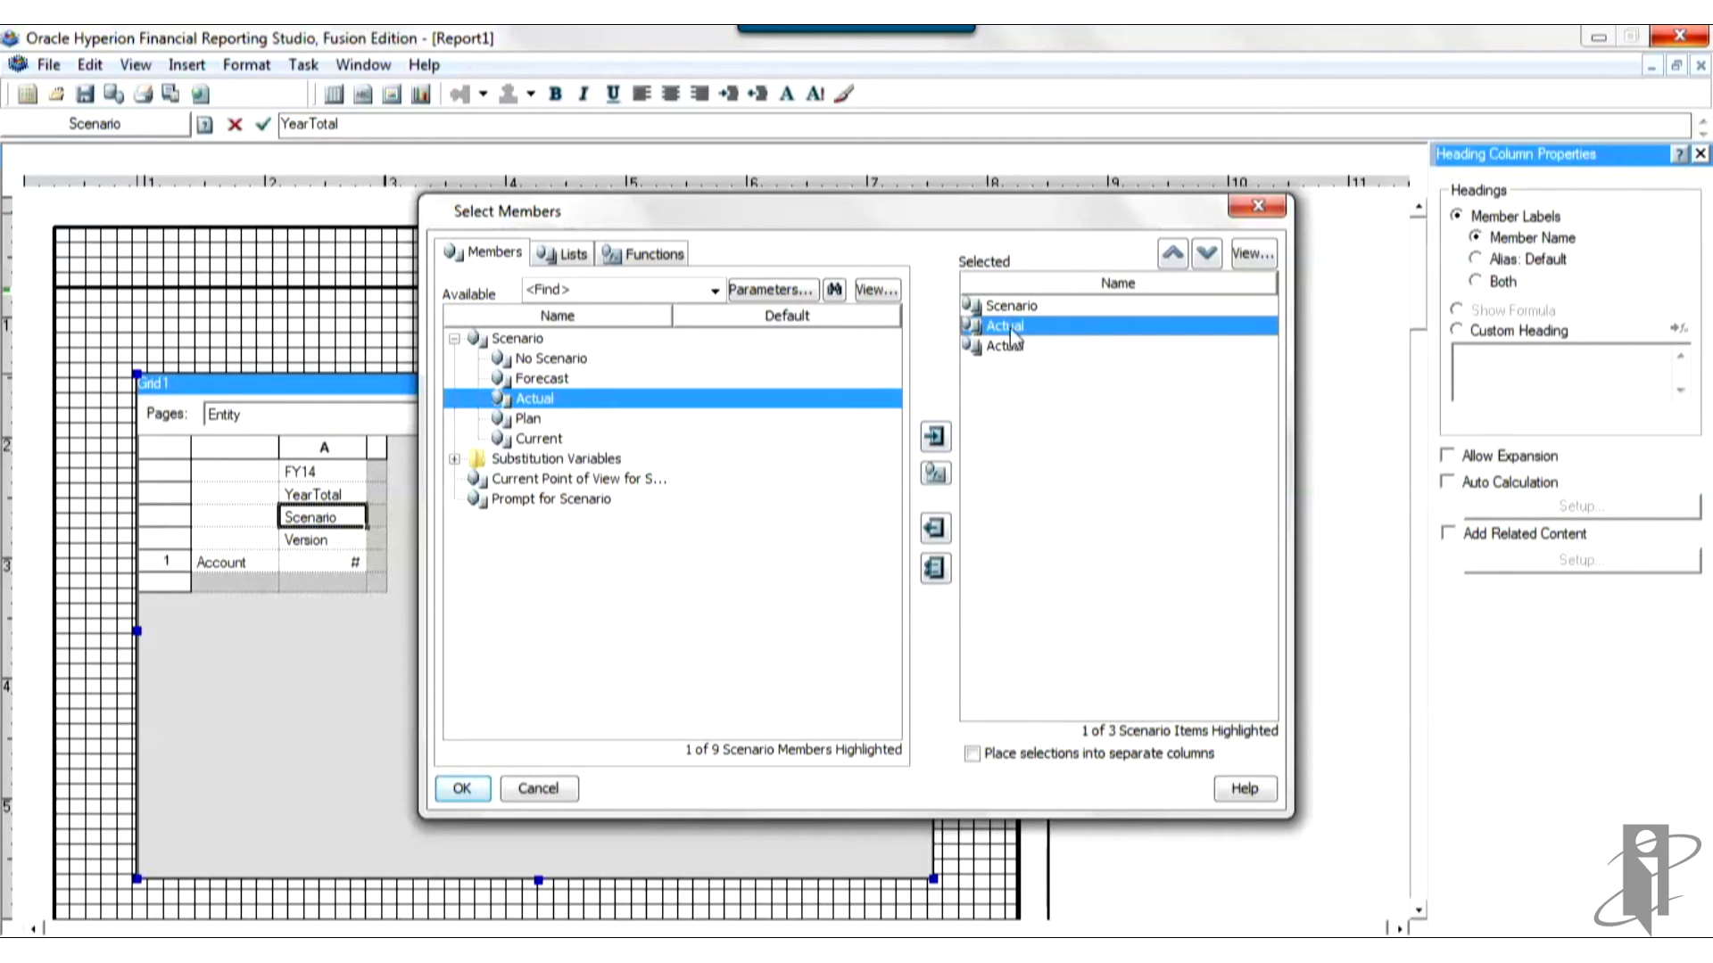
pyautogui.click(934, 527)
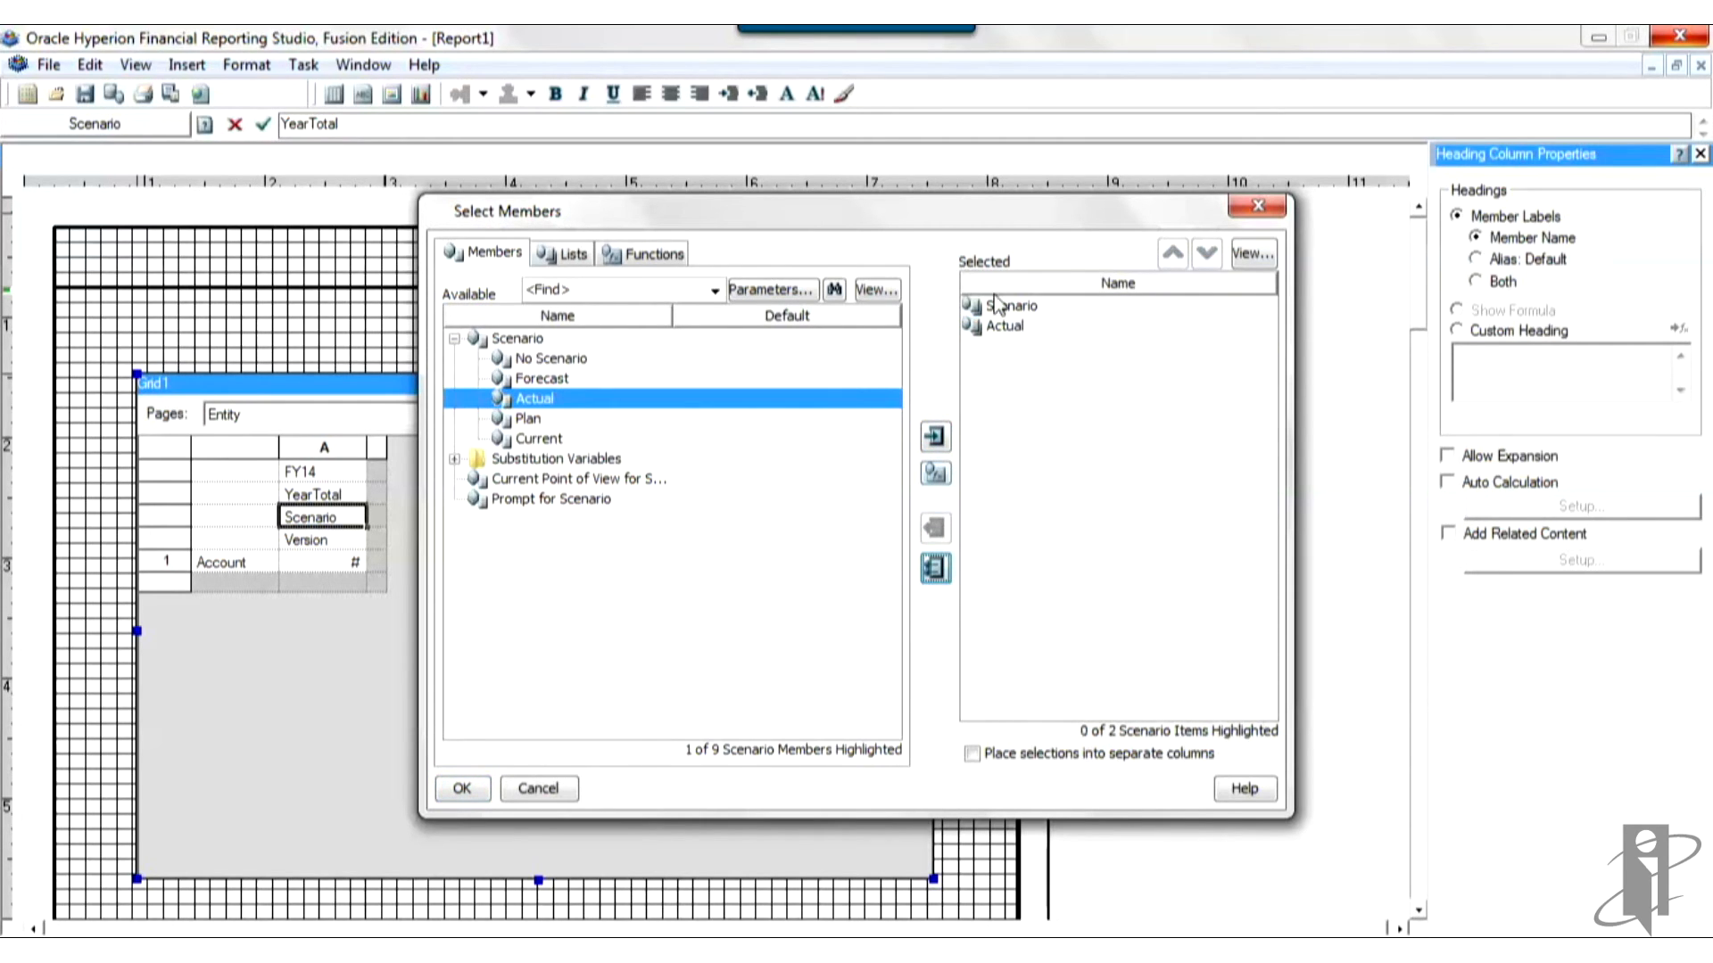
pyautogui.click(935, 527)
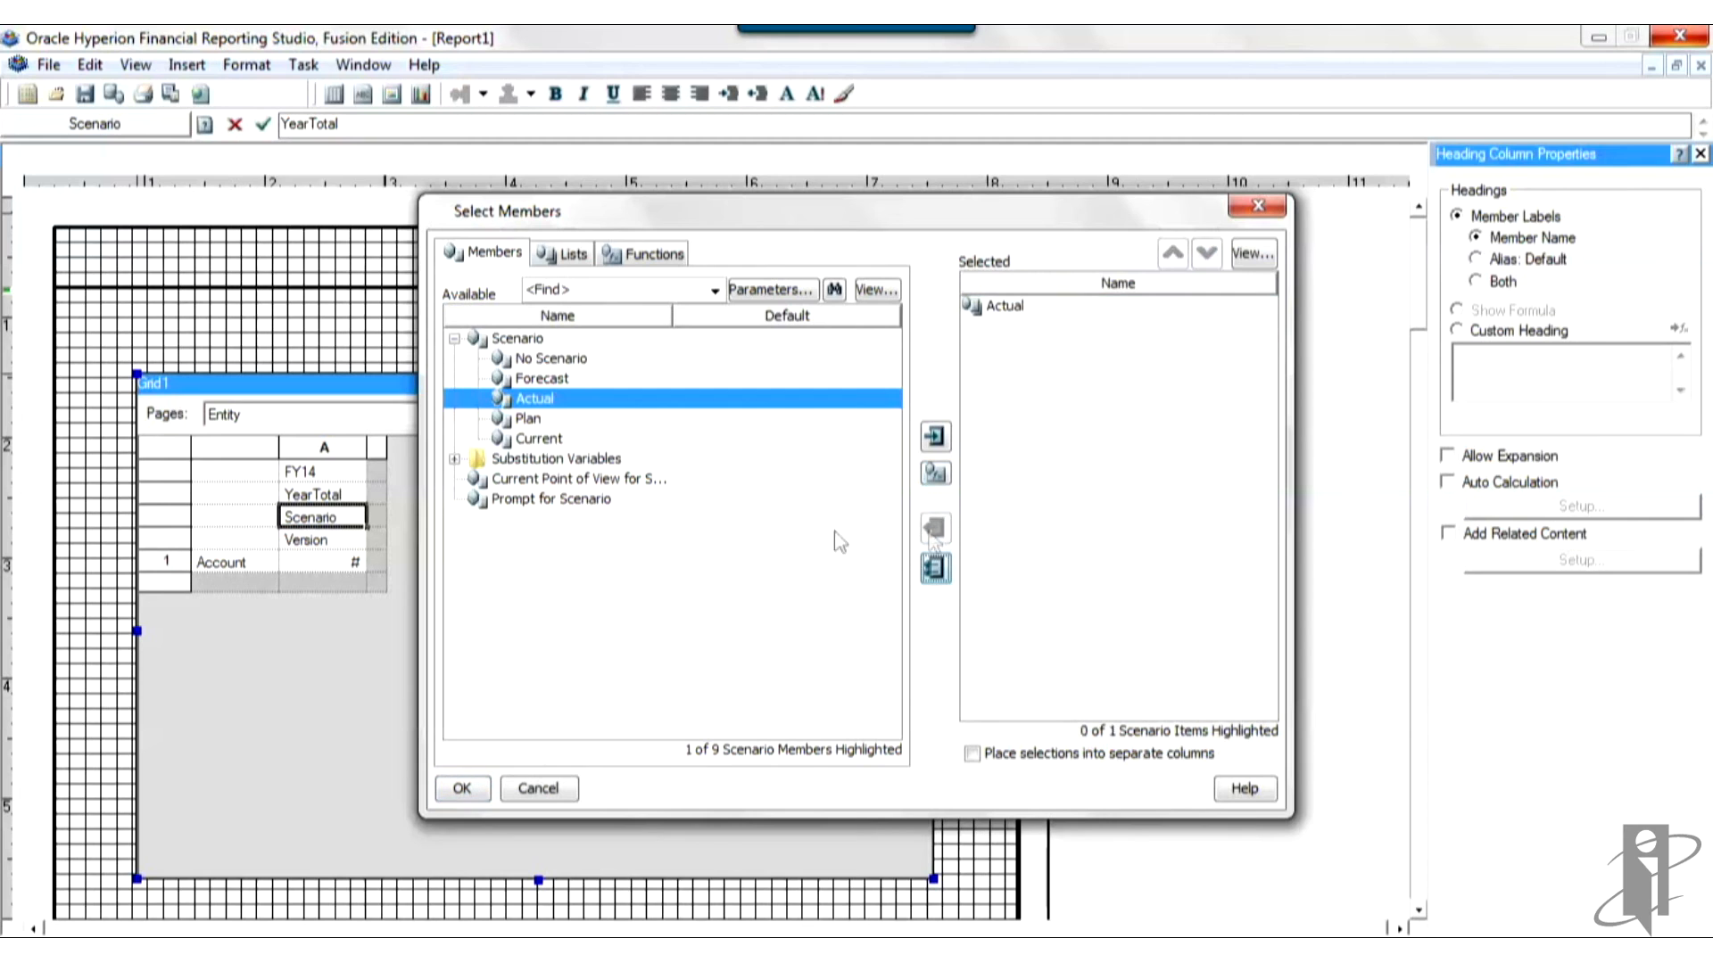
pyautogui.moveTo(805, 600)
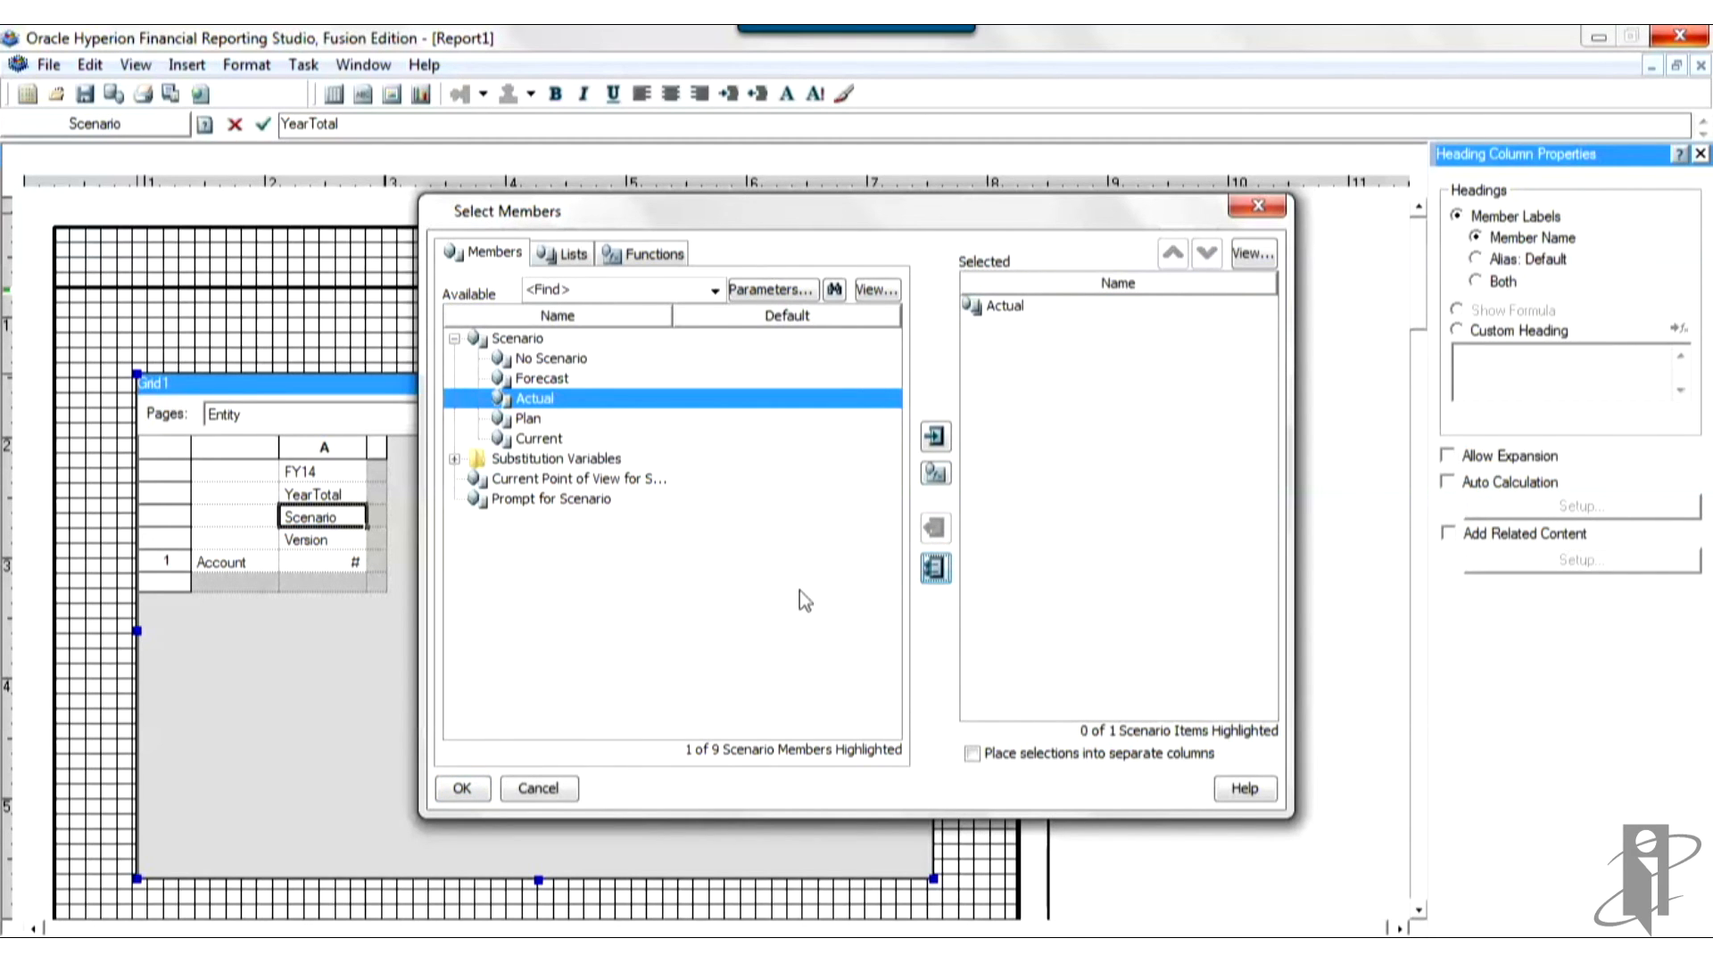
pyautogui.click(461, 788)
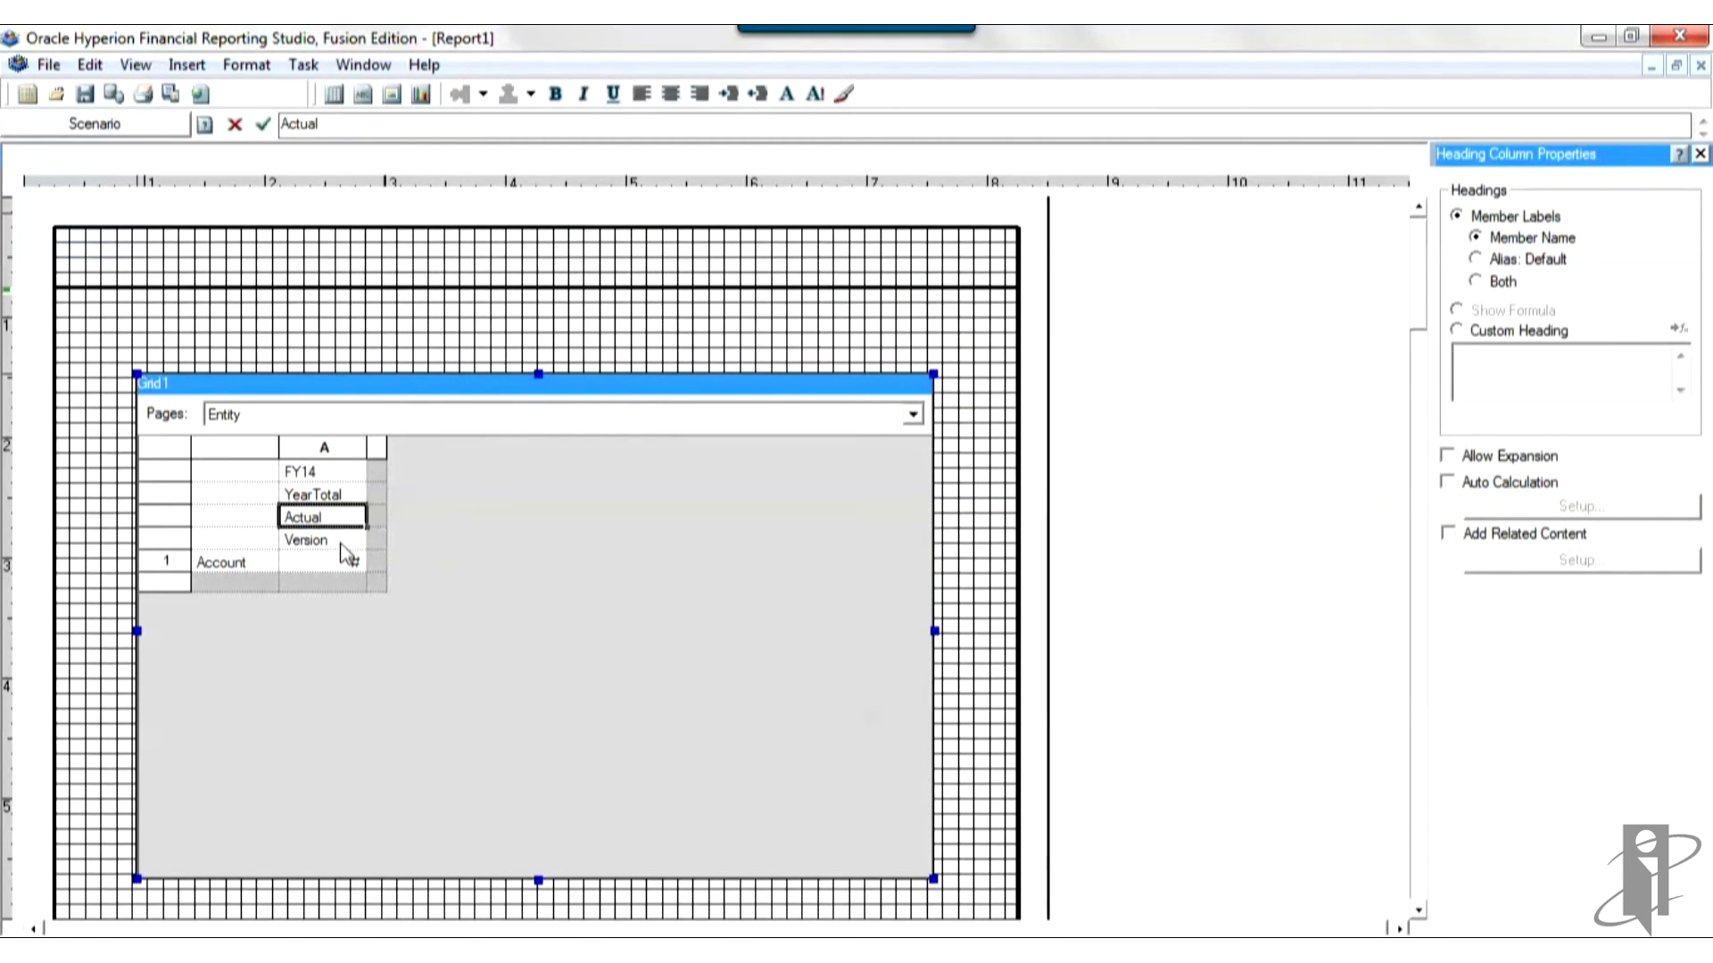
# Step: Change column A's Version heading text to Final
pyautogui.click(307, 539)
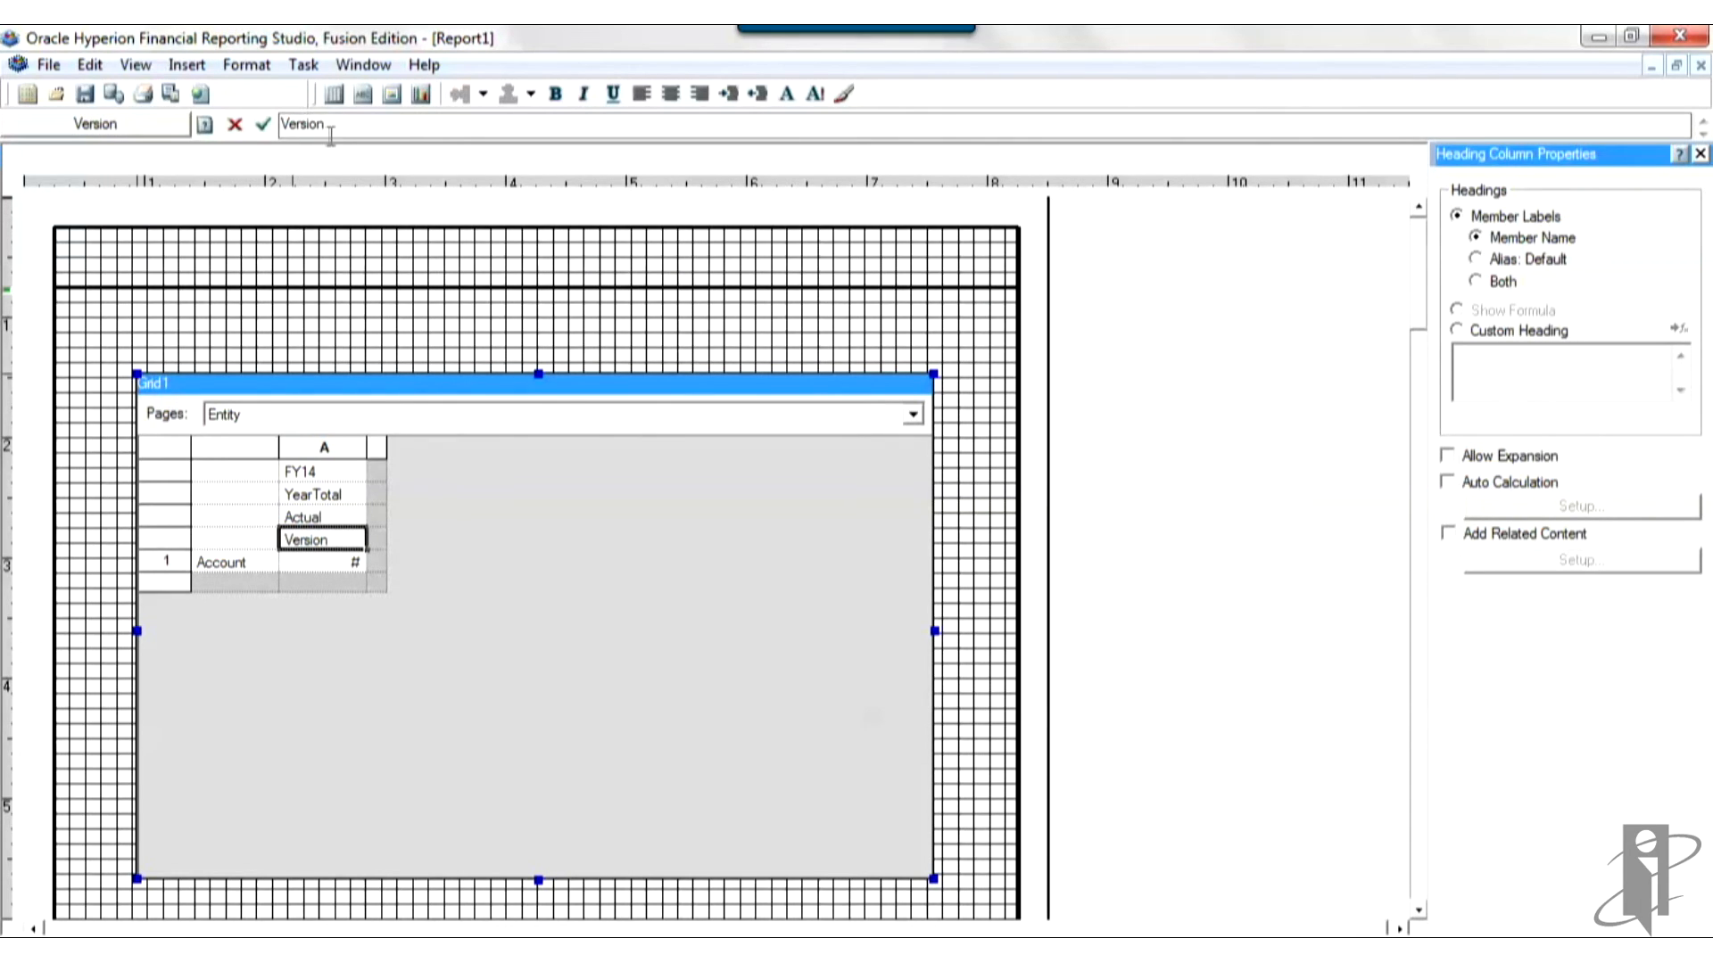
pyautogui.tripleClick(302, 124)
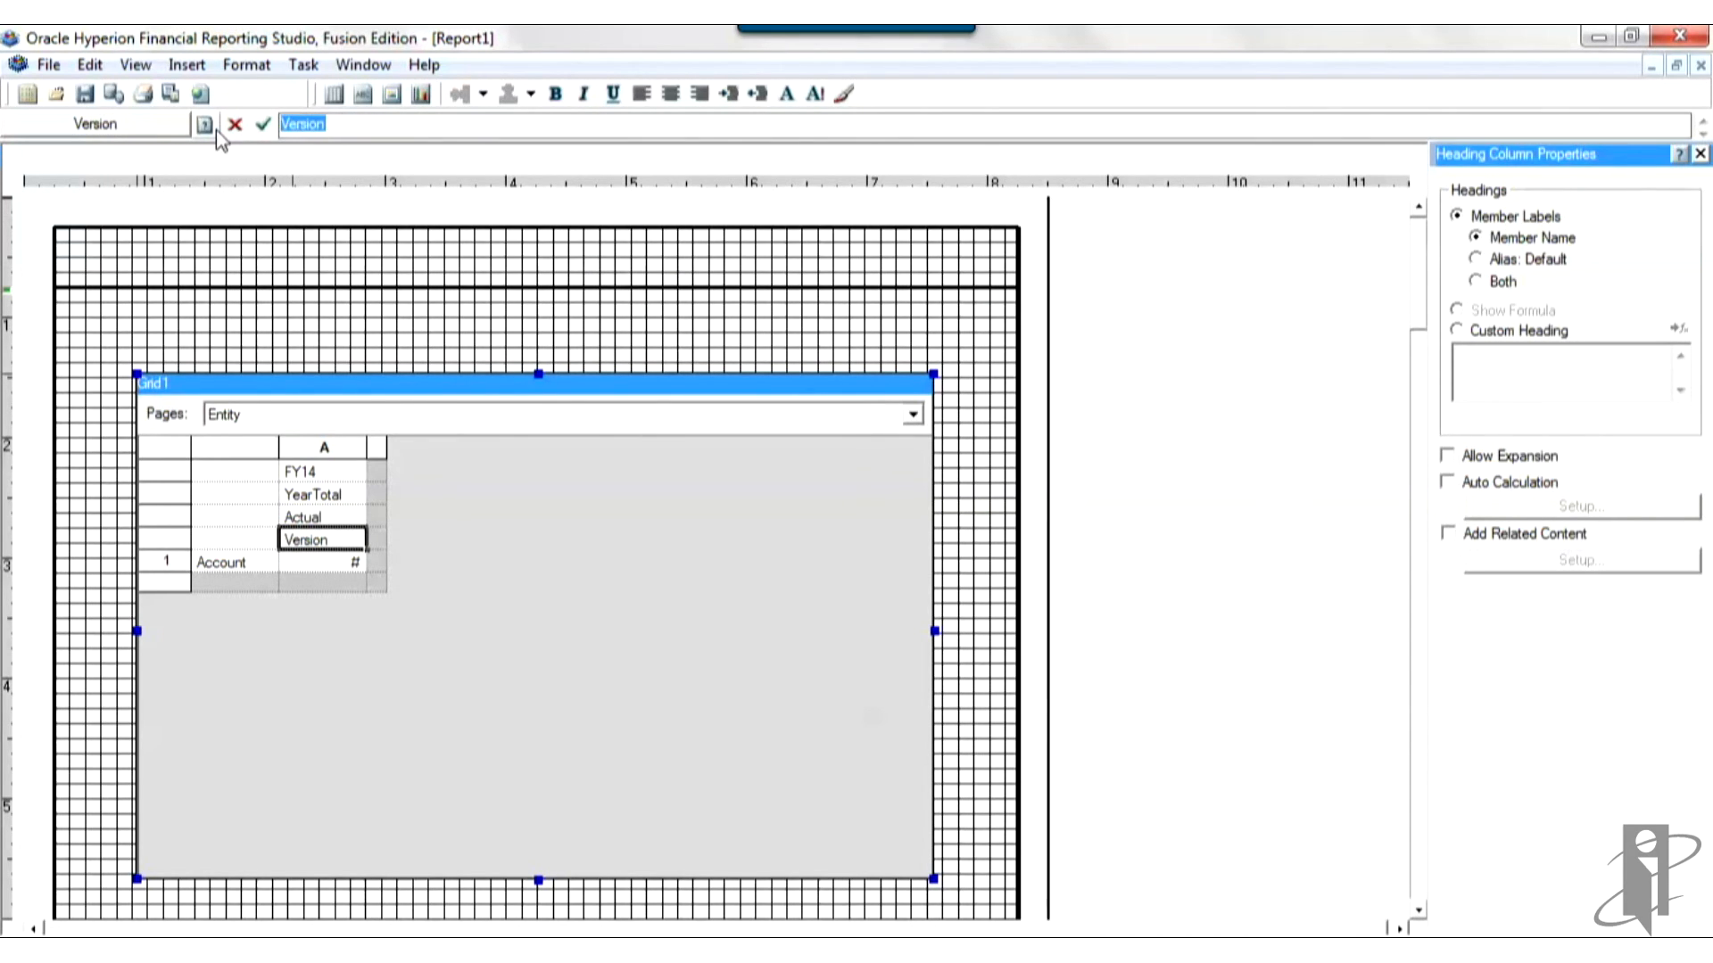
pyautogui.write('Final')
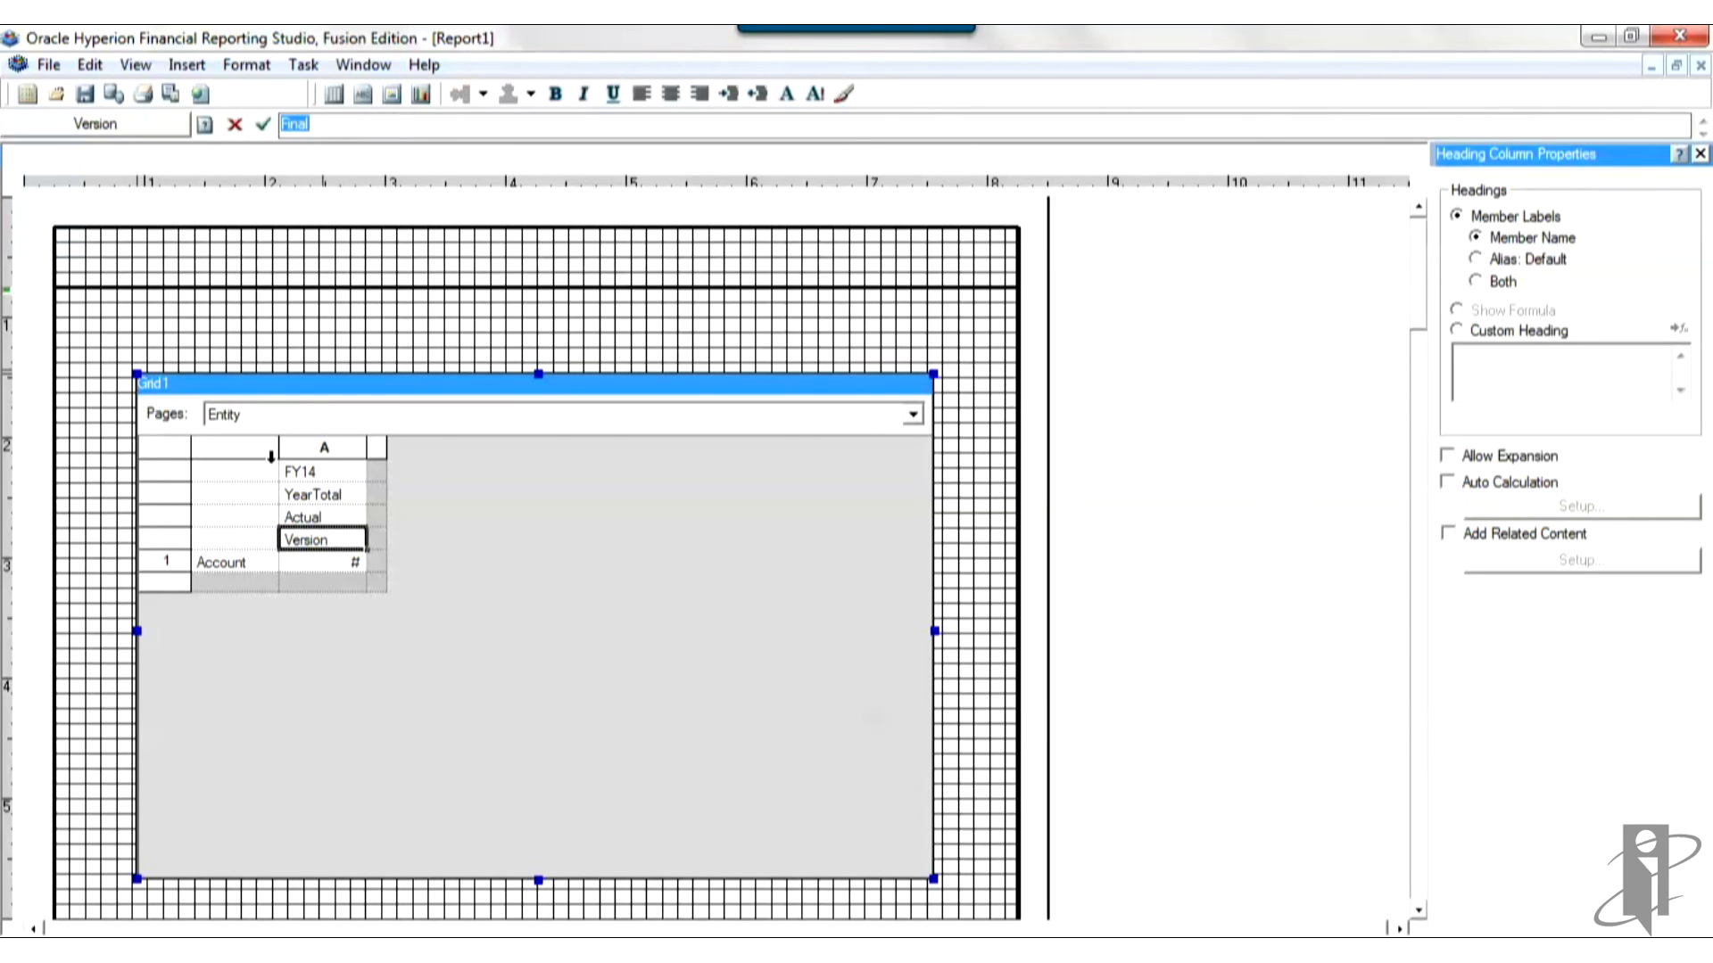
pyautogui.click(229, 561)
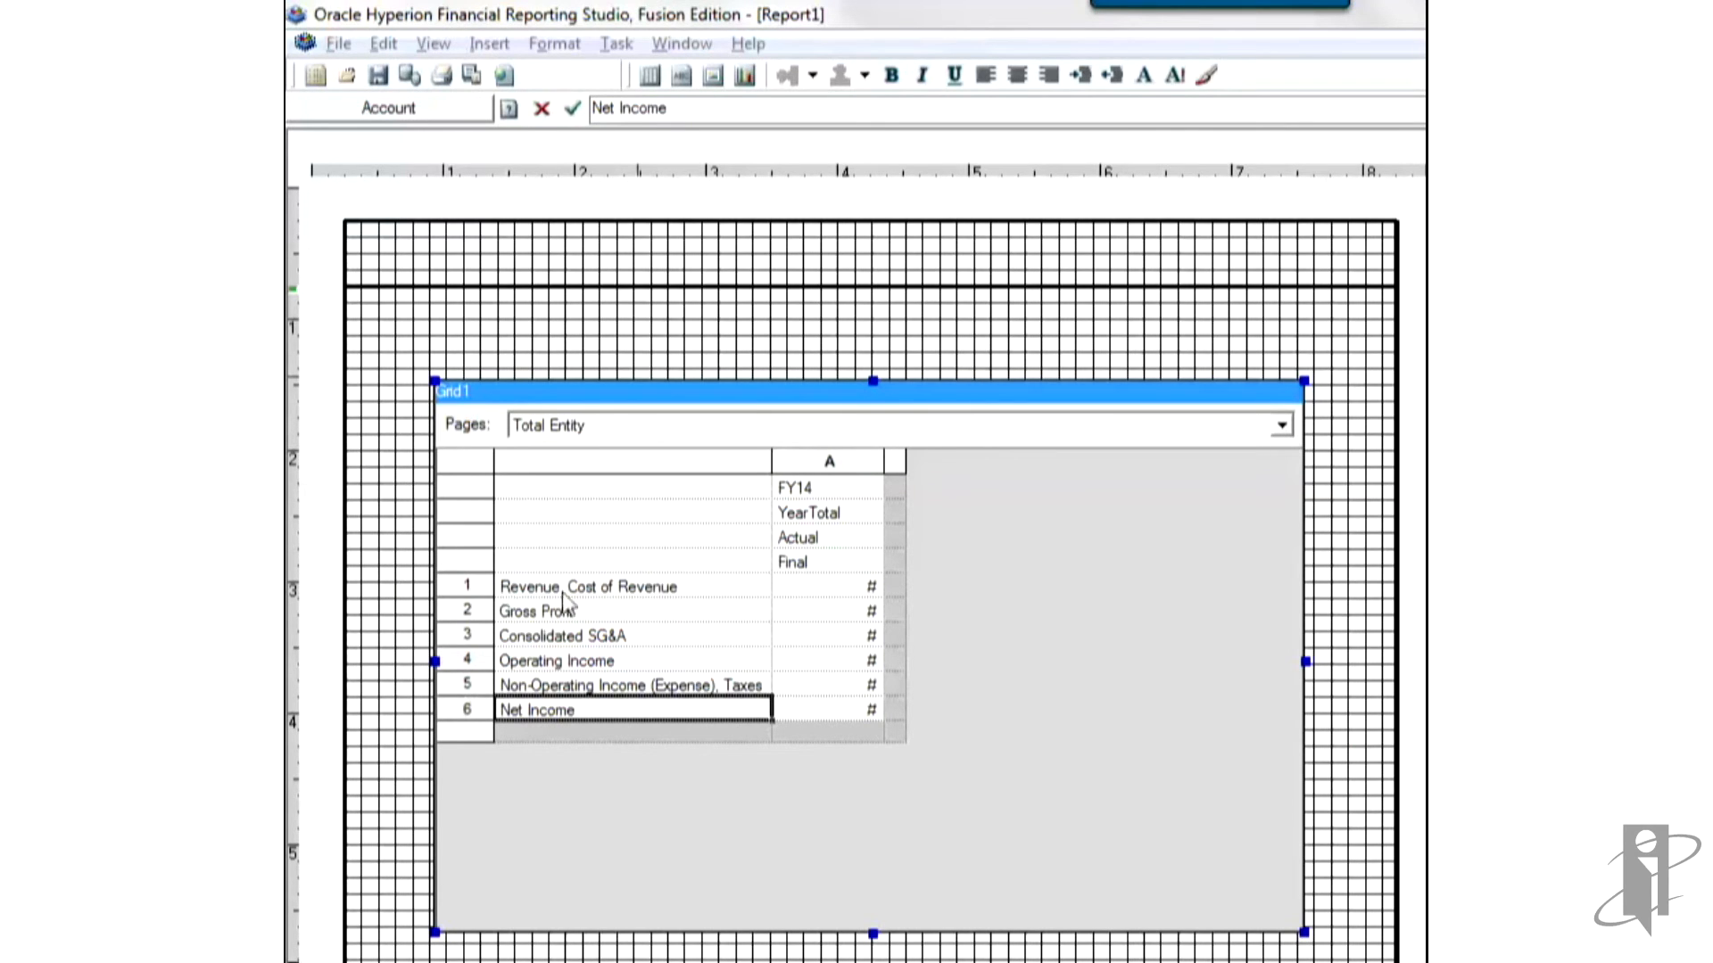
pyautogui.moveTo(685, 607)
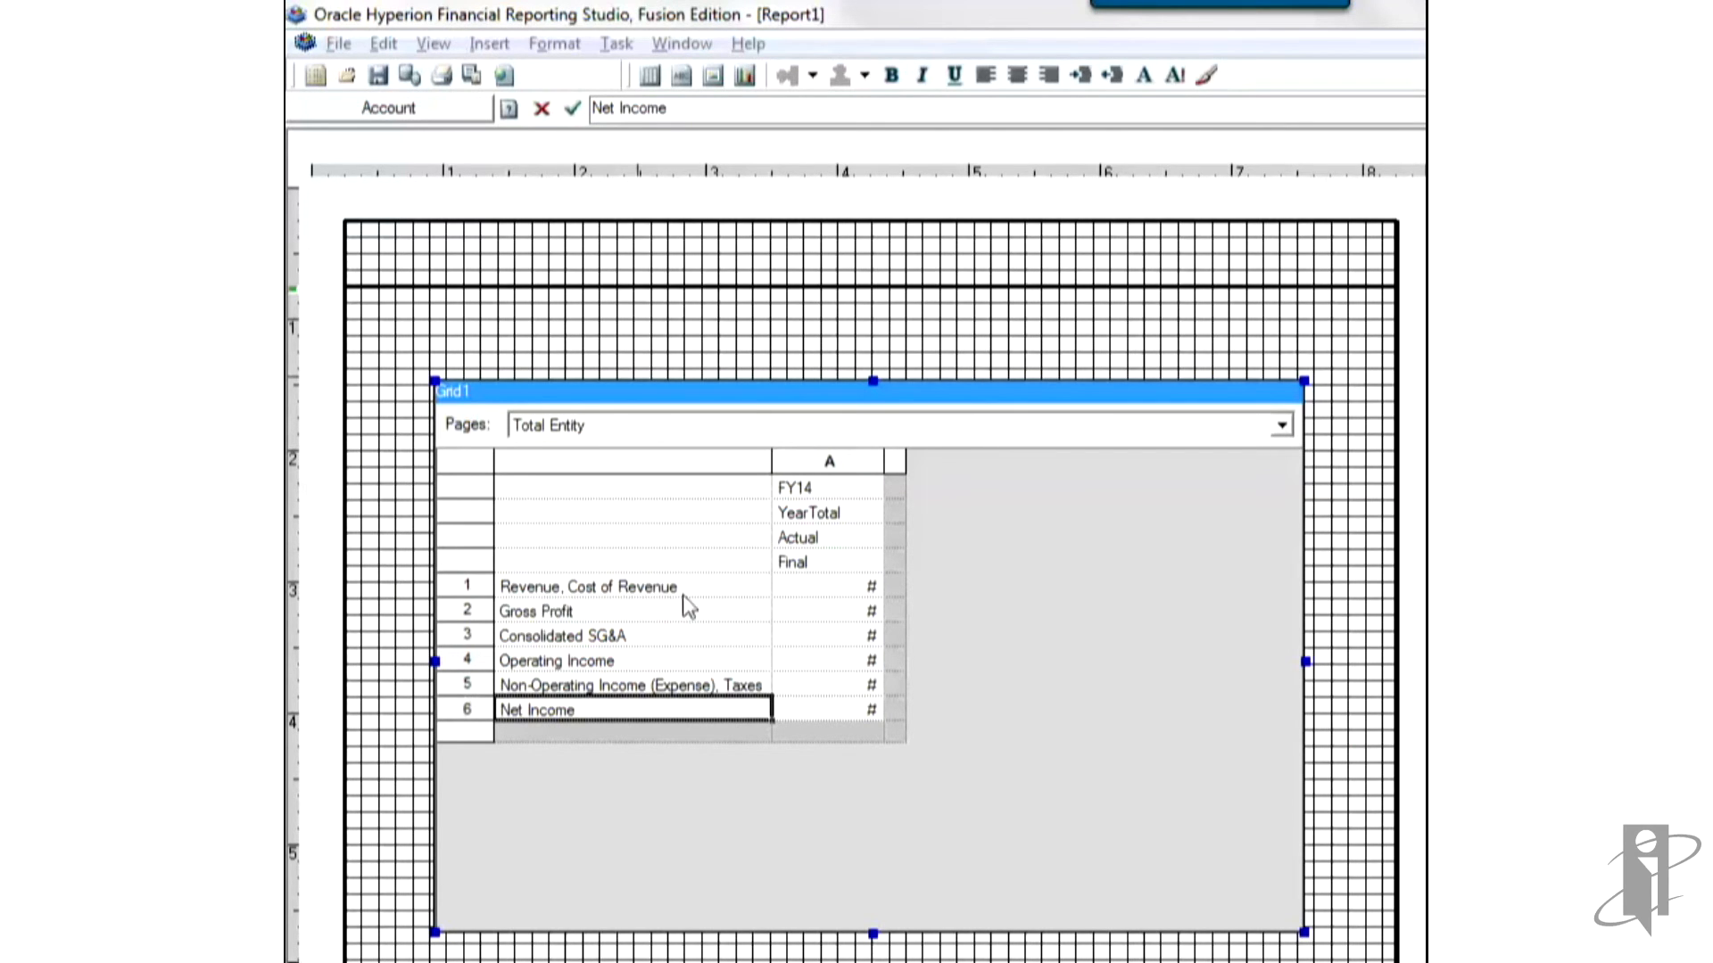
pyautogui.moveTo(579, 608)
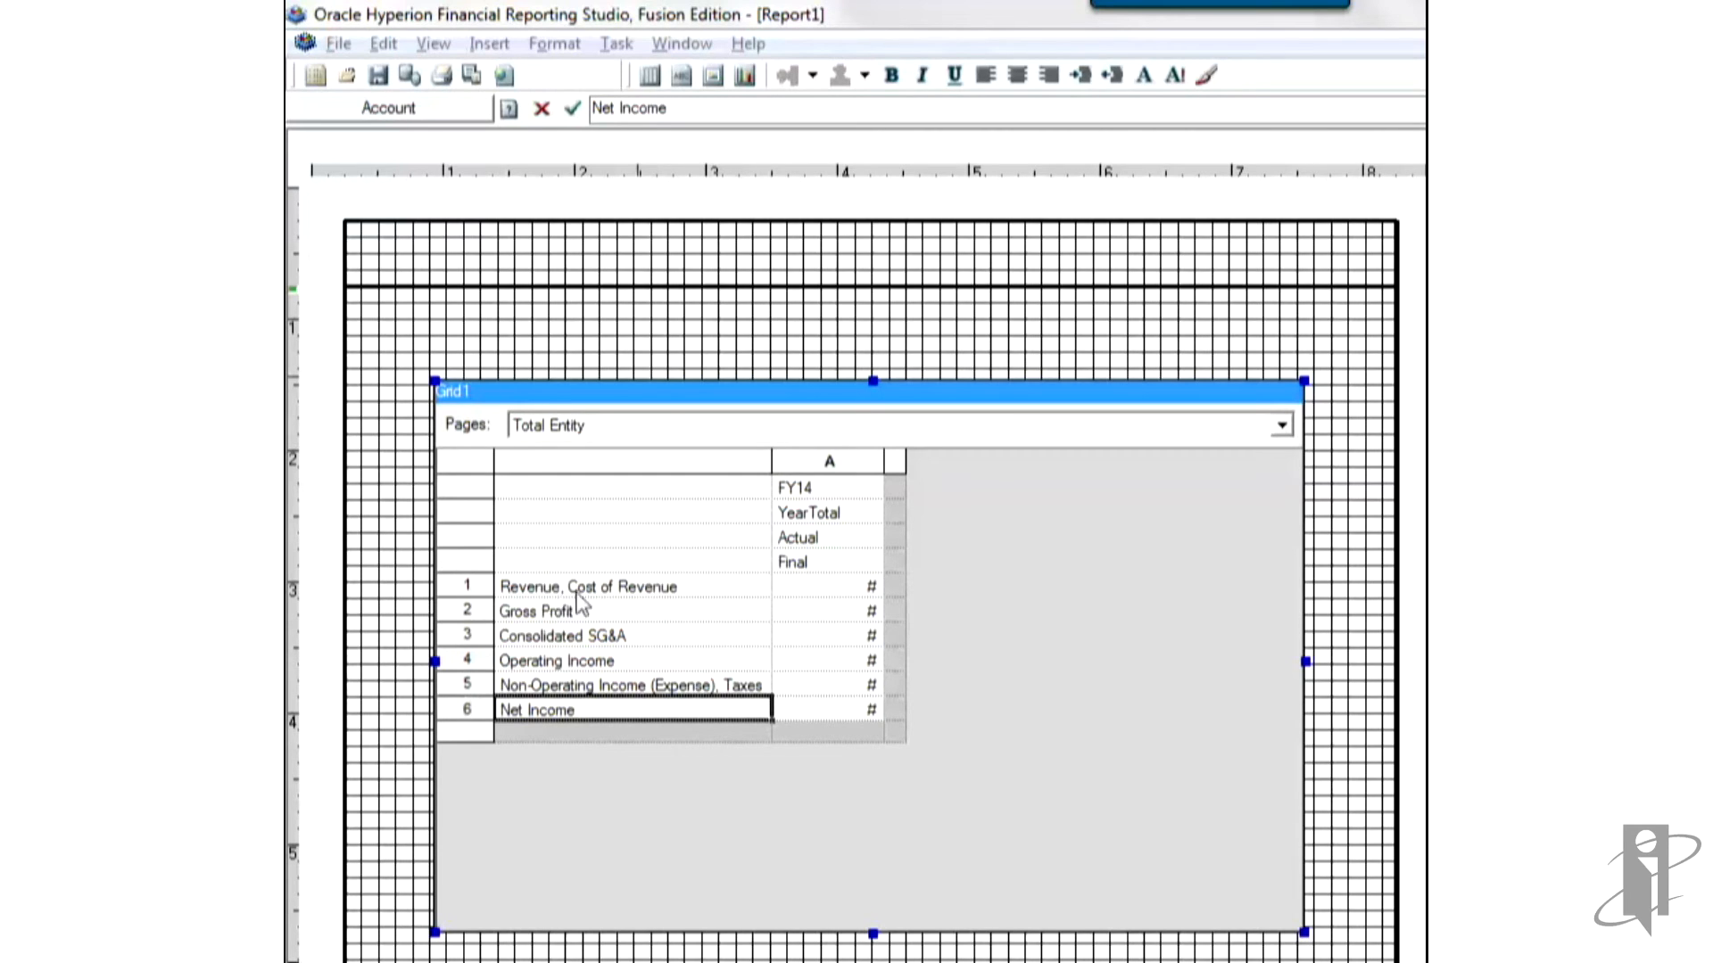
pyautogui.moveTo(543, 631)
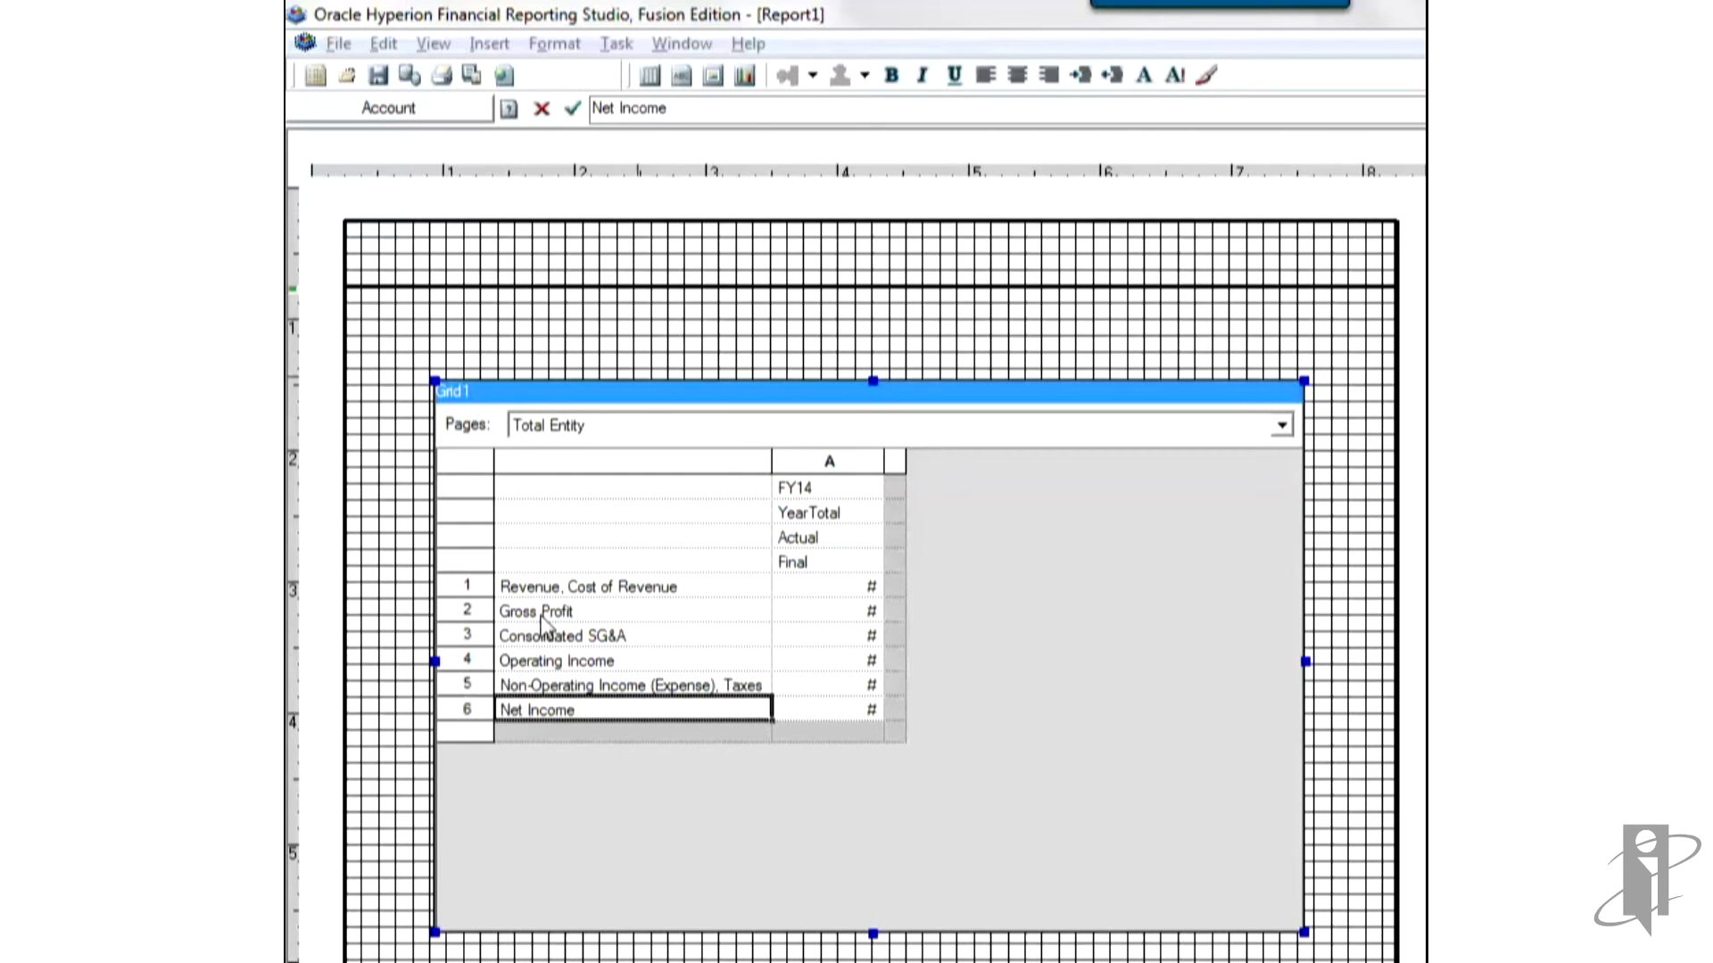
pyautogui.moveTo(588, 614)
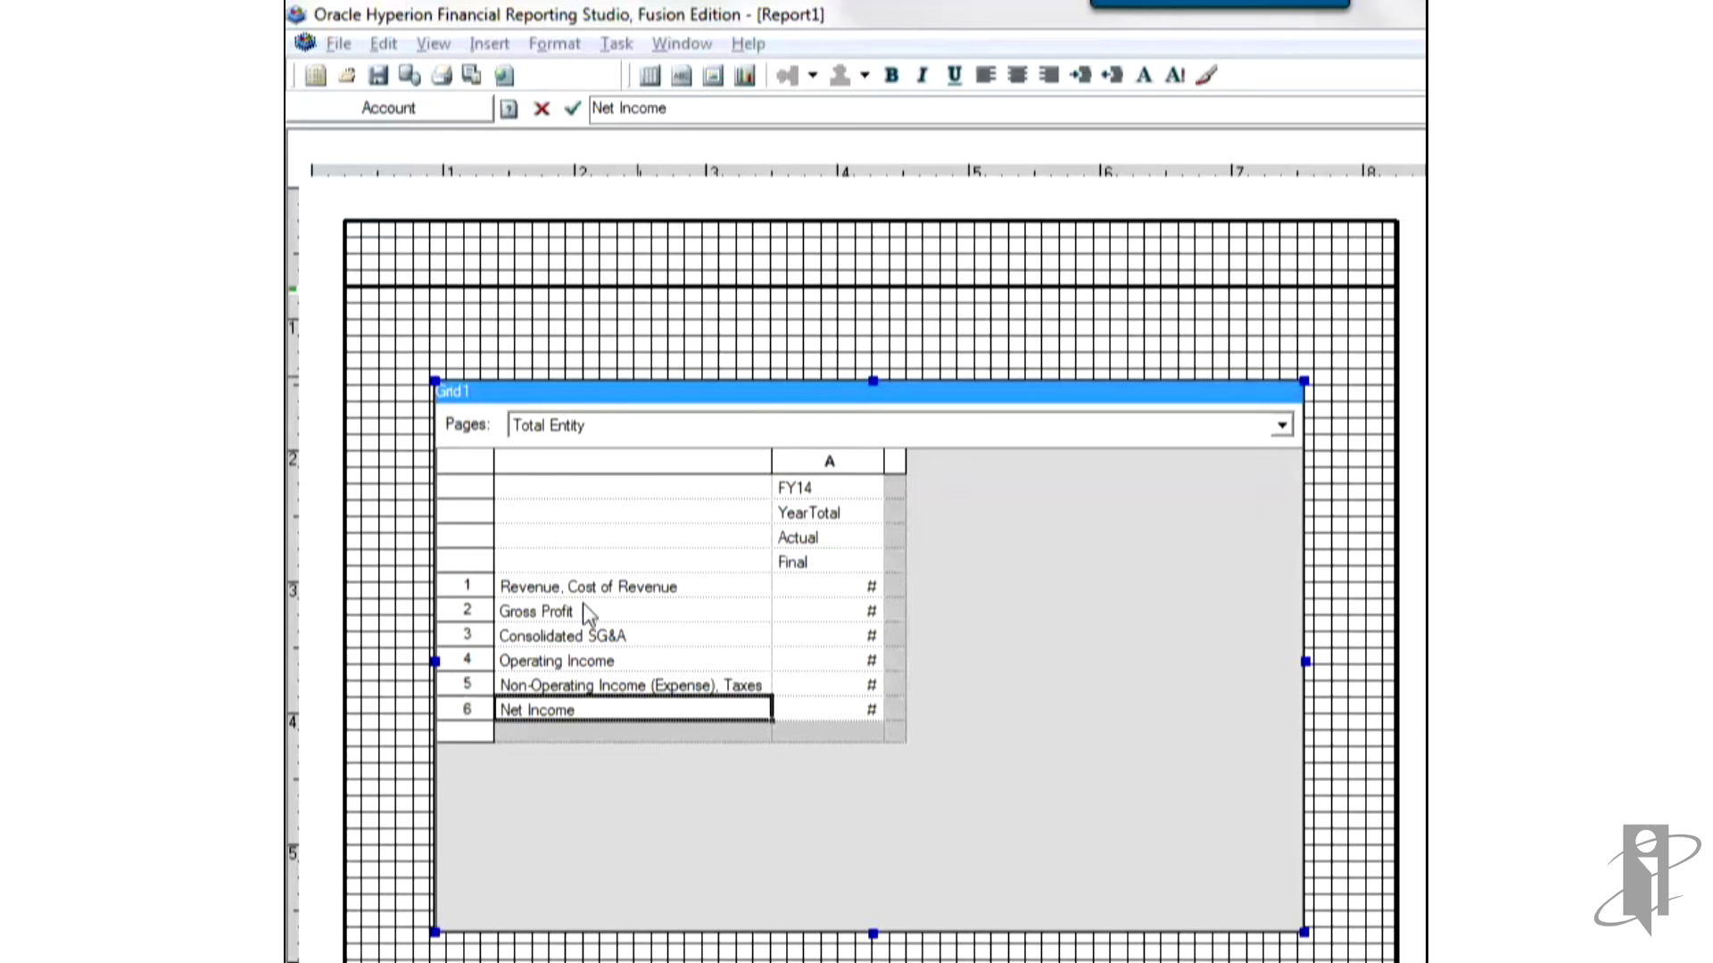
pyautogui.moveTo(560, 626)
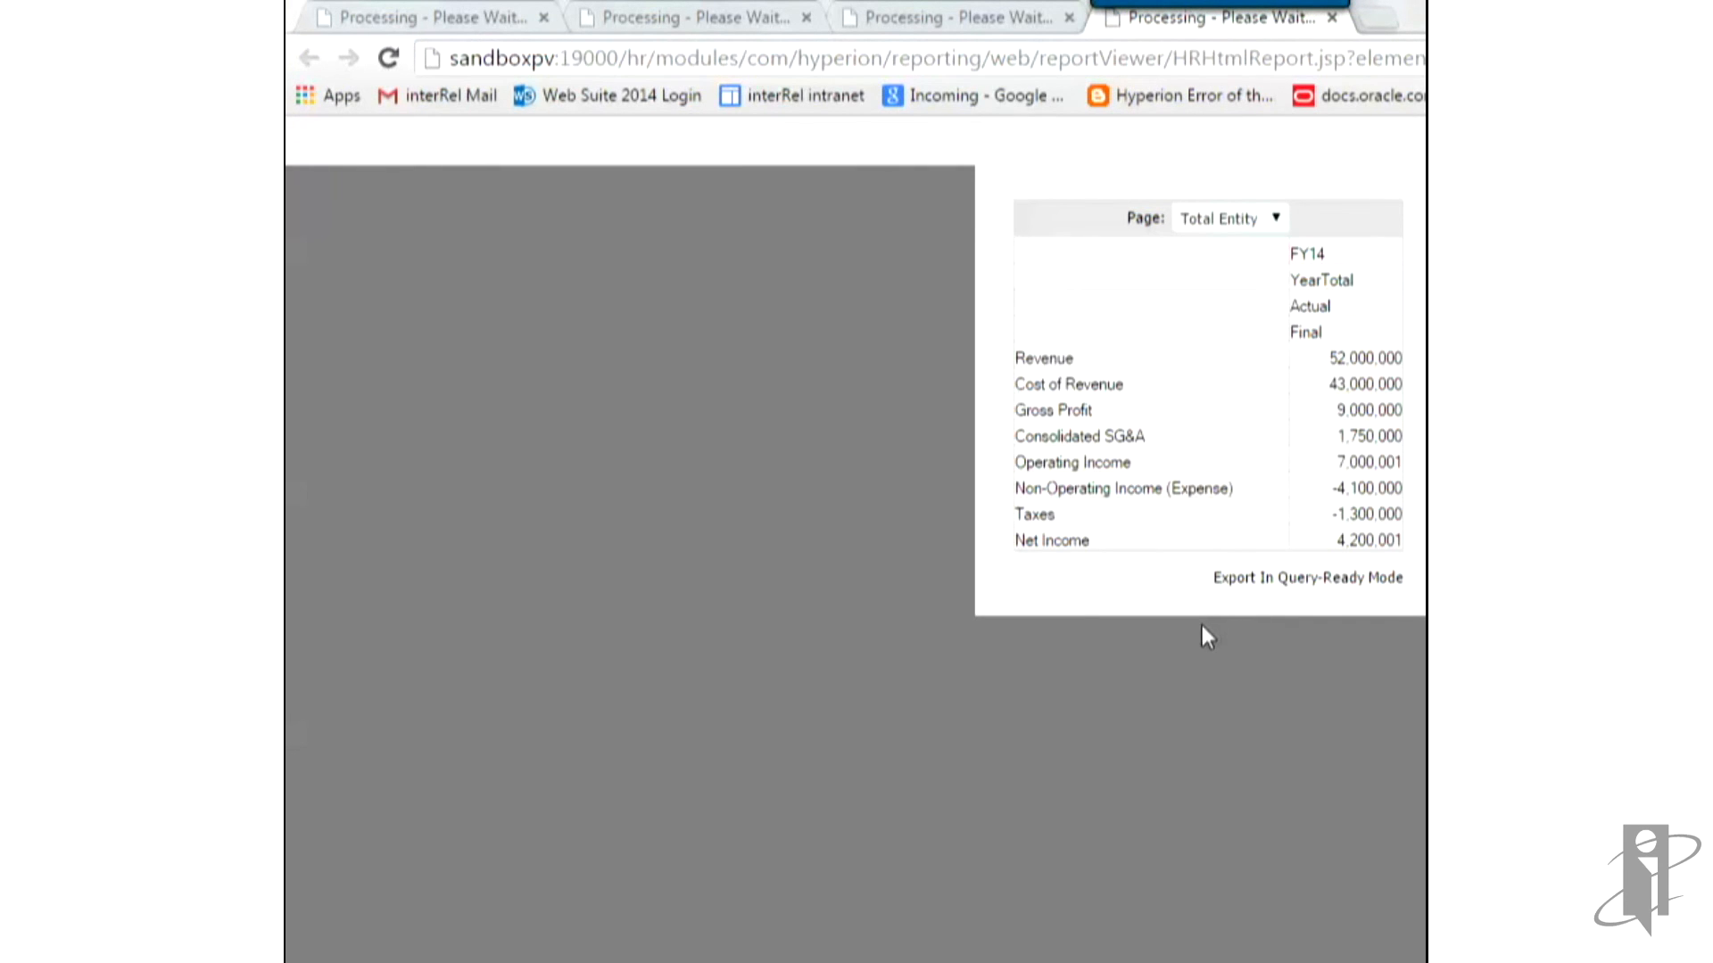
pyautogui.moveTo(1270, 515)
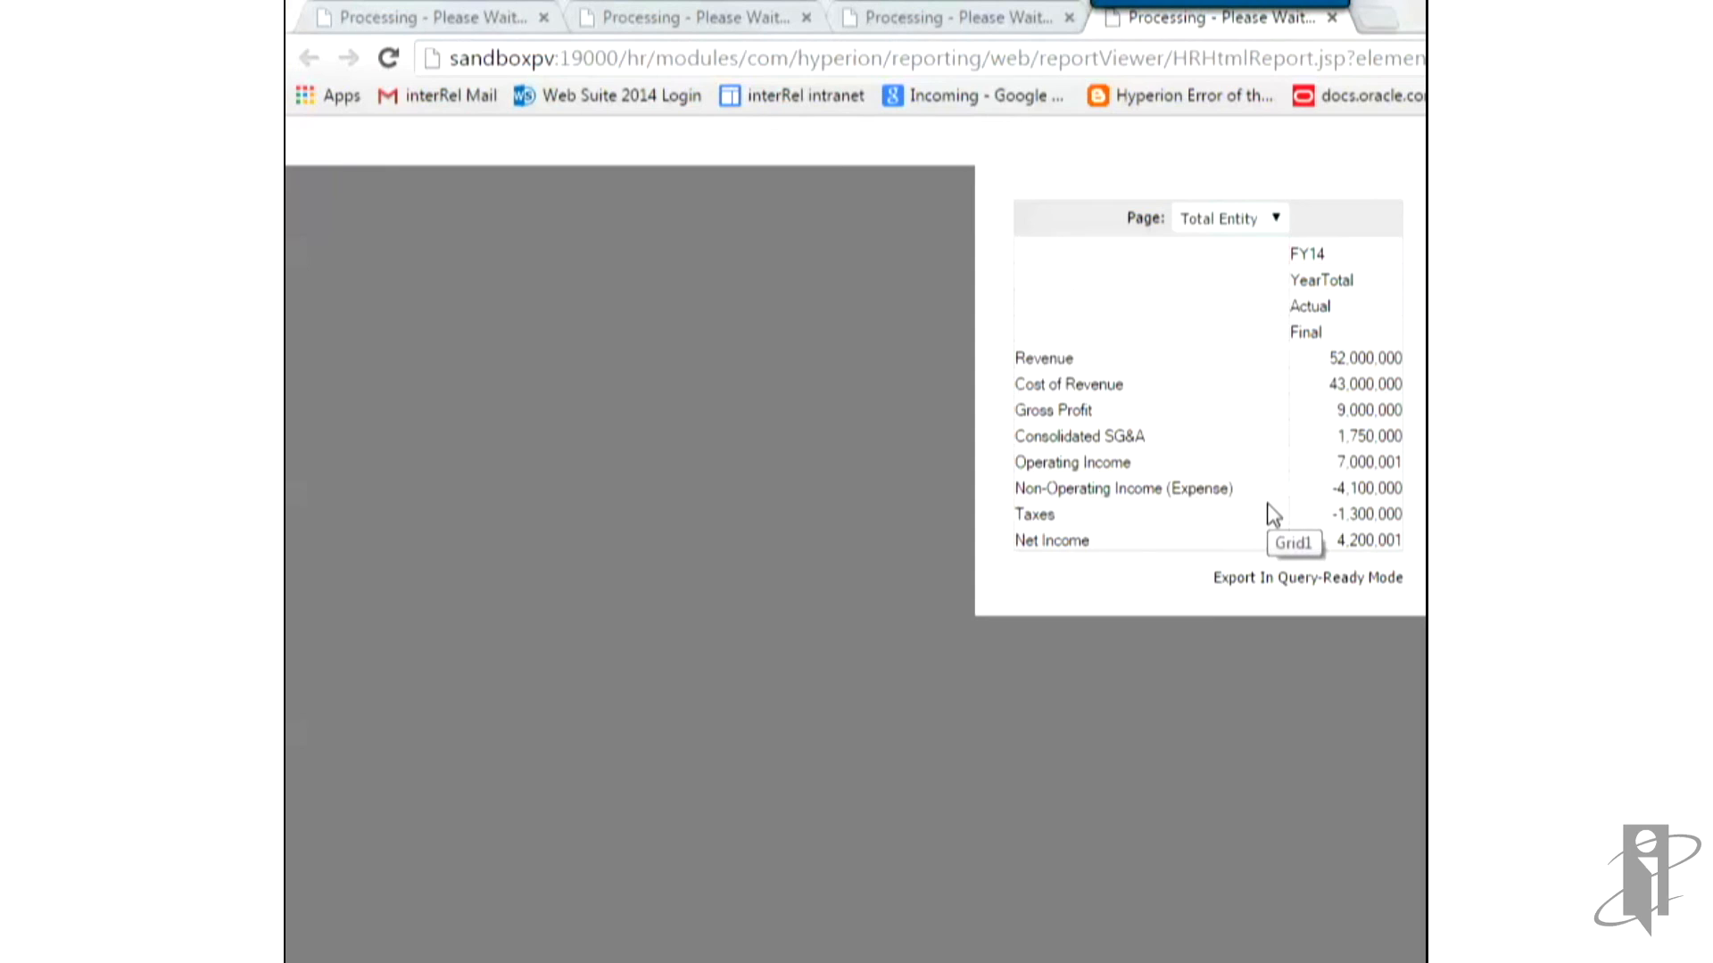
pyautogui.moveTo(996, 492)
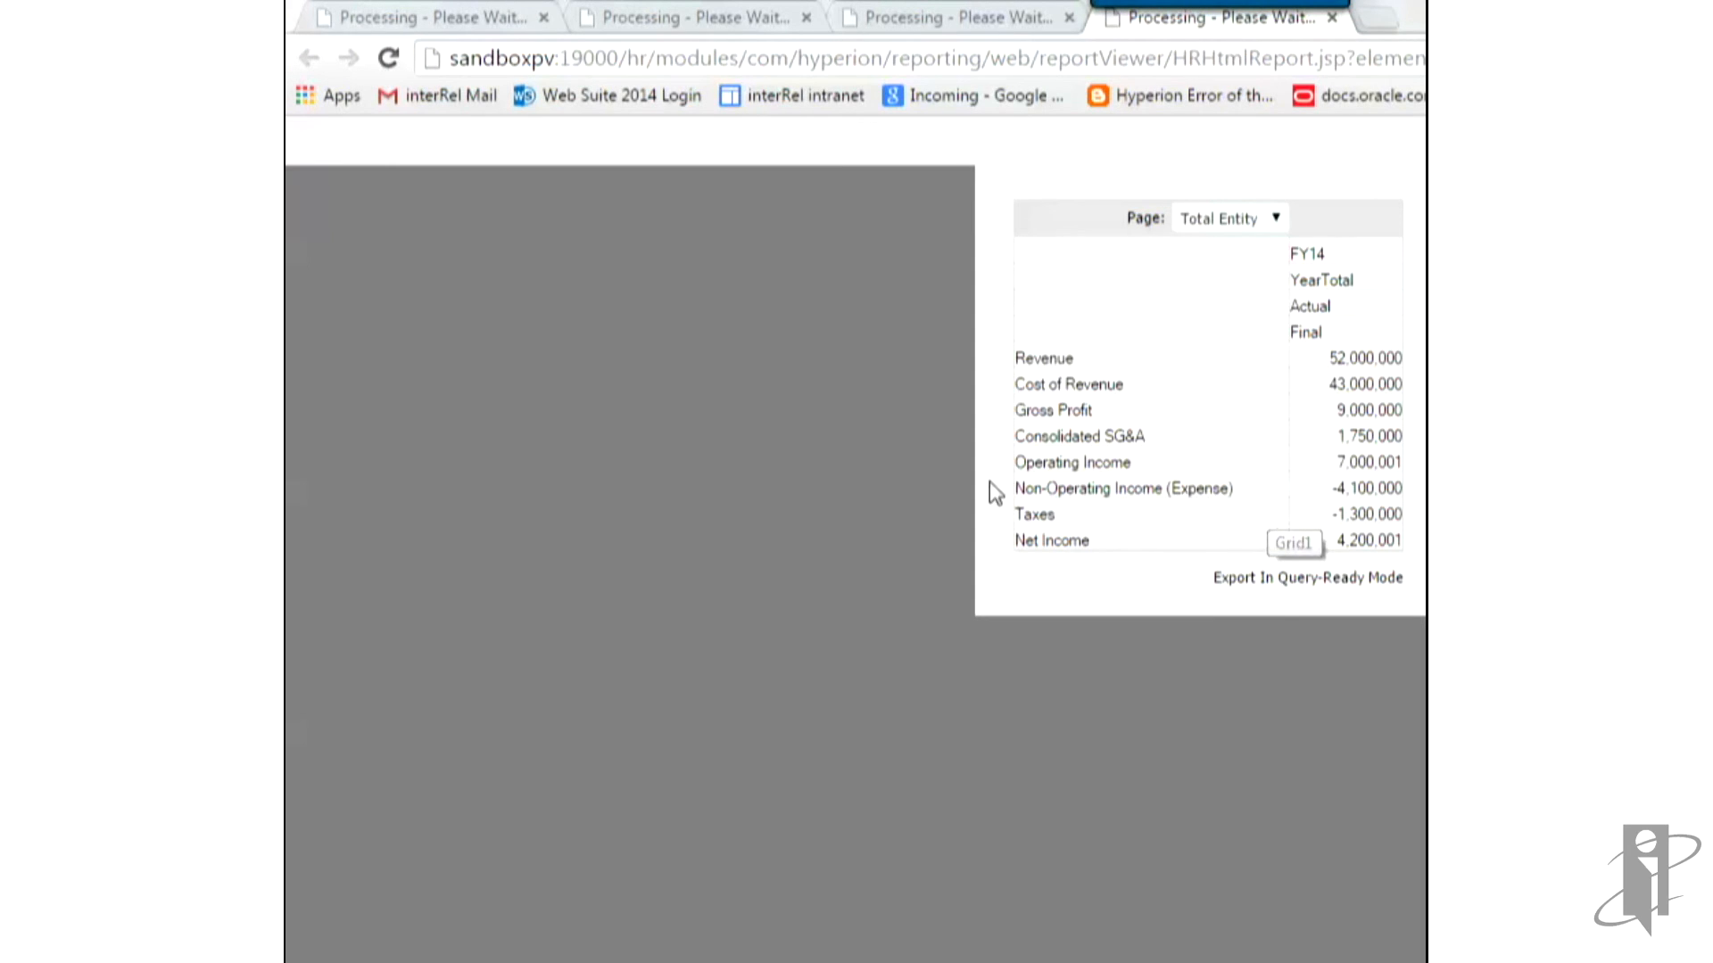
pyautogui.moveTo(1217, 928)
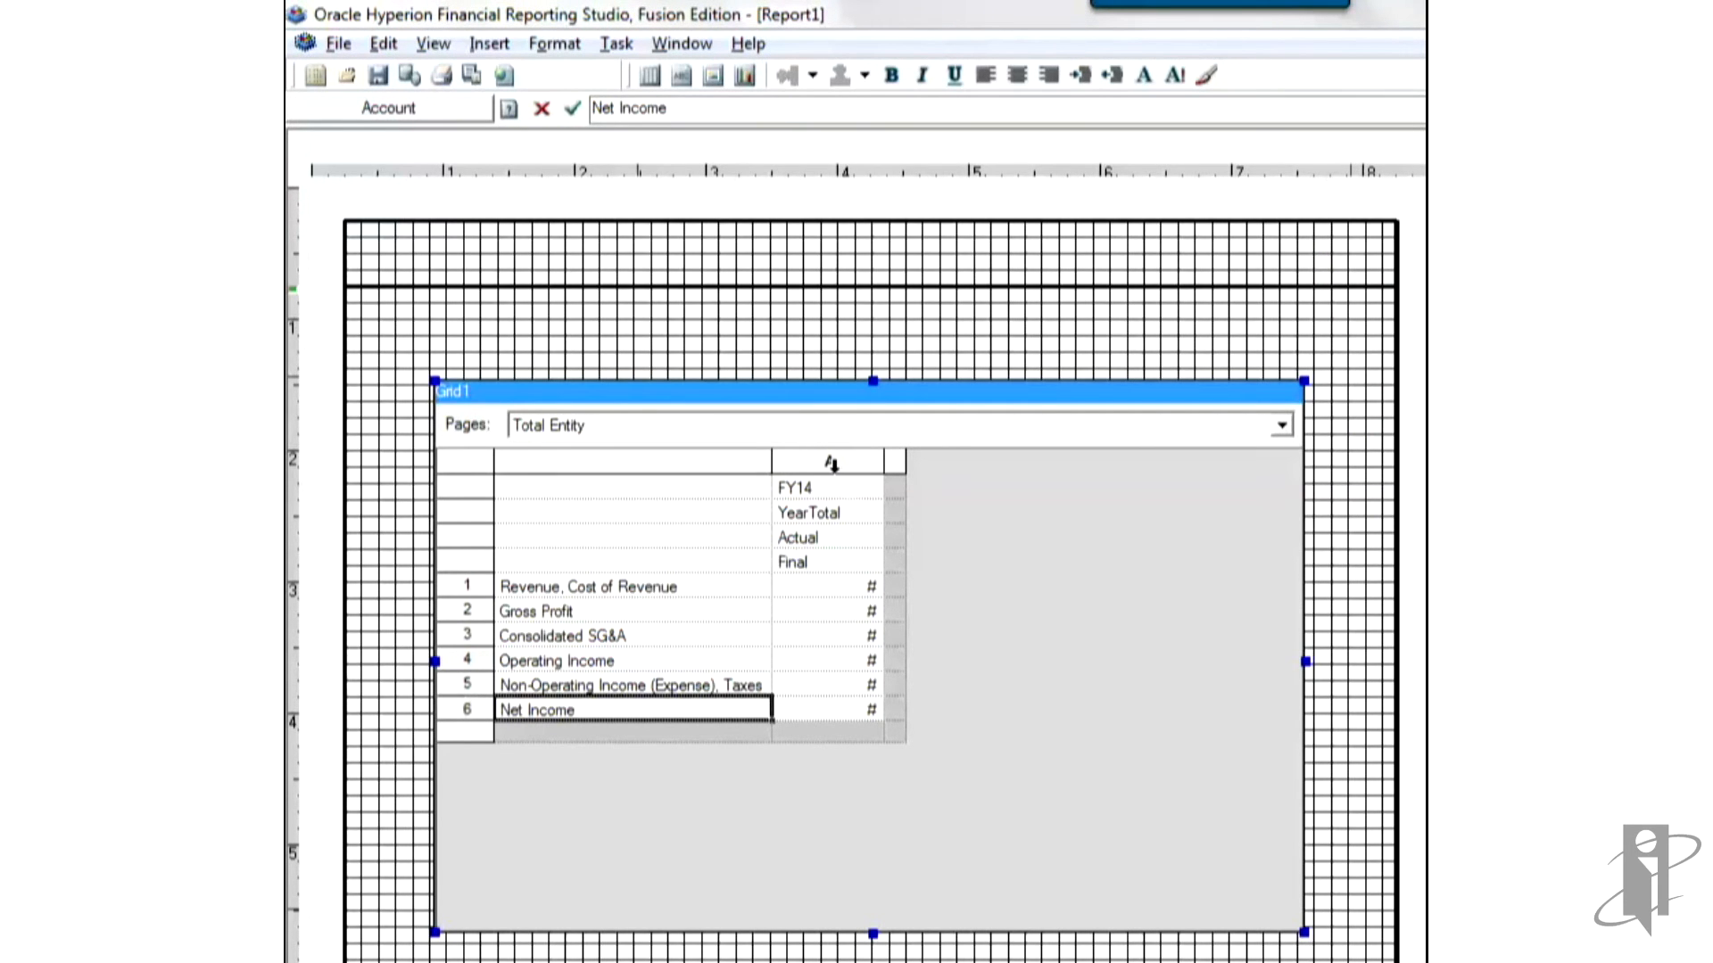
# Step: Insert data column B and set its scenario heading to Plan
pyautogui.rightClick(829, 461)
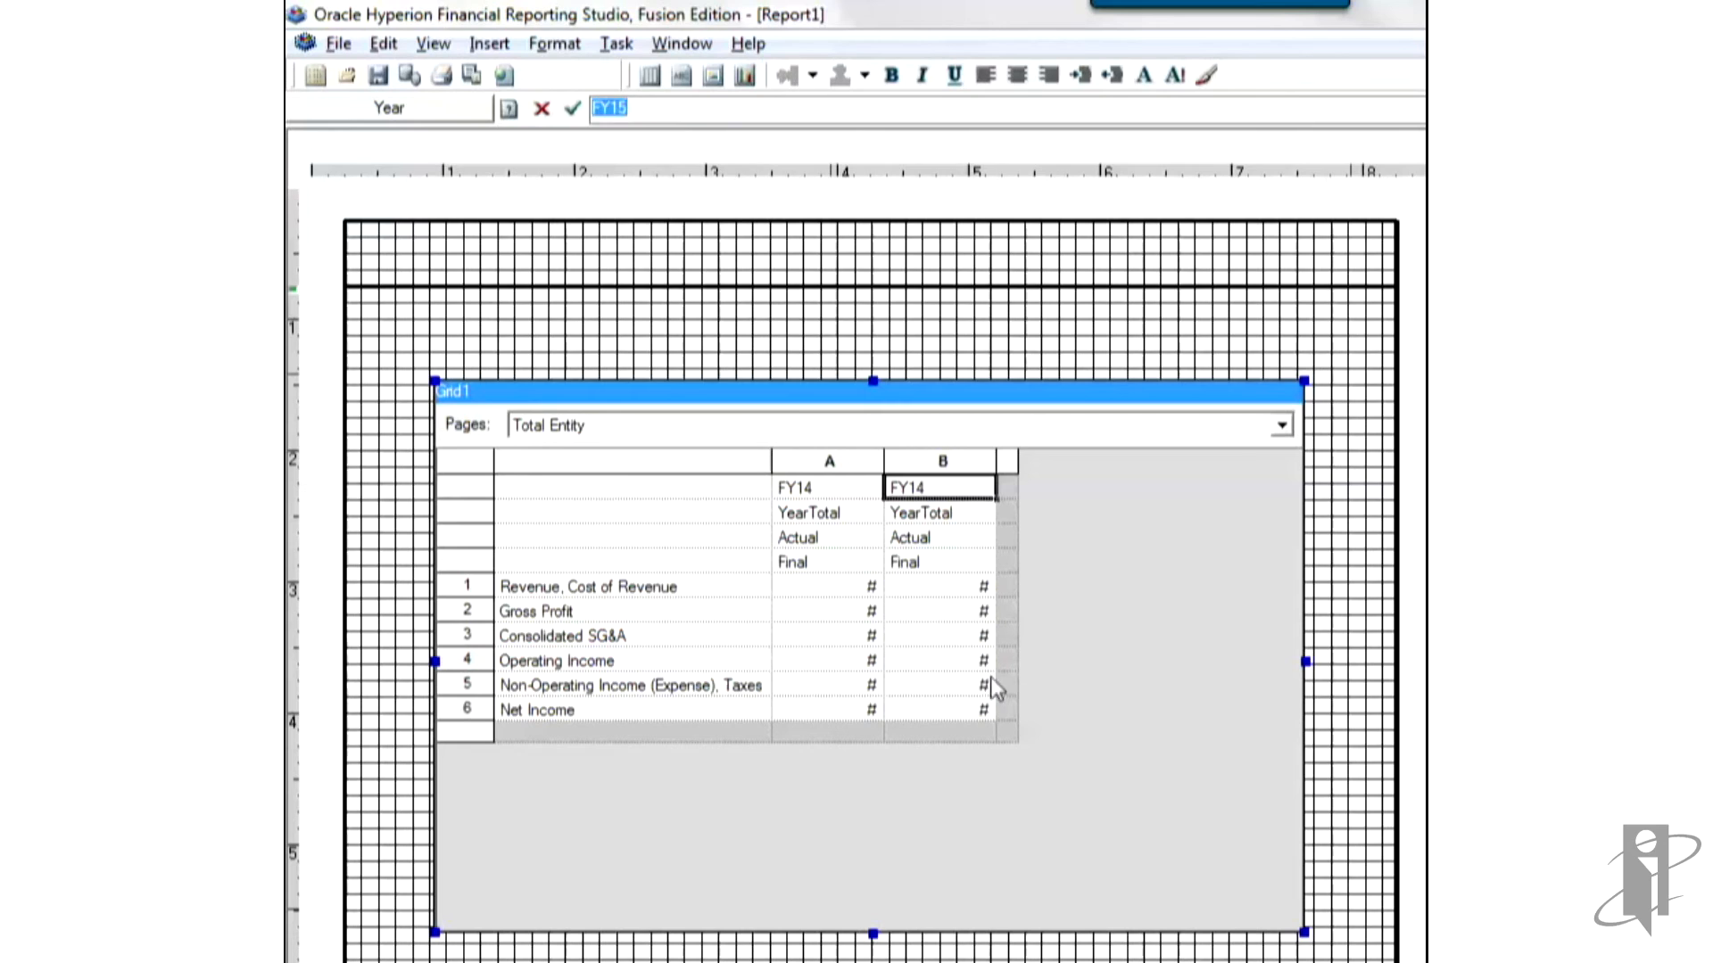
pyautogui.click(939, 537)
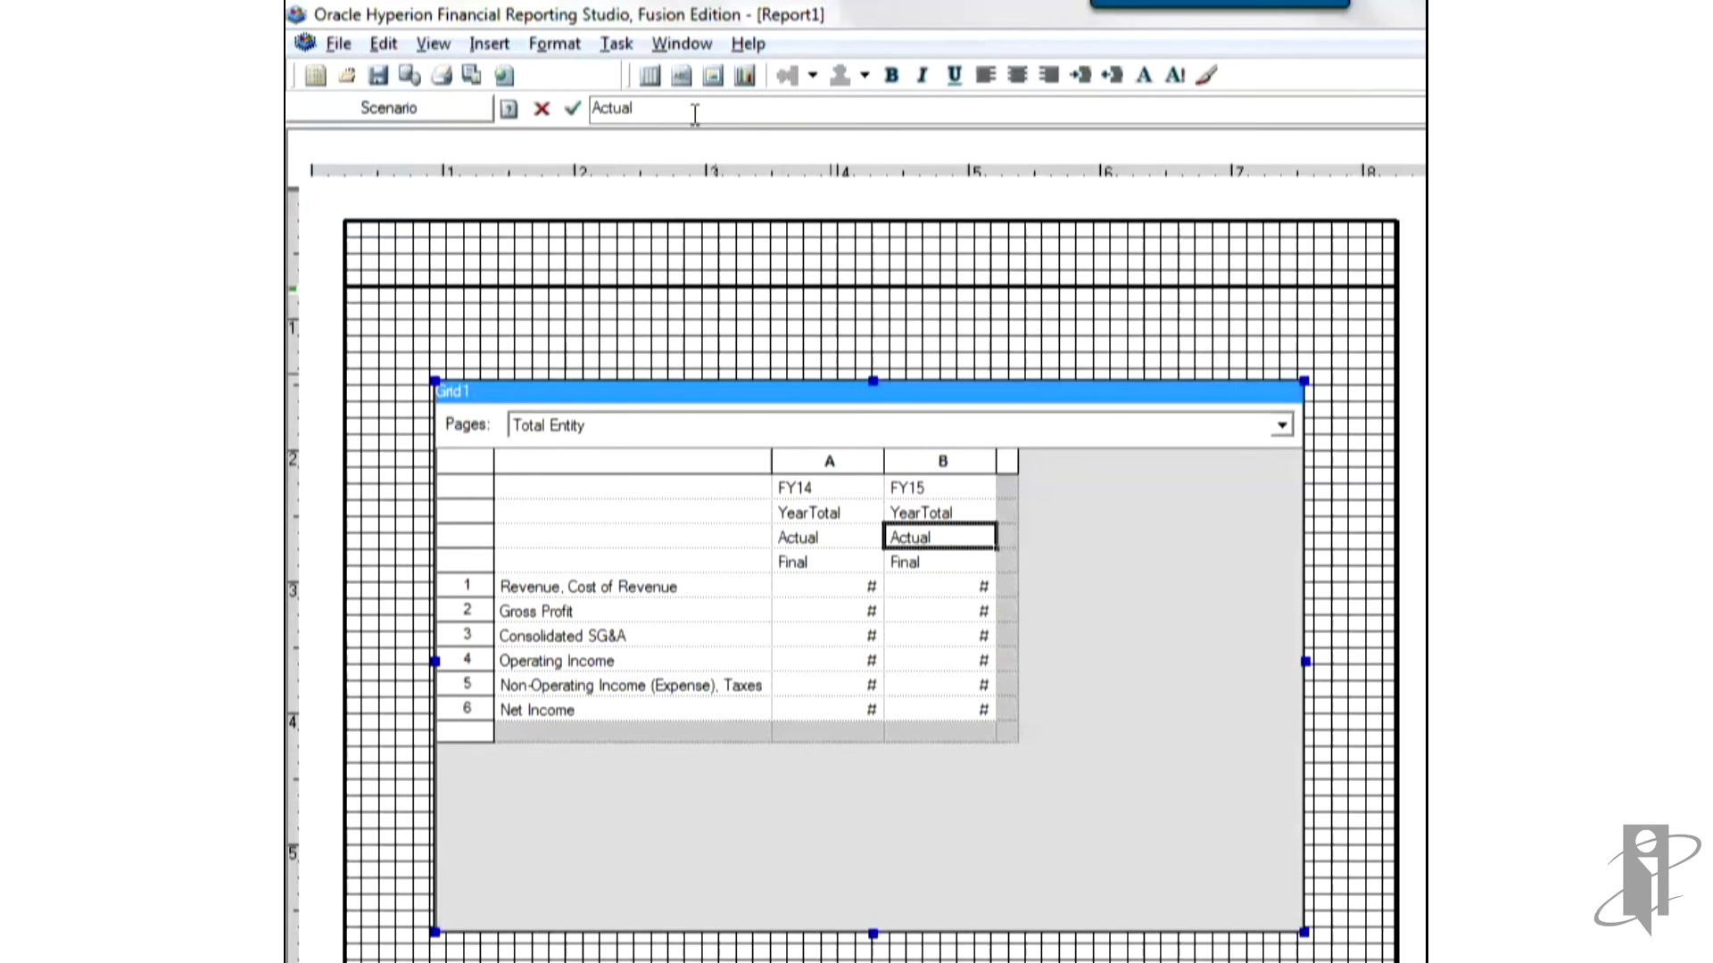
pyautogui.write('Plan')
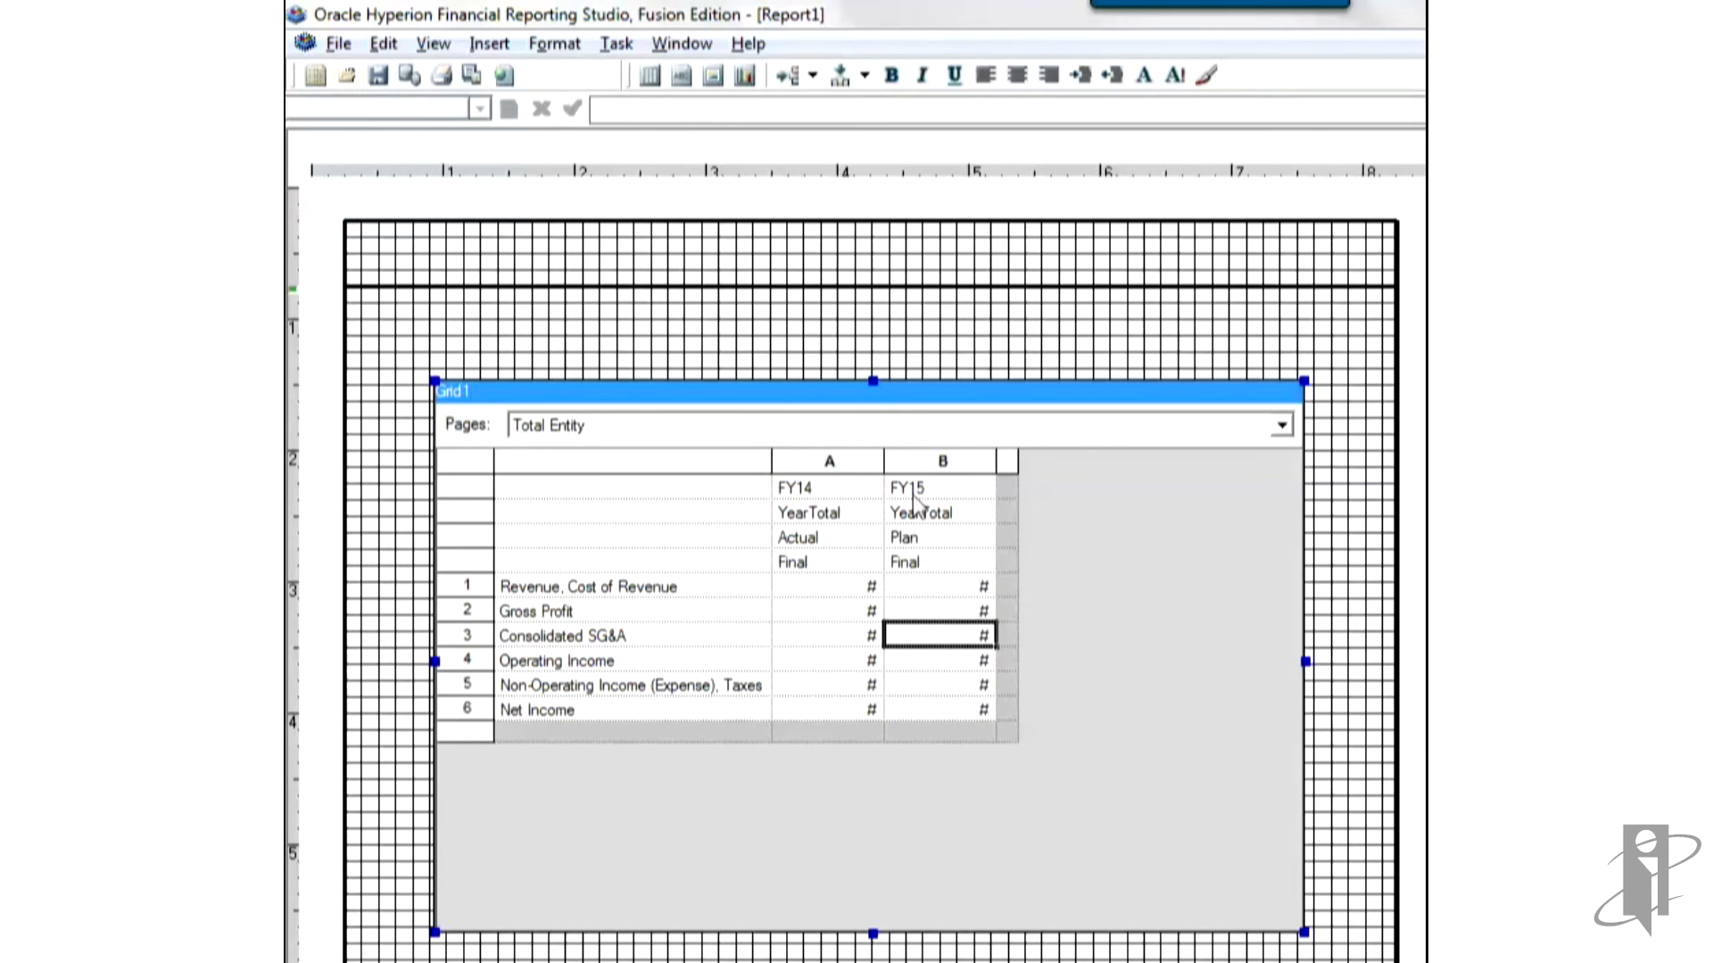
pyautogui.moveTo(1009, 463)
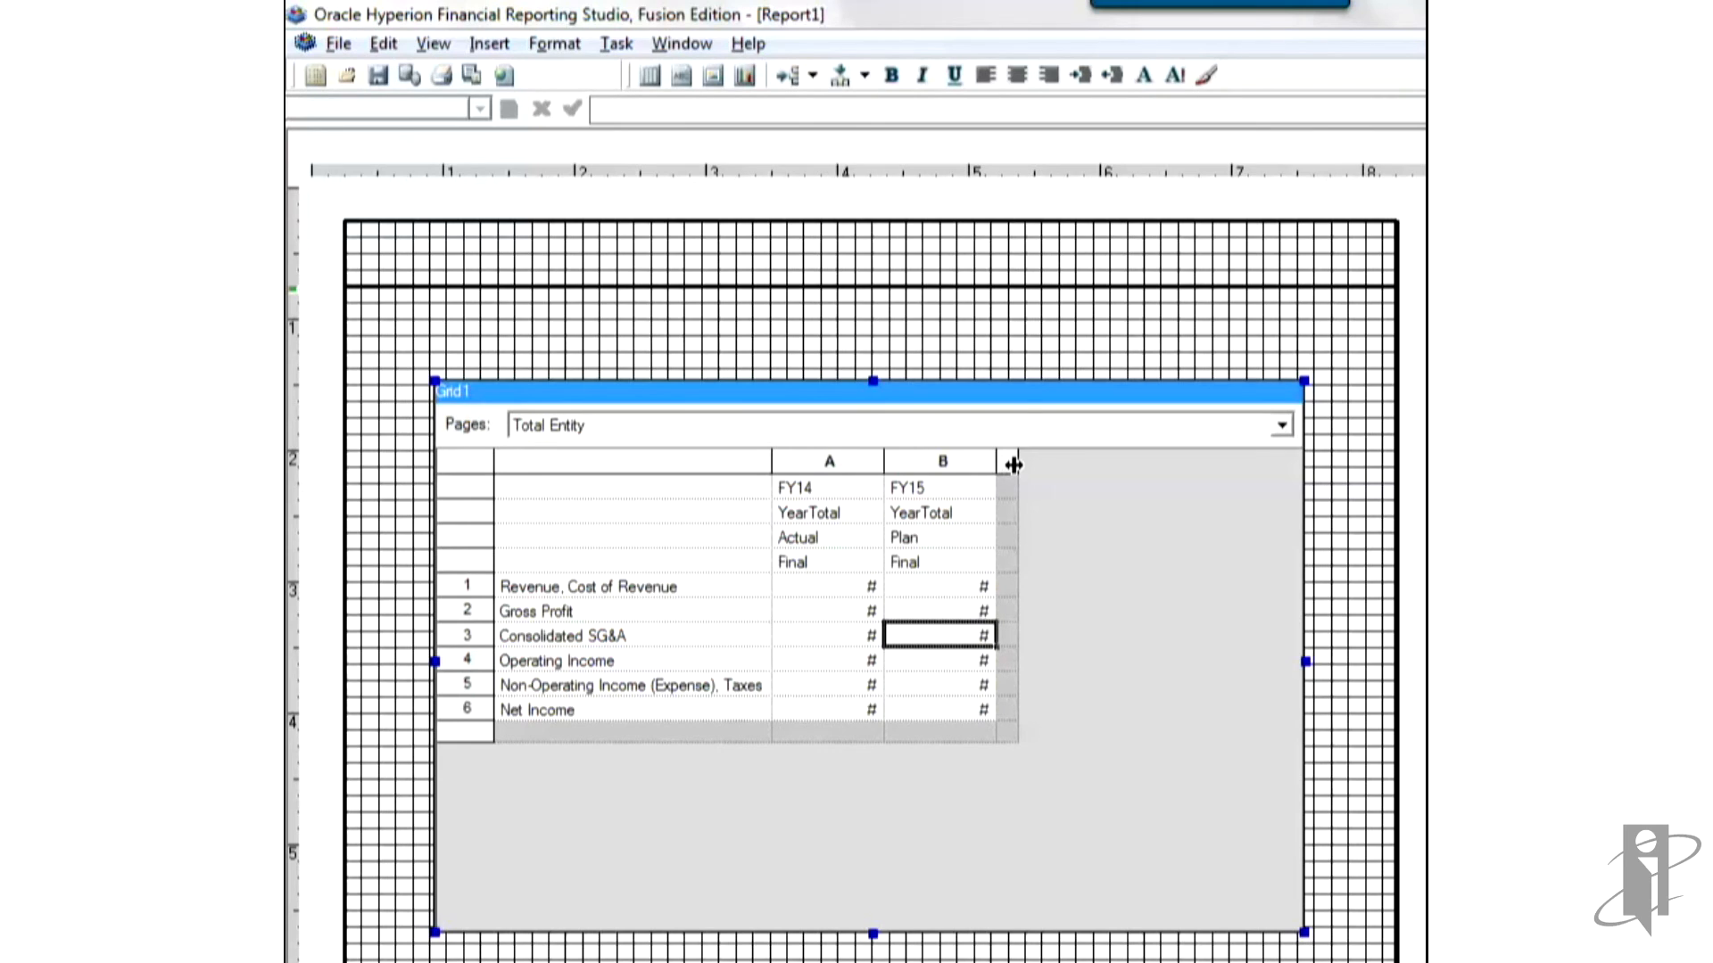
# Step: Insert formula column C with the formula [B]-[A]
pyautogui.rightClick(1003, 461)
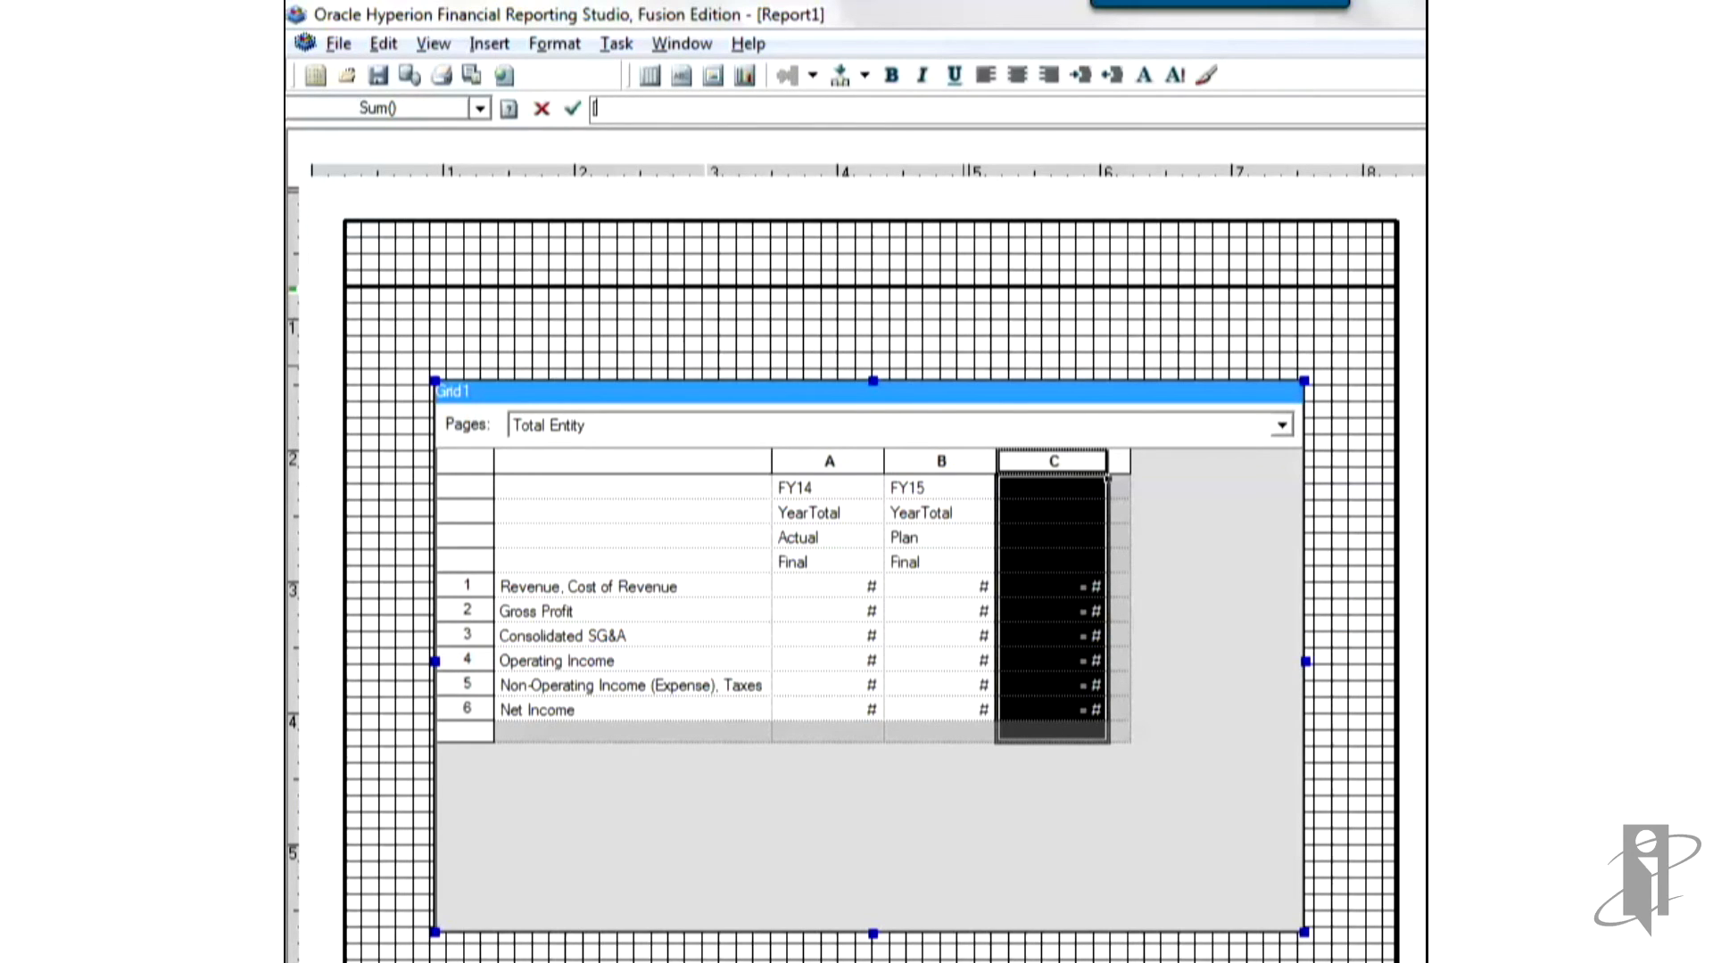
pyautogui.write('[B]')
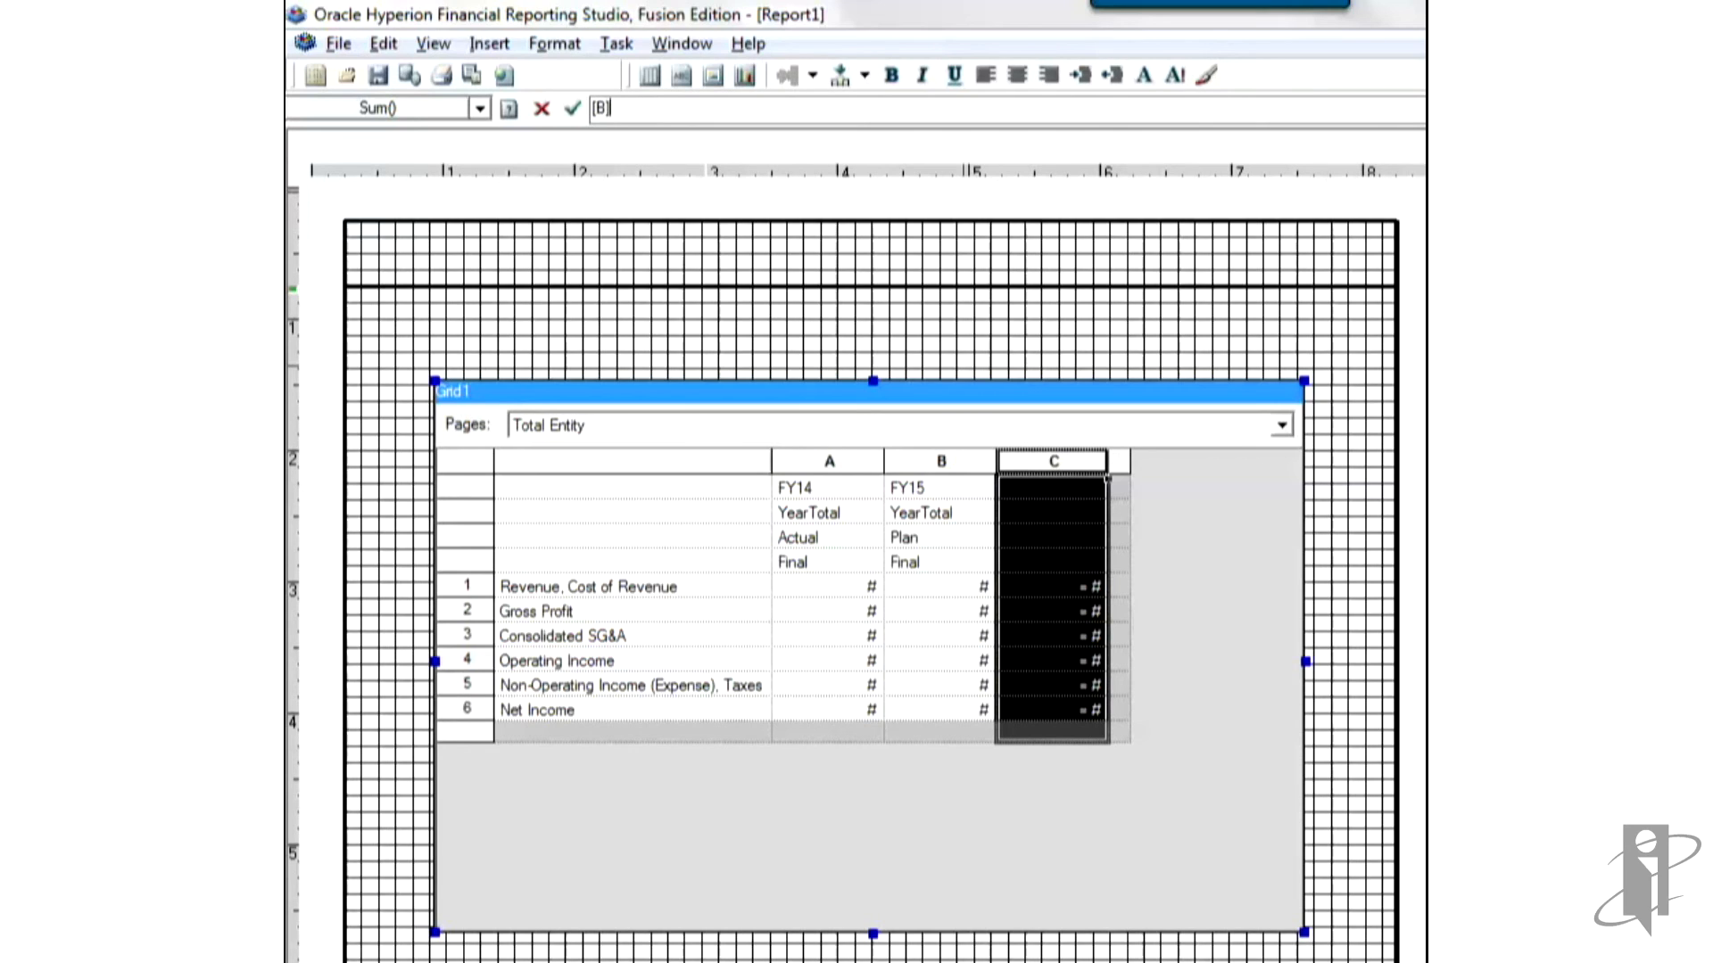
pyautogui.write('-[')
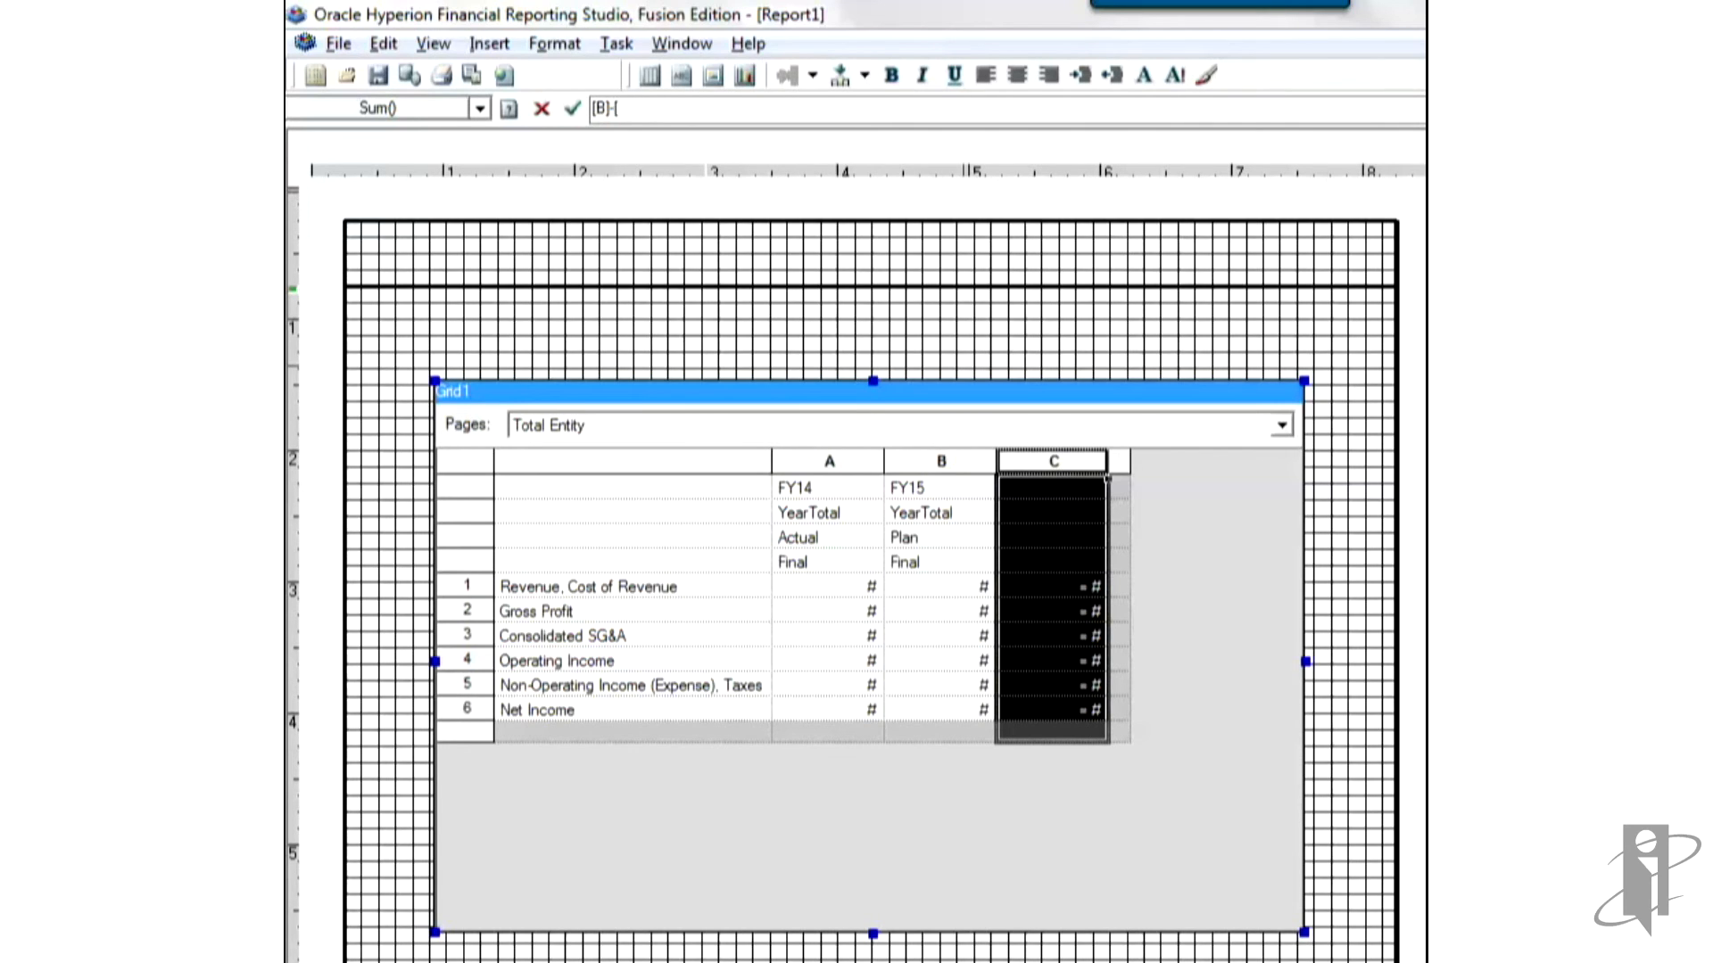
pyautogui.write('A')
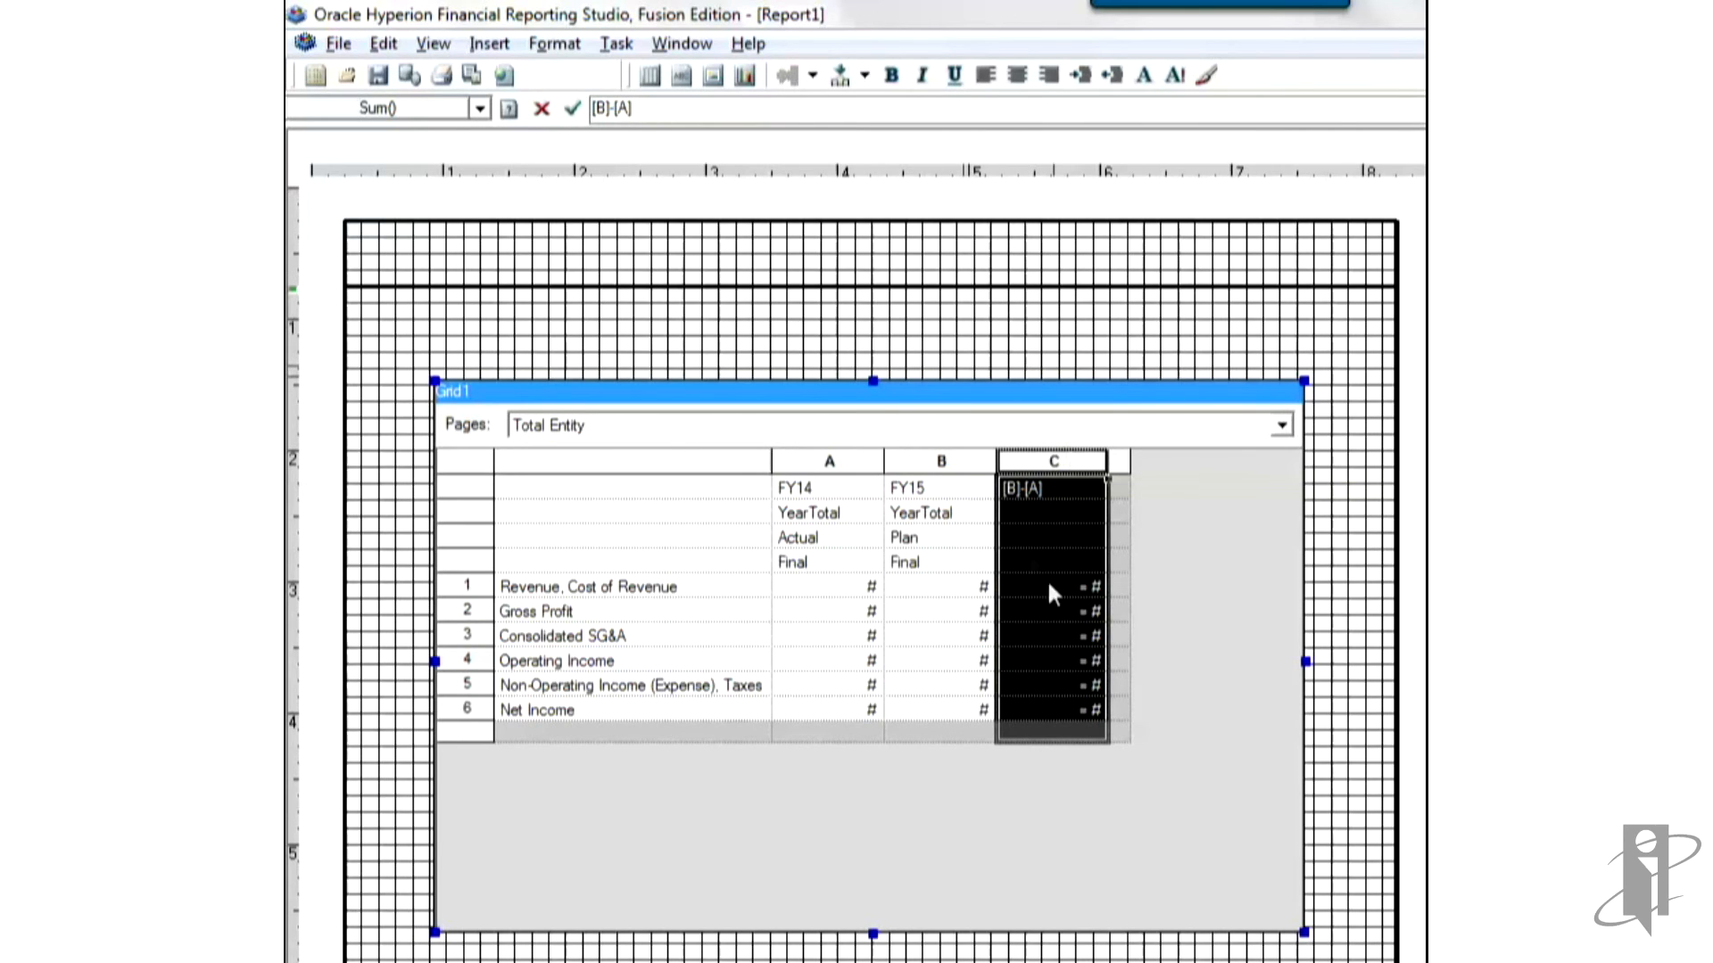
pyautogui.click(1052, 587)
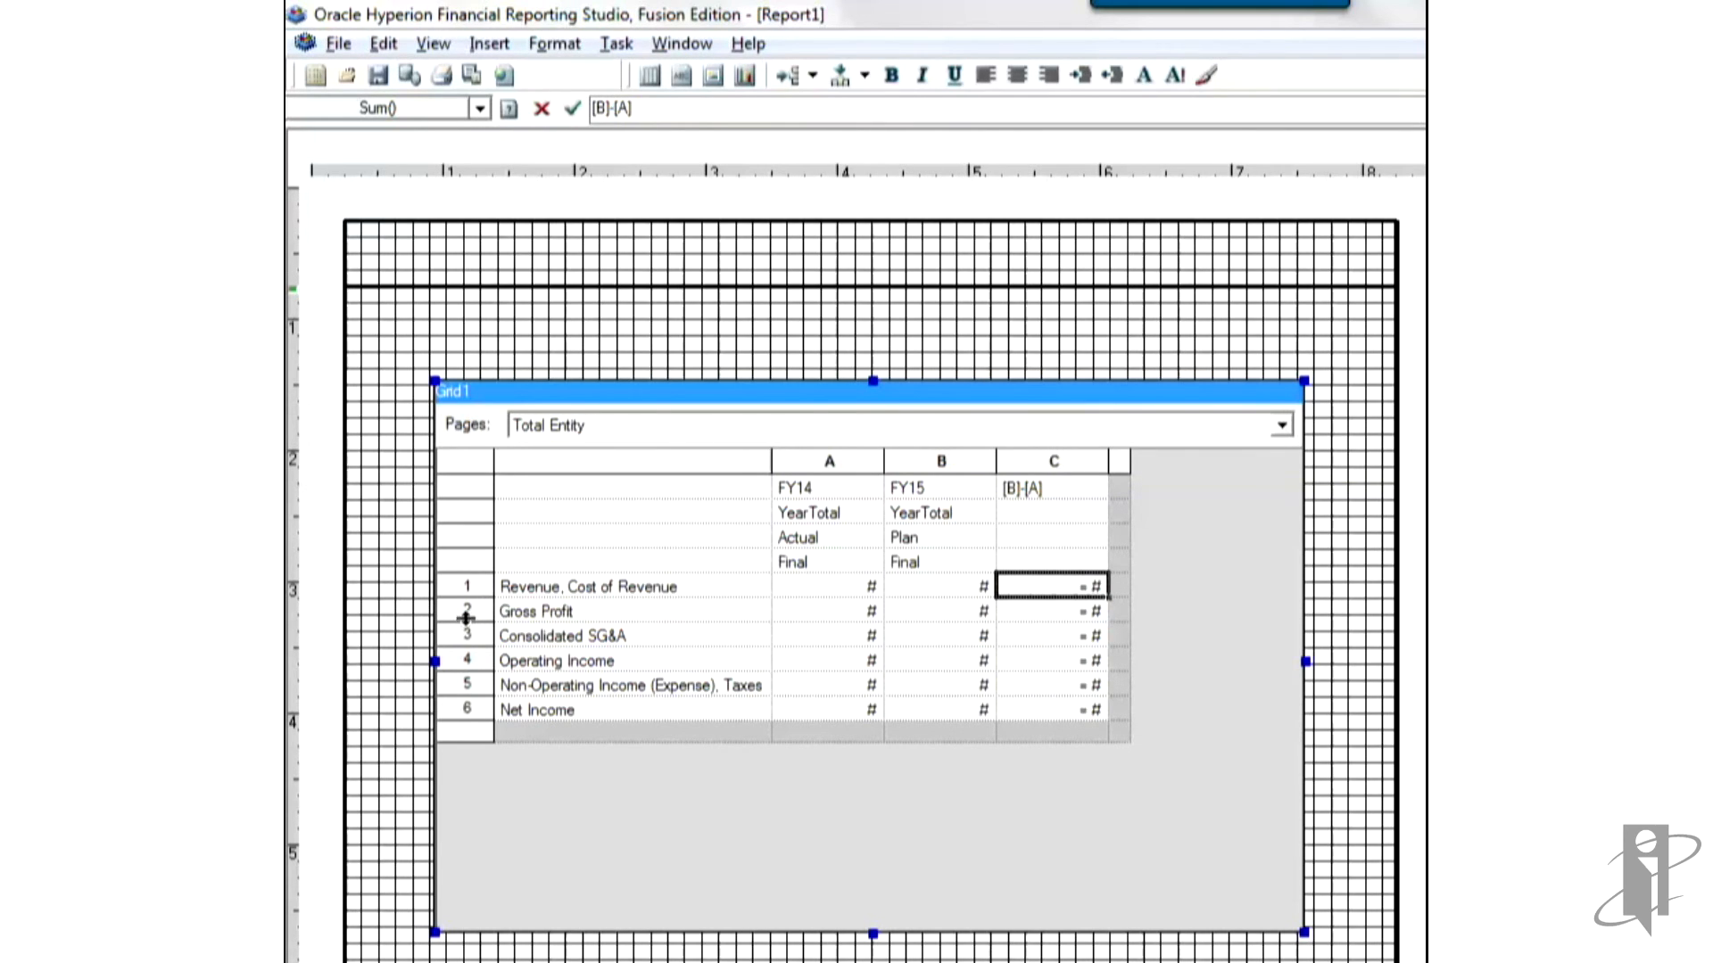
# Step: Bold the Gross Profit and Operating Income rows in the grid
pyautogui.click(466, 610)
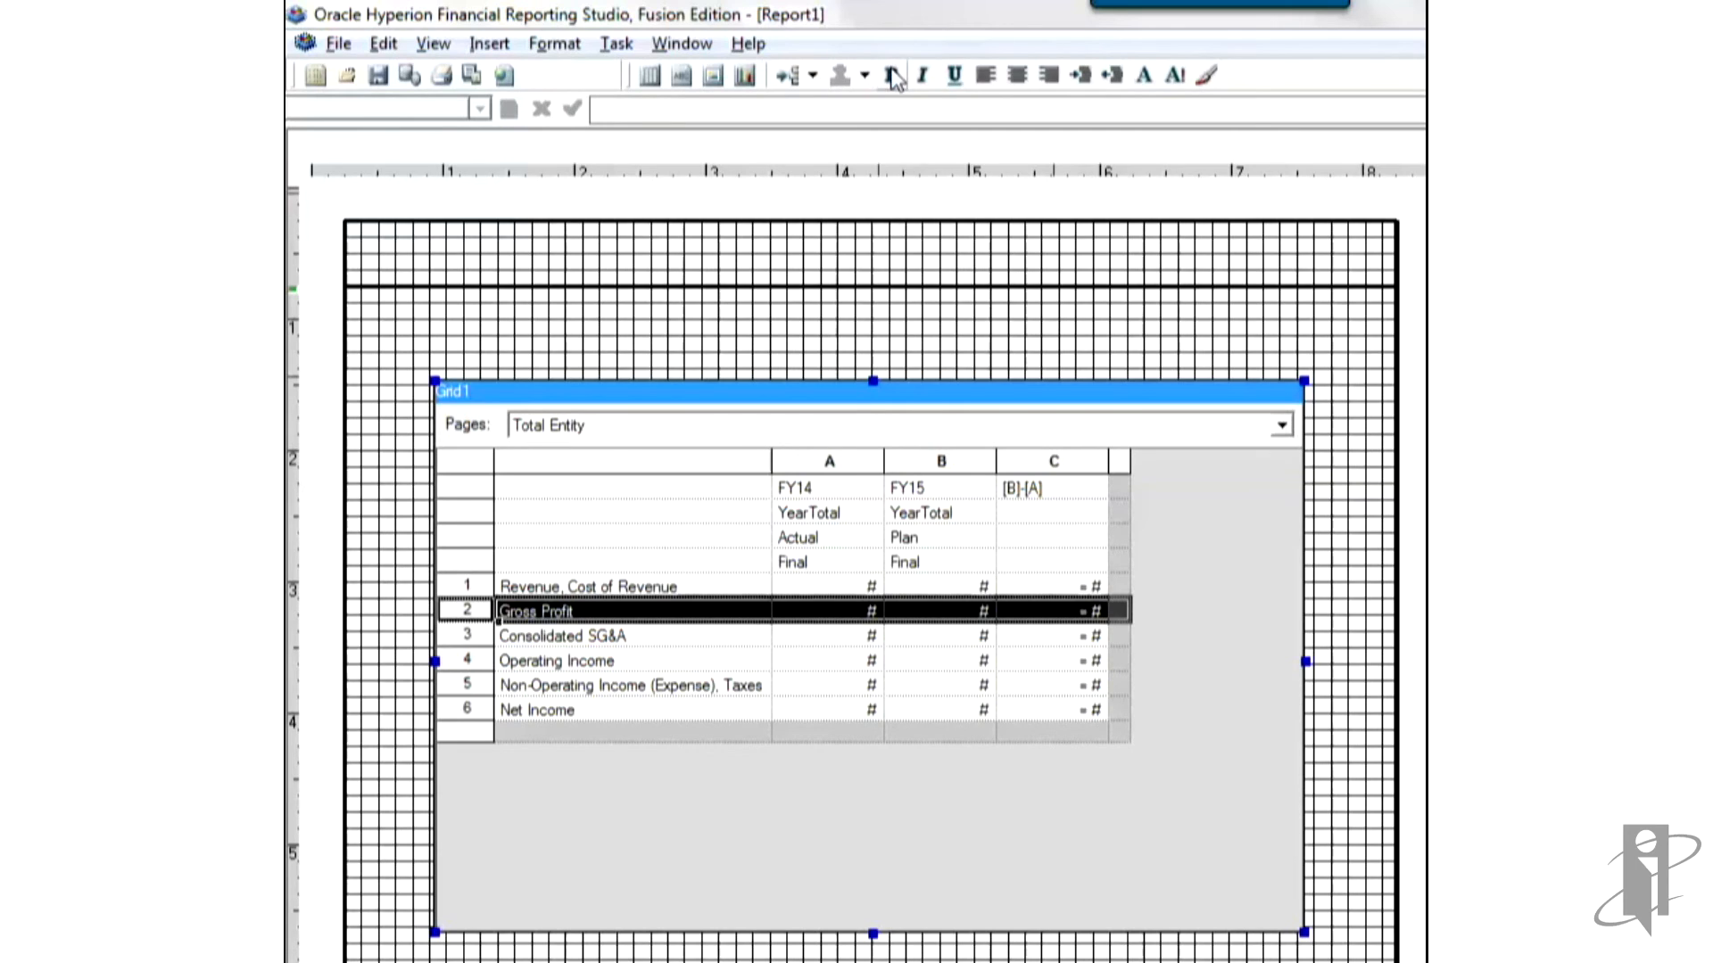
pyautogui.click(891, 75)
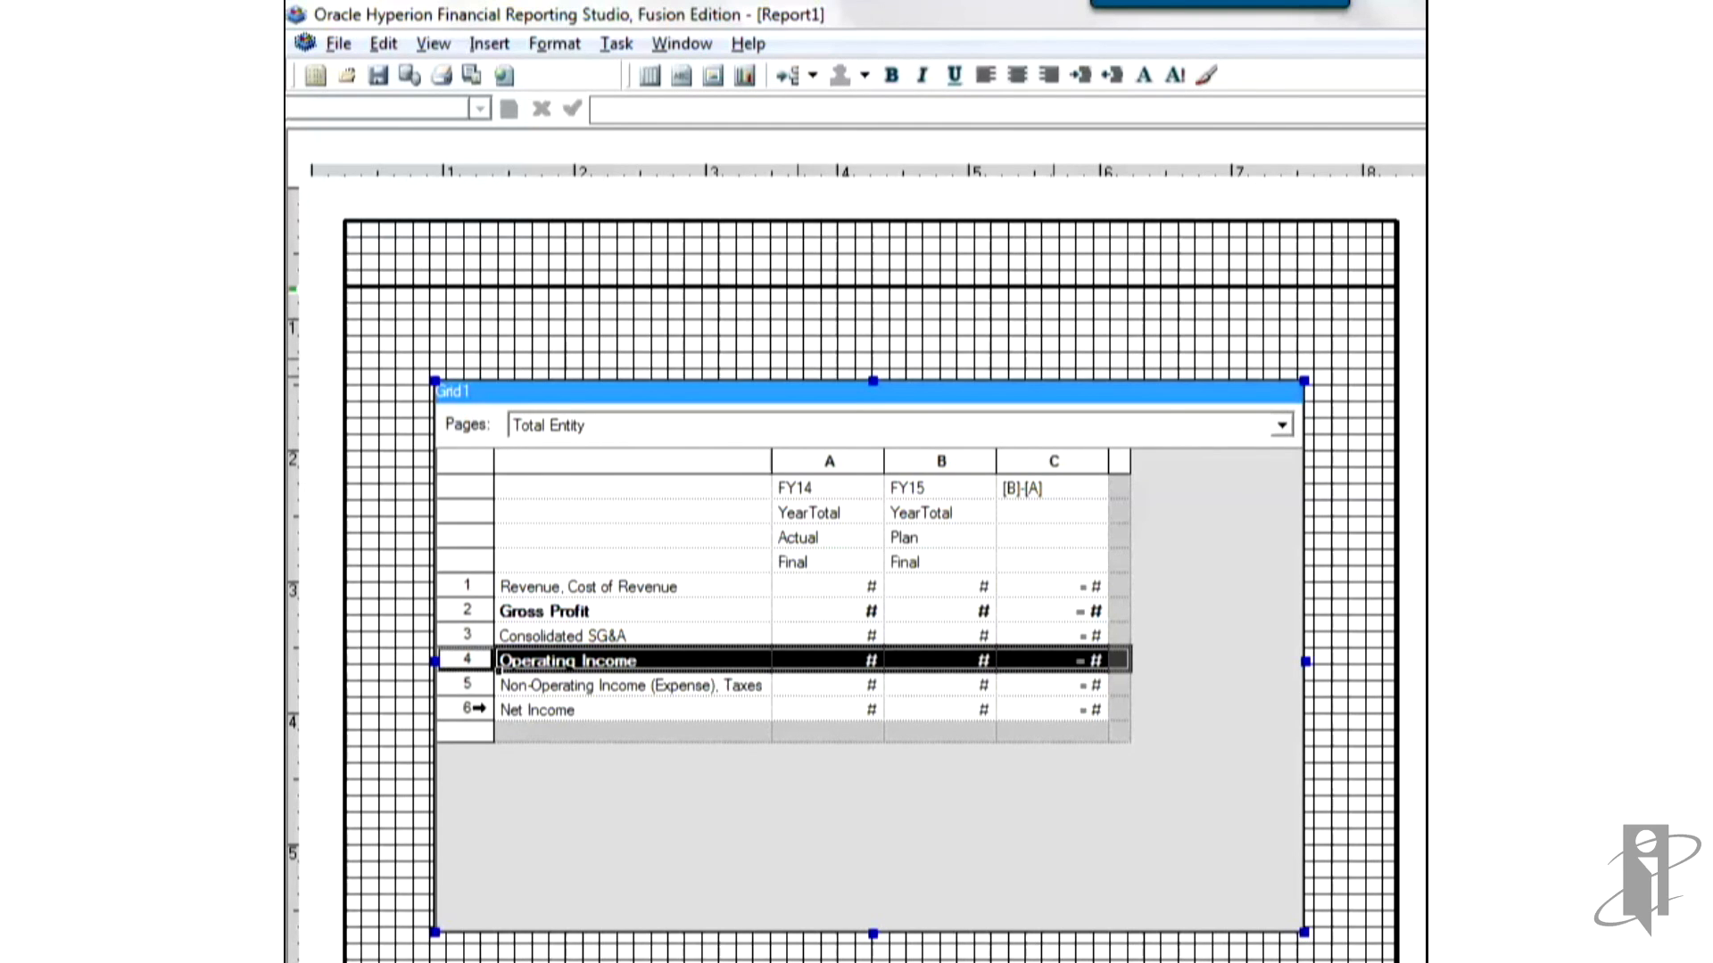
pyautogui.click(535, 710)
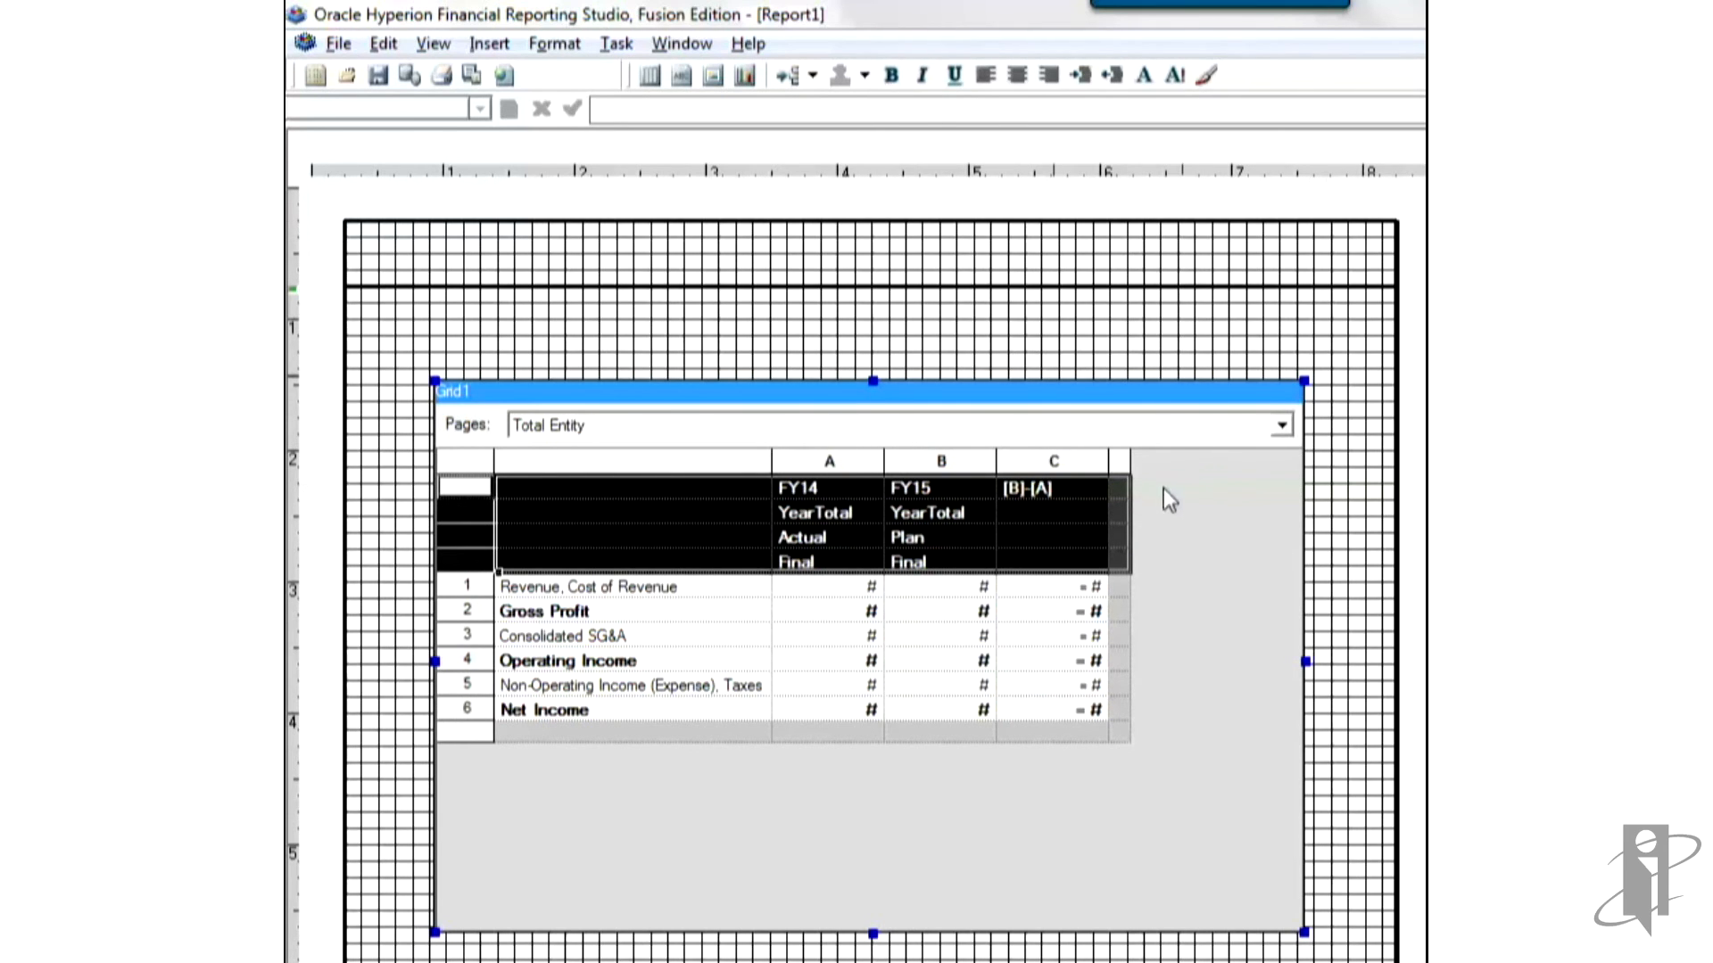
pyautogui.click(1051, 461)
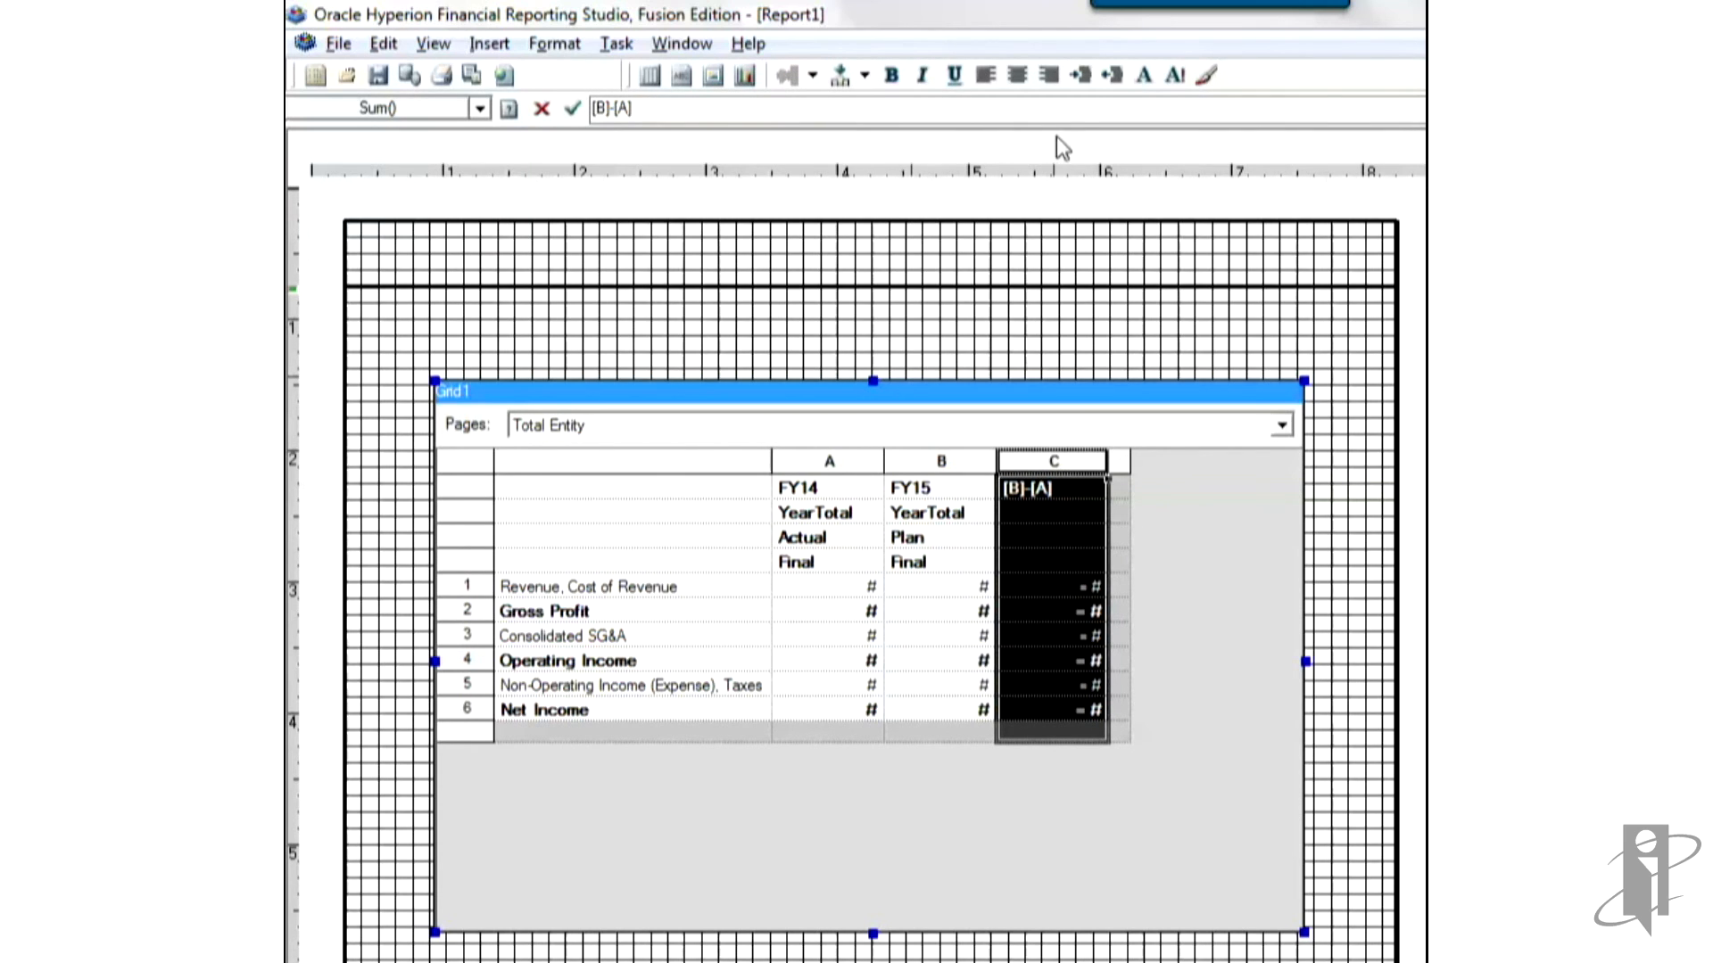
# Step: Apply light yellow shading to column C through Format's Borders & Shading settings
pyautogui.rightClick(1051, 589)
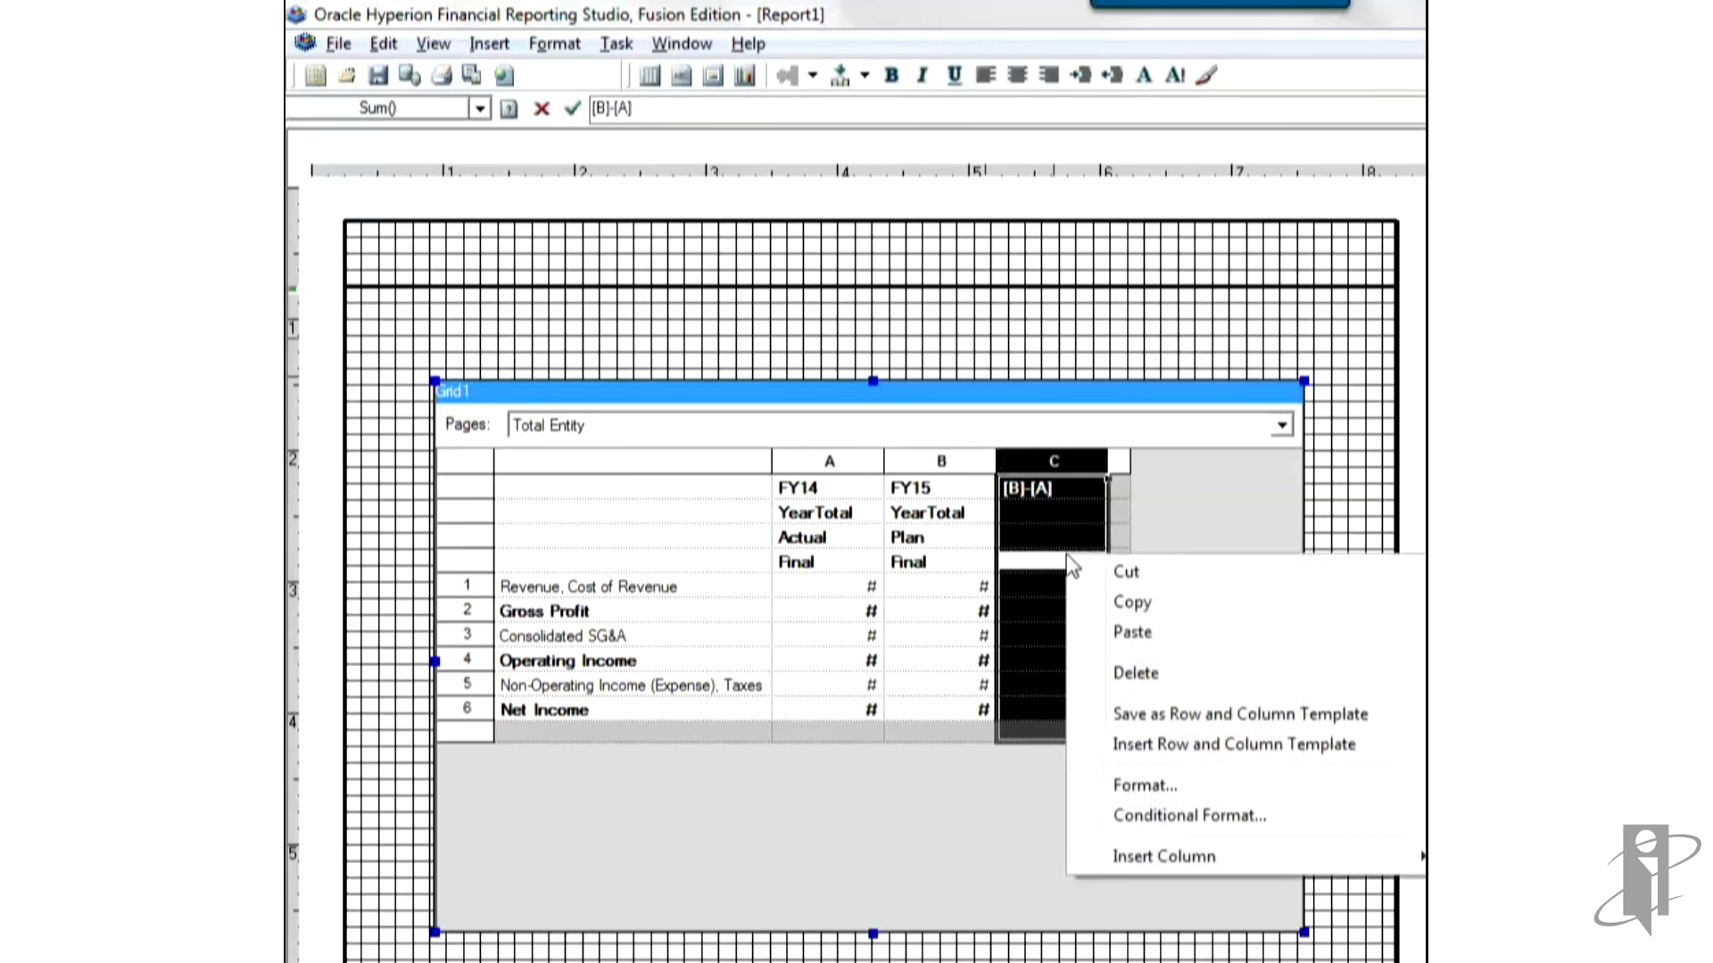
pyautogui.click(1144, 785)
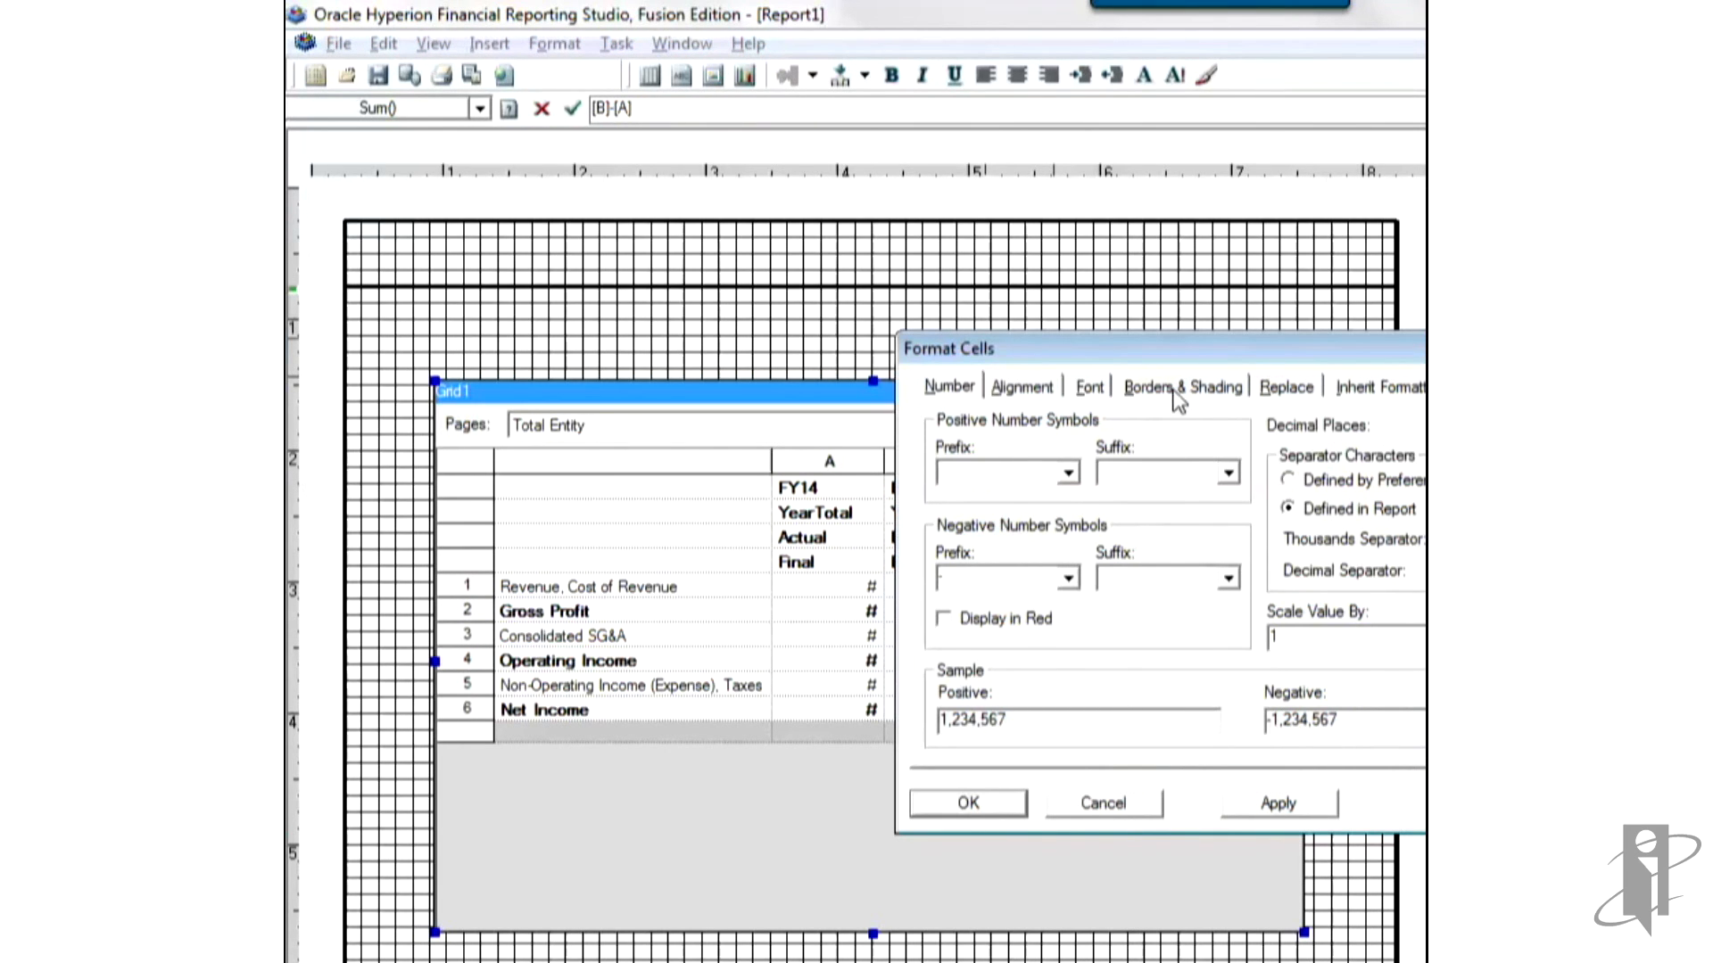
pyautogui.click(1181, 385)
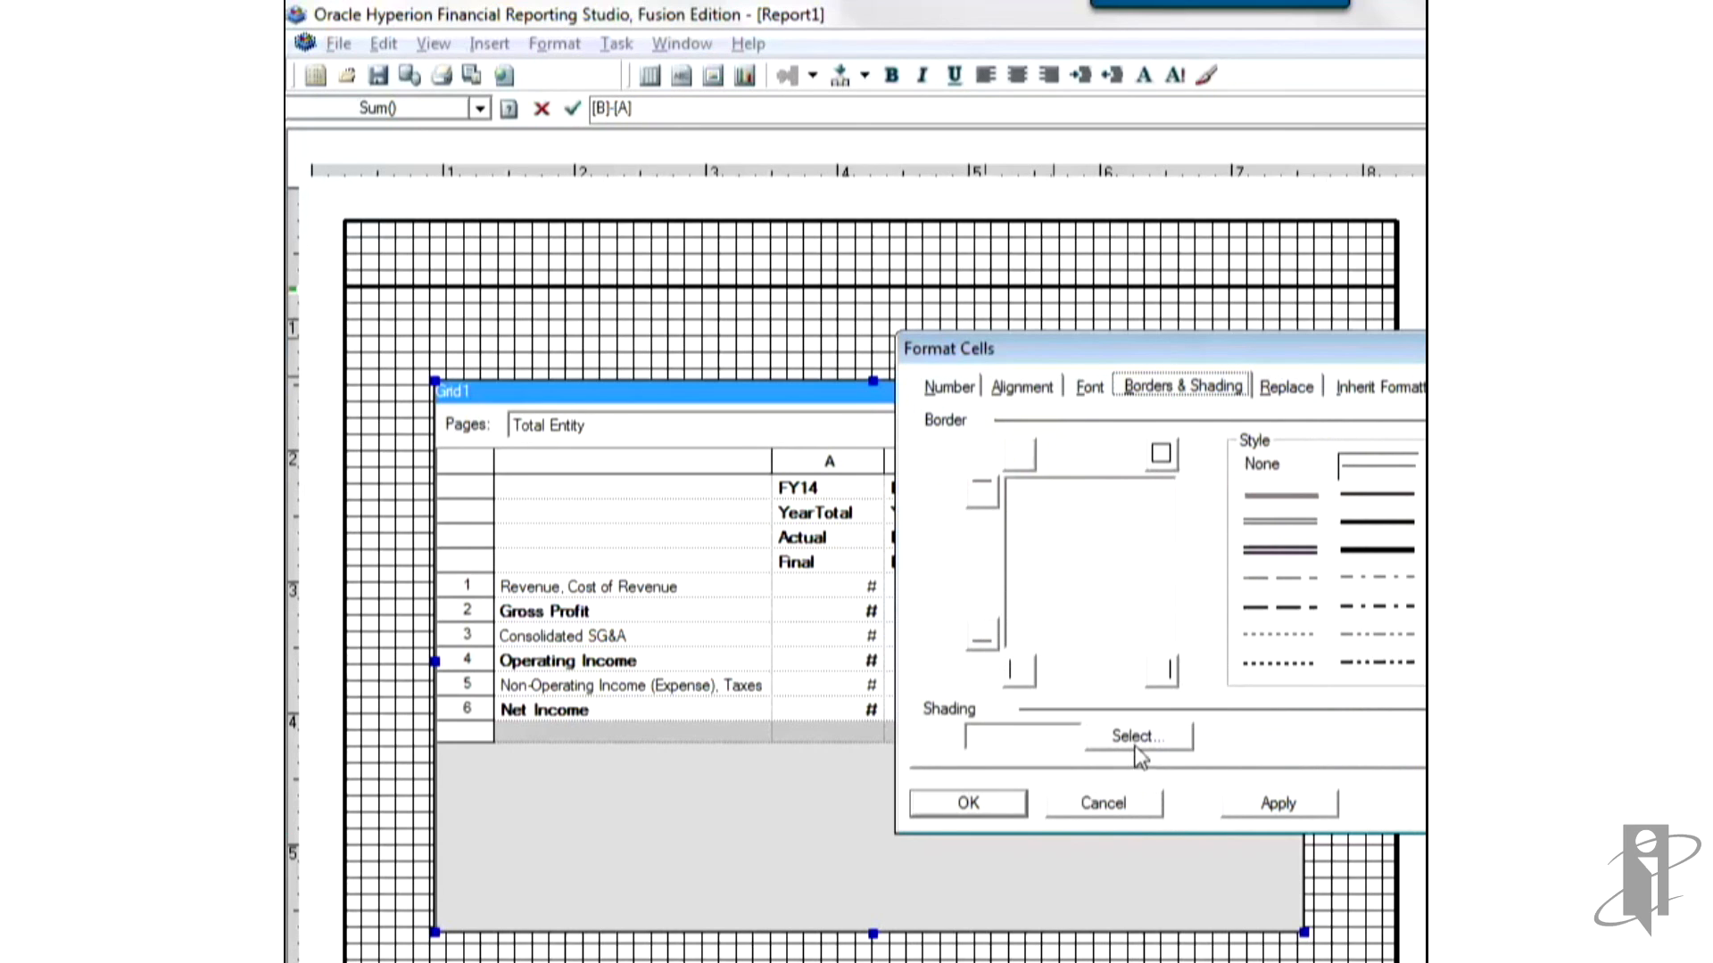
pyautogui.click(1135, 735)
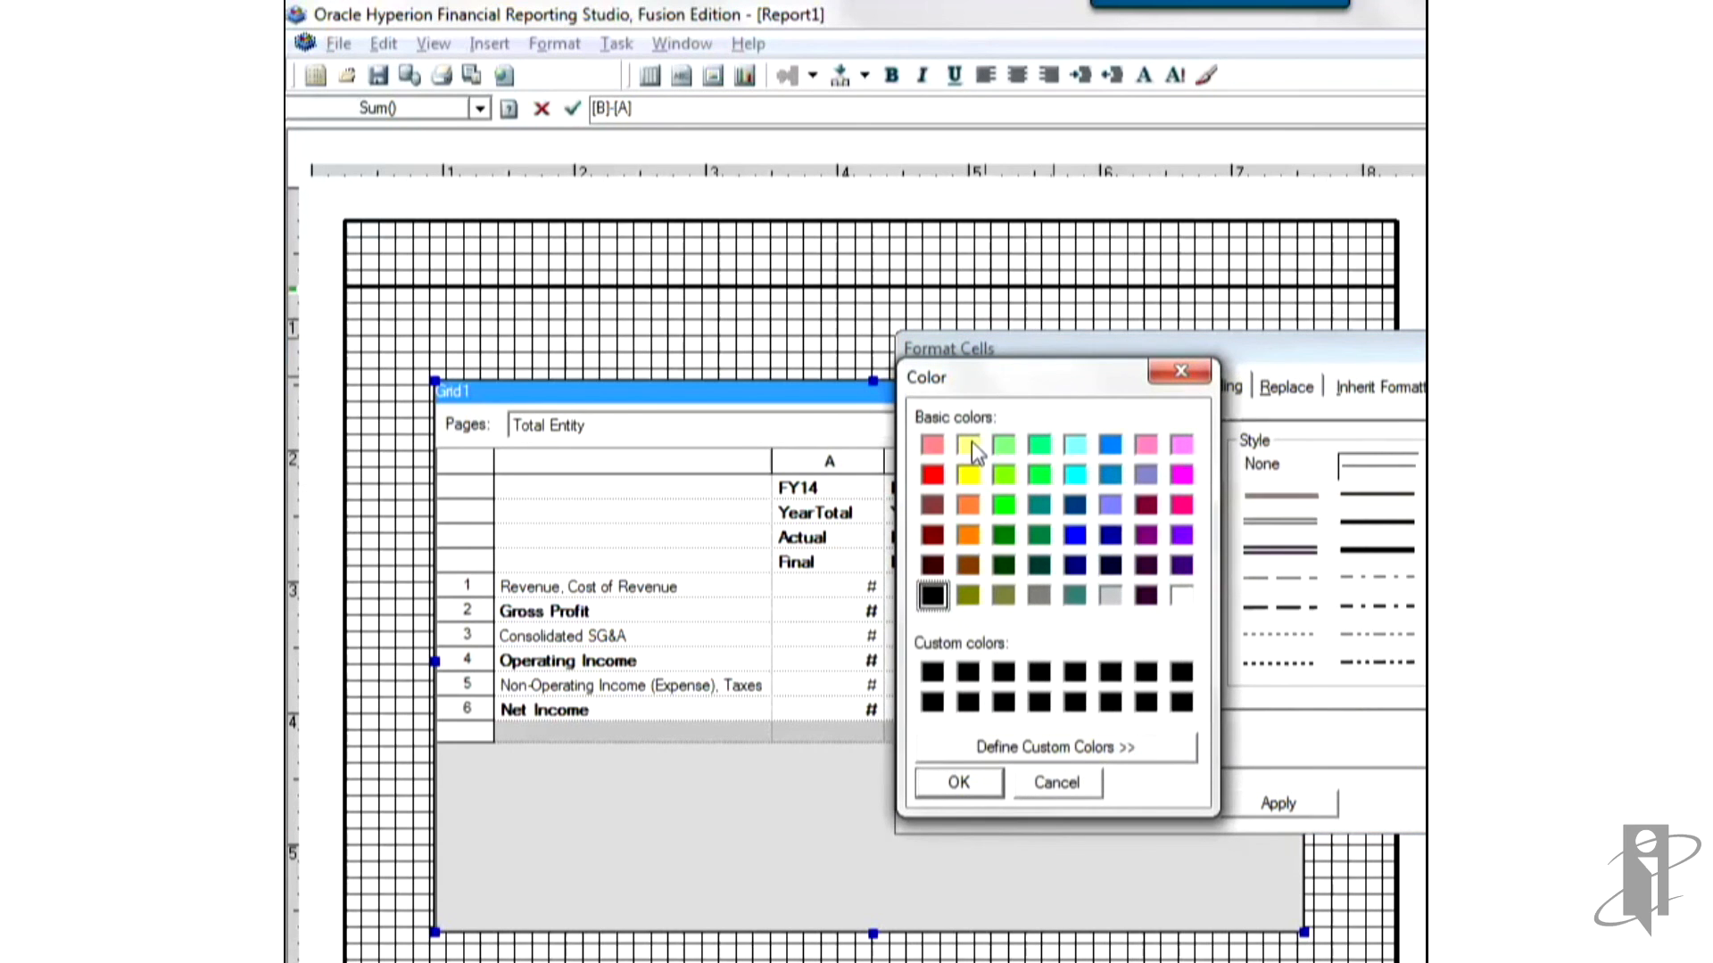
pyautogui.click(968, 444)
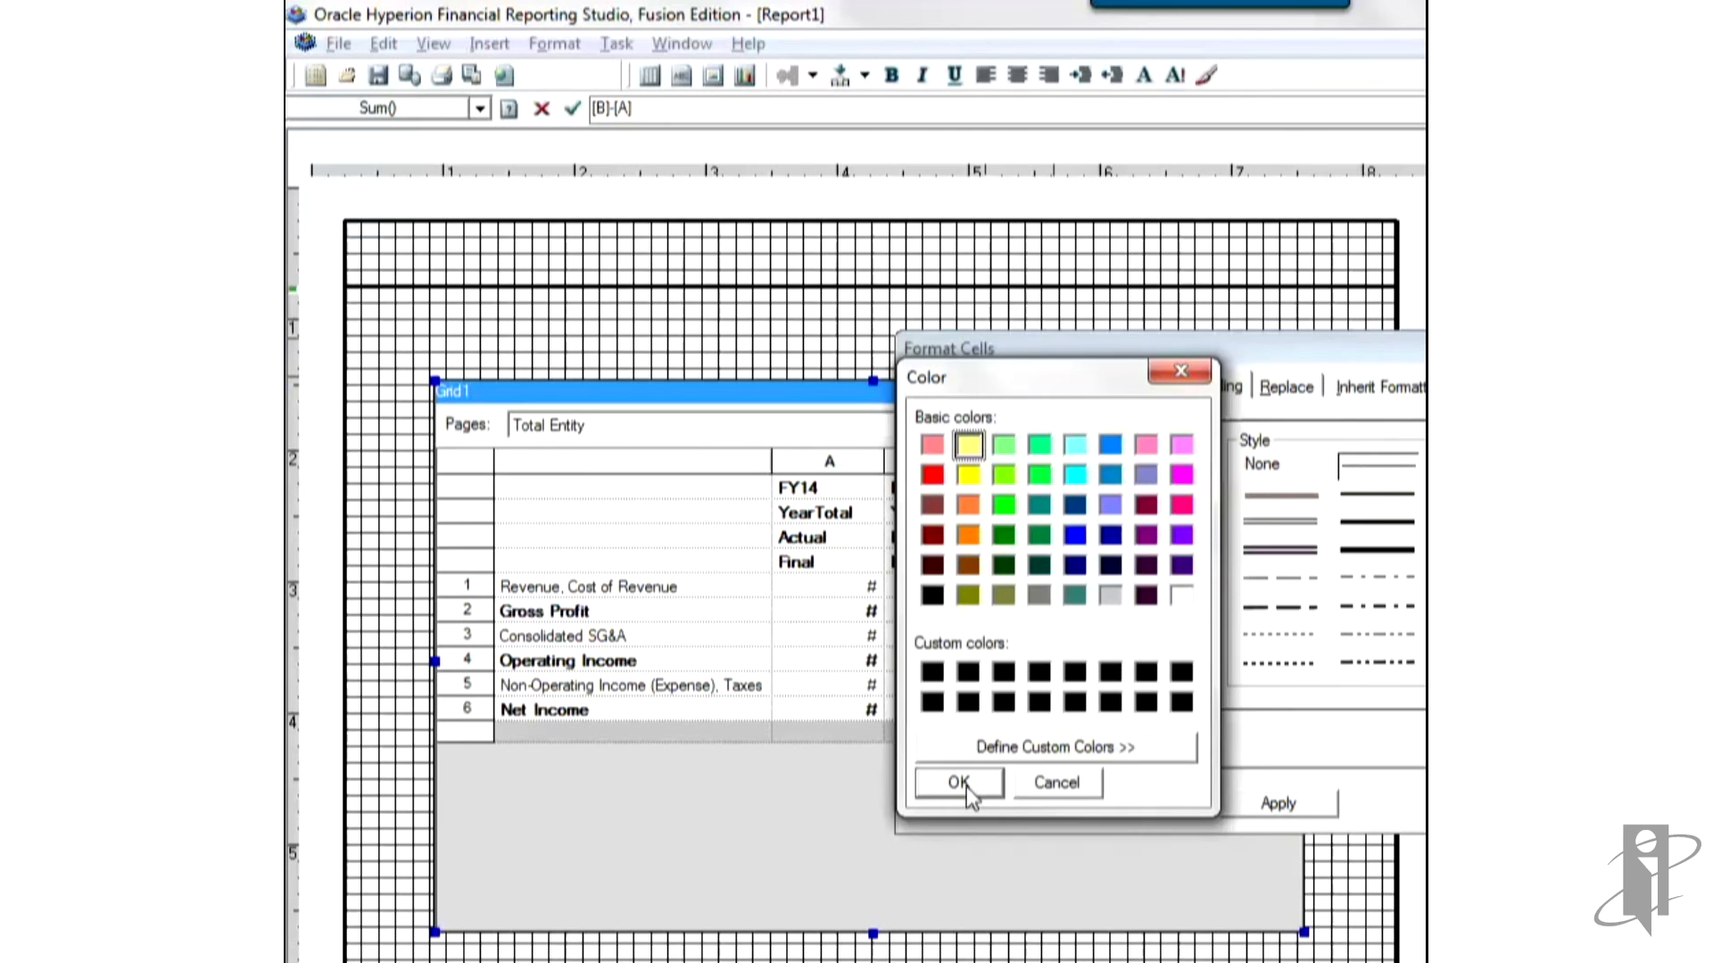
pyautogui.click(958, 782)
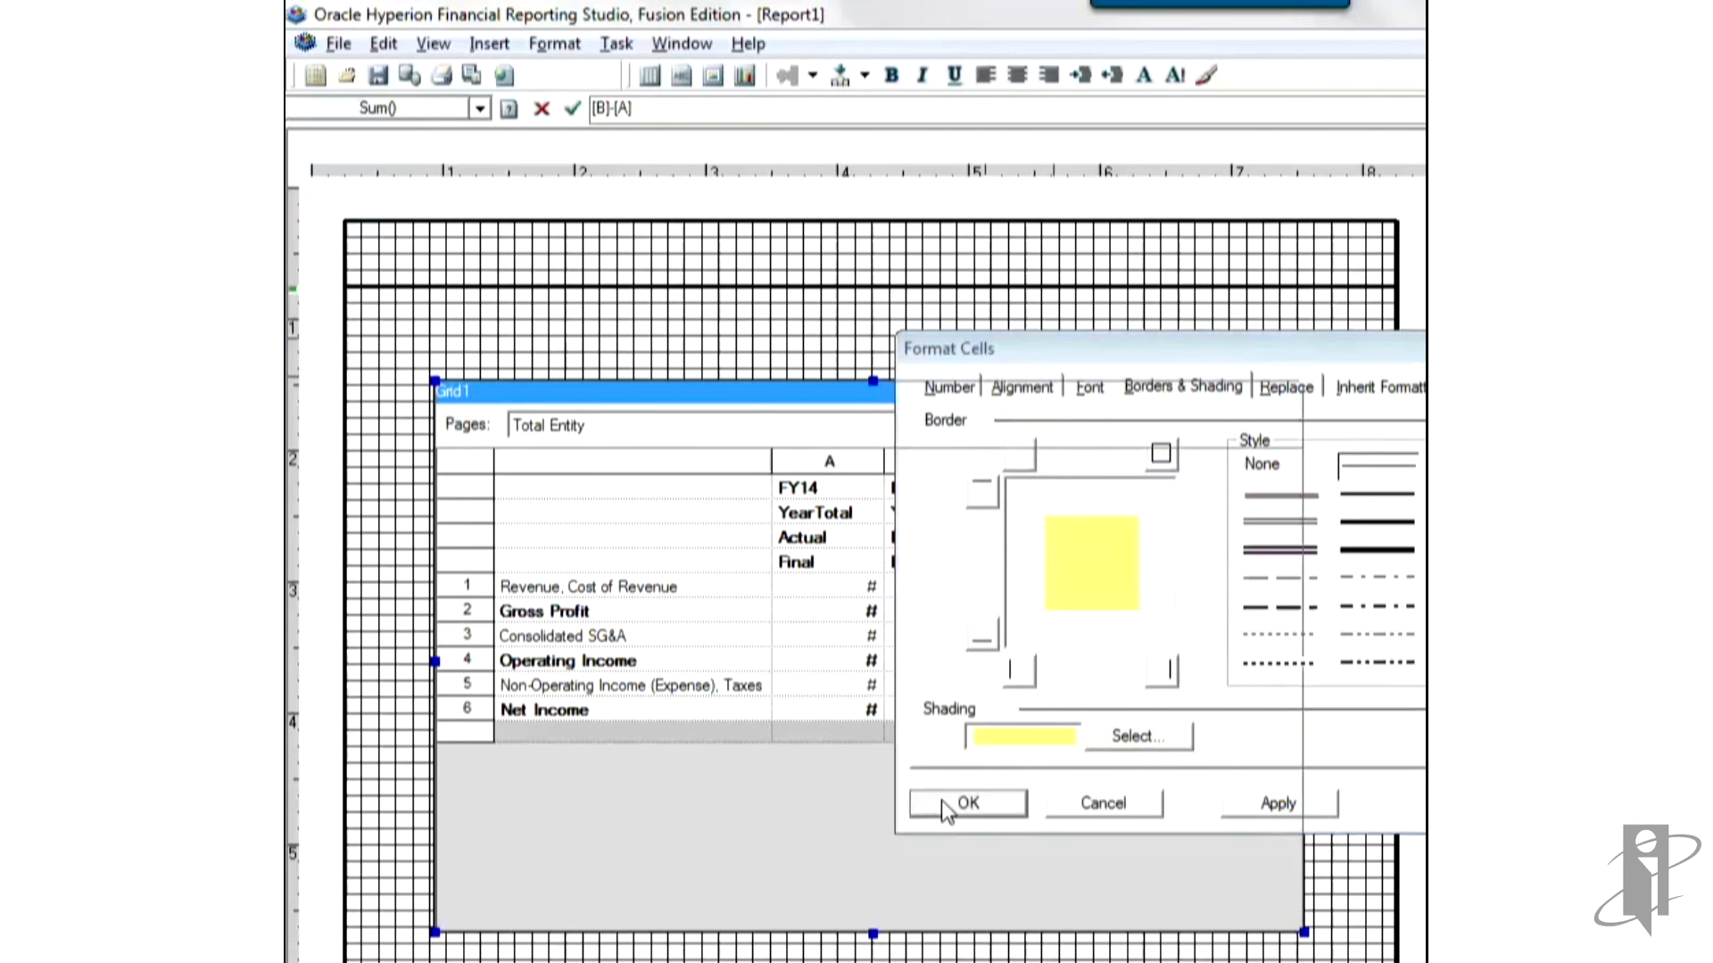
pyautogui.click(965, 803)
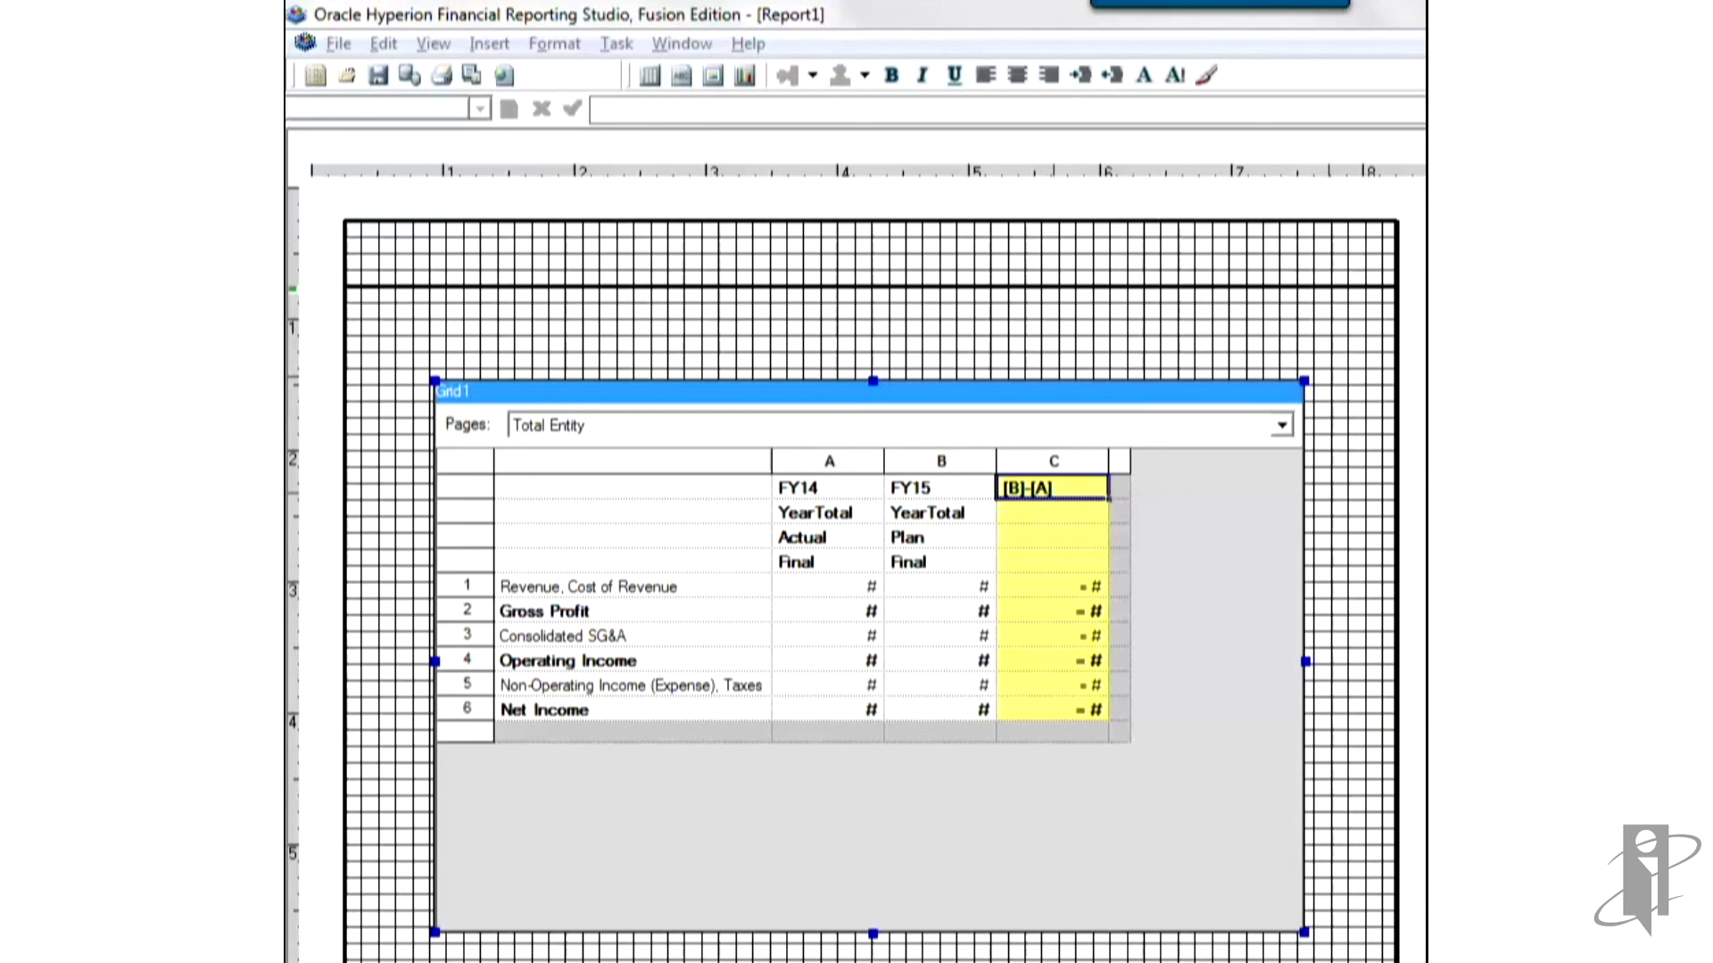
# Step: Label column C's headings 'Variance' and 'Plan vs PY'
pyautogui.write('Variance')
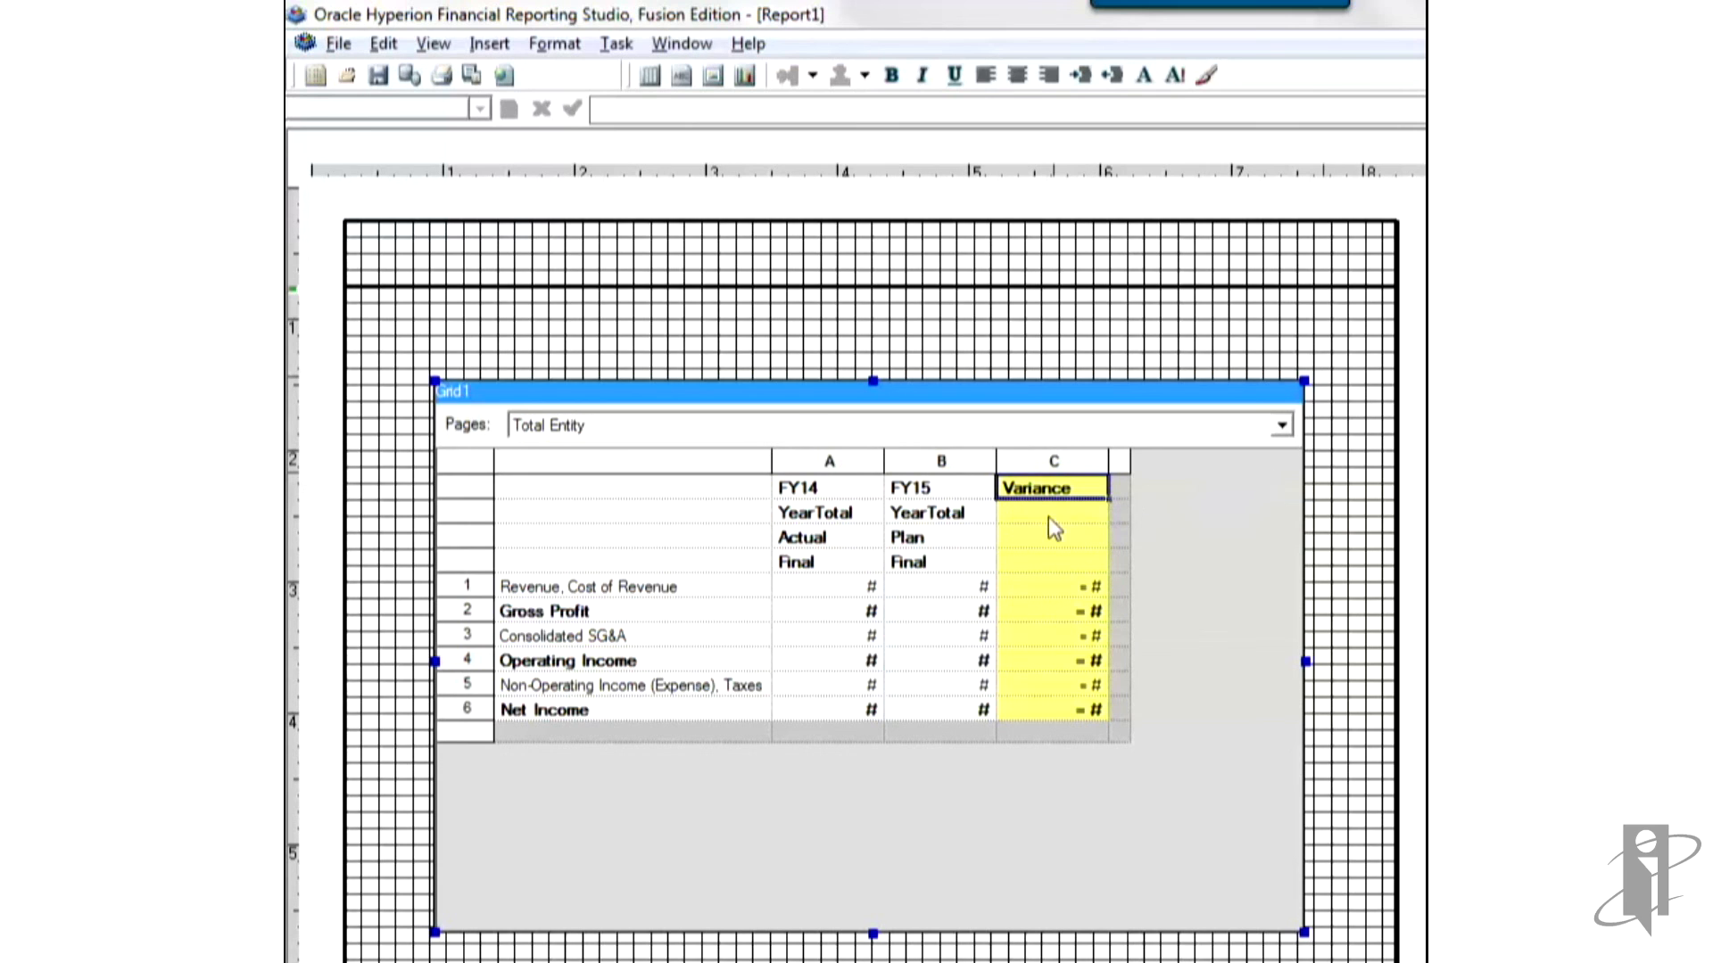
pyautogui.click(1051, 512)
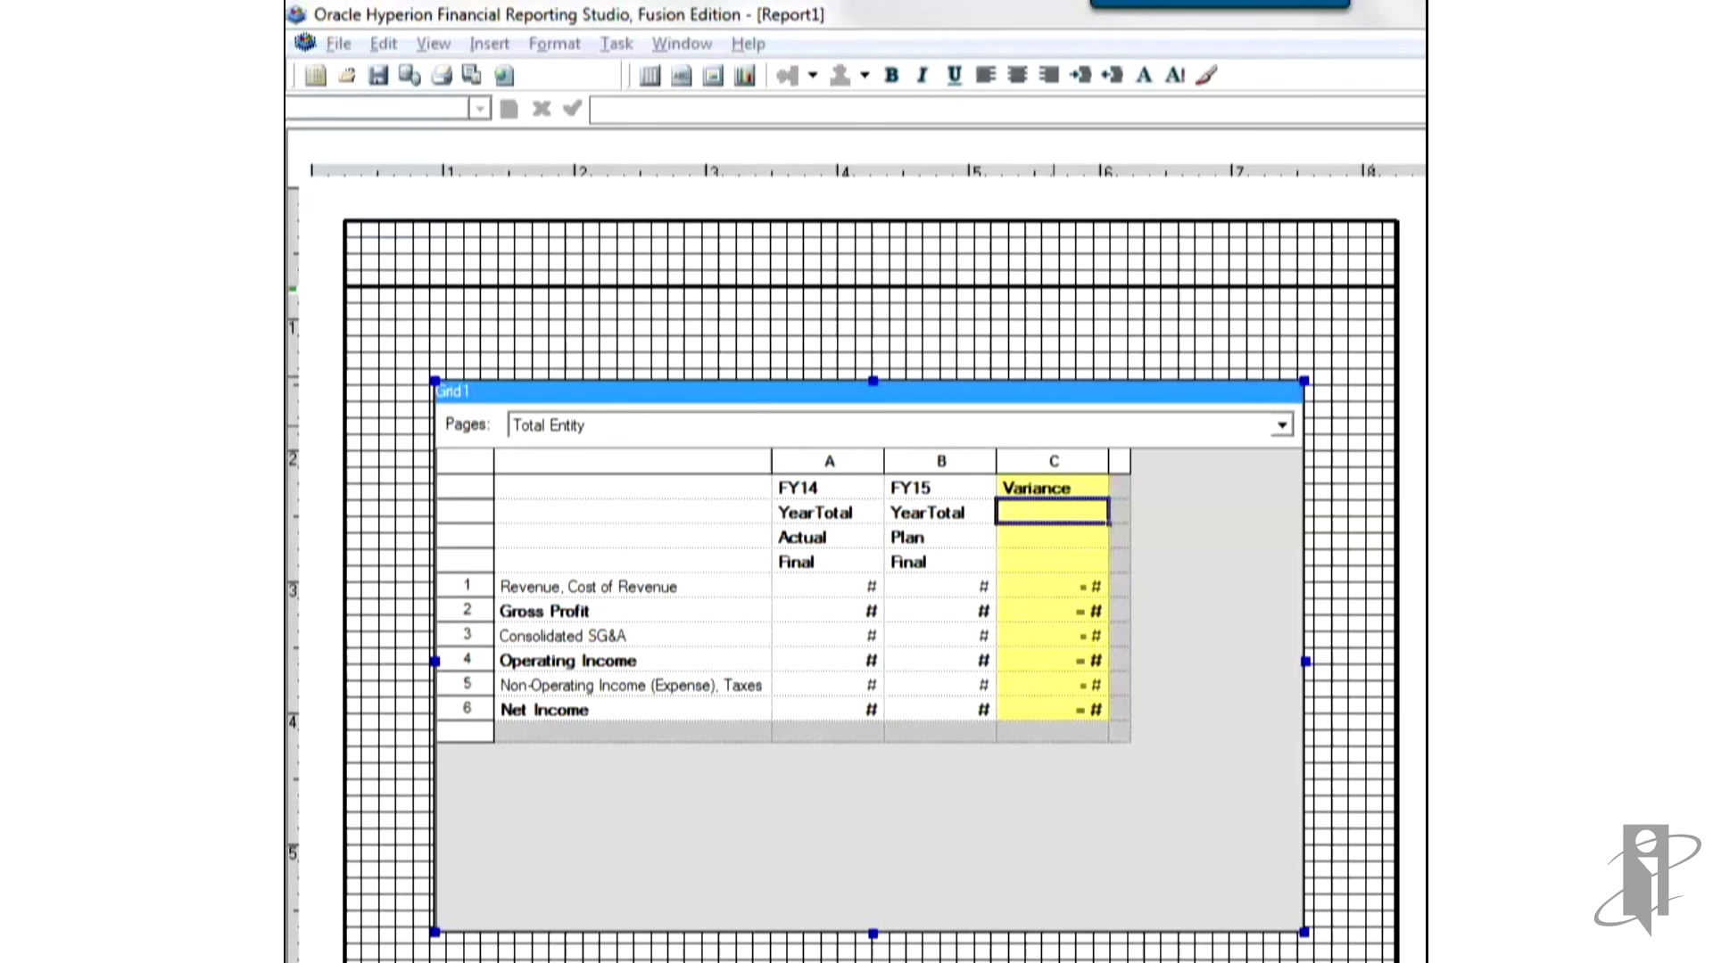
pyautogui.write('Plan vs PY')
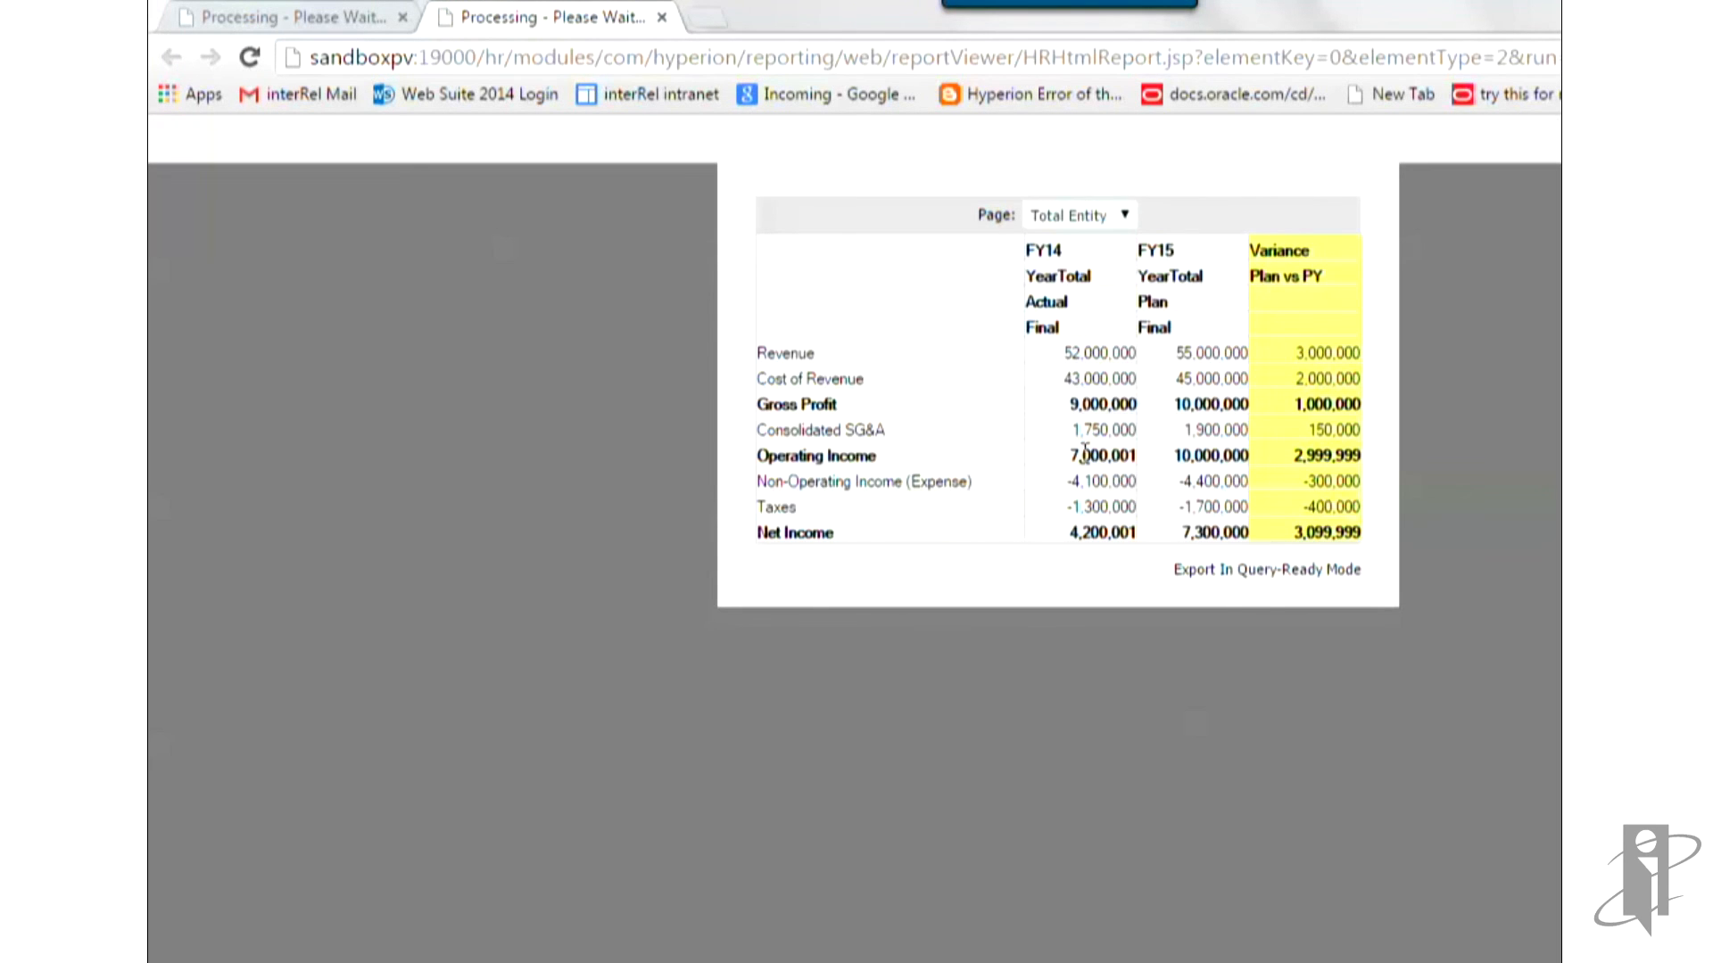
# Step: Return from the Chrome preview to Financial Reporting Studio
pyautogui.press('alt+tab')
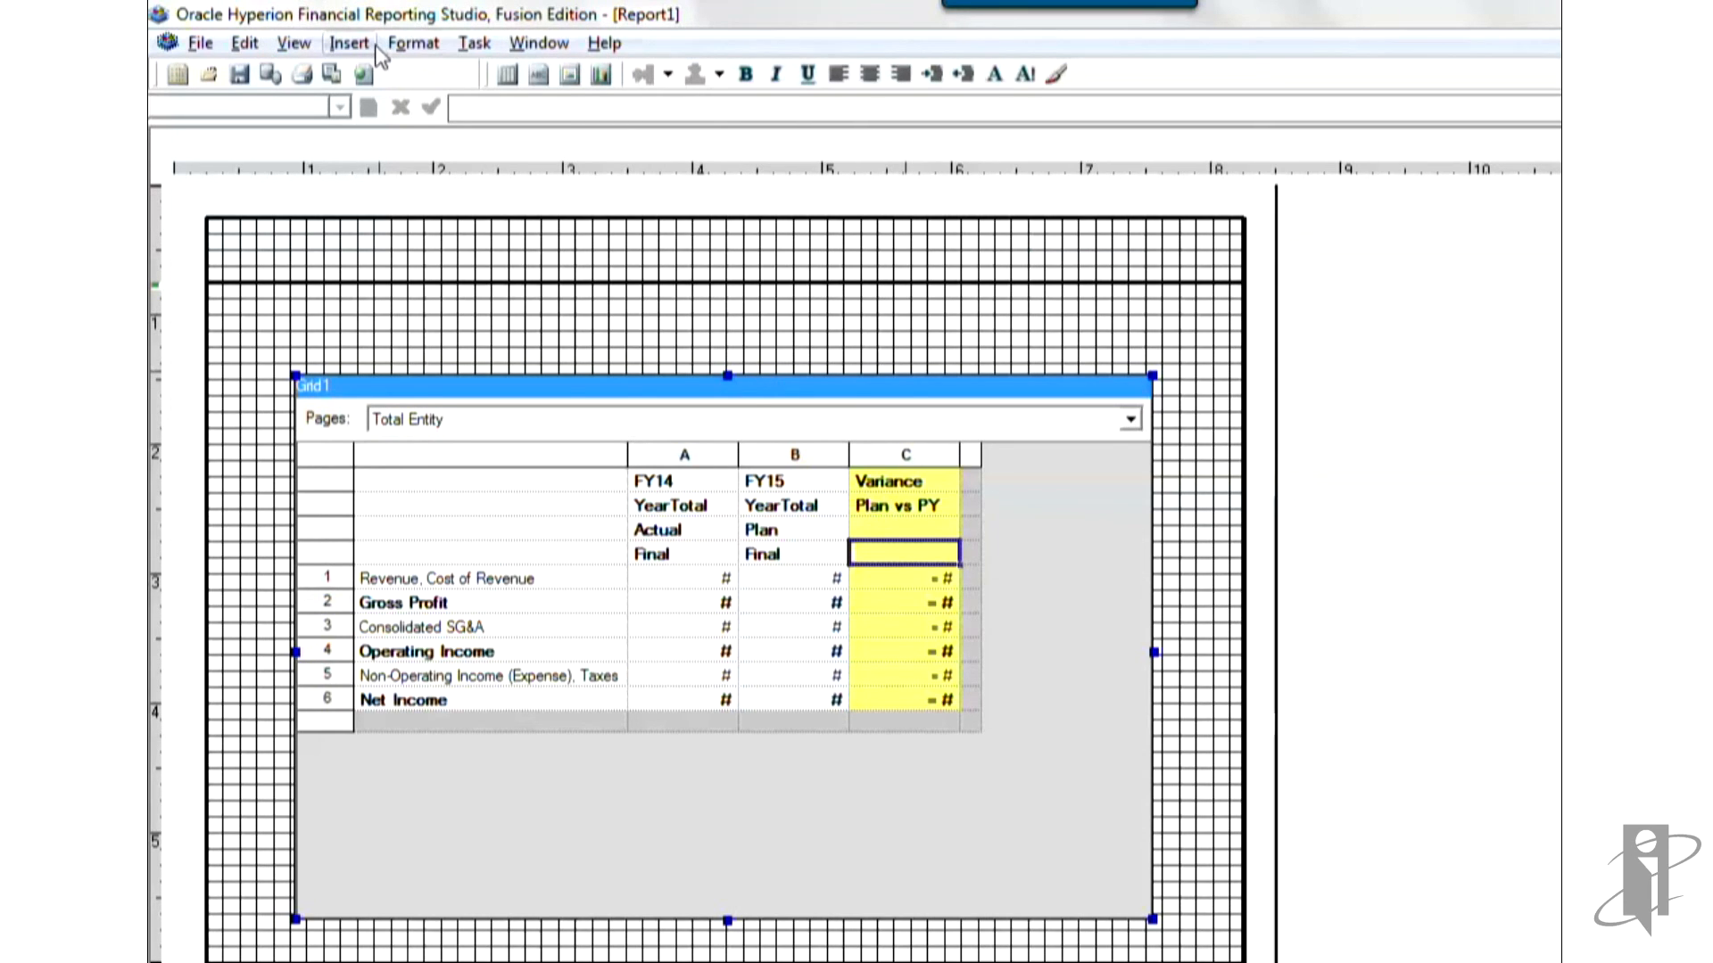
# Step: Insert a text object above the grid reading 'Income Statement'
pyautogui.click(349, 42)
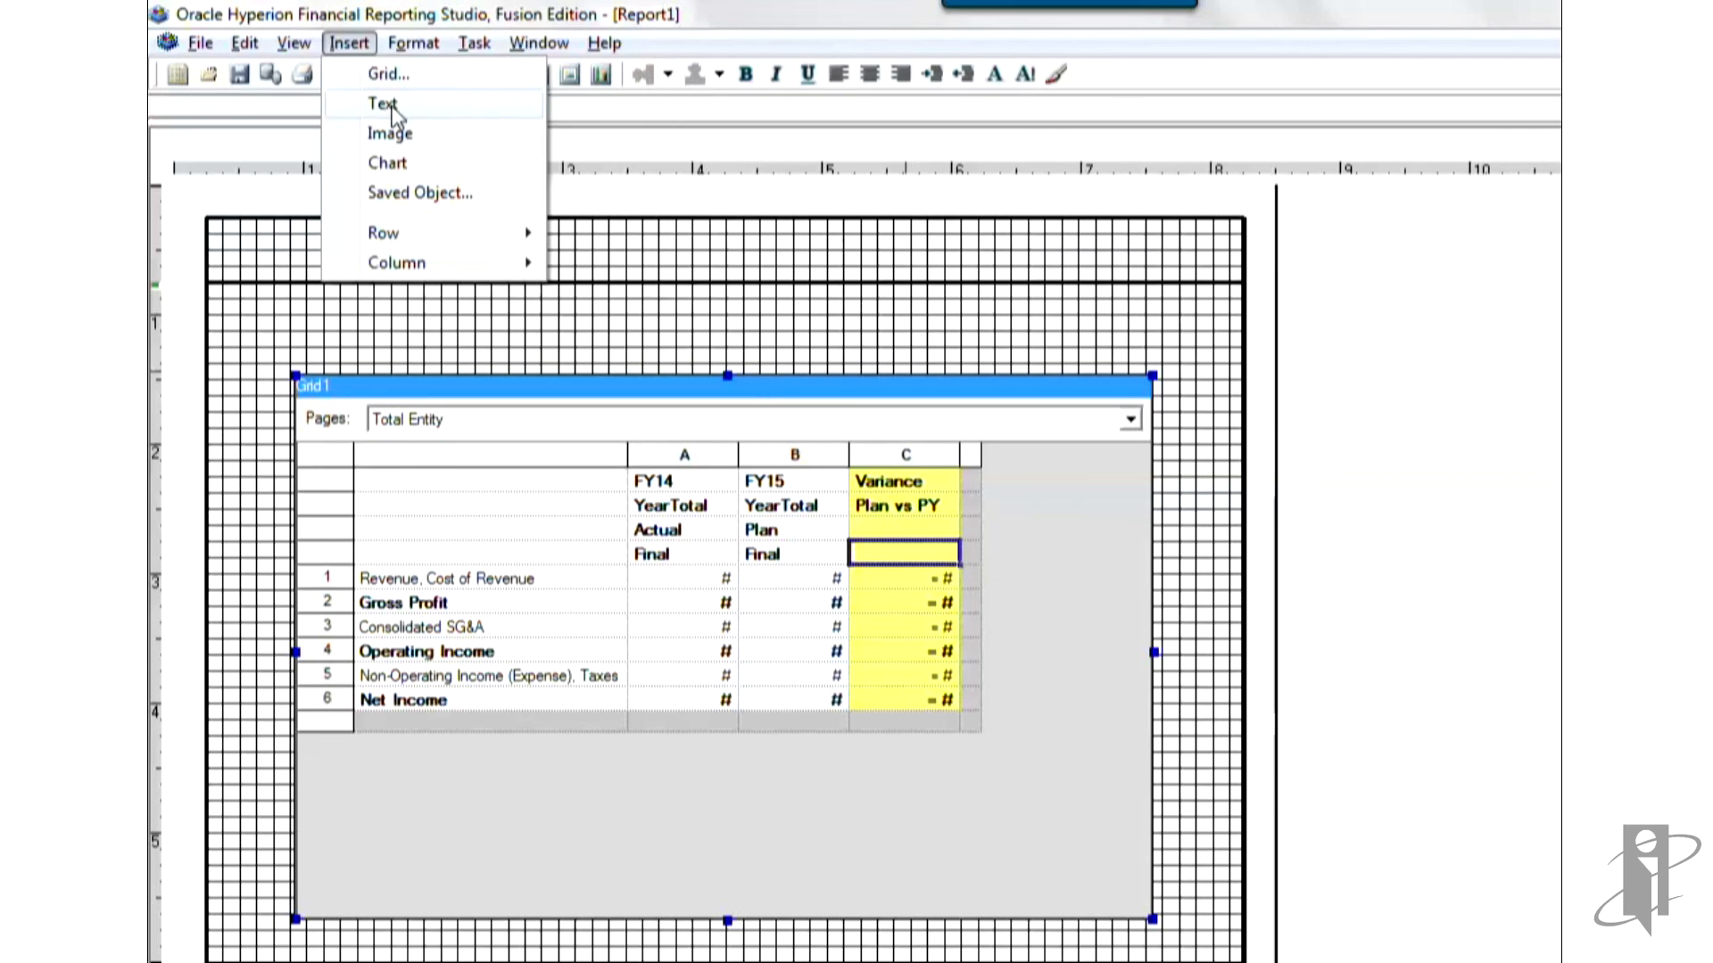
pyautogui.click(381, 103)
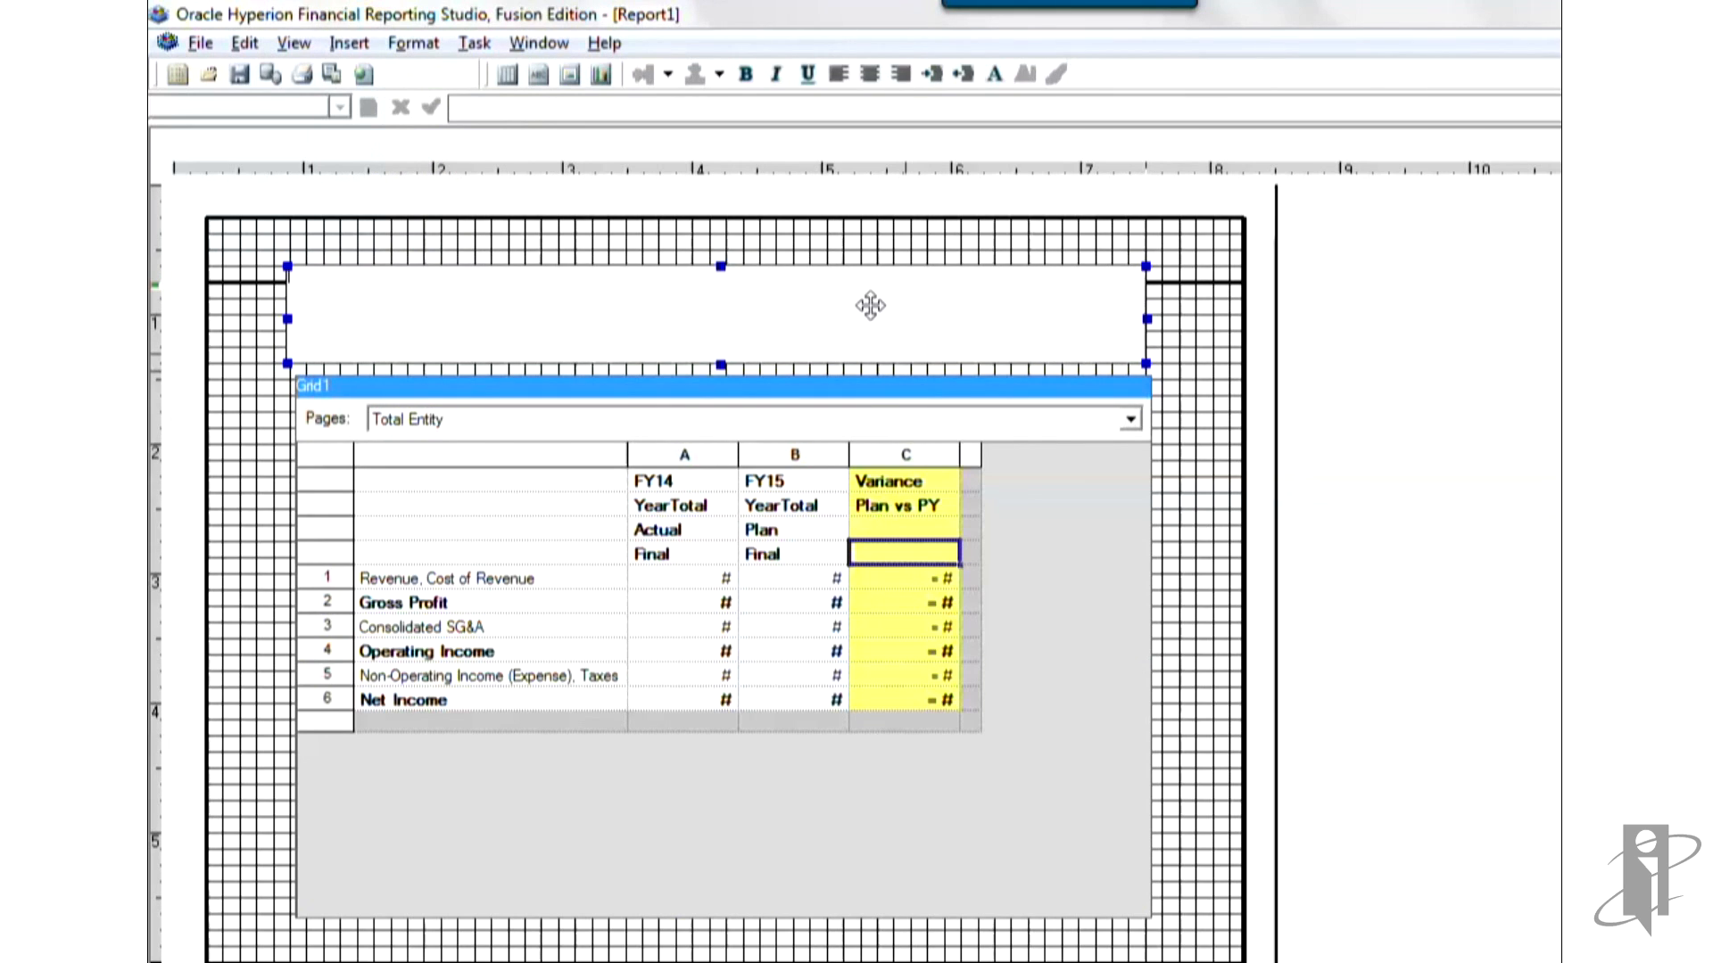
pyautogui.write('Income Statem')
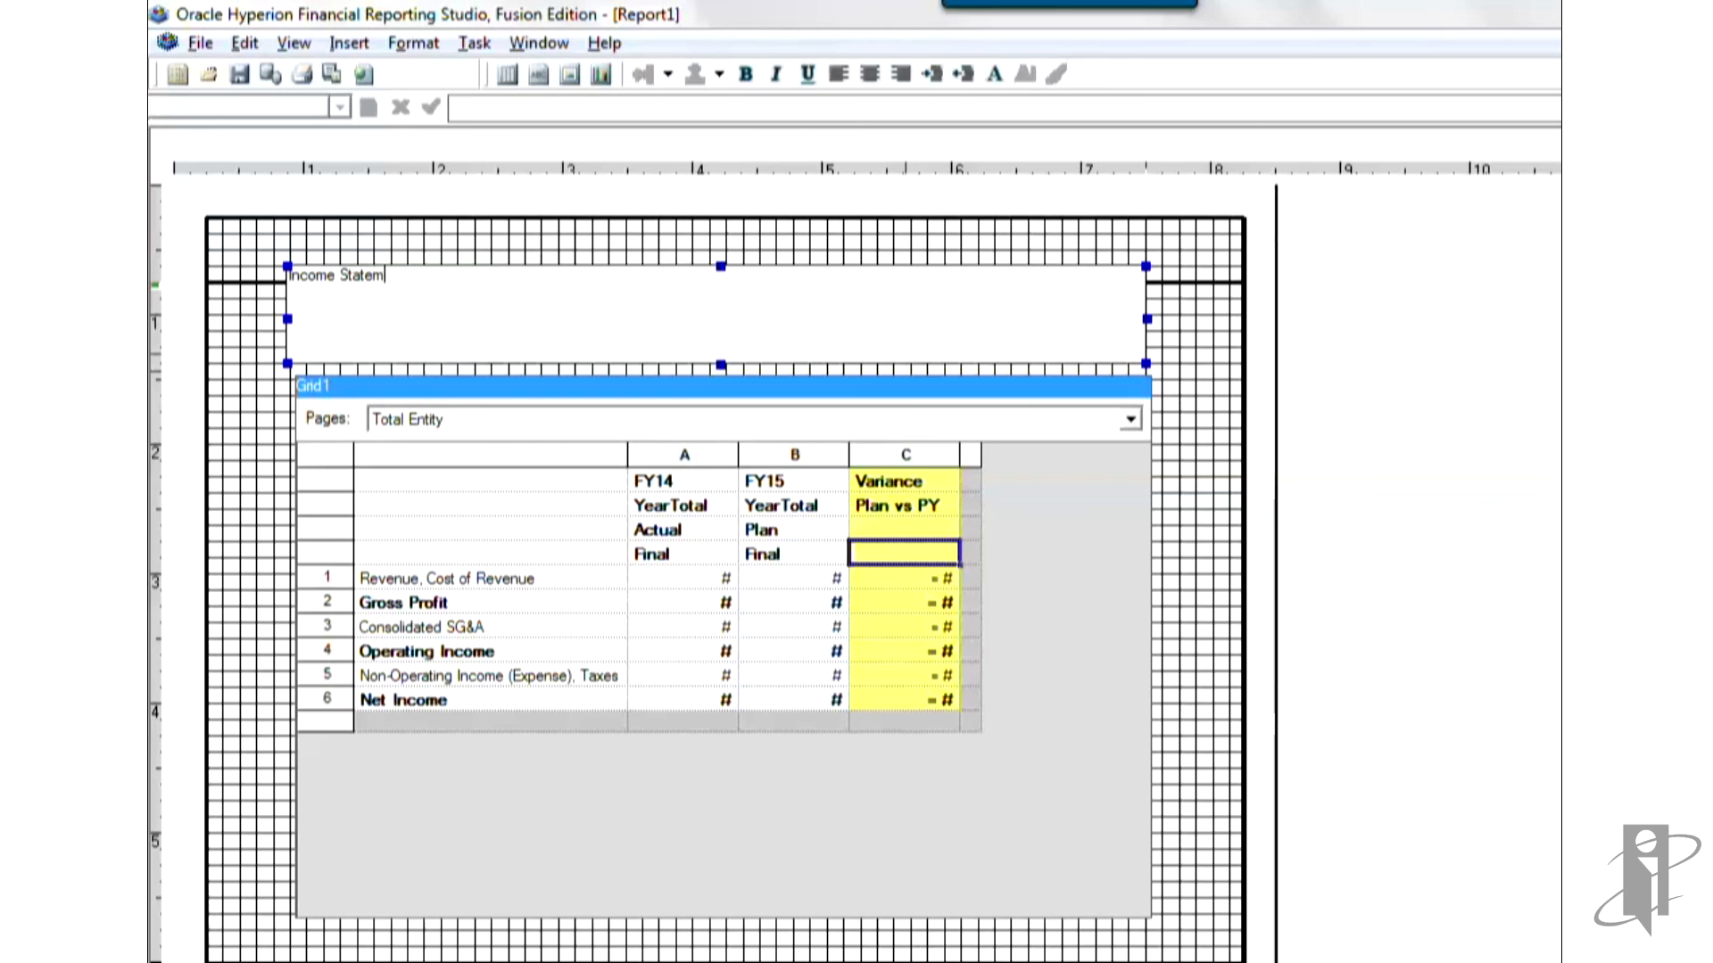
pyautogui.write('ent')
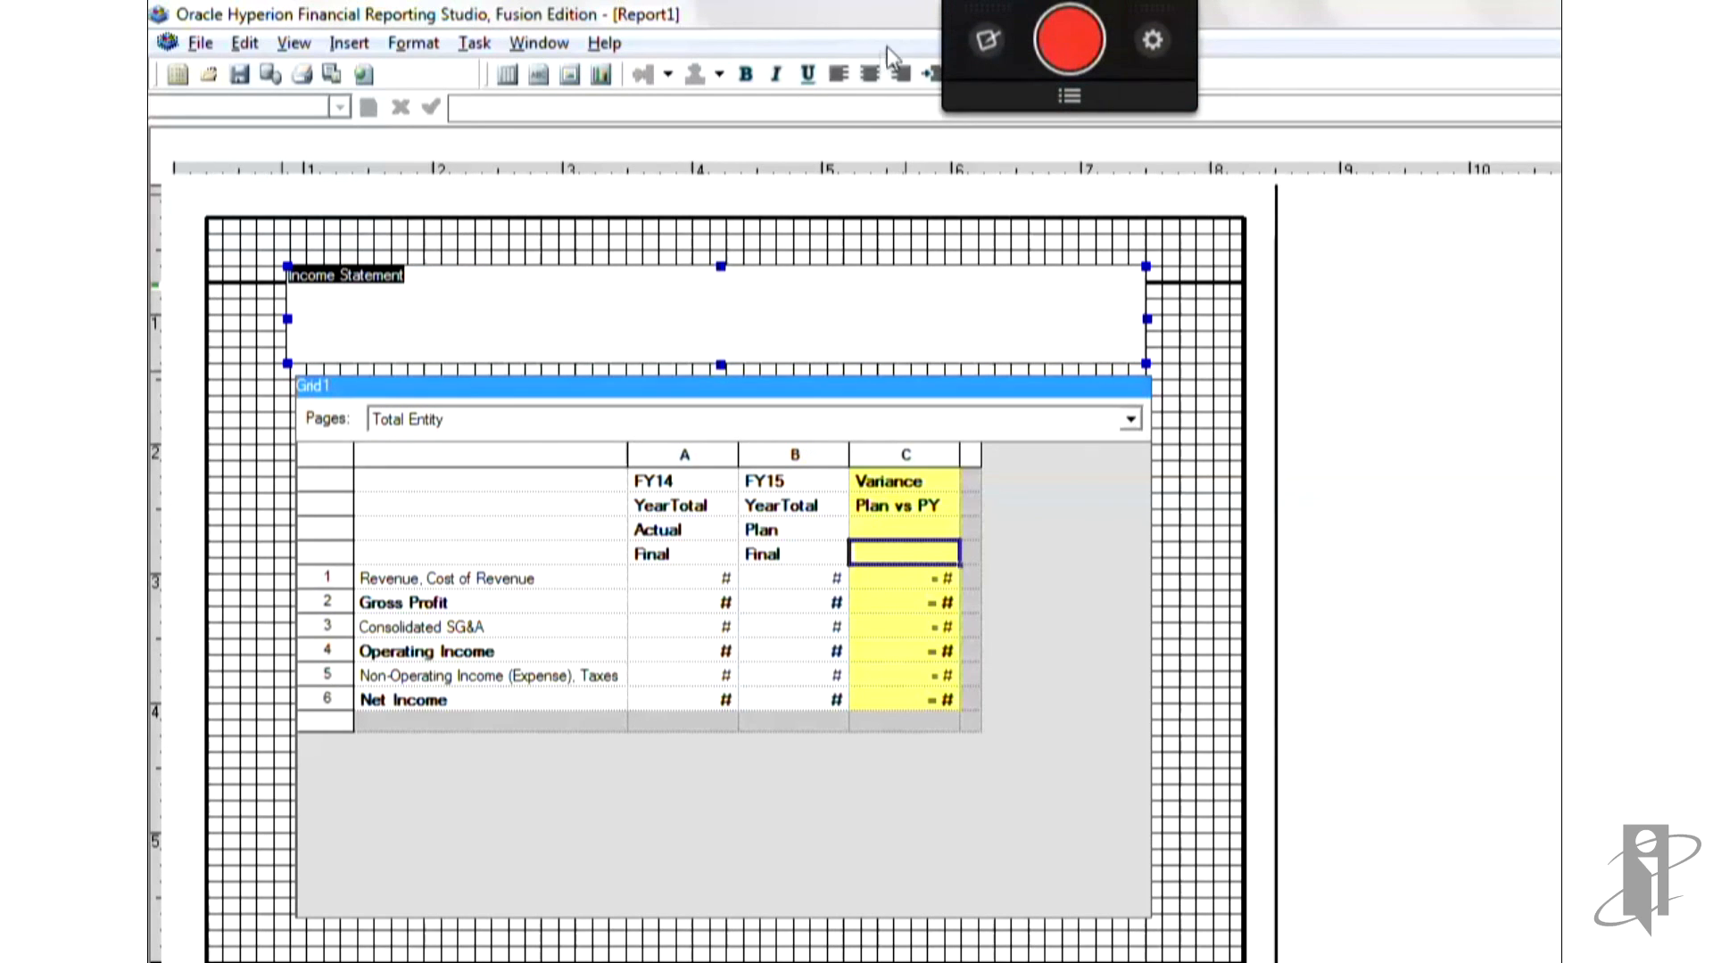
# Step: Set the Income Statement title's font size to 24 points
pyautogui.click(413, 43)
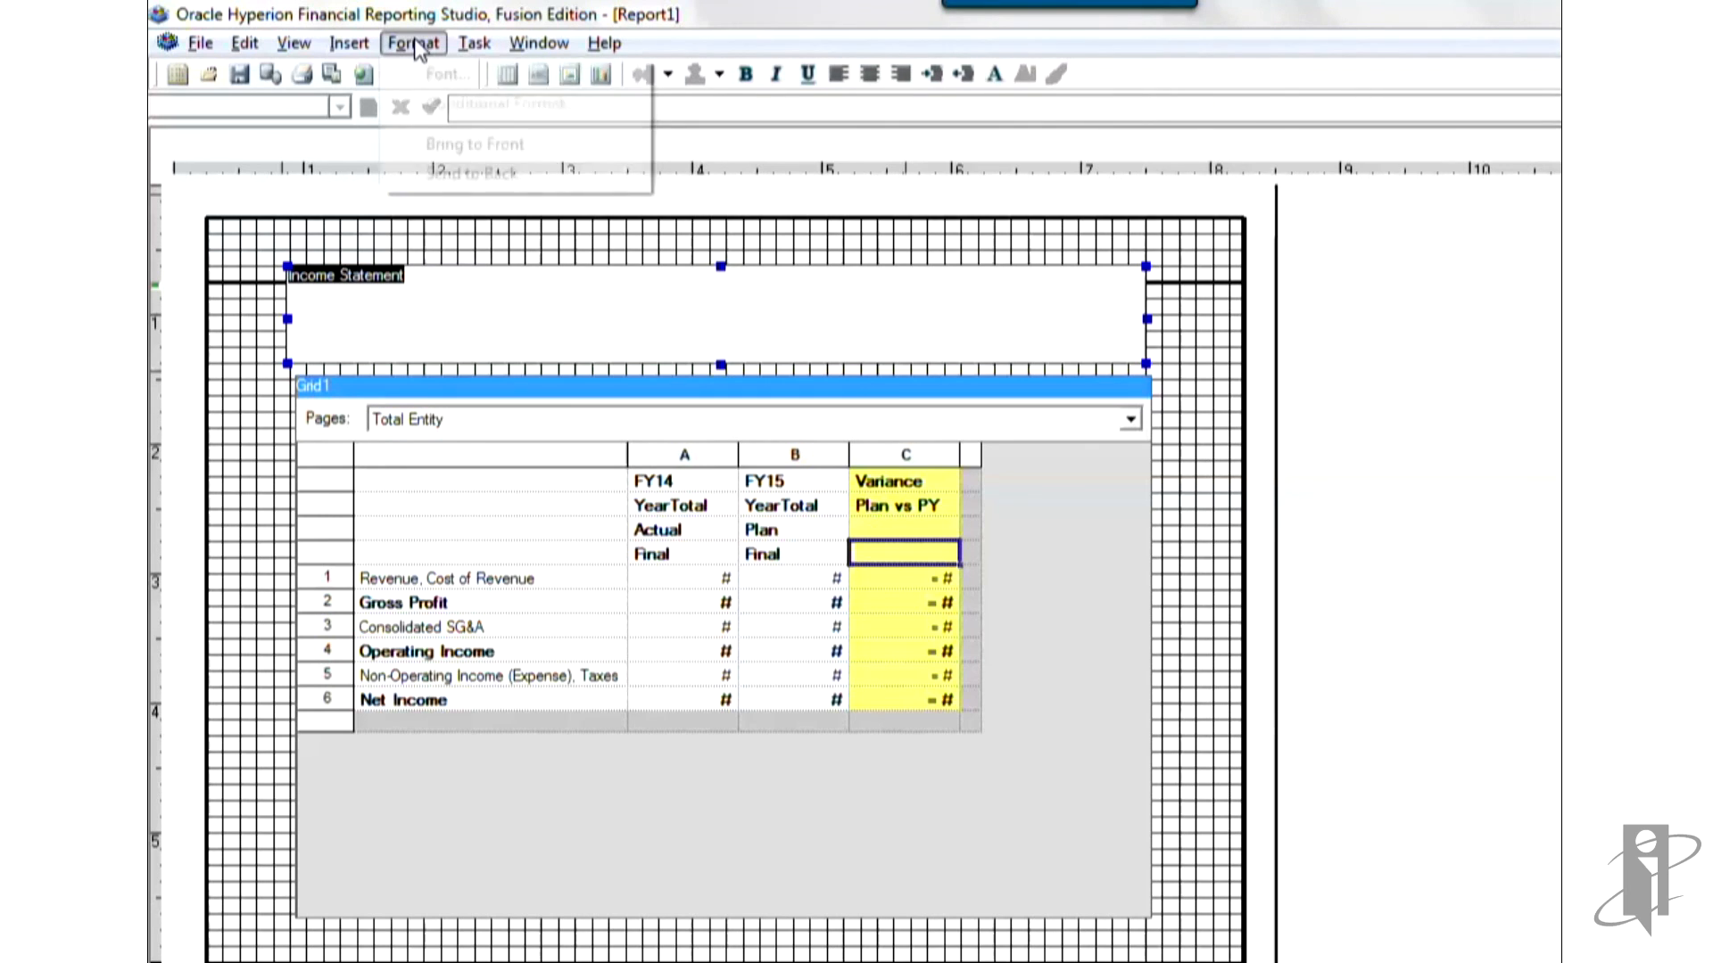
pyautogui.click(446, 73)
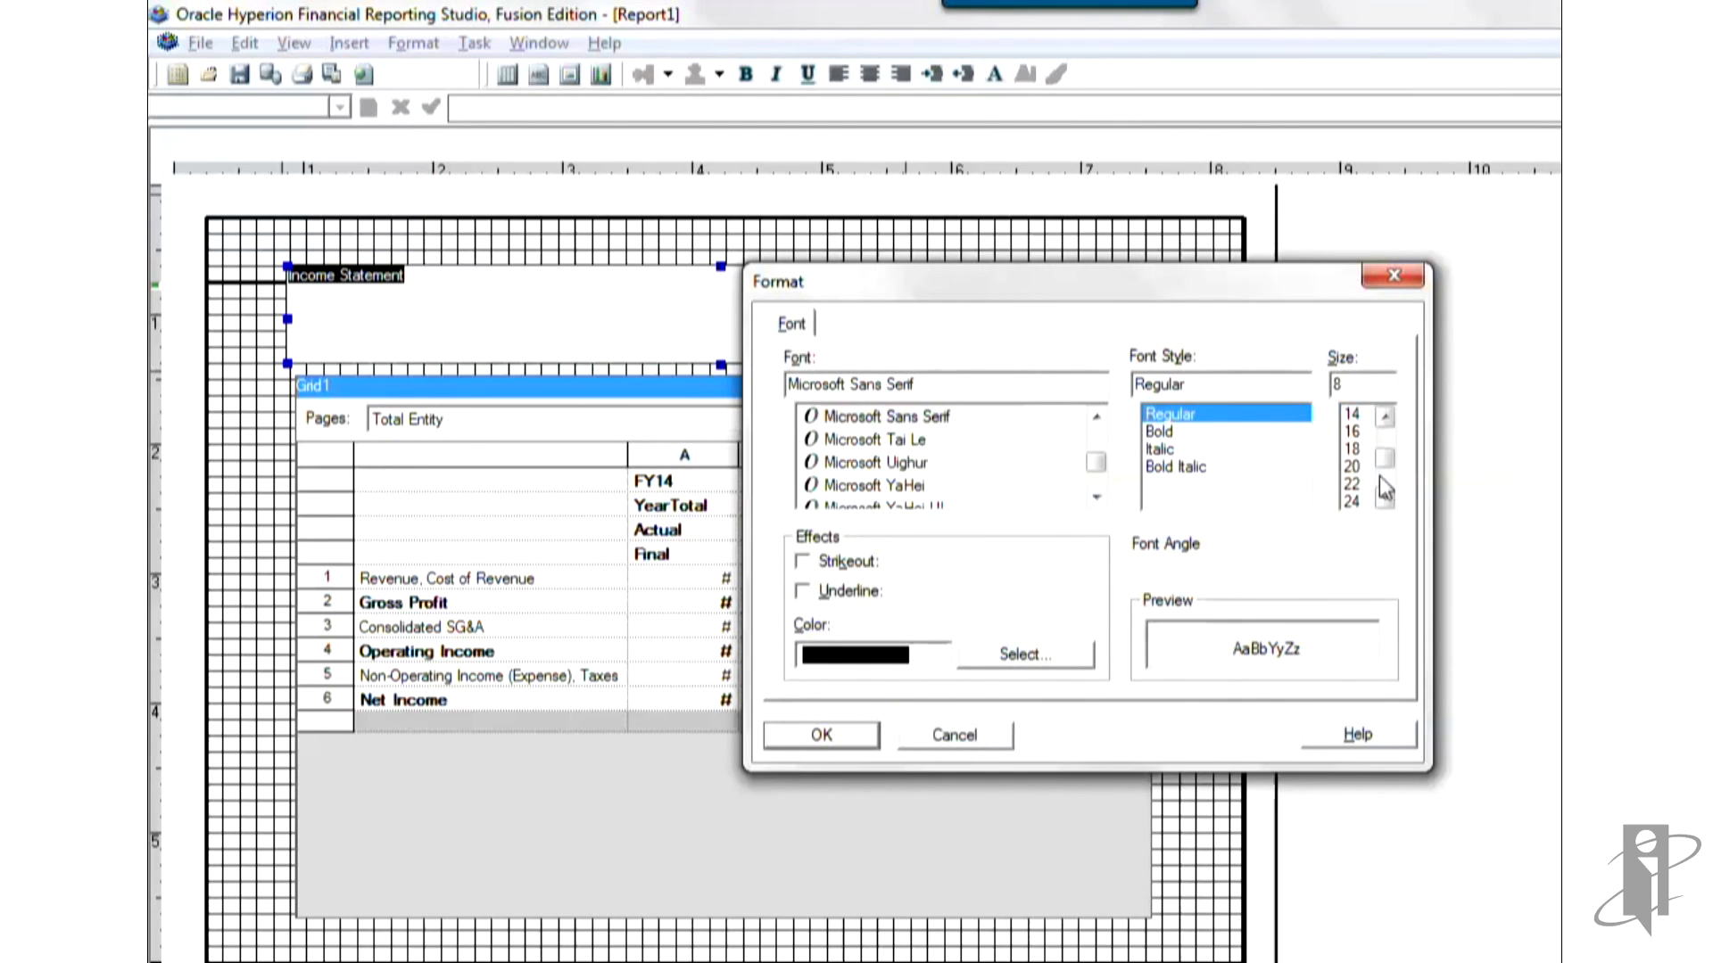
pyautogui.click(1350, 500)
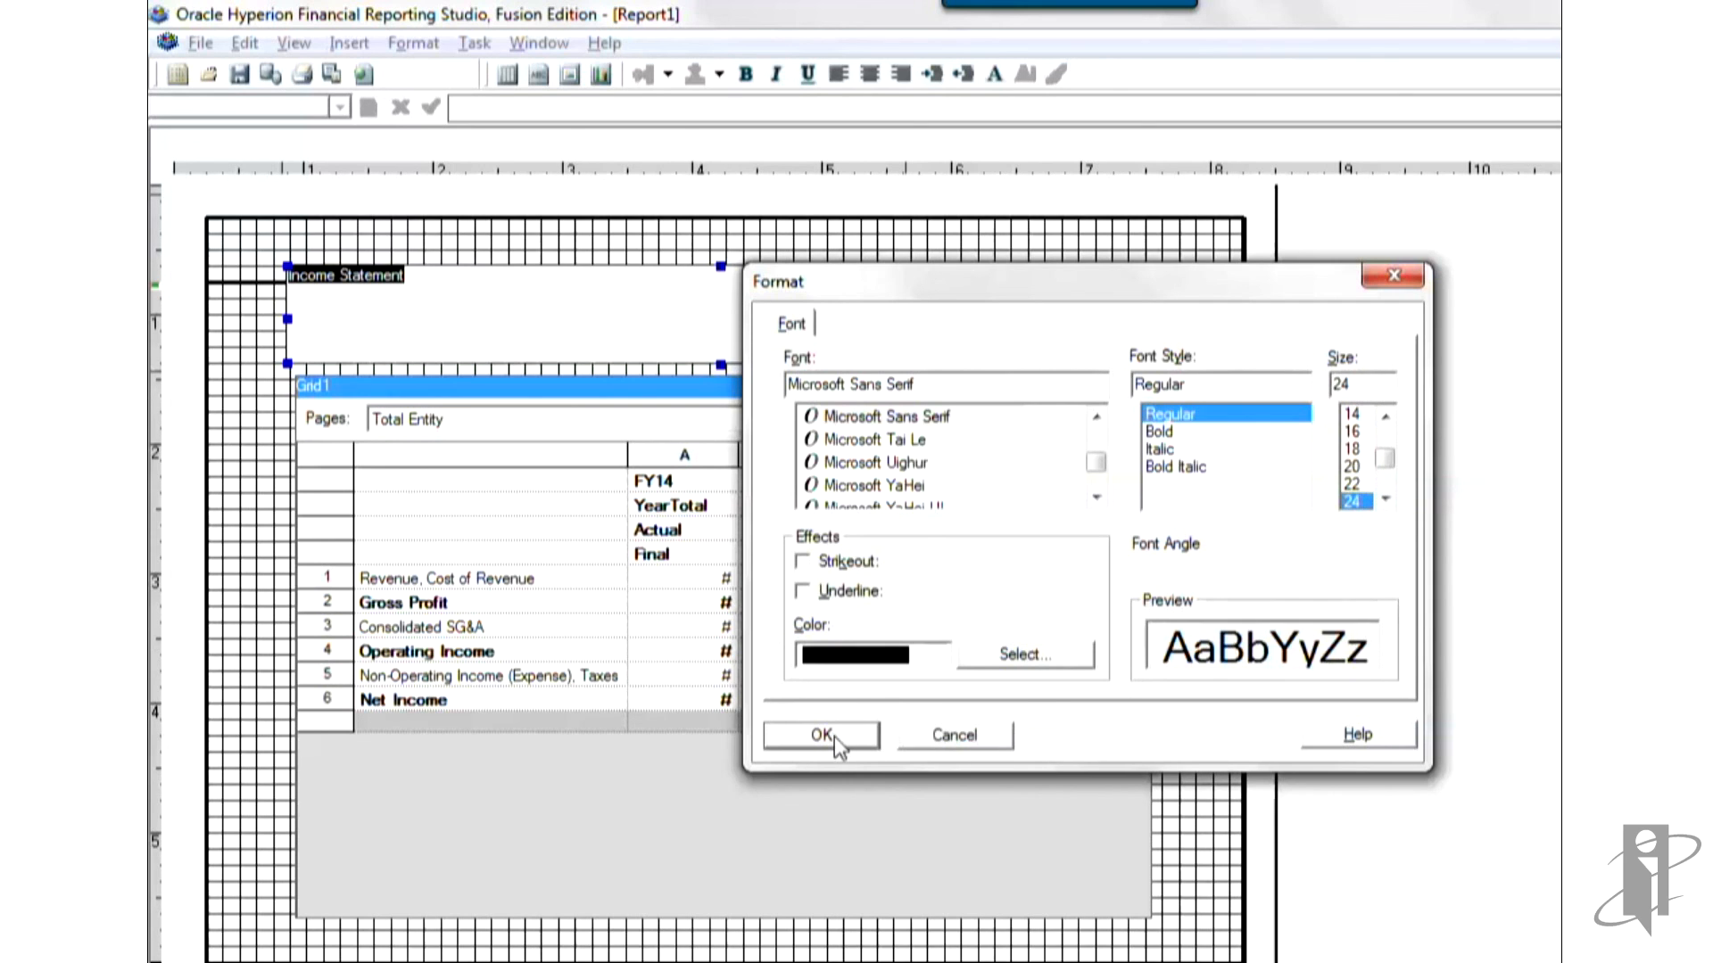
pyautogui.click(821, 734)
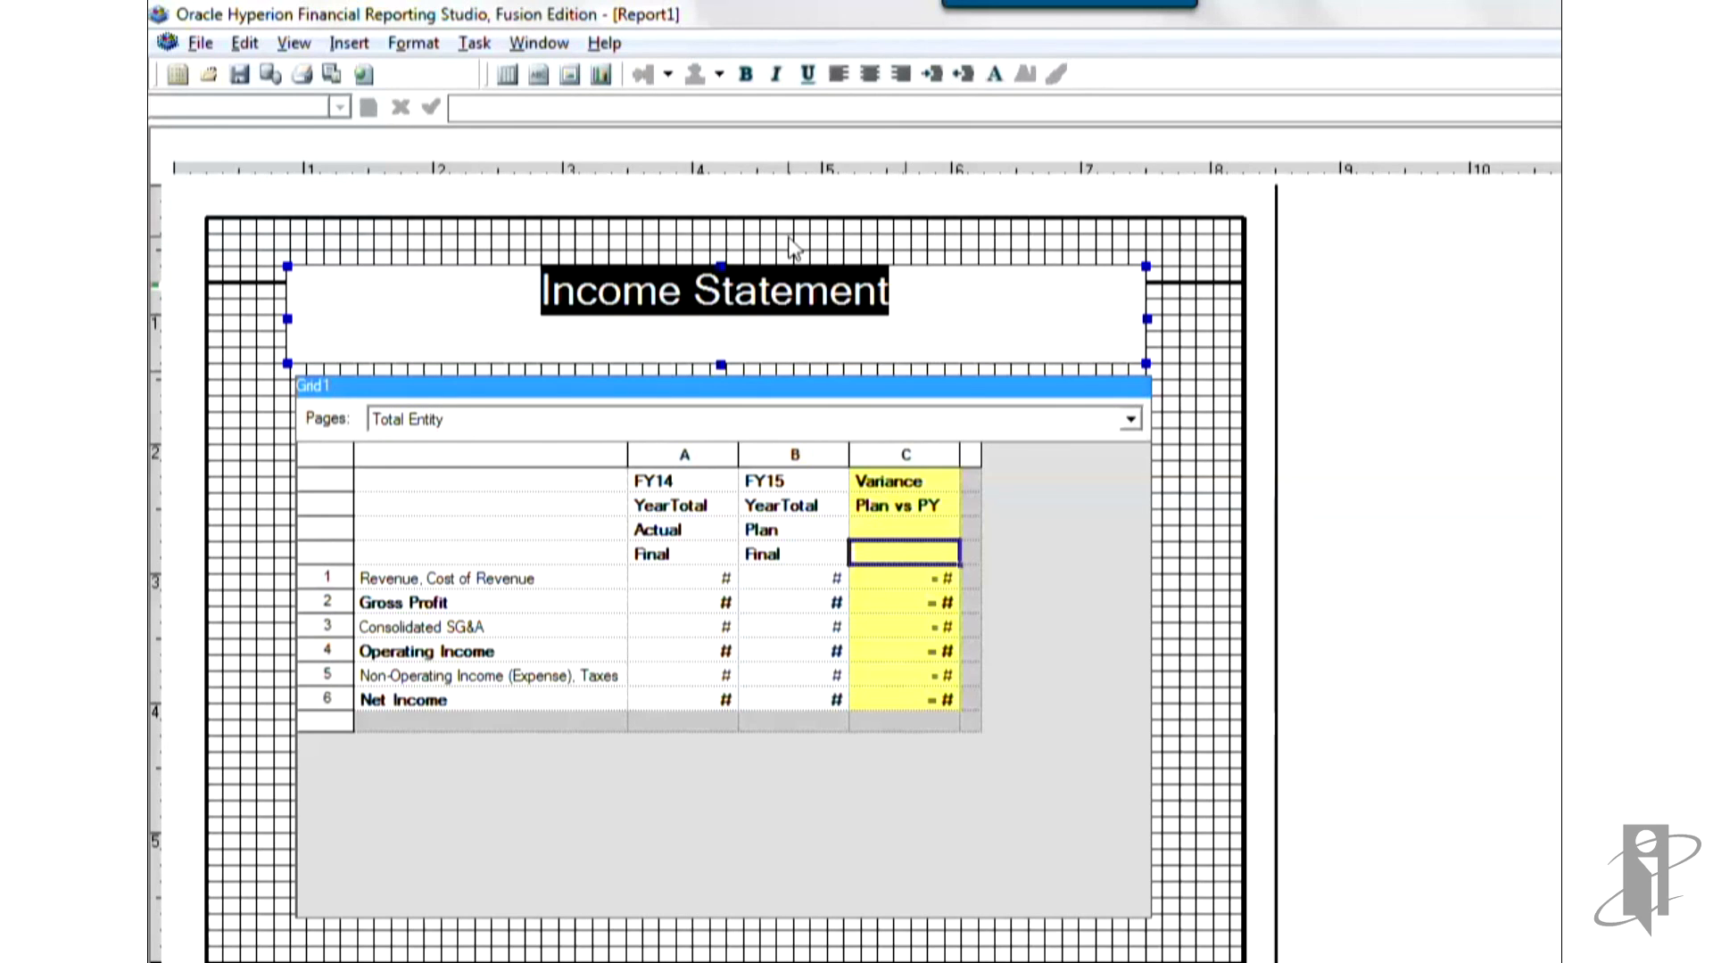
pyautogui.moveTo(1189, 493)
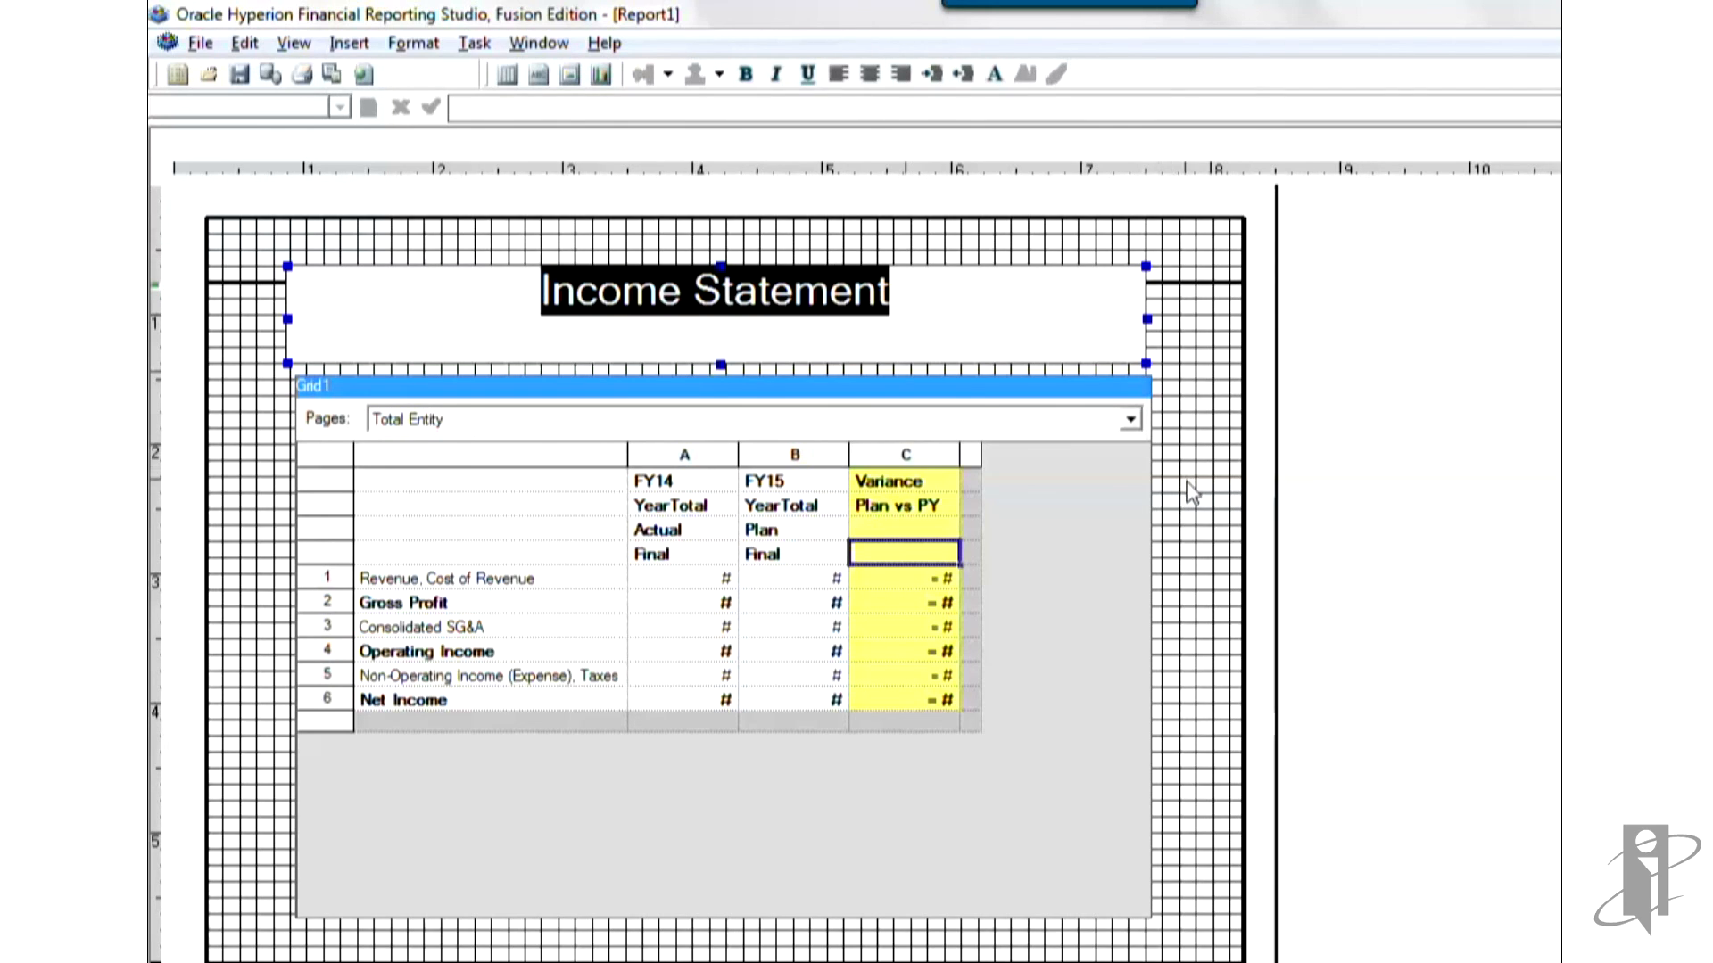